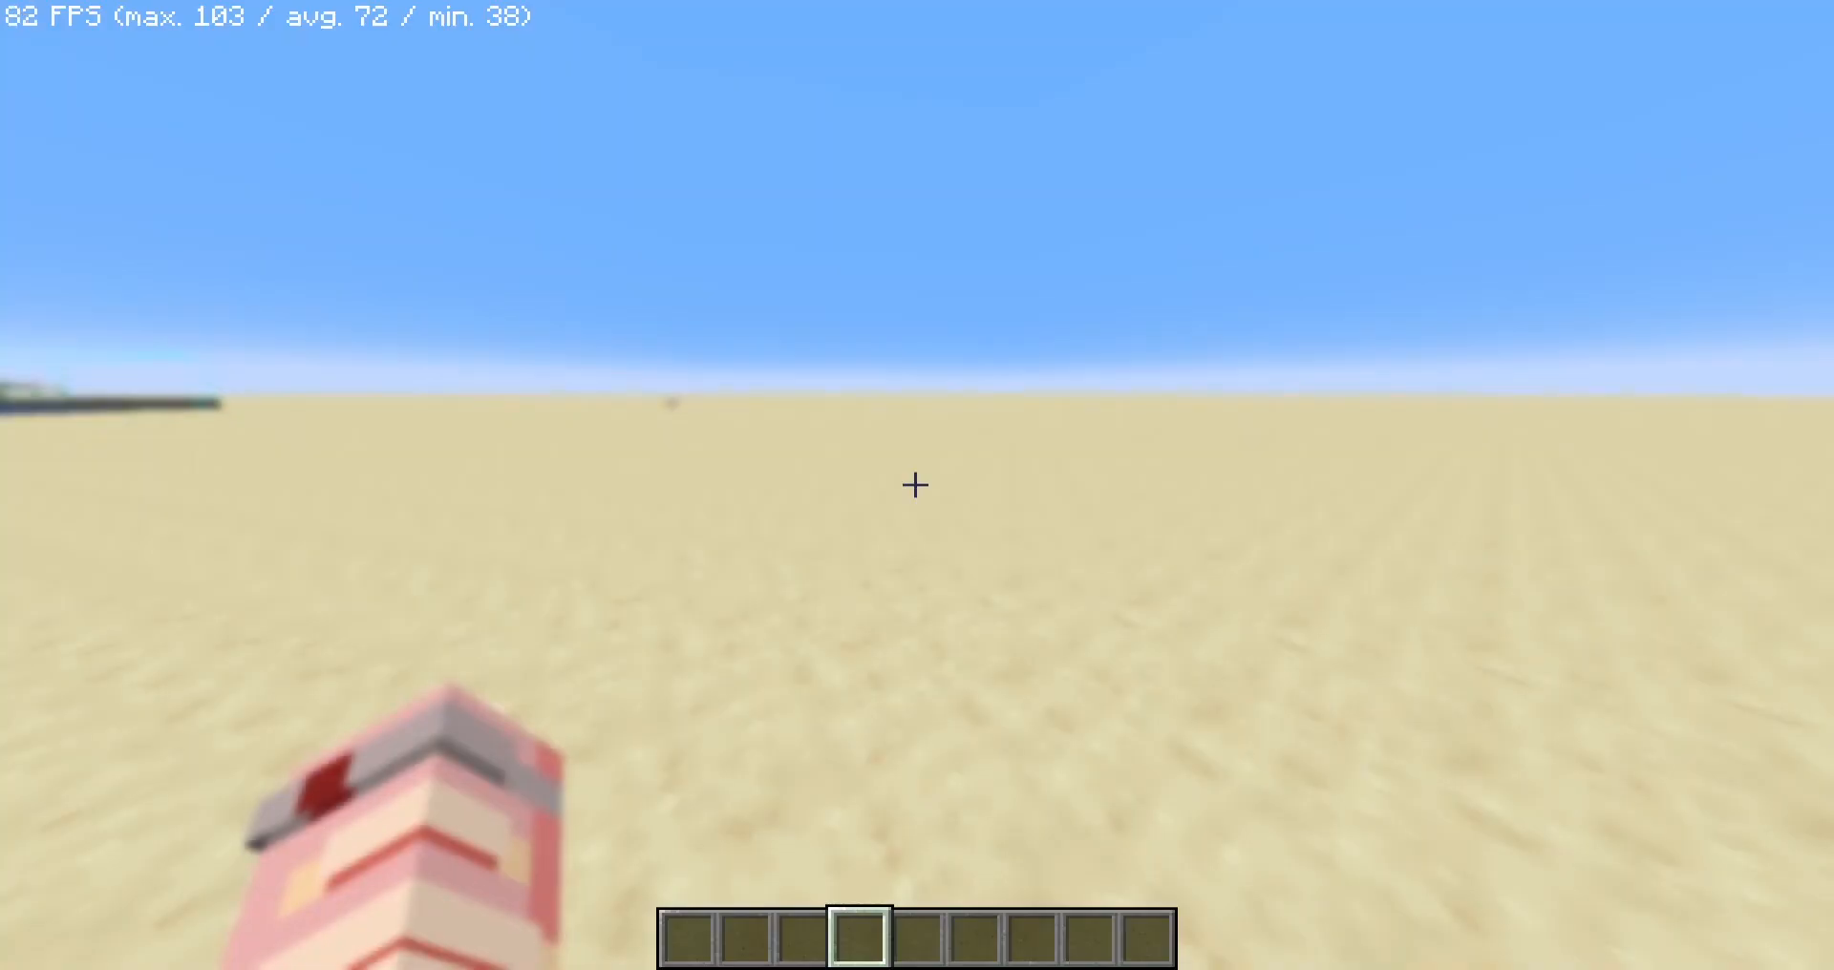
Check the FZMM keybind under Options > Controls > Key Binds and open FZMM Gui.
key(Escape)
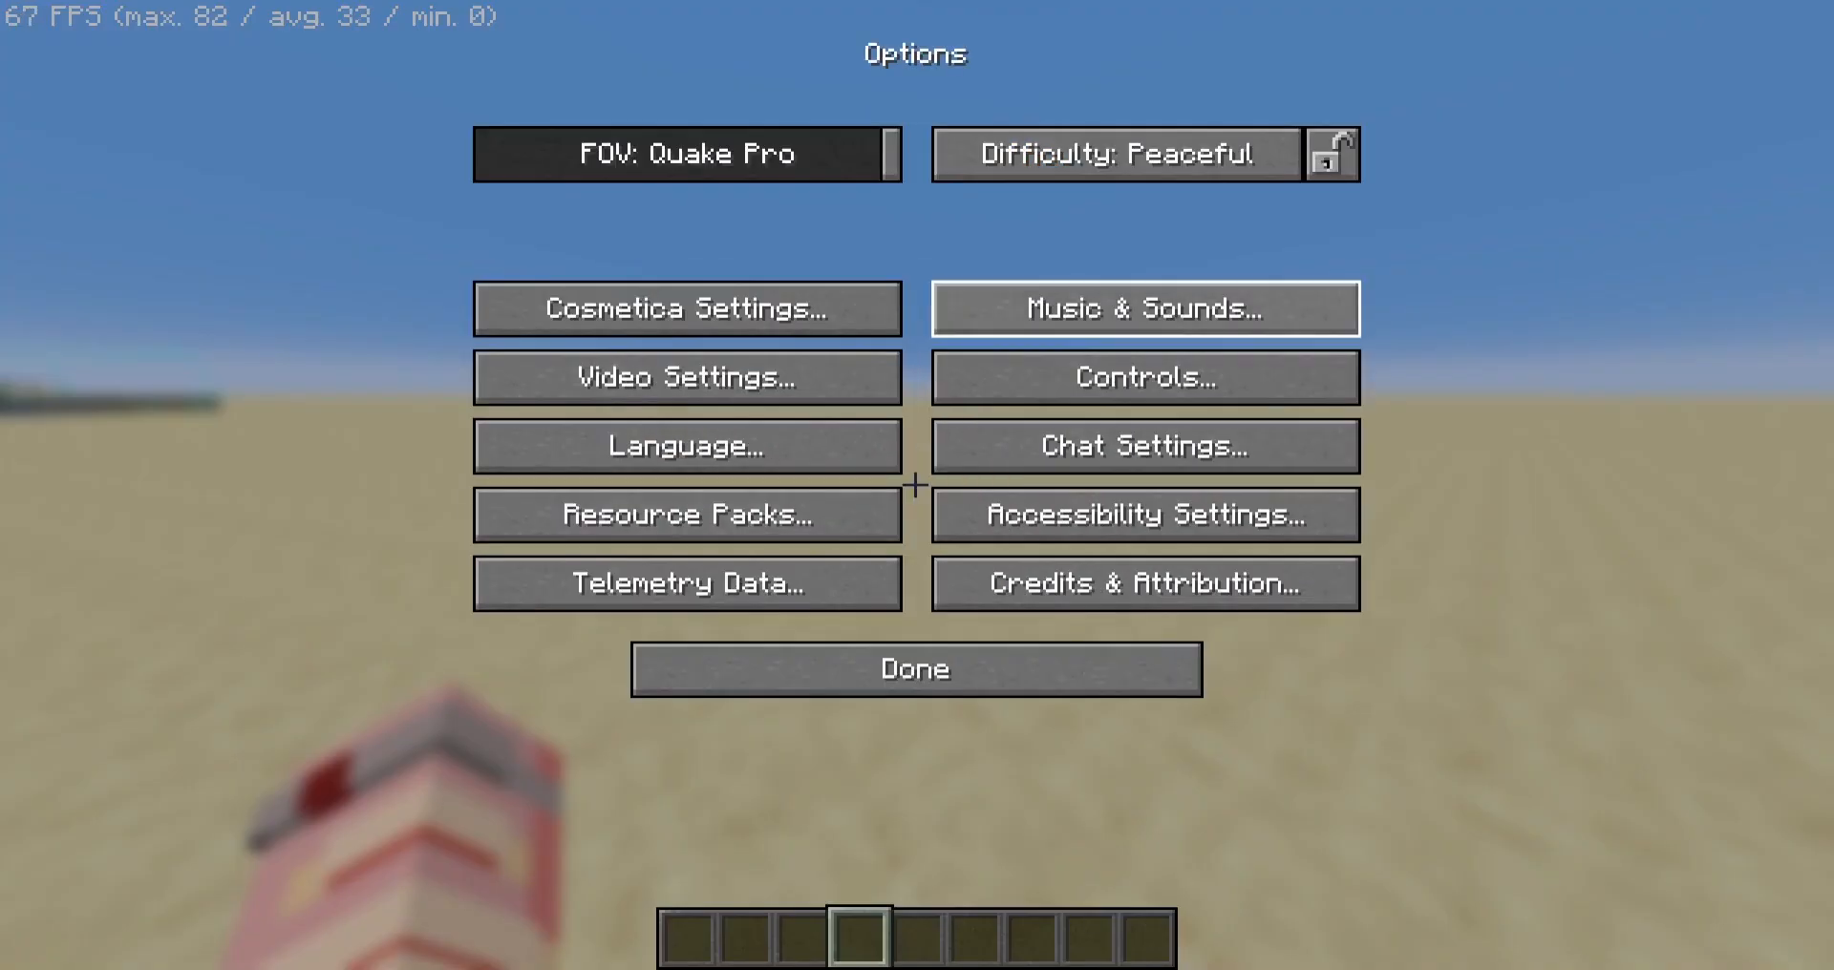
click(1142, 377)
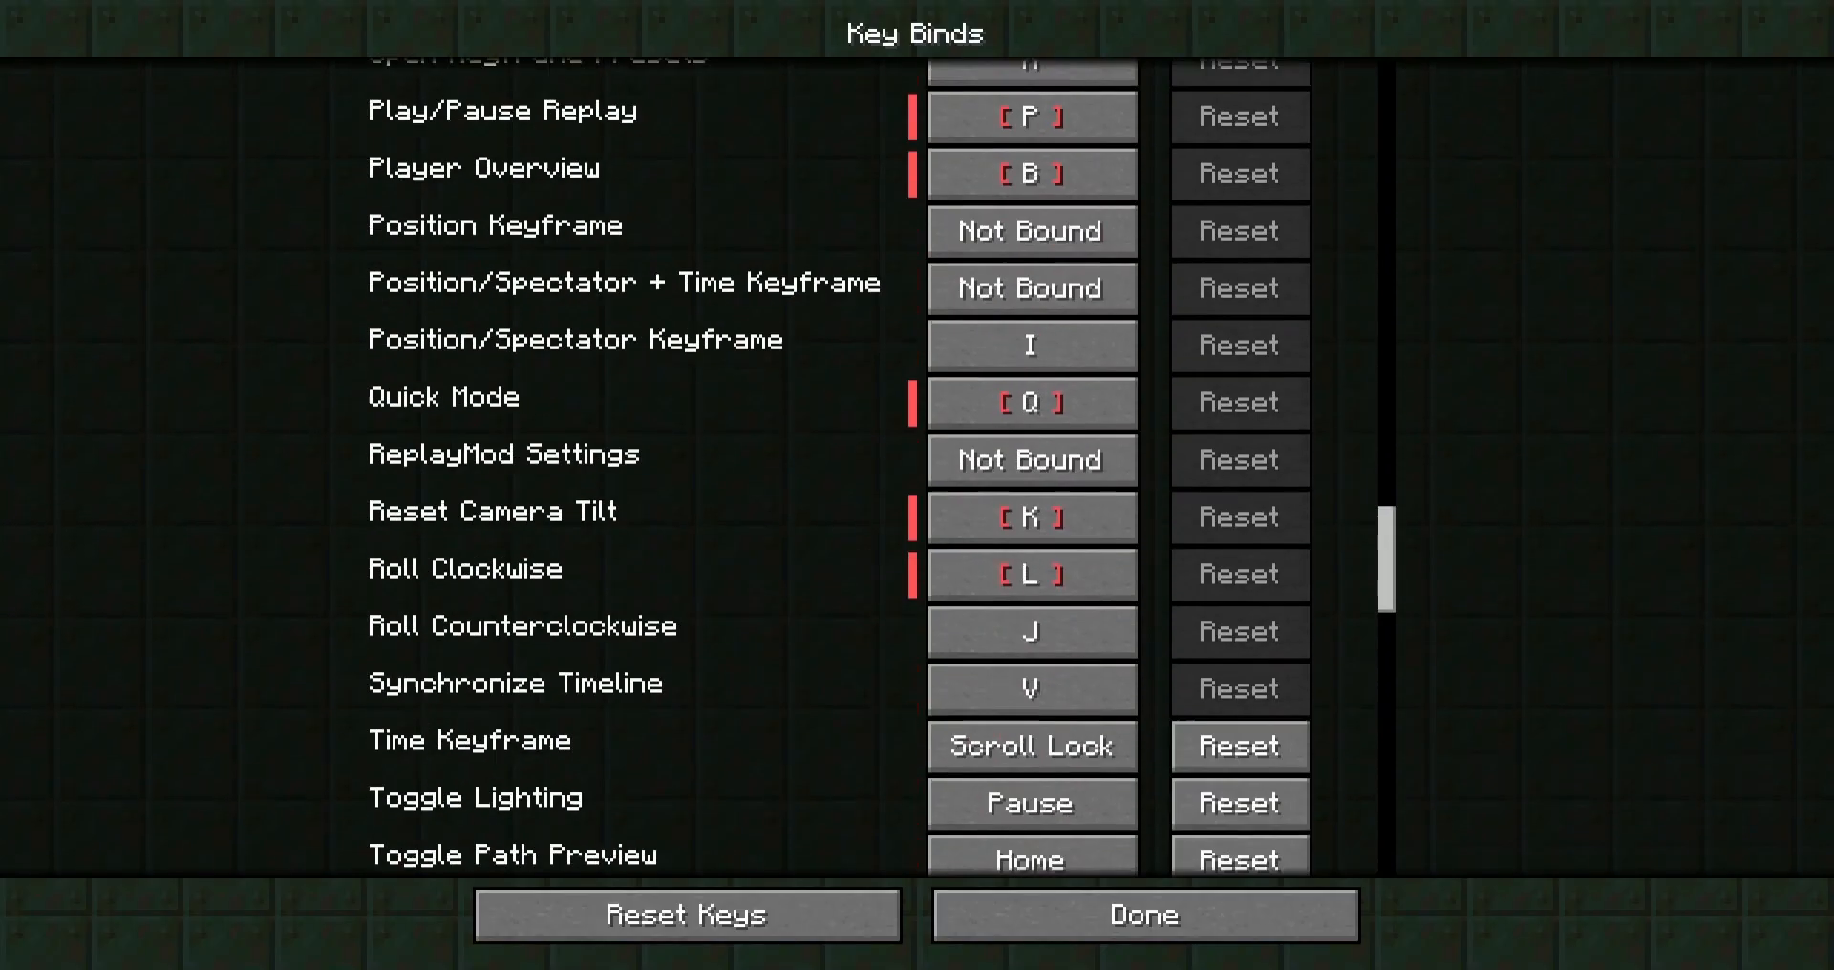
click(1140, 914)
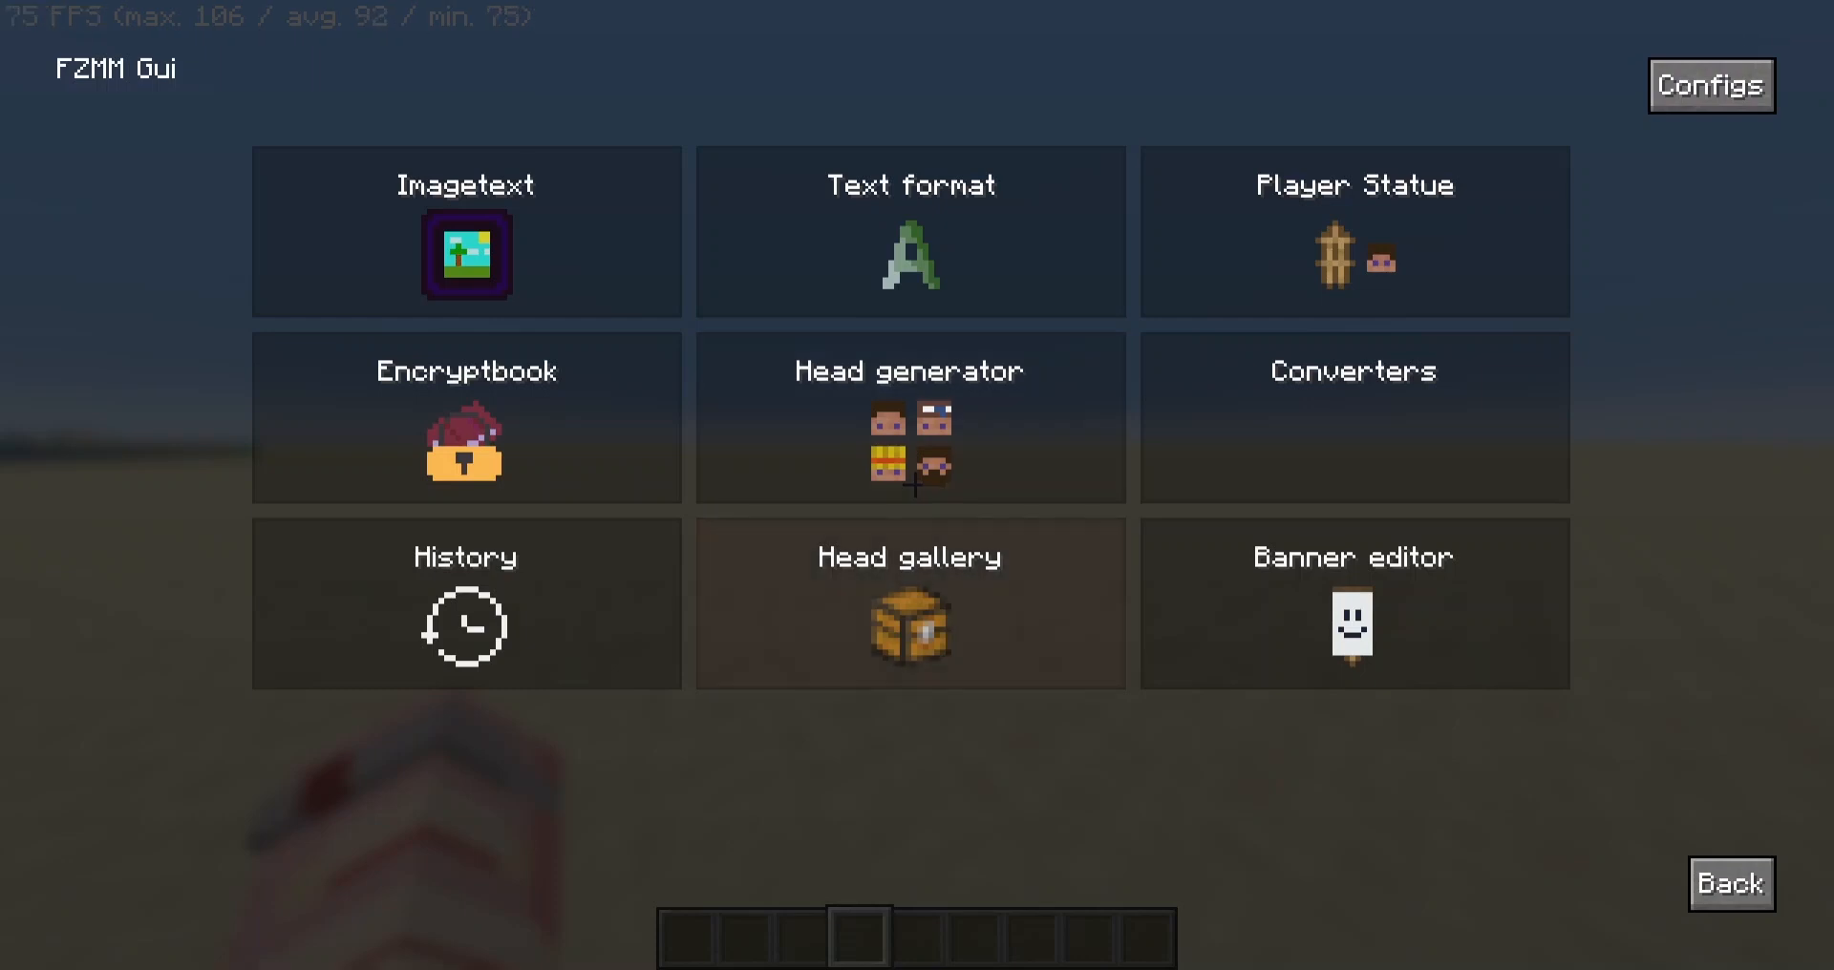
Search the head gallery for 'freddy', take a Freddy head, and return to the tools menu.
click(909, 604)
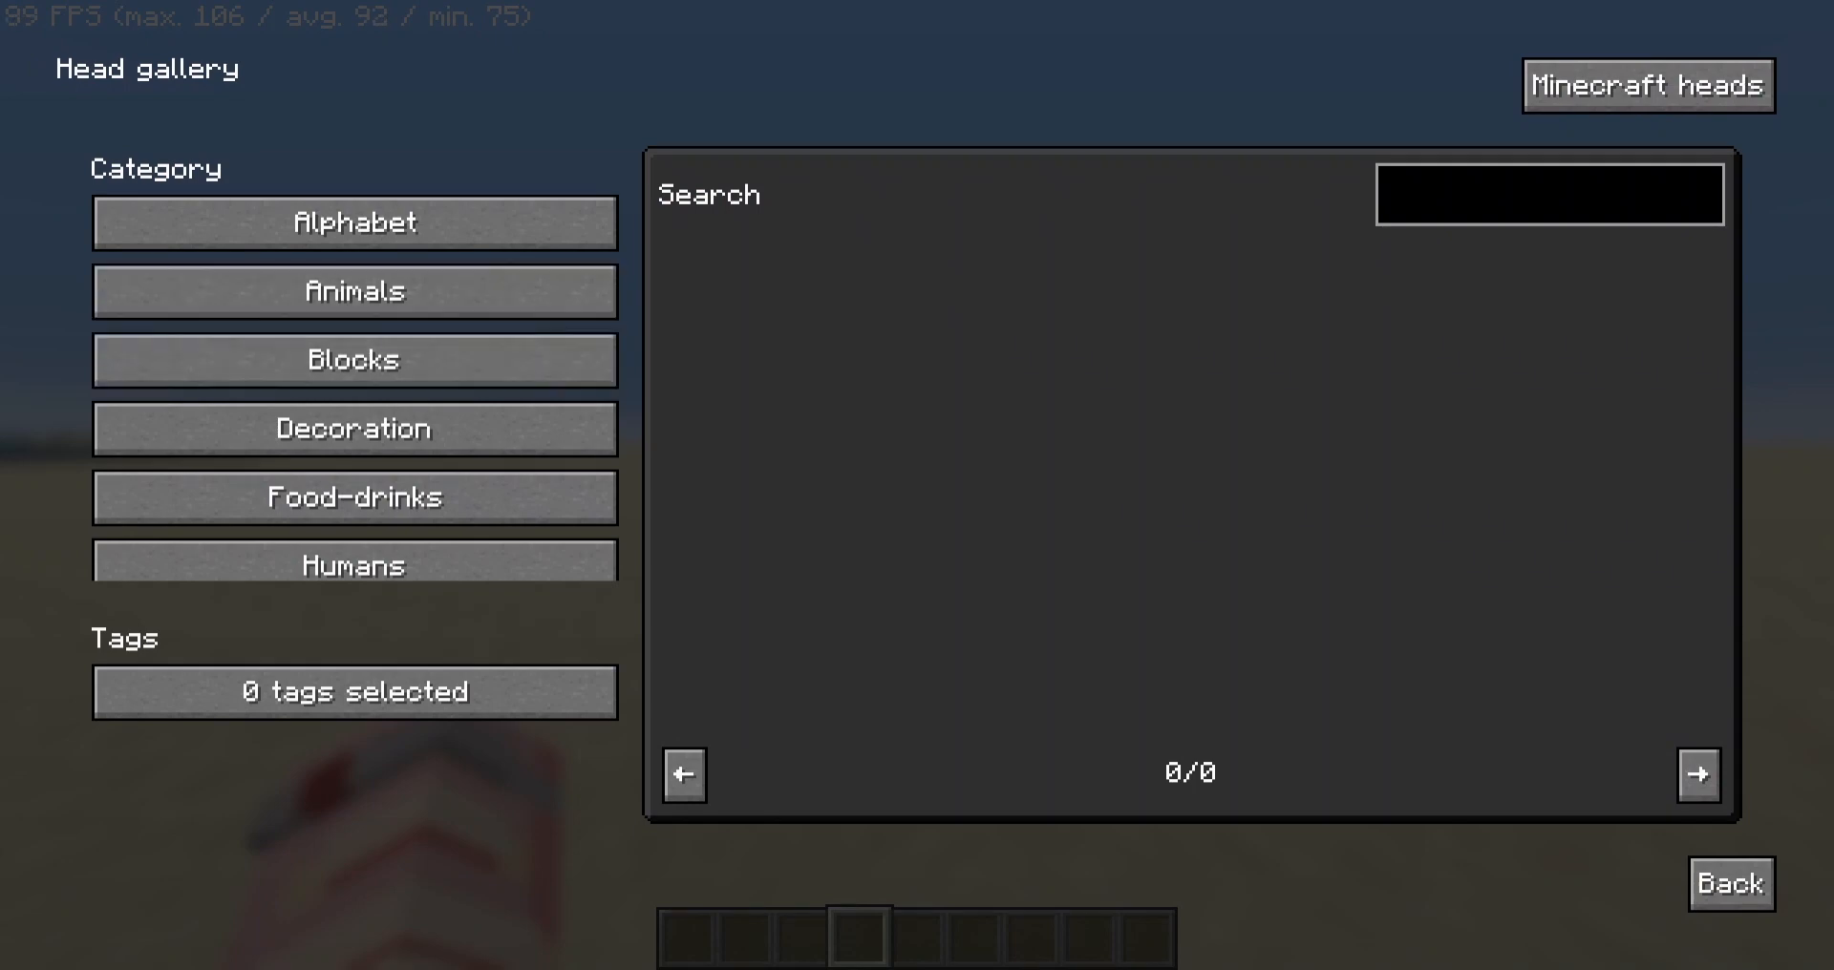
scroll(down, 3)
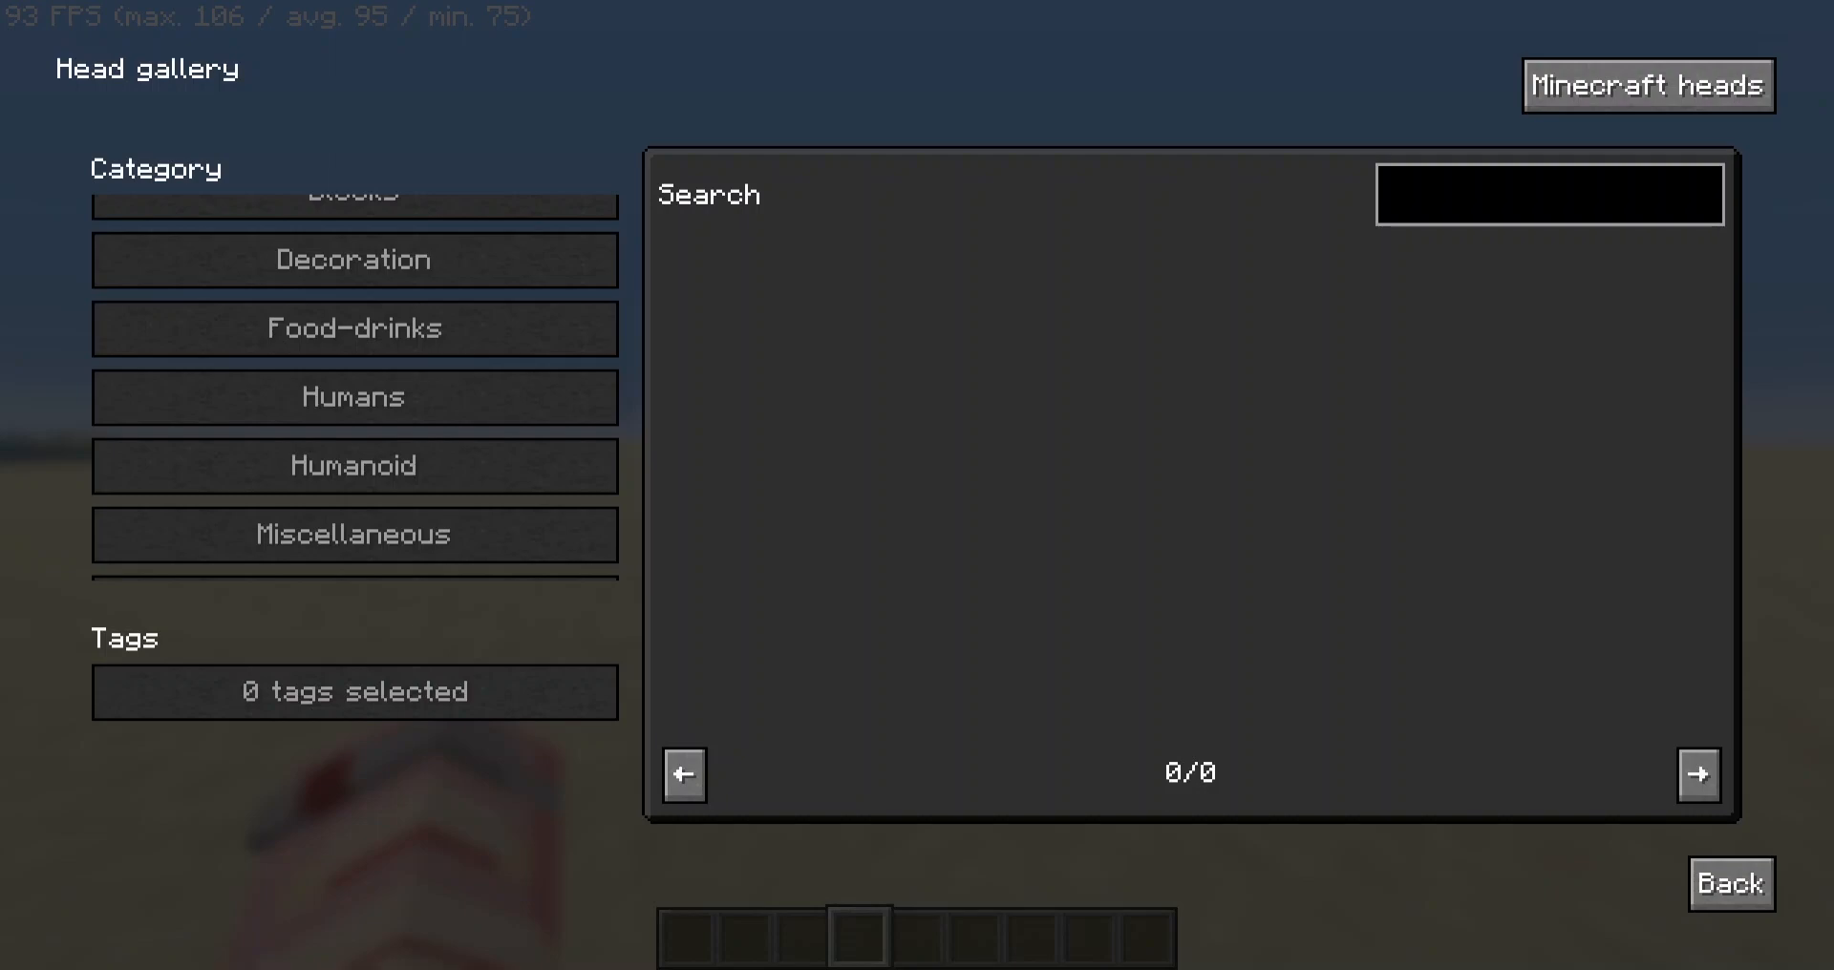
text(f)
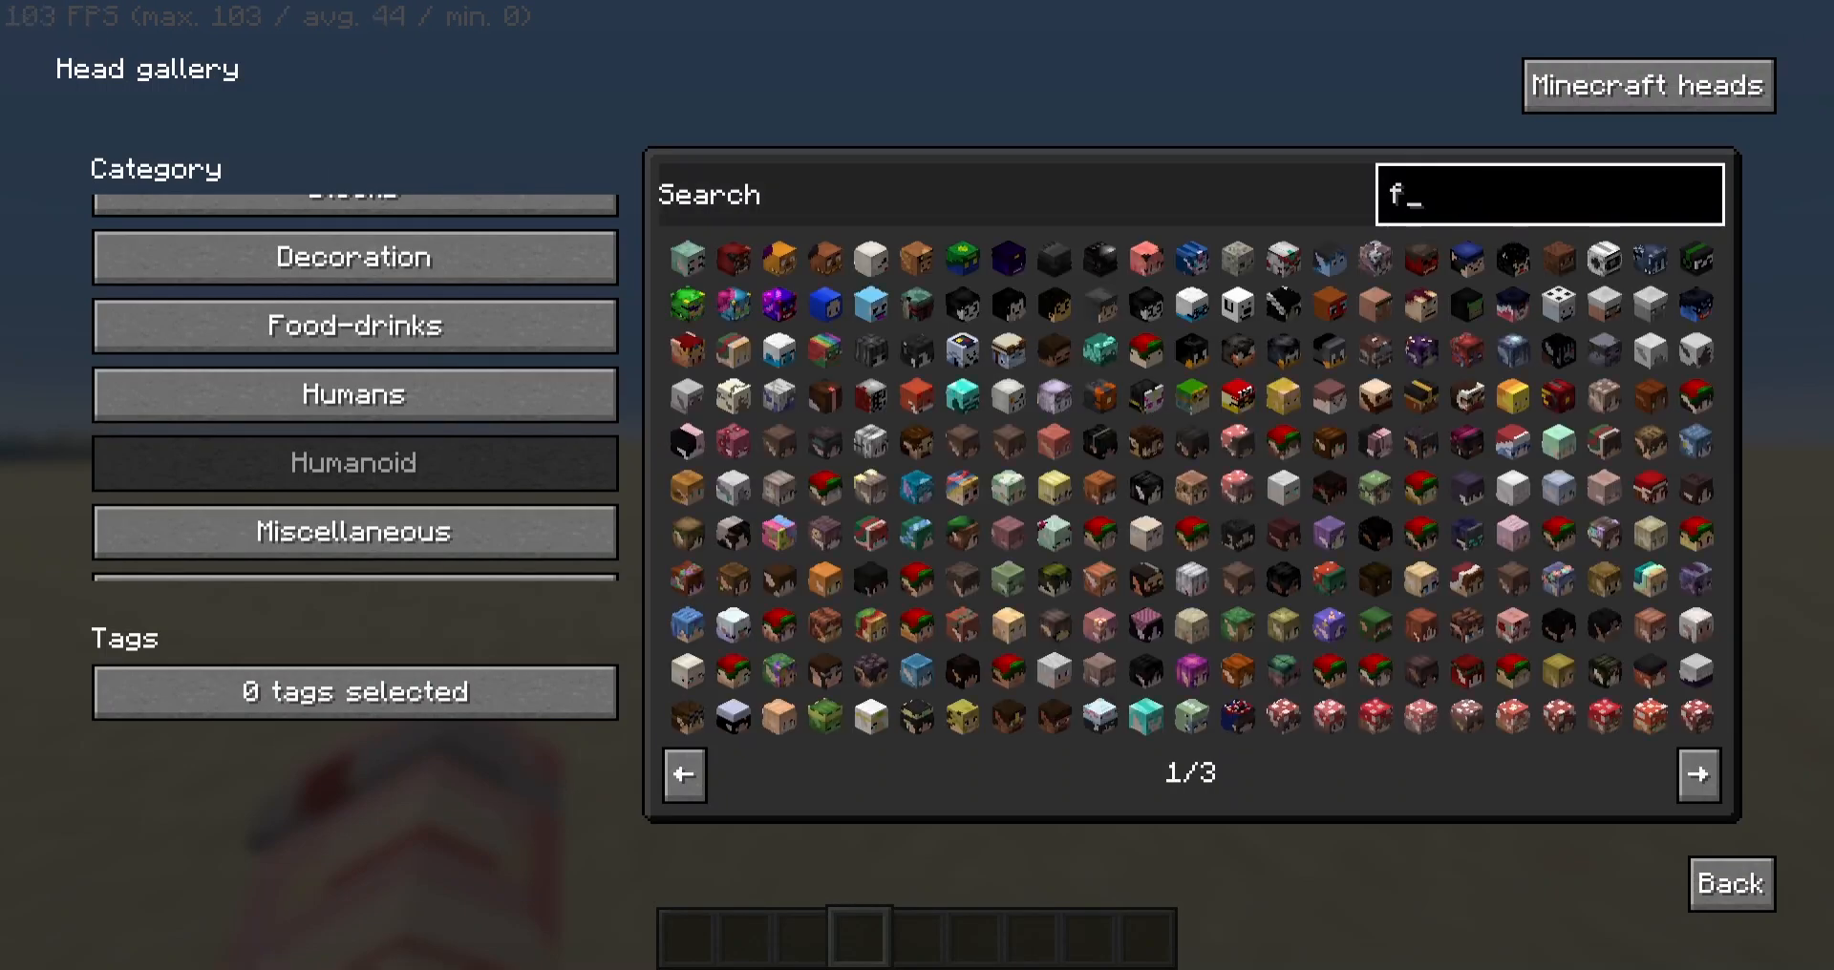
text(reddy)
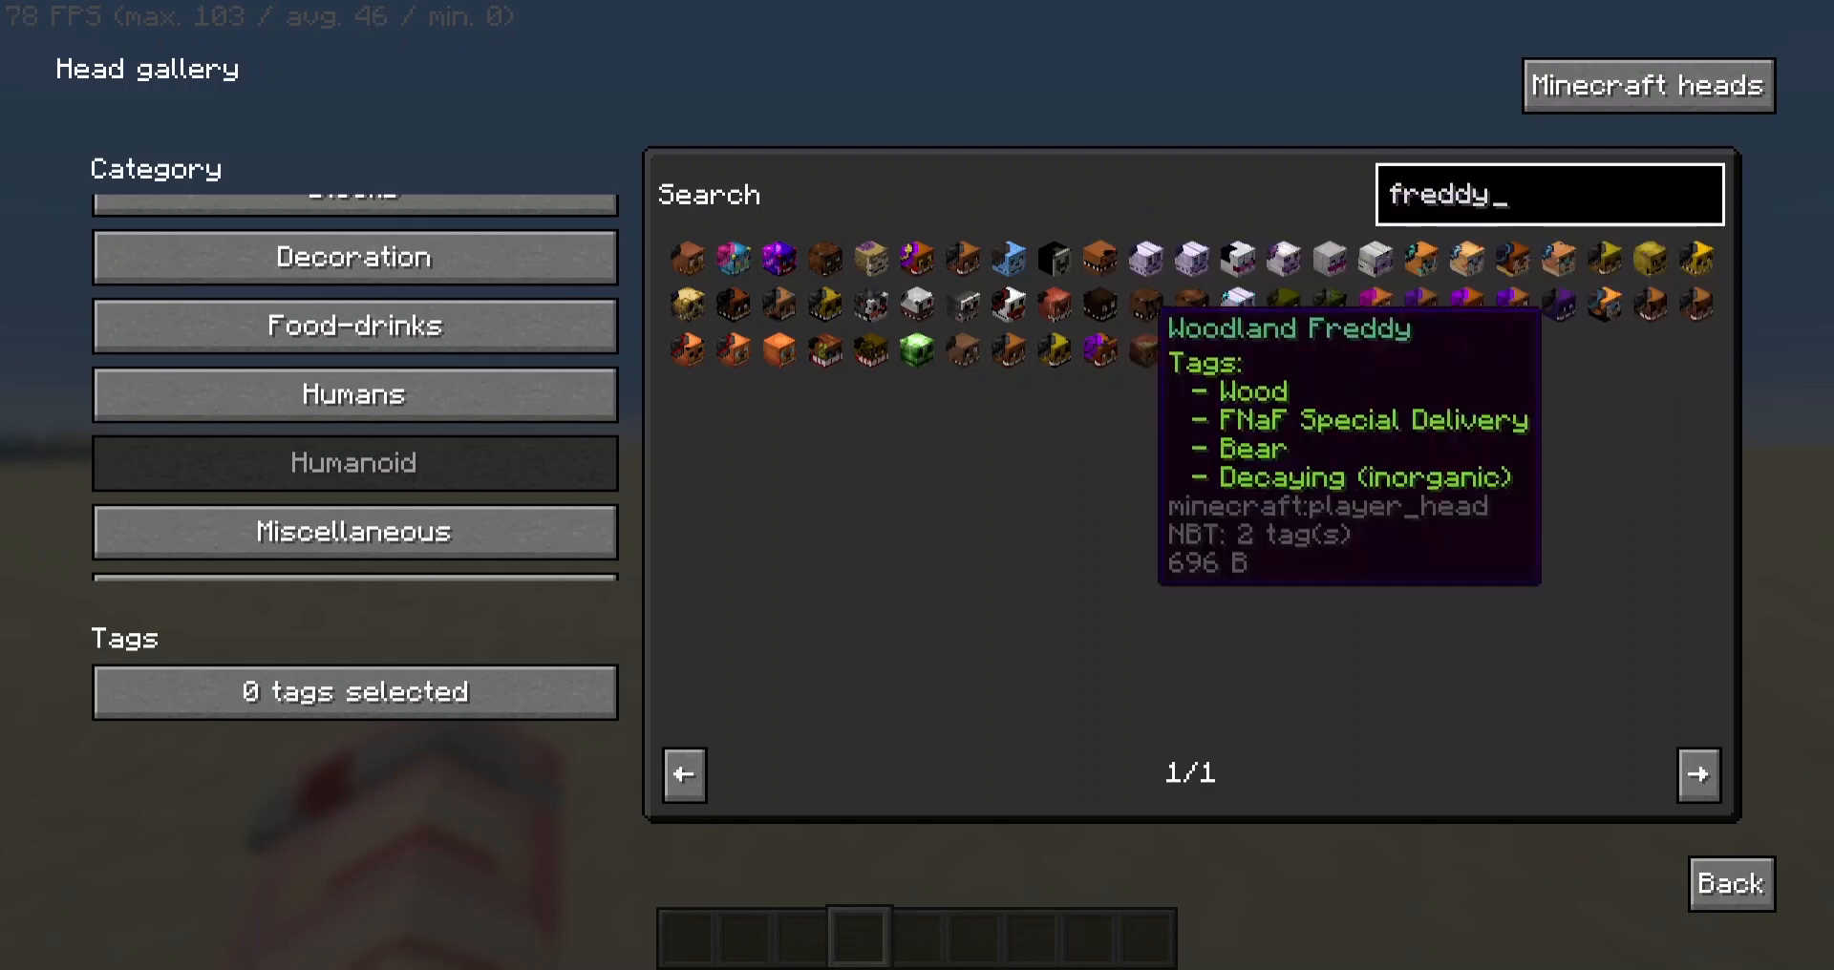
key(Backspace)
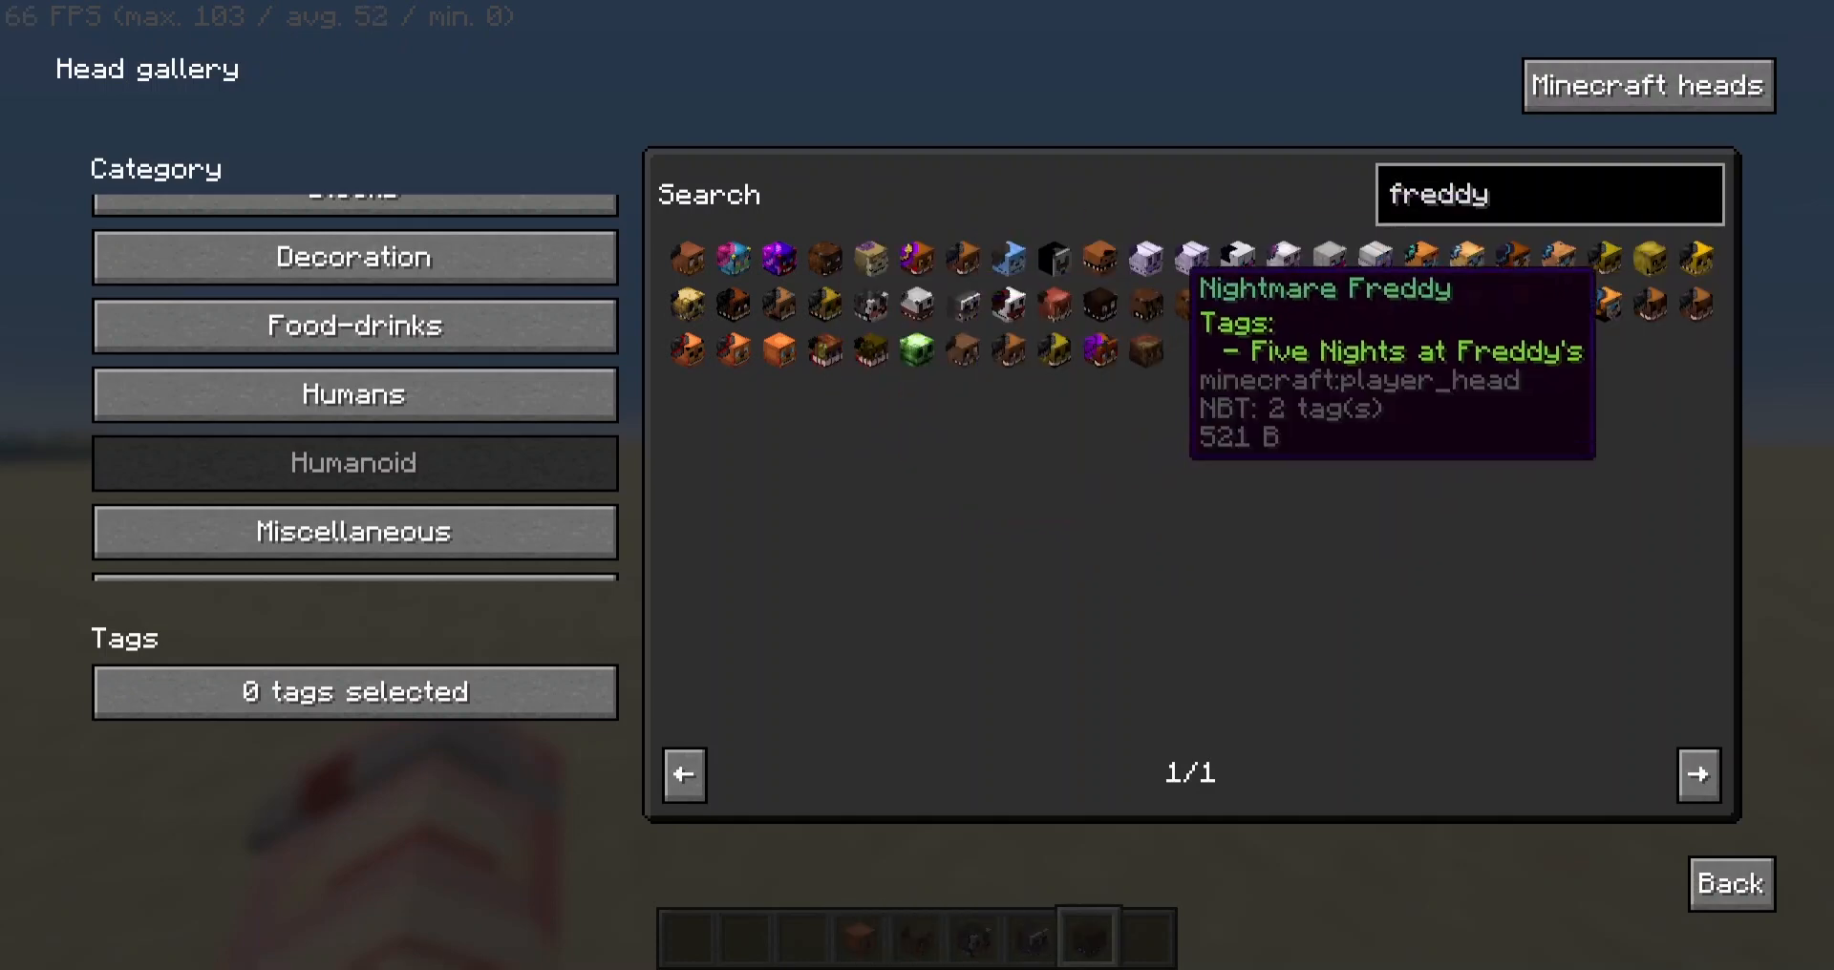
click(1729, 882)
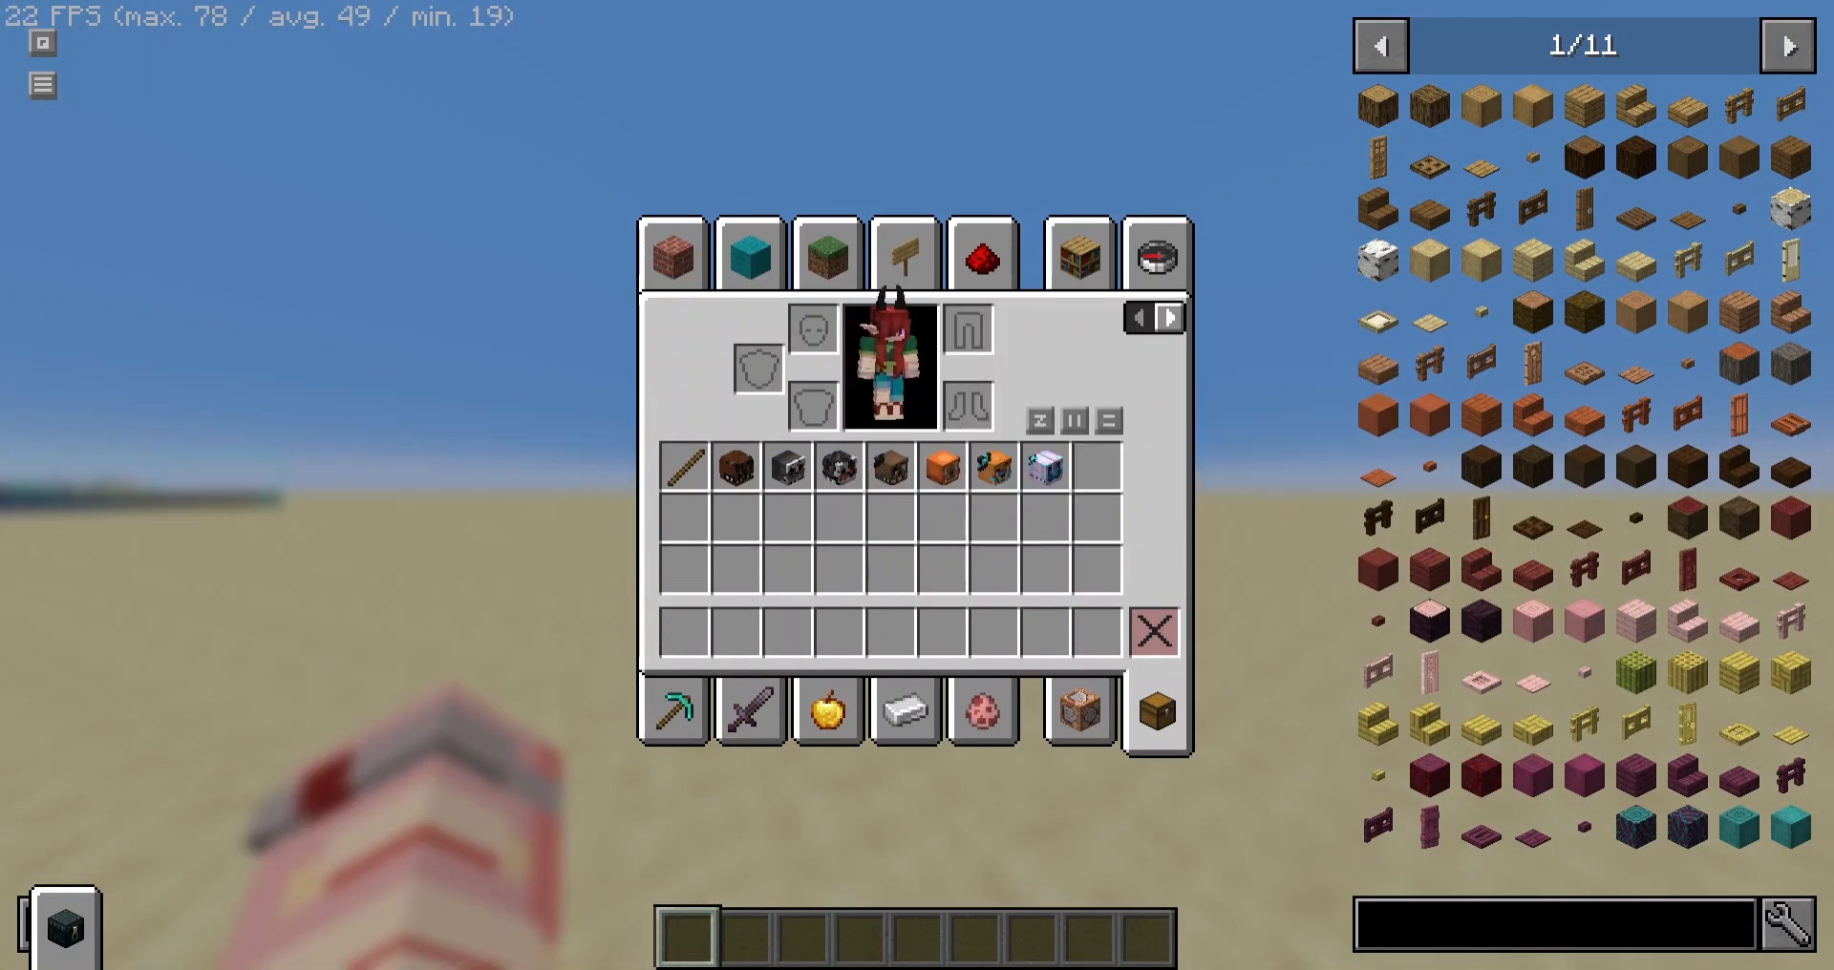
key(Escape)
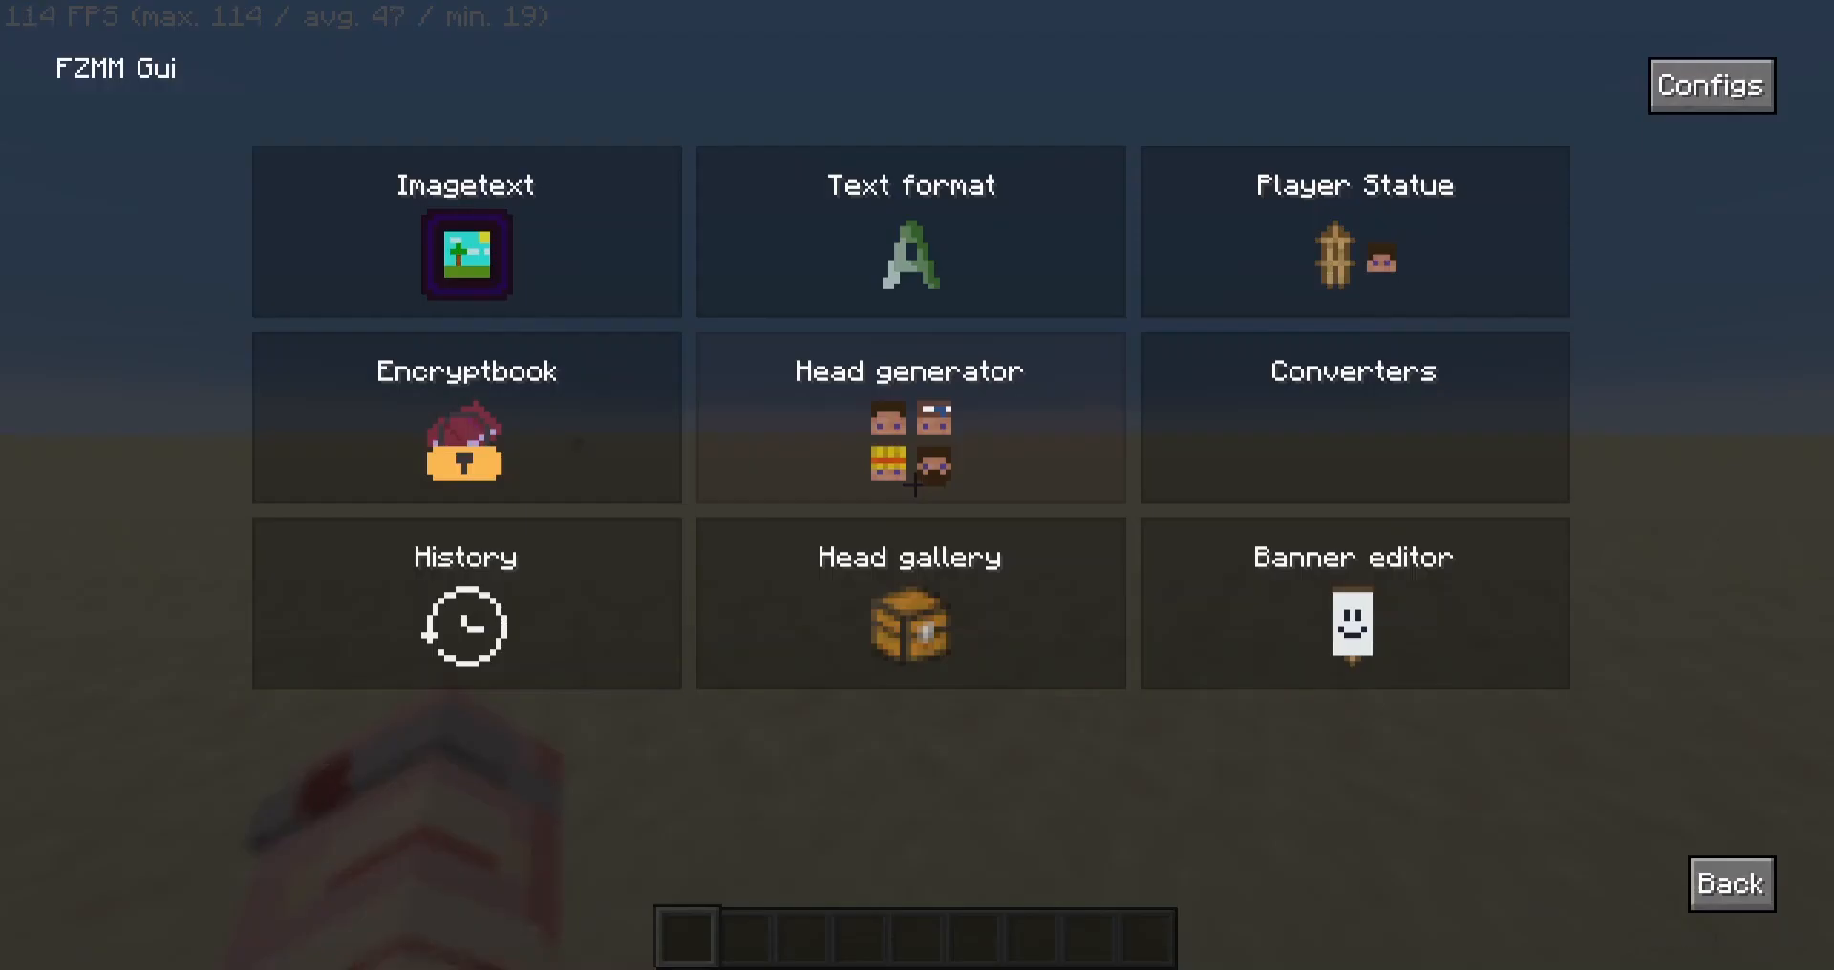
Open Head generator and cycle the Skin source type until it reads Path.
click(908, 417)
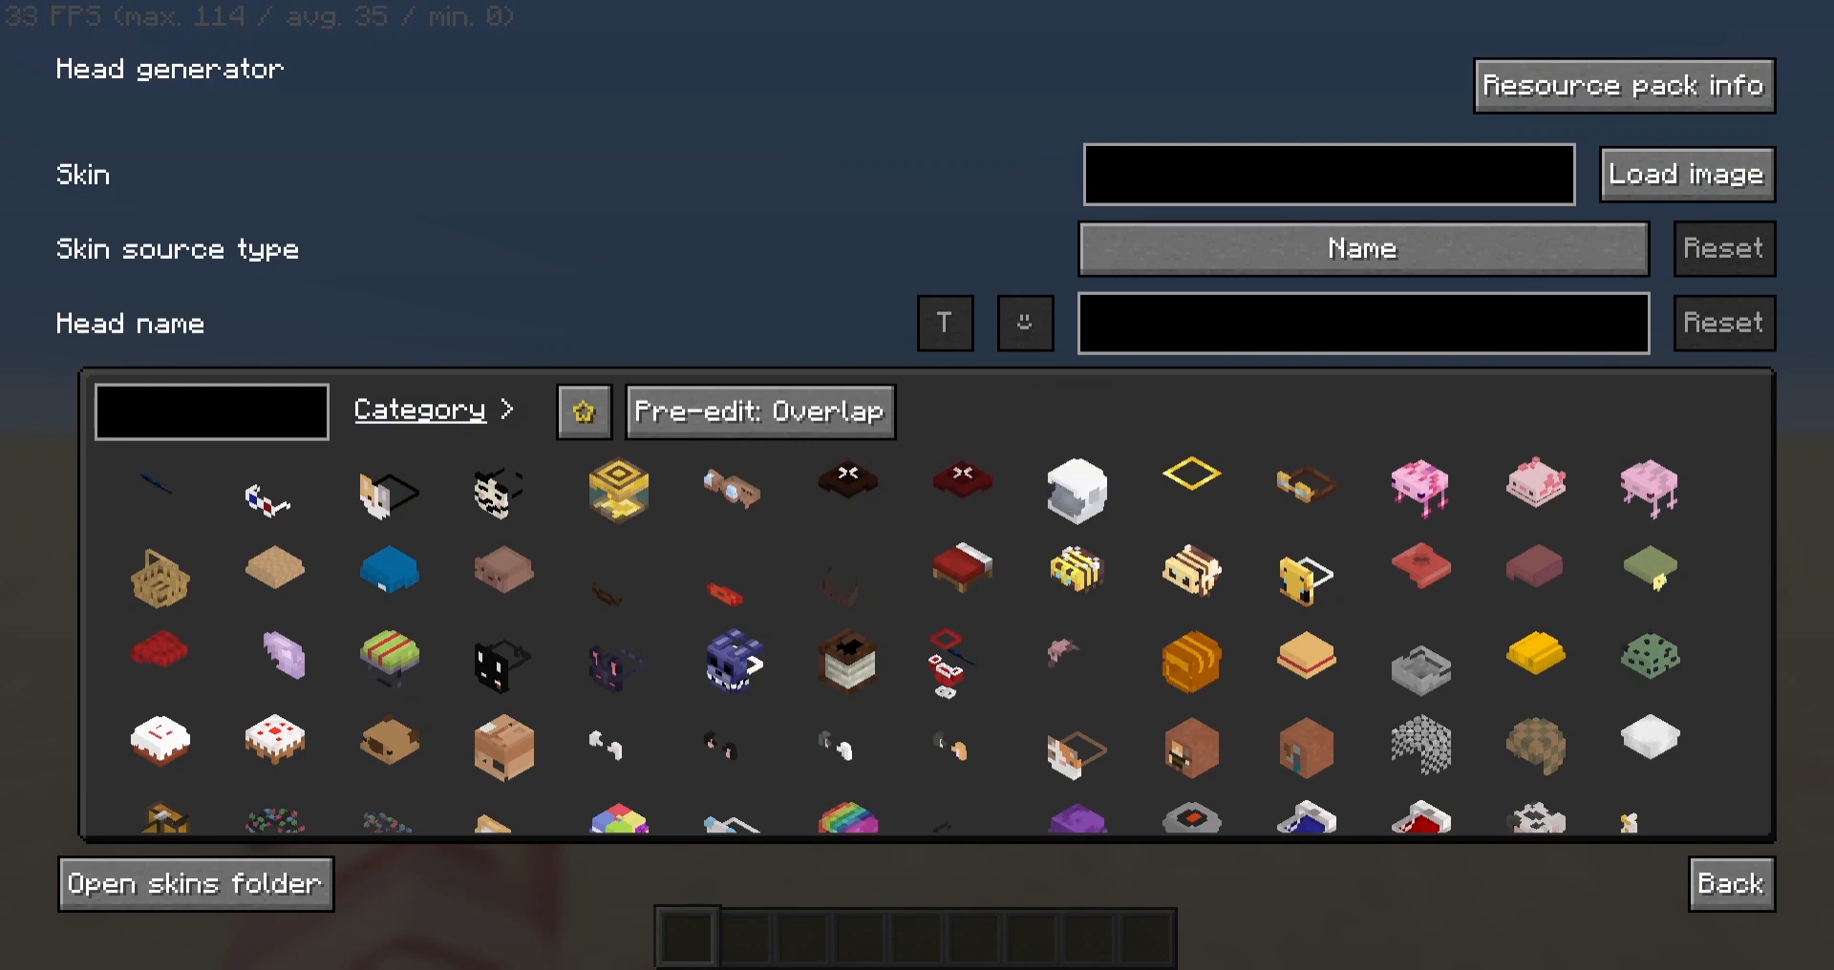
scroll(down, 3)
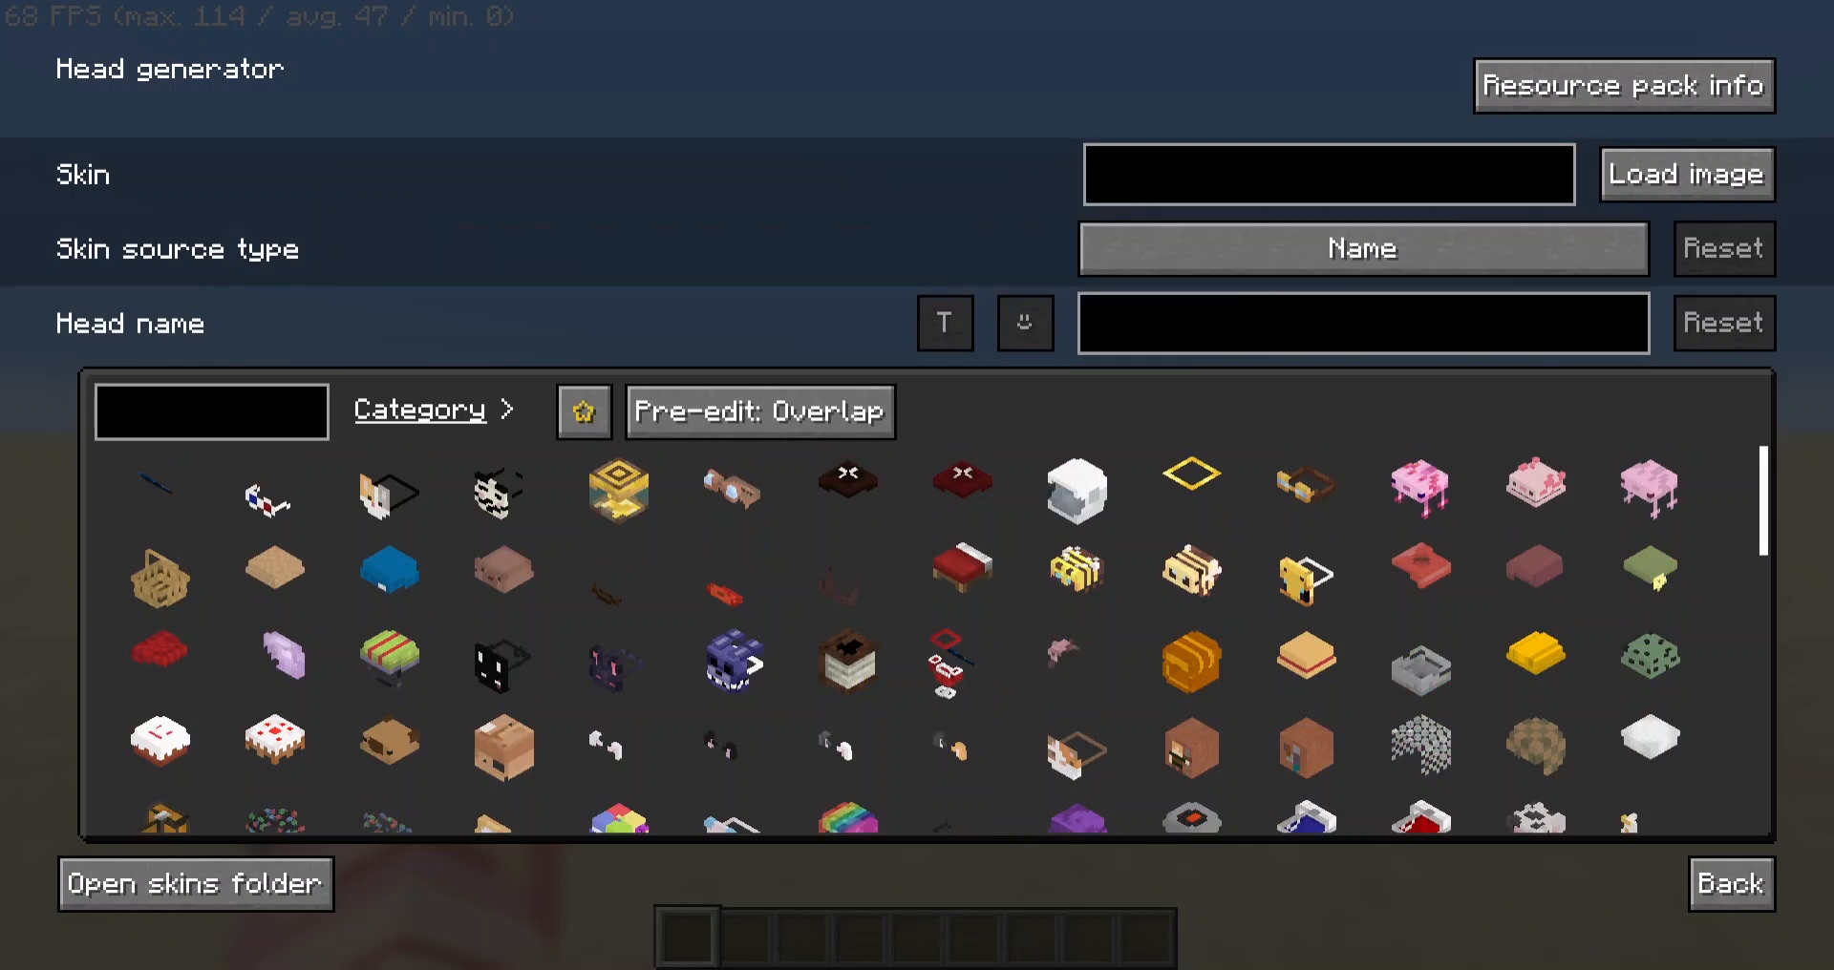
click(1361, 248)
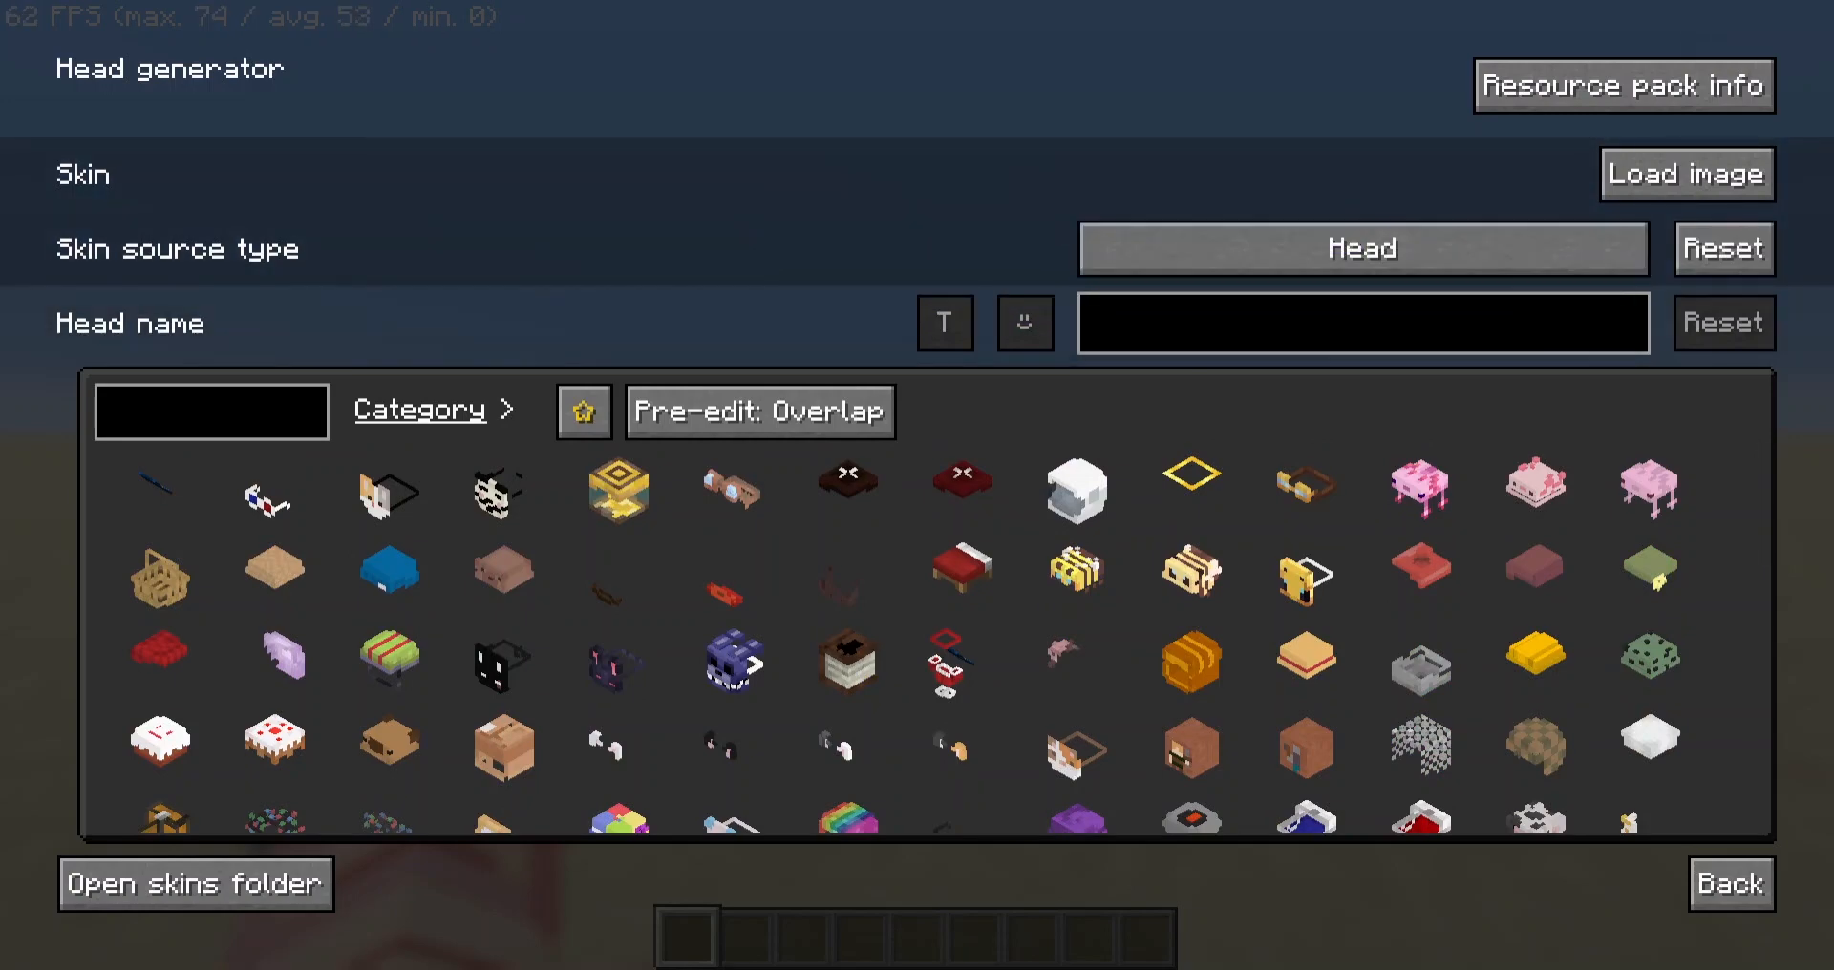
mouse_move(1360, 247)
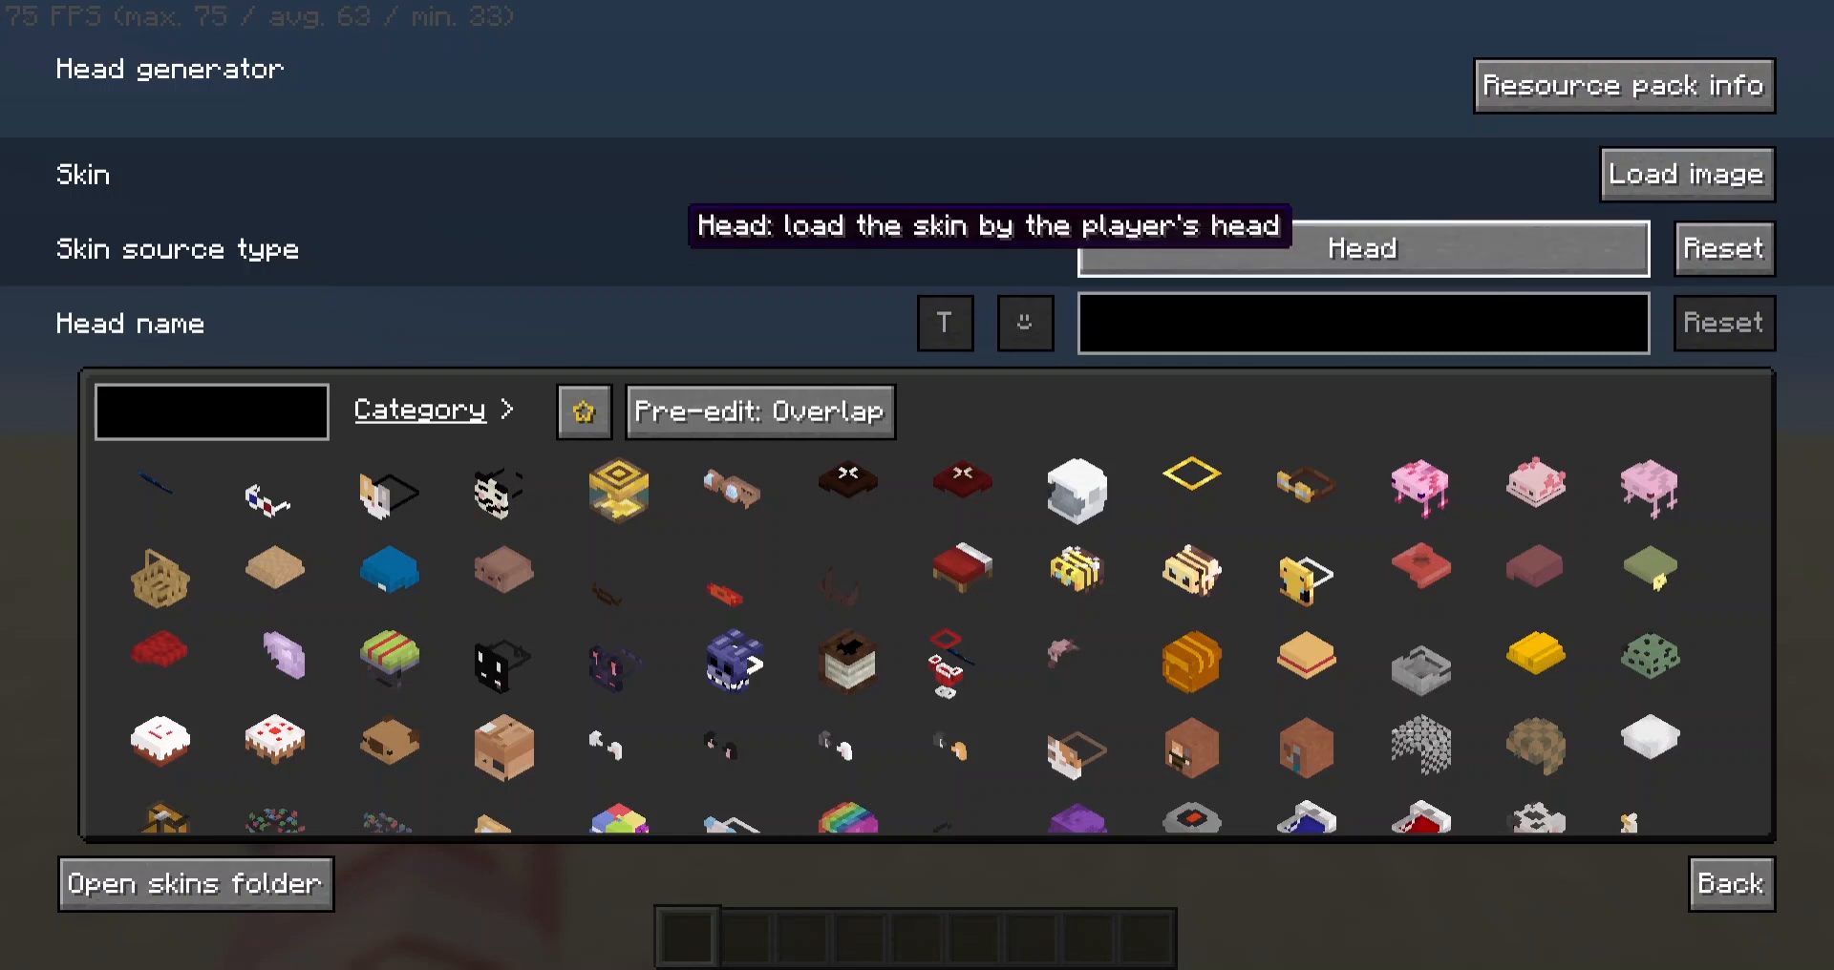
click(1360, 246)
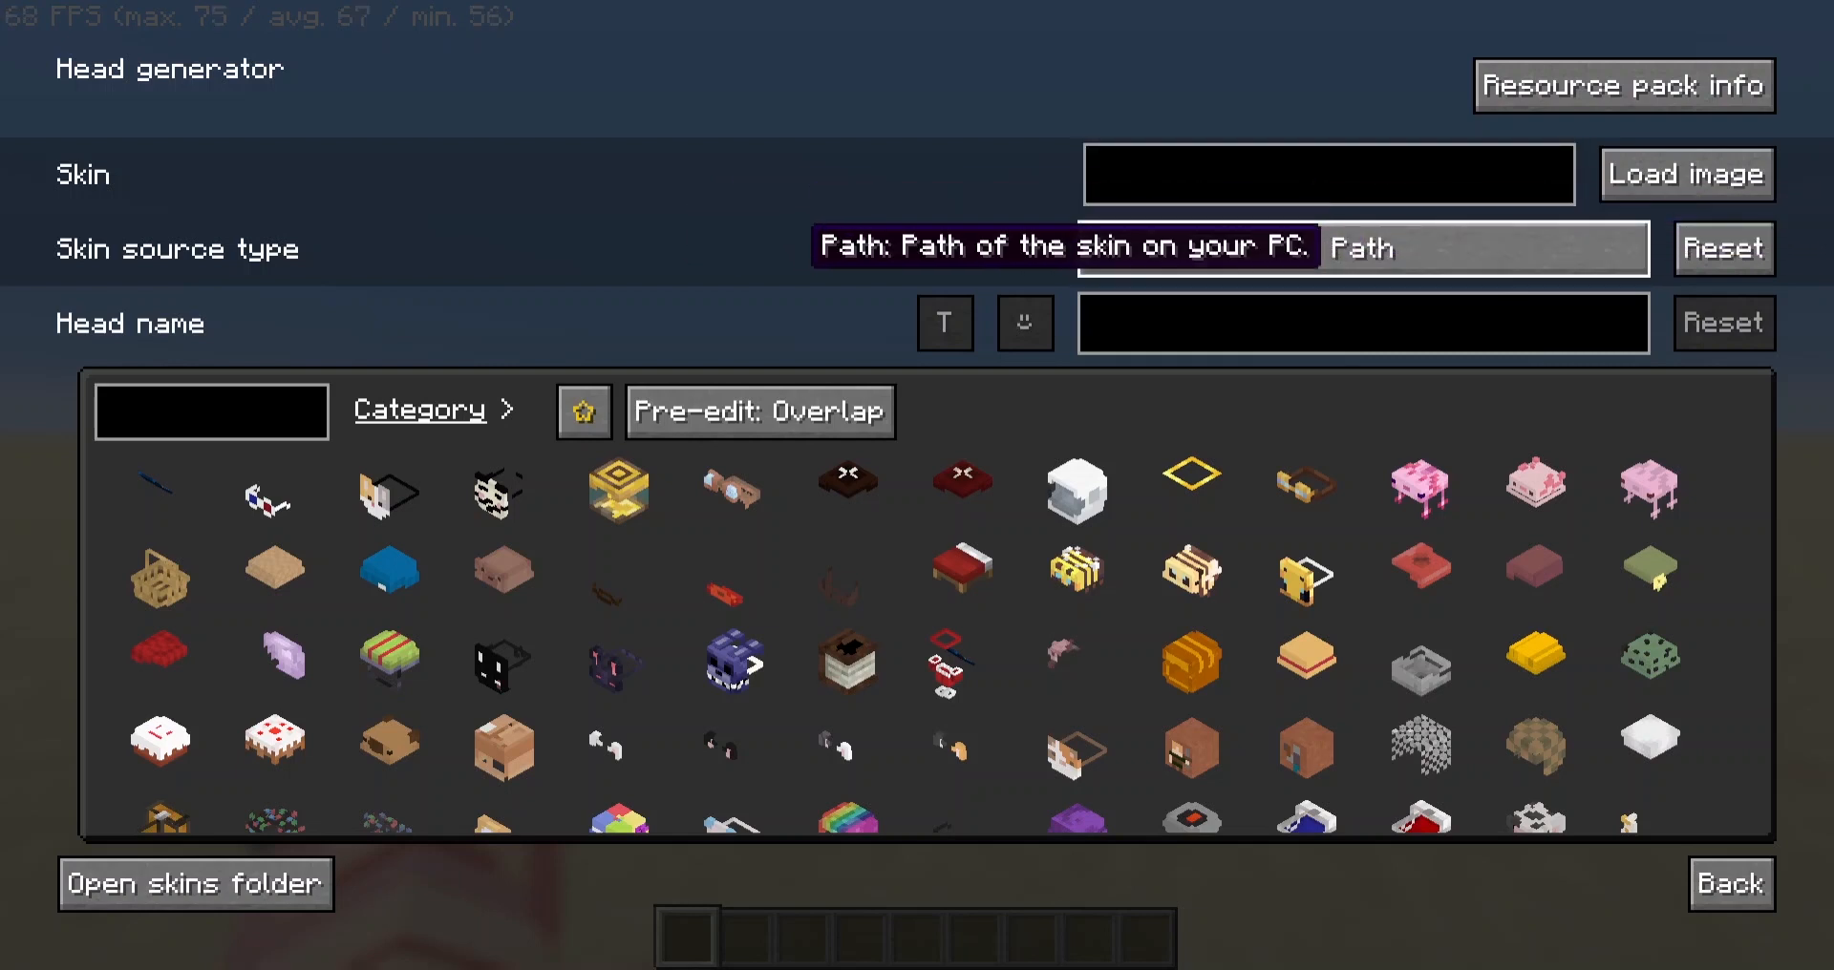
click(1360, 248)
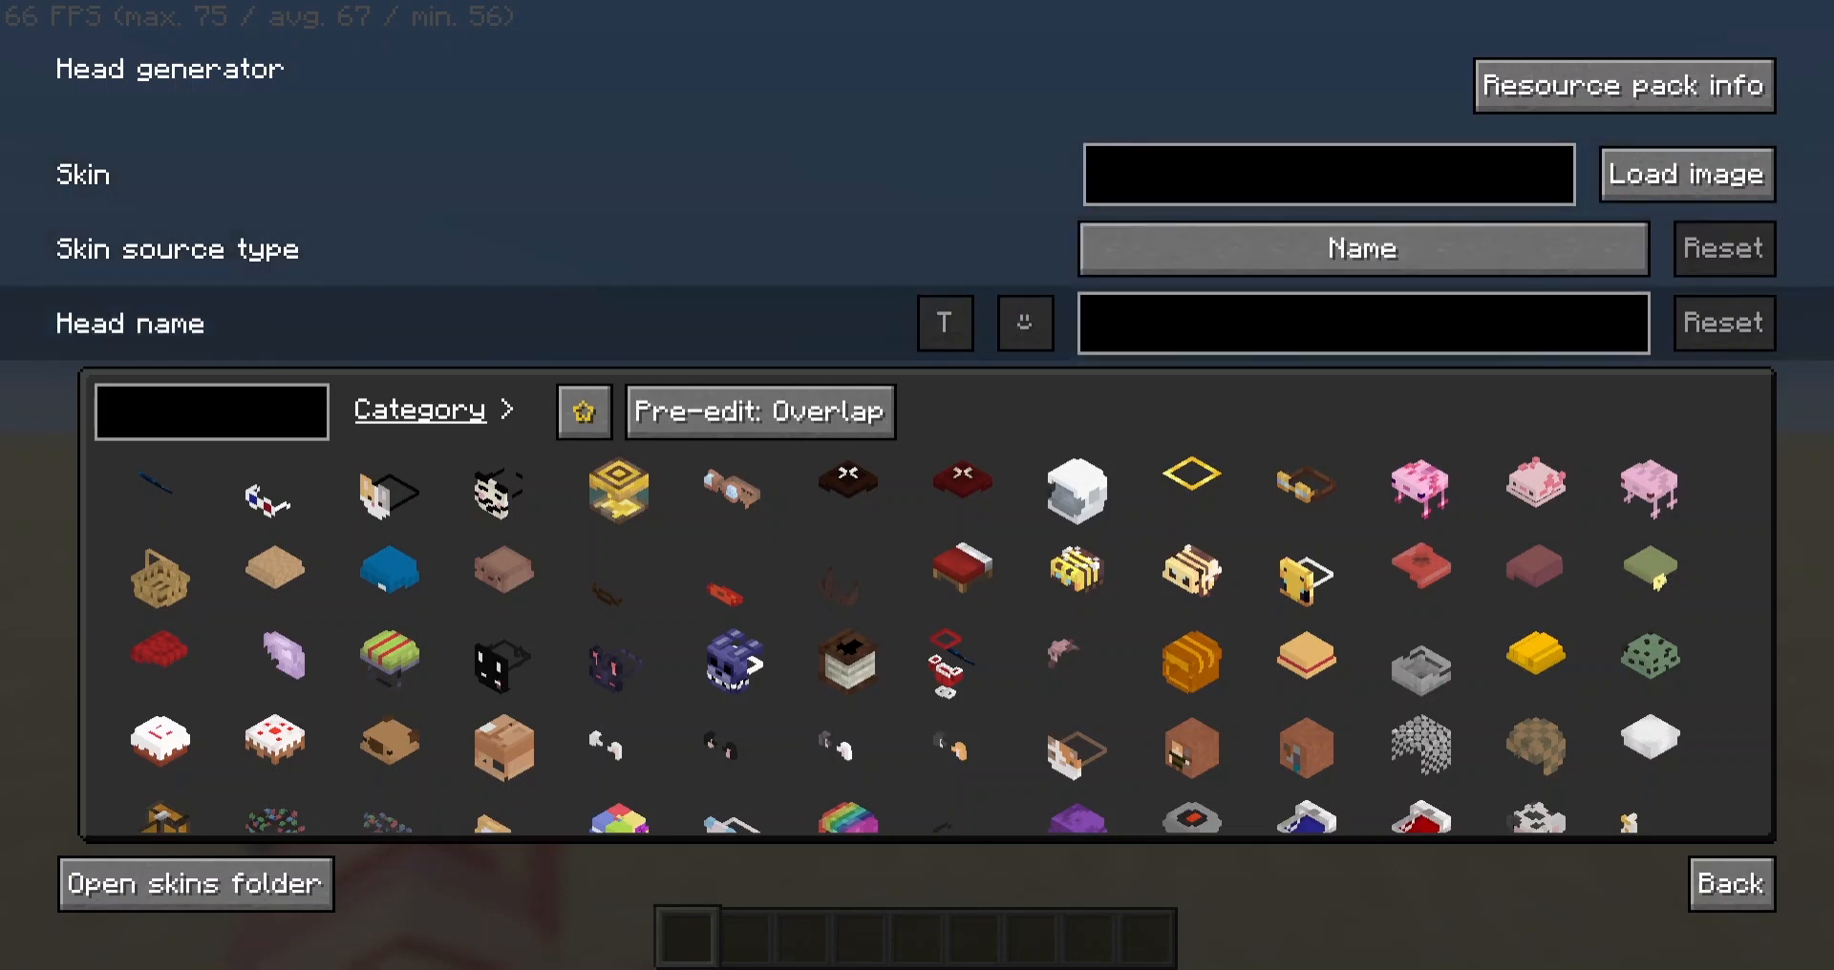
click(1328, 174)
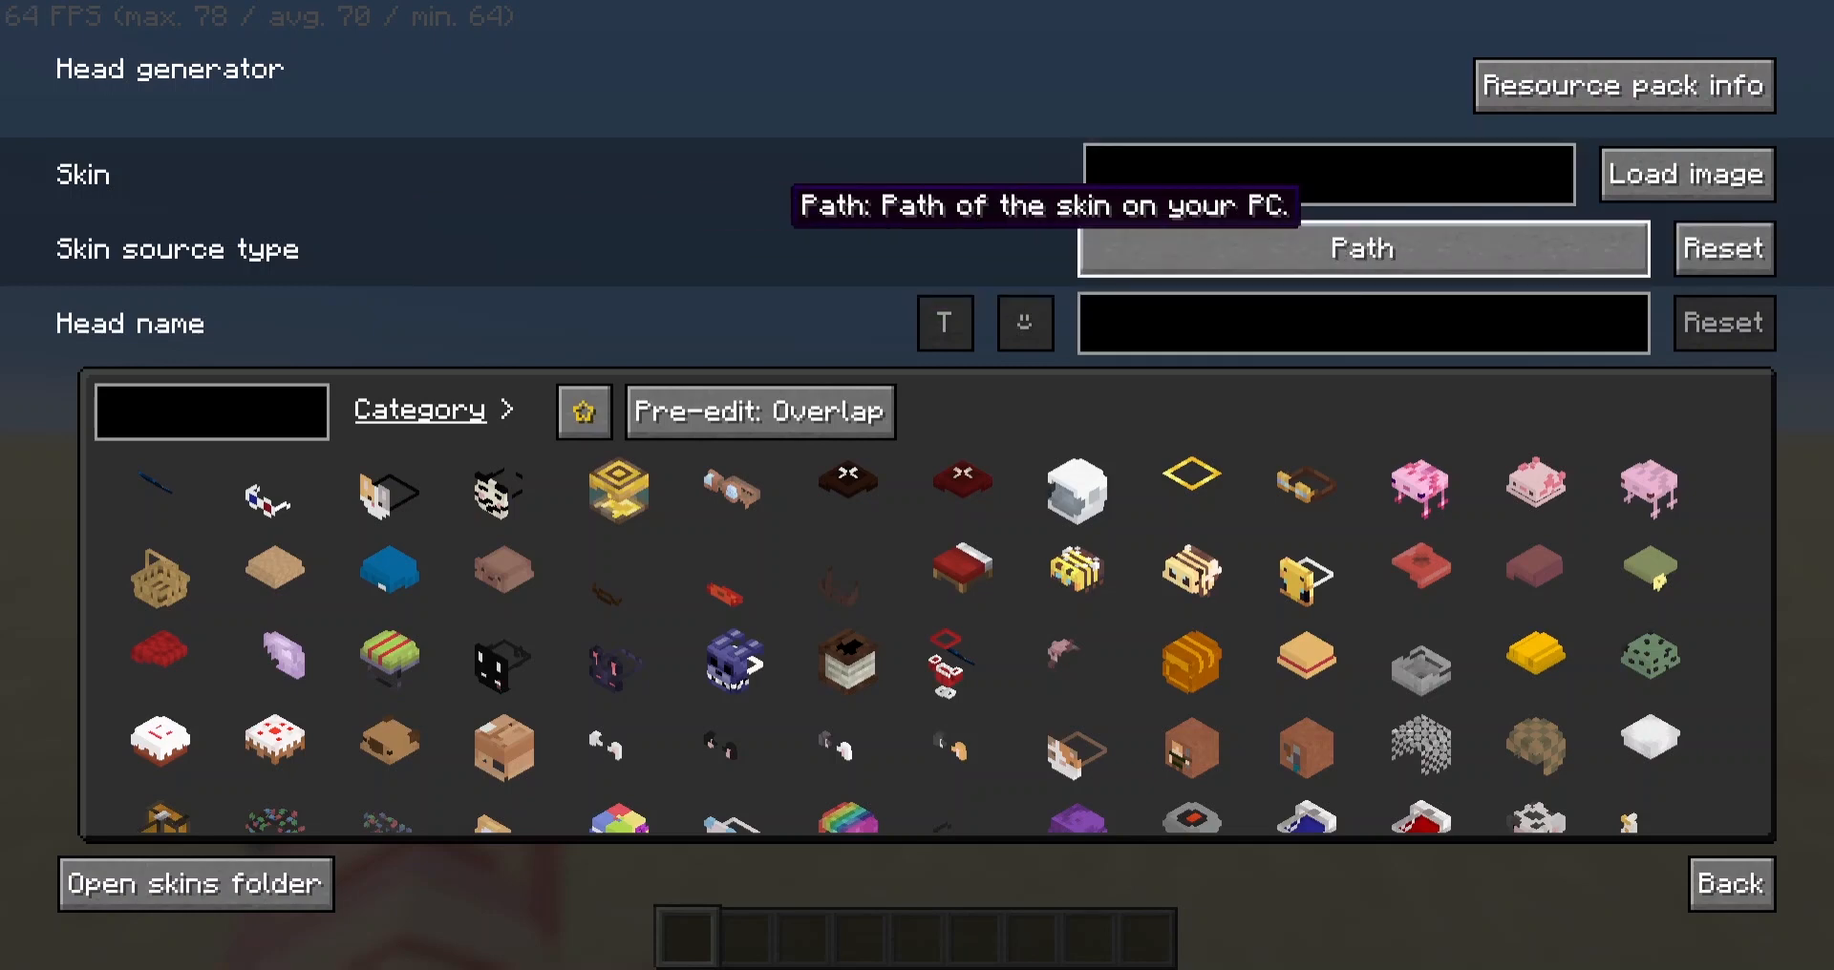
Load the named skin, name the head 'herobrine', and set pre-edit to Remove.
click(1360, 248)
text(____Dragon)
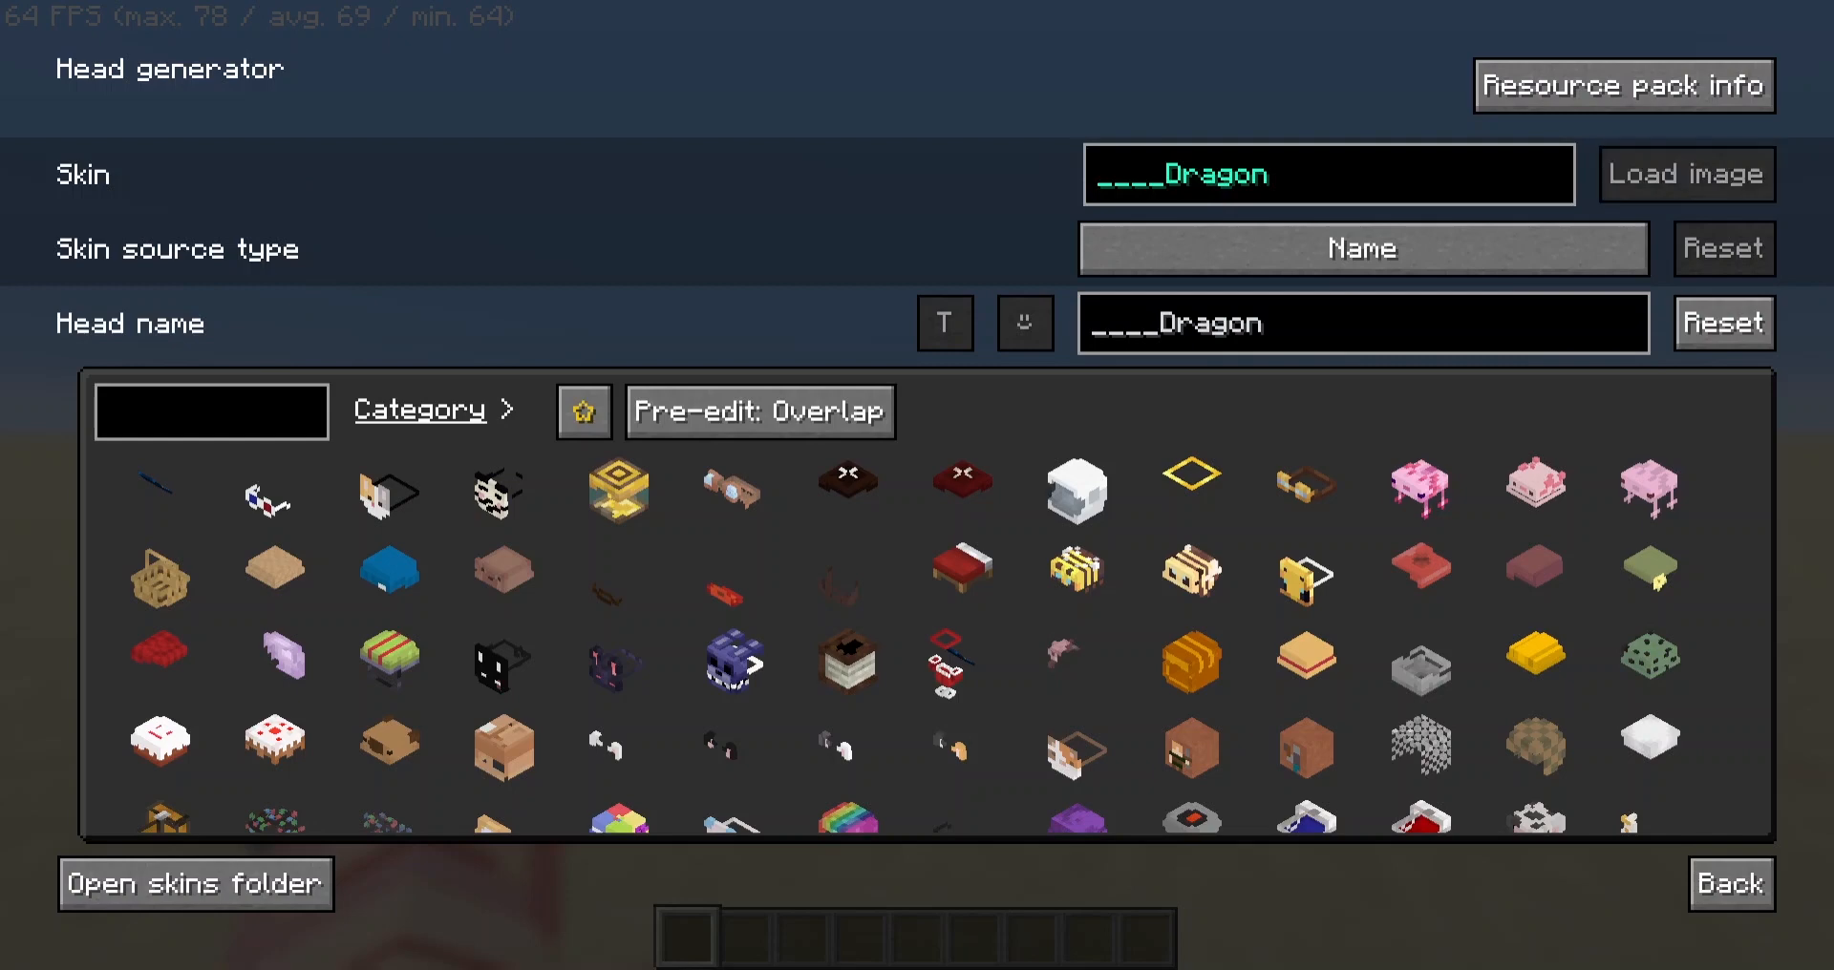
click(1684, 174)
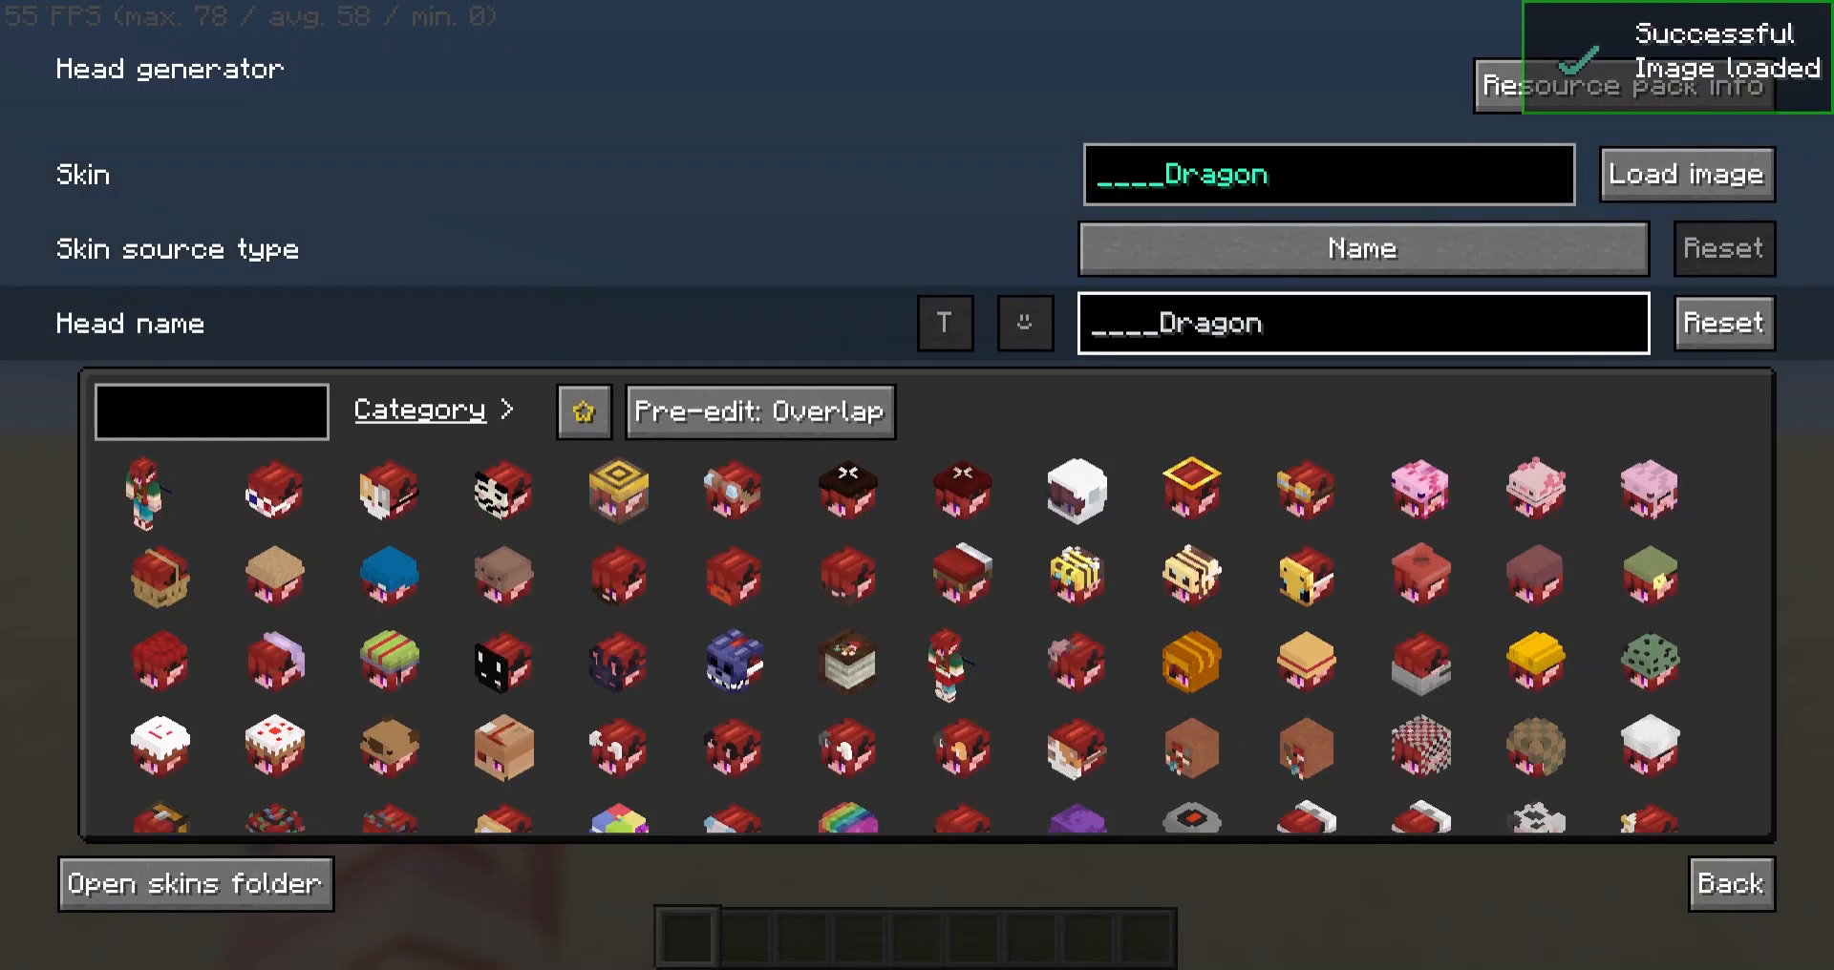
click(1360, 323)
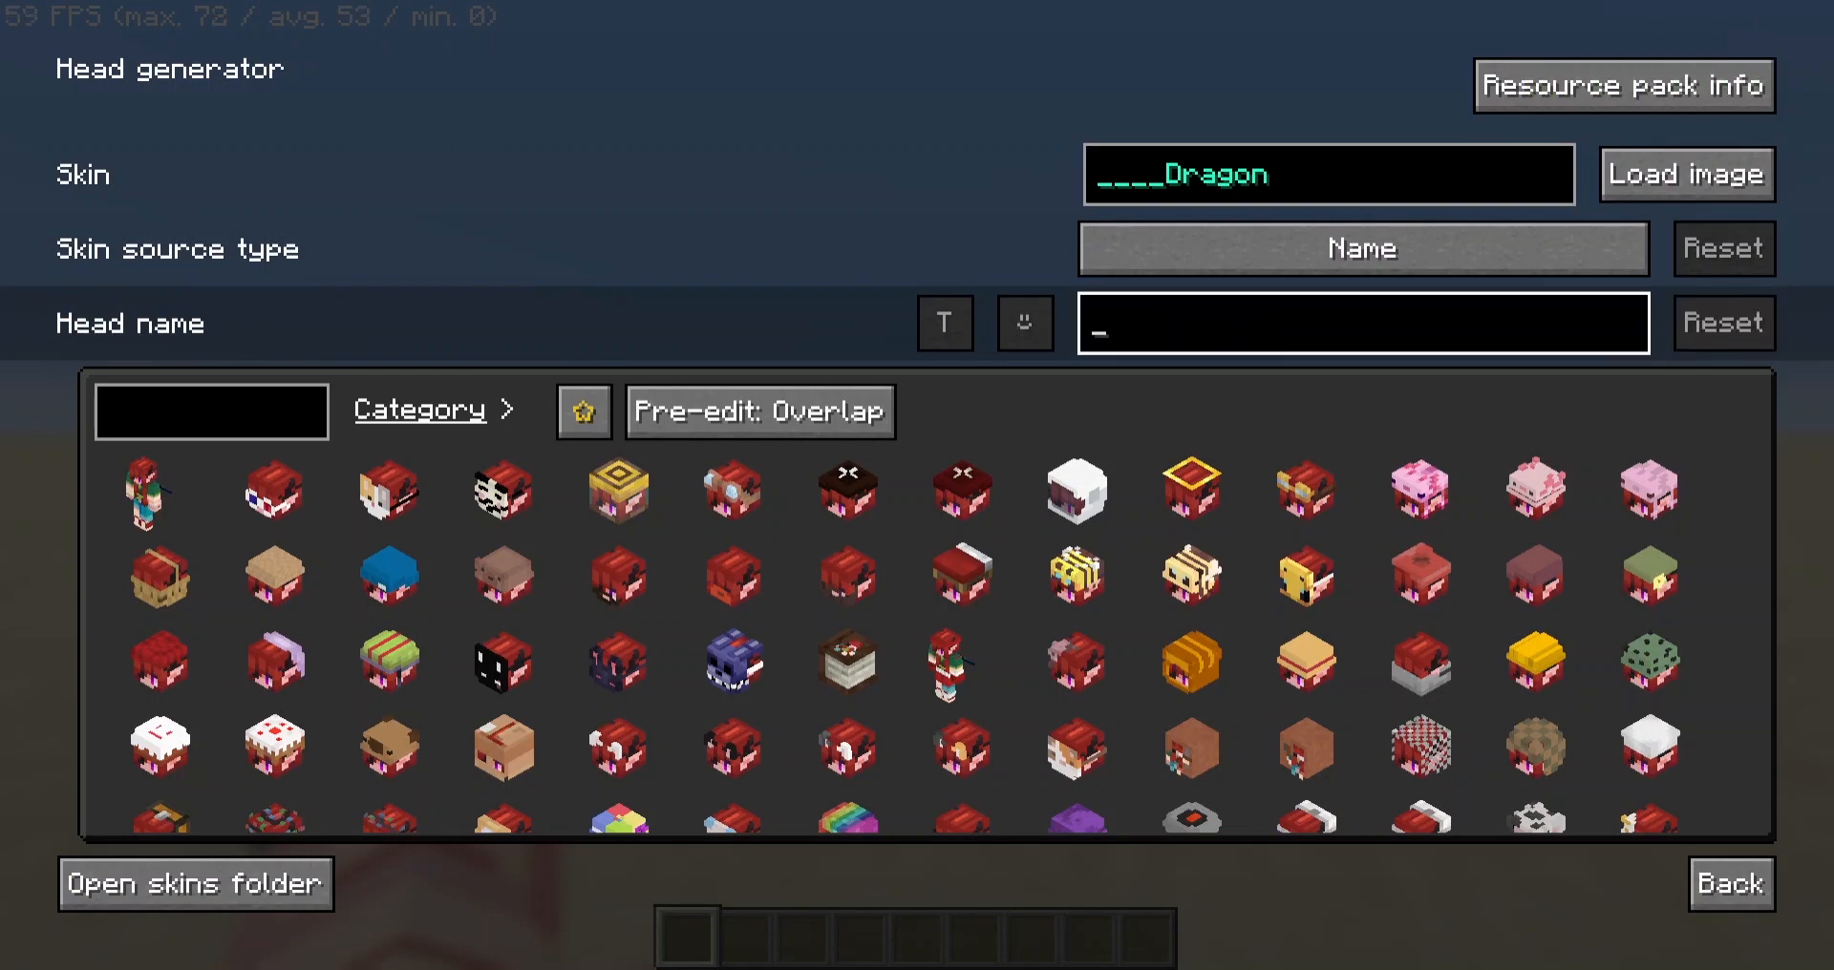
text(notch)
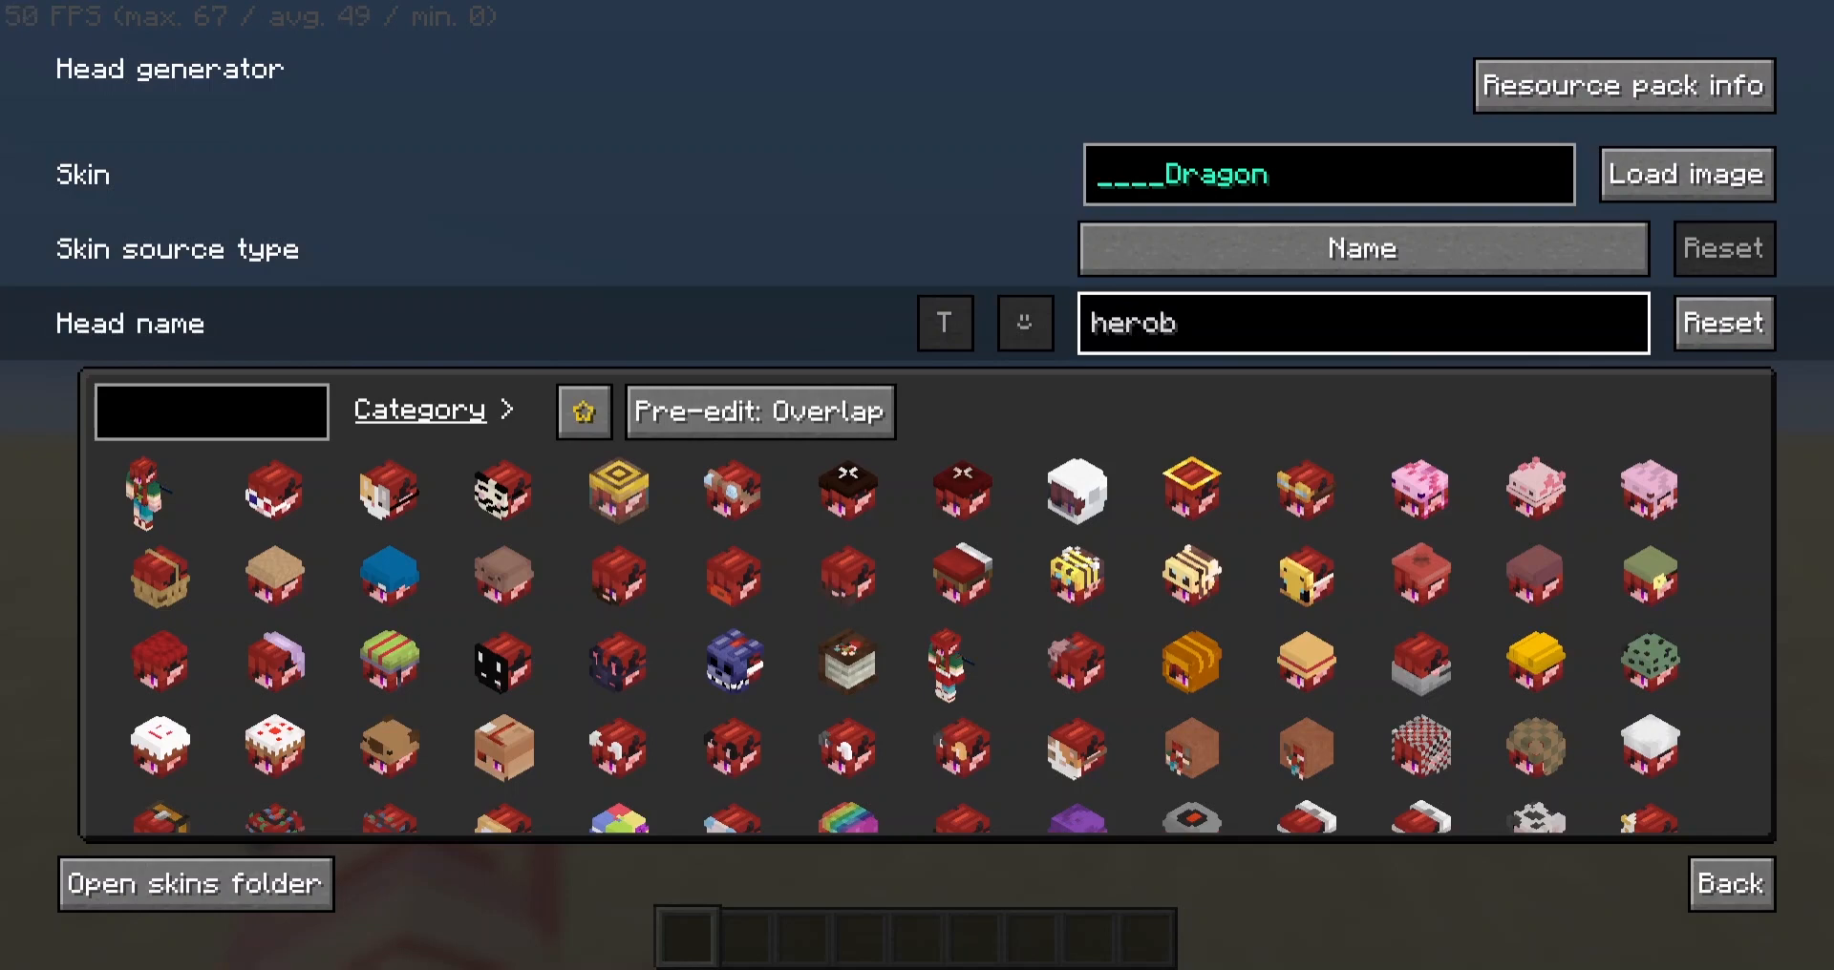
text(rine)
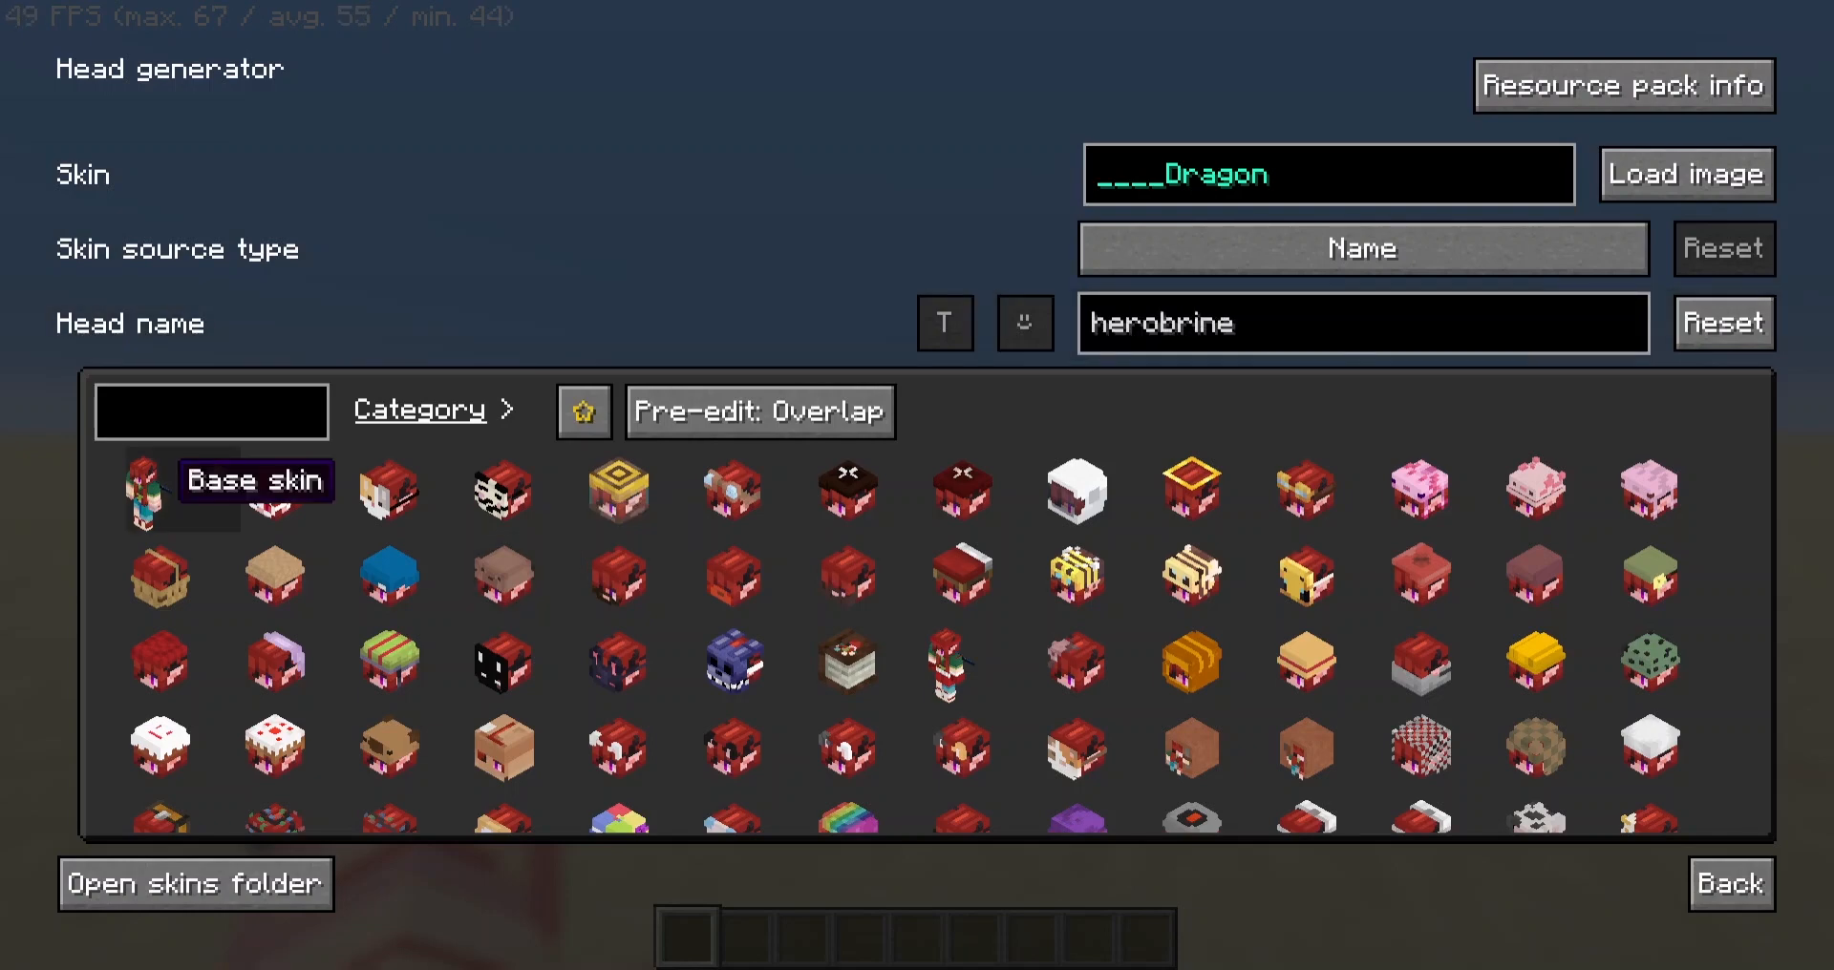
mouse_move(758, 411)
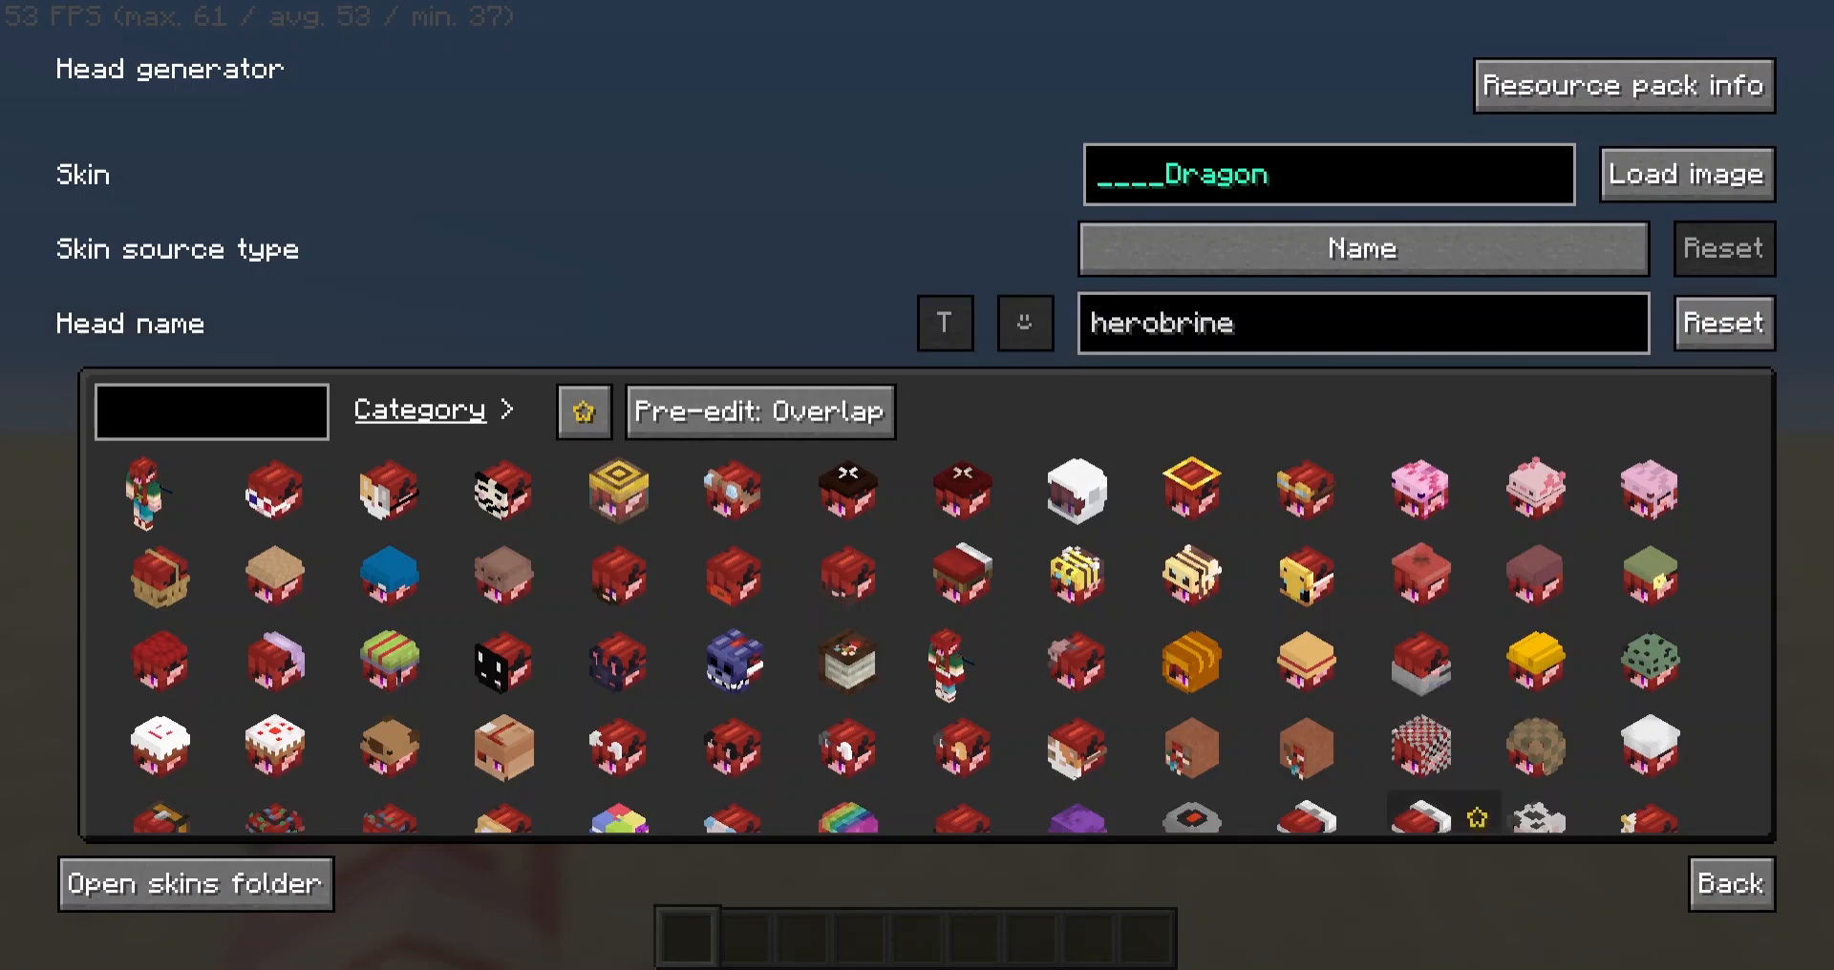
click(758, 411)
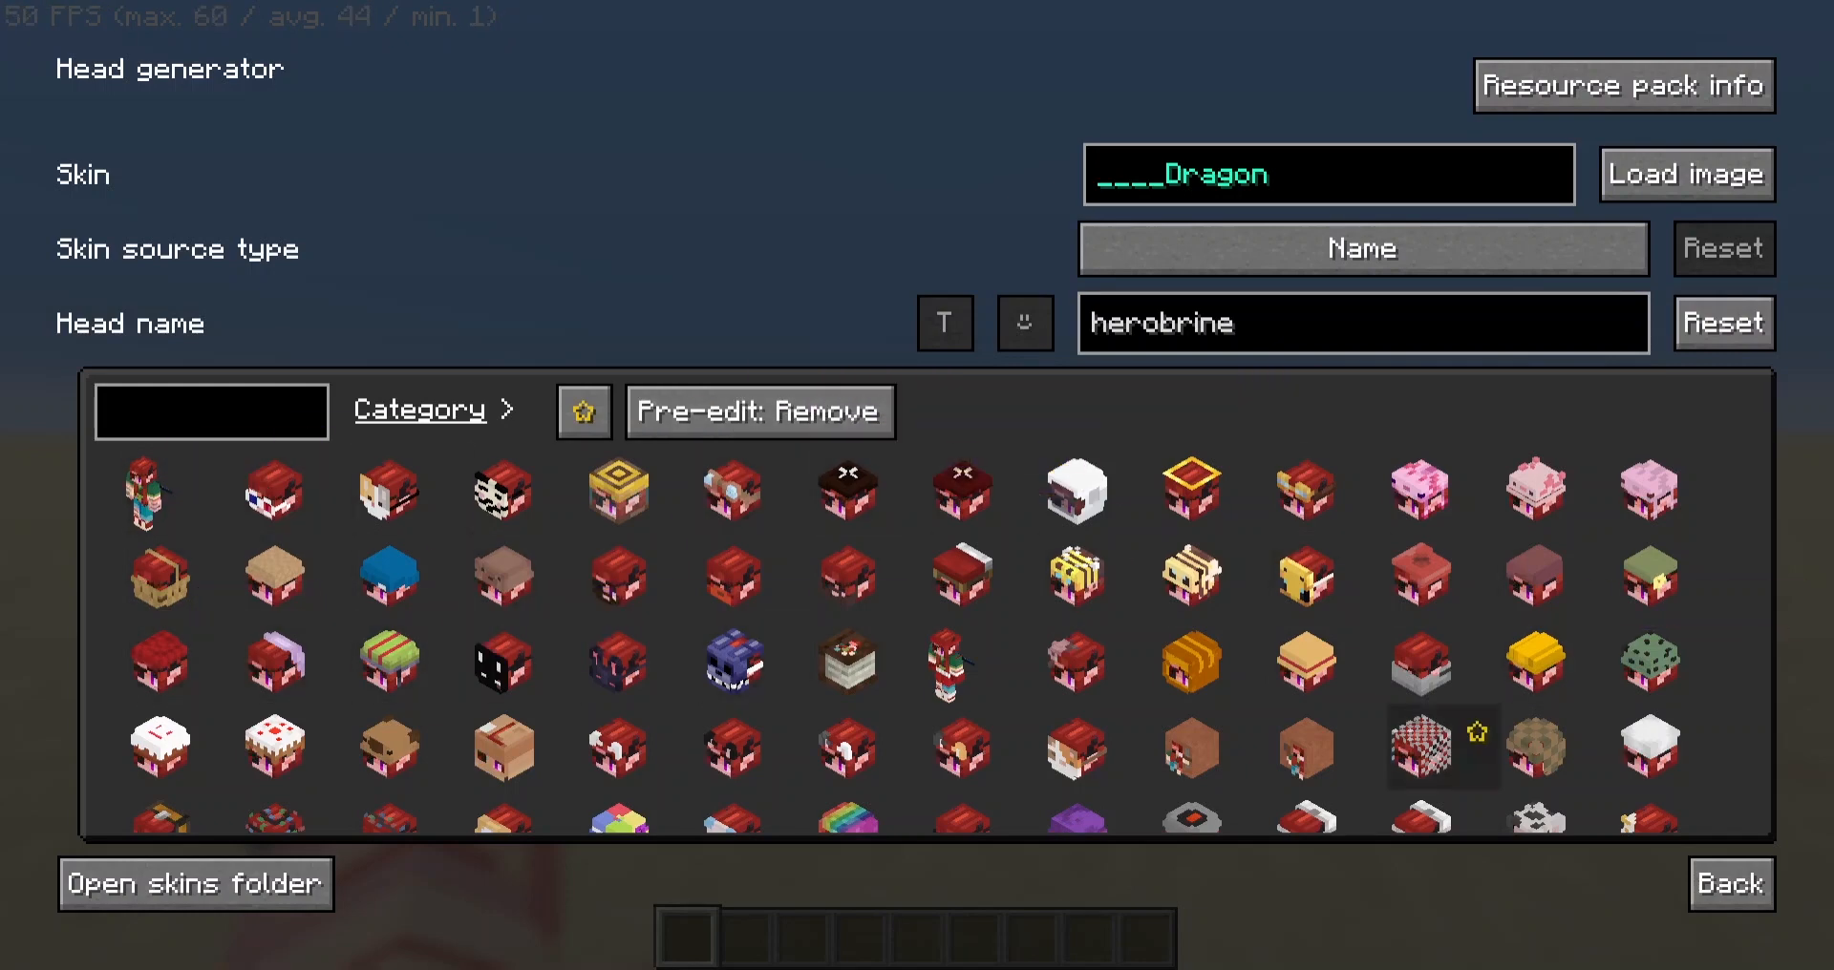
mouse_move(758, 412)
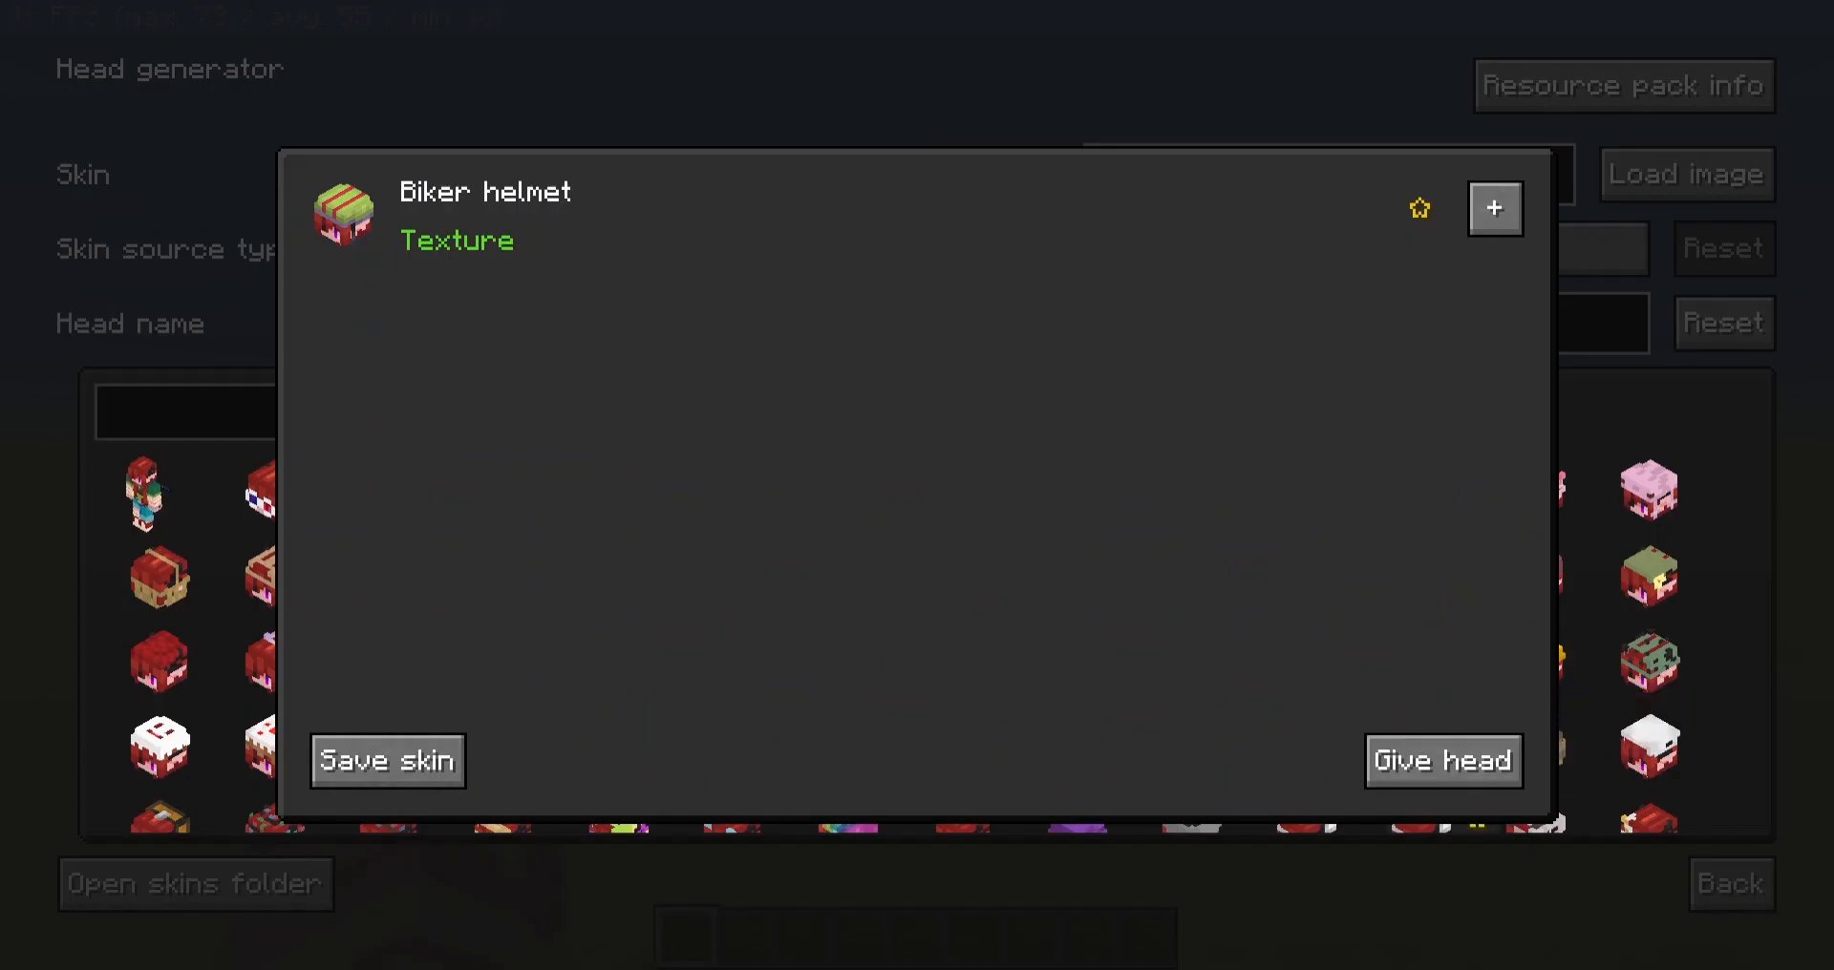
Give the Biker helmet and Base skin heads, then close the preview.
click(1443, 761)
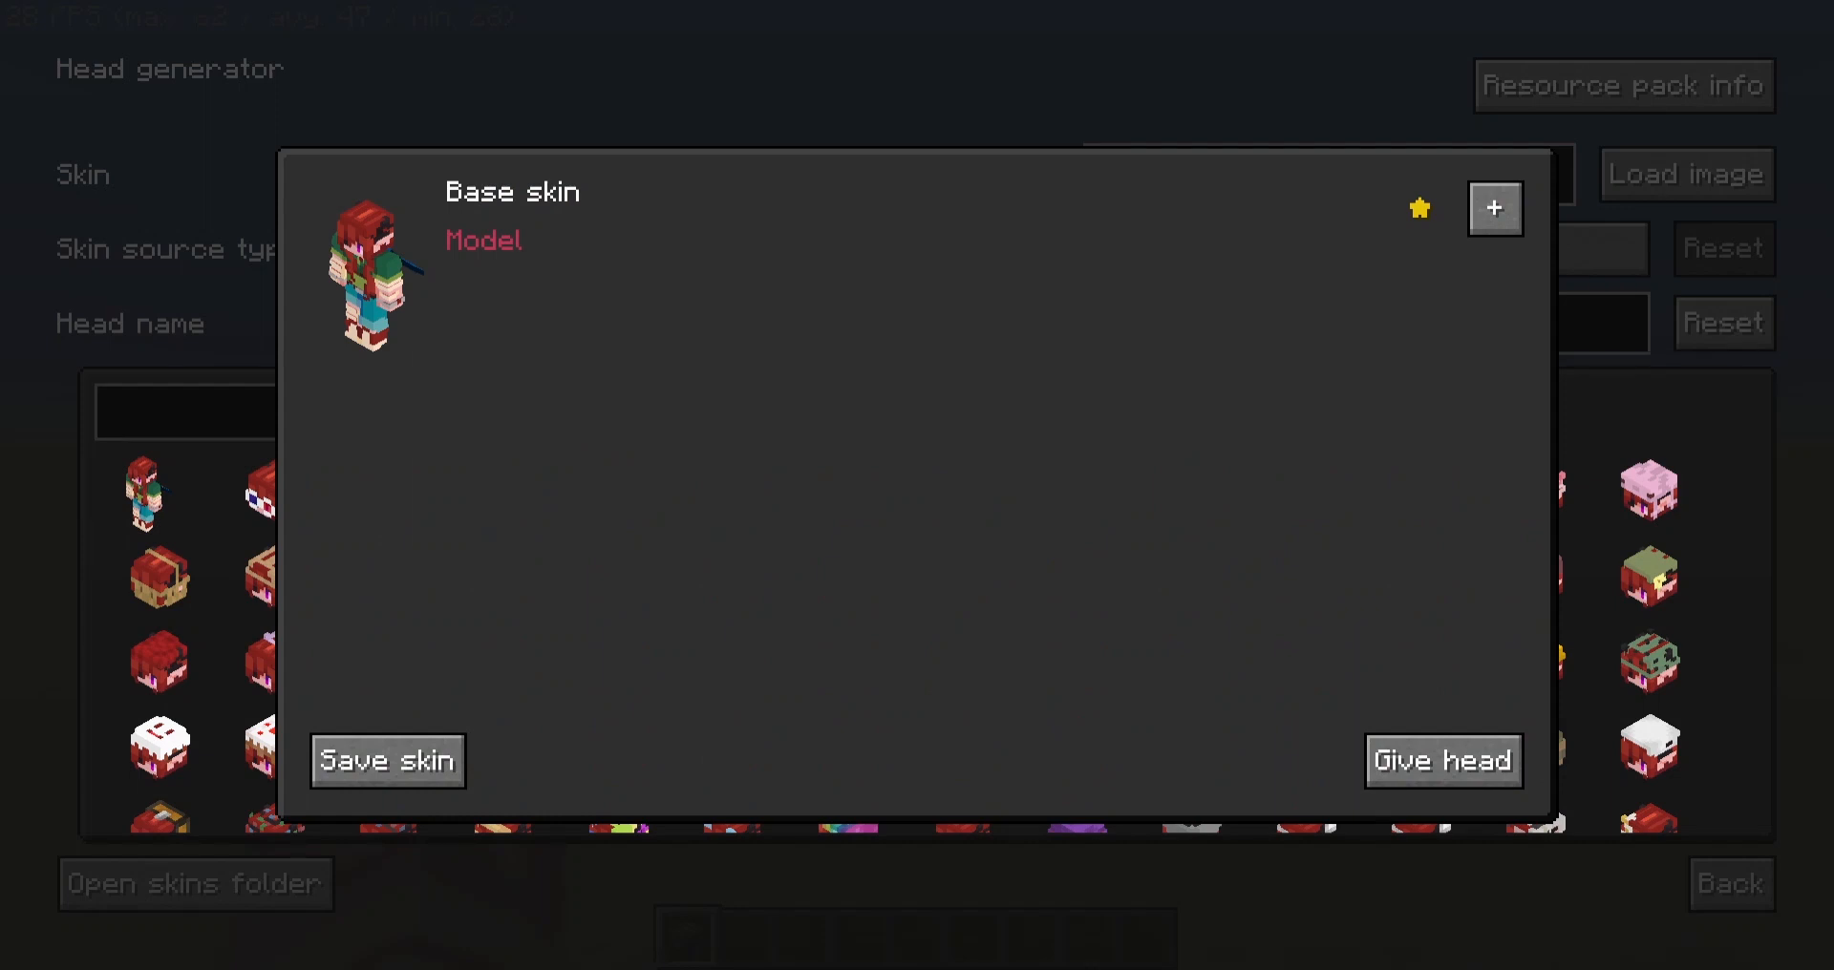
click(1441, 761)
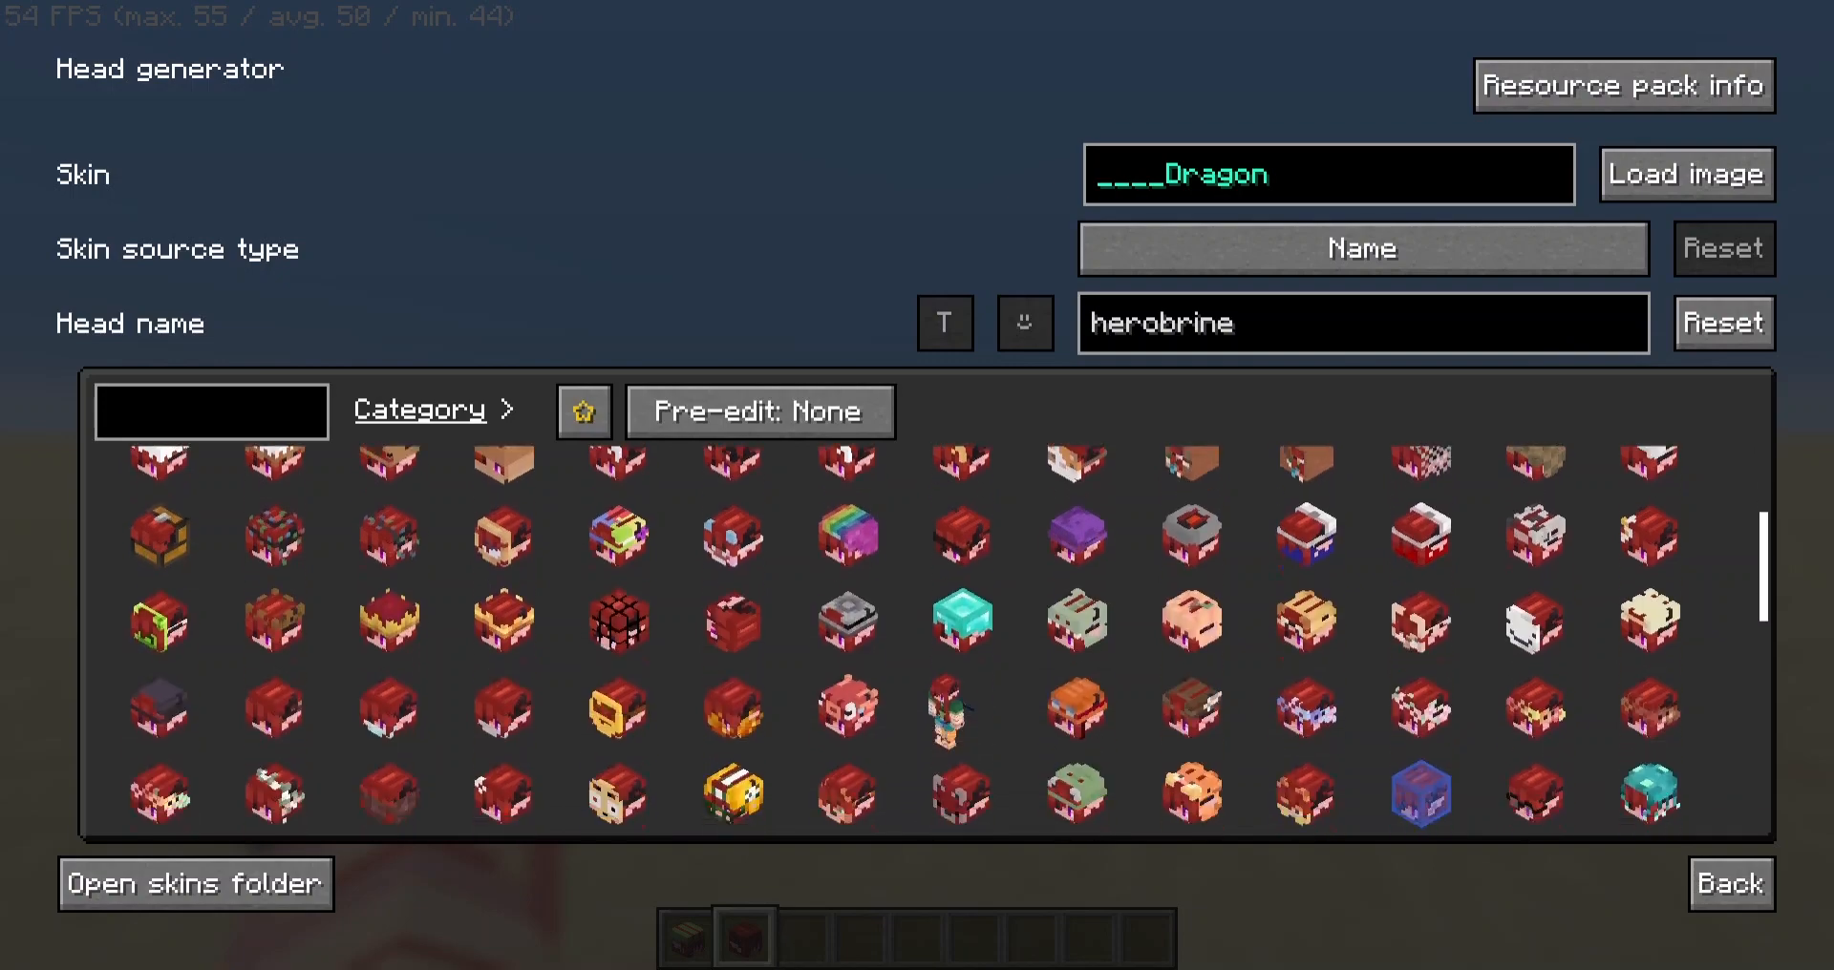
Search 'plush', give the Plushie2 model head, and place it on the sand.
scroll(down, 3)
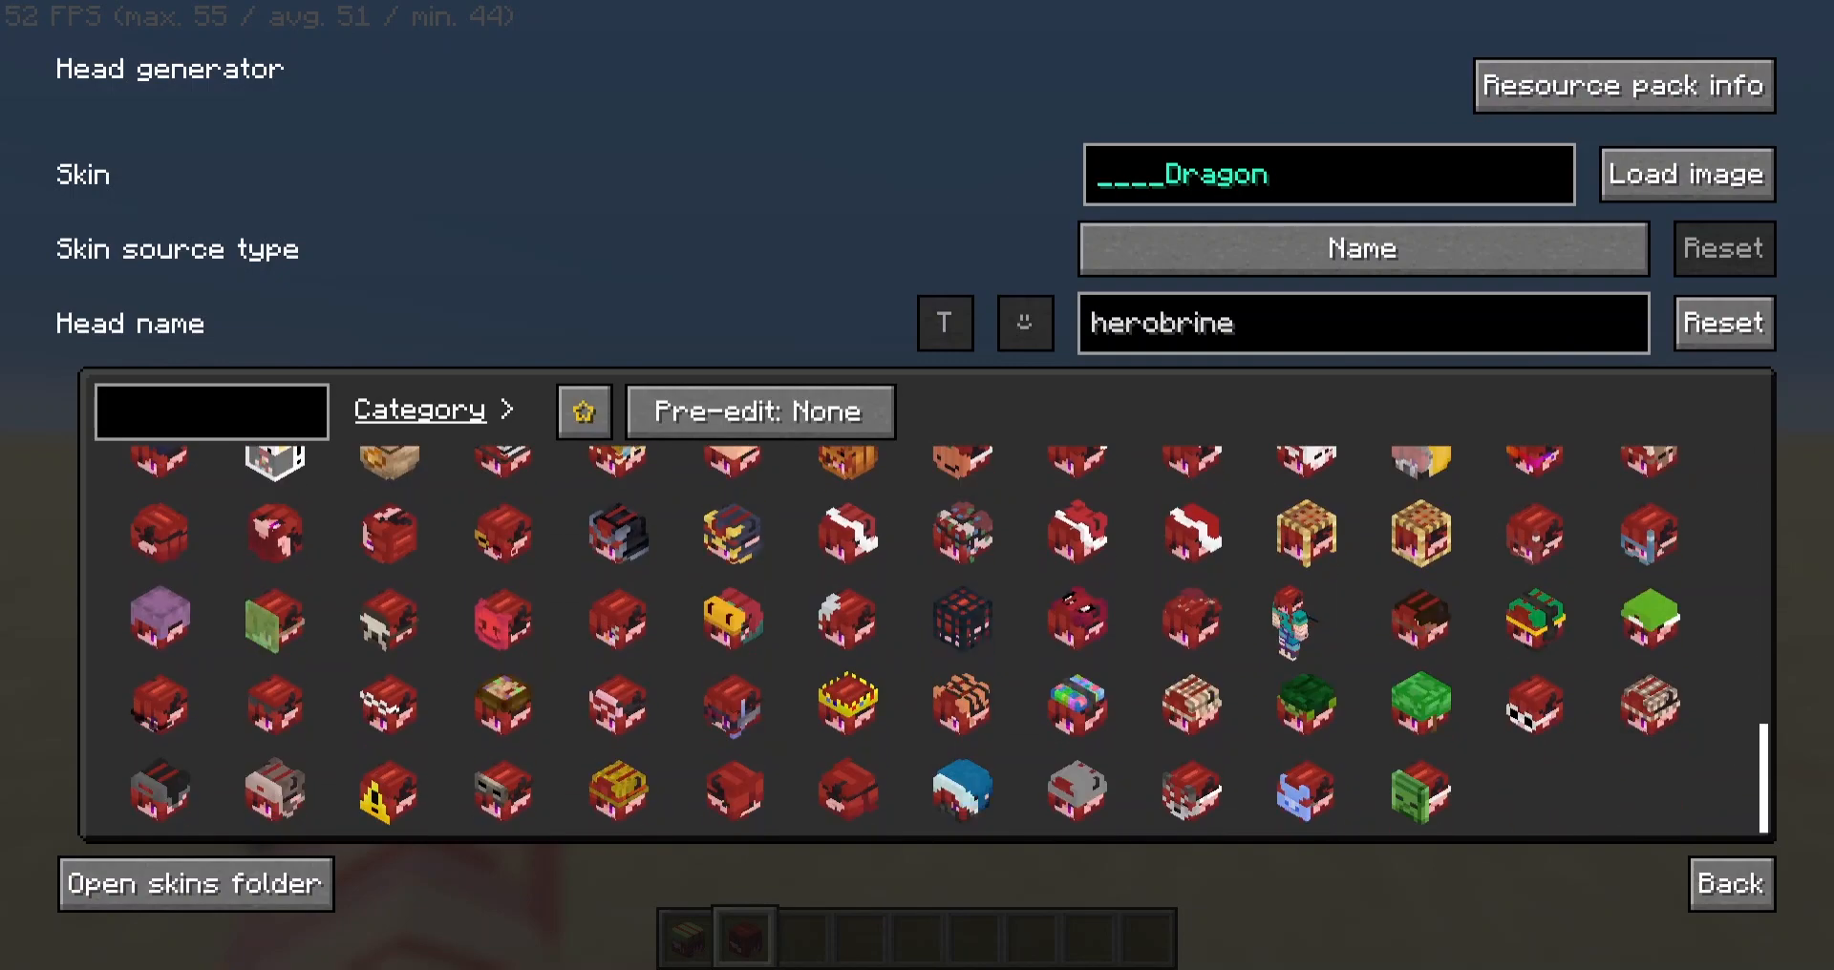
scroll(down, 3)
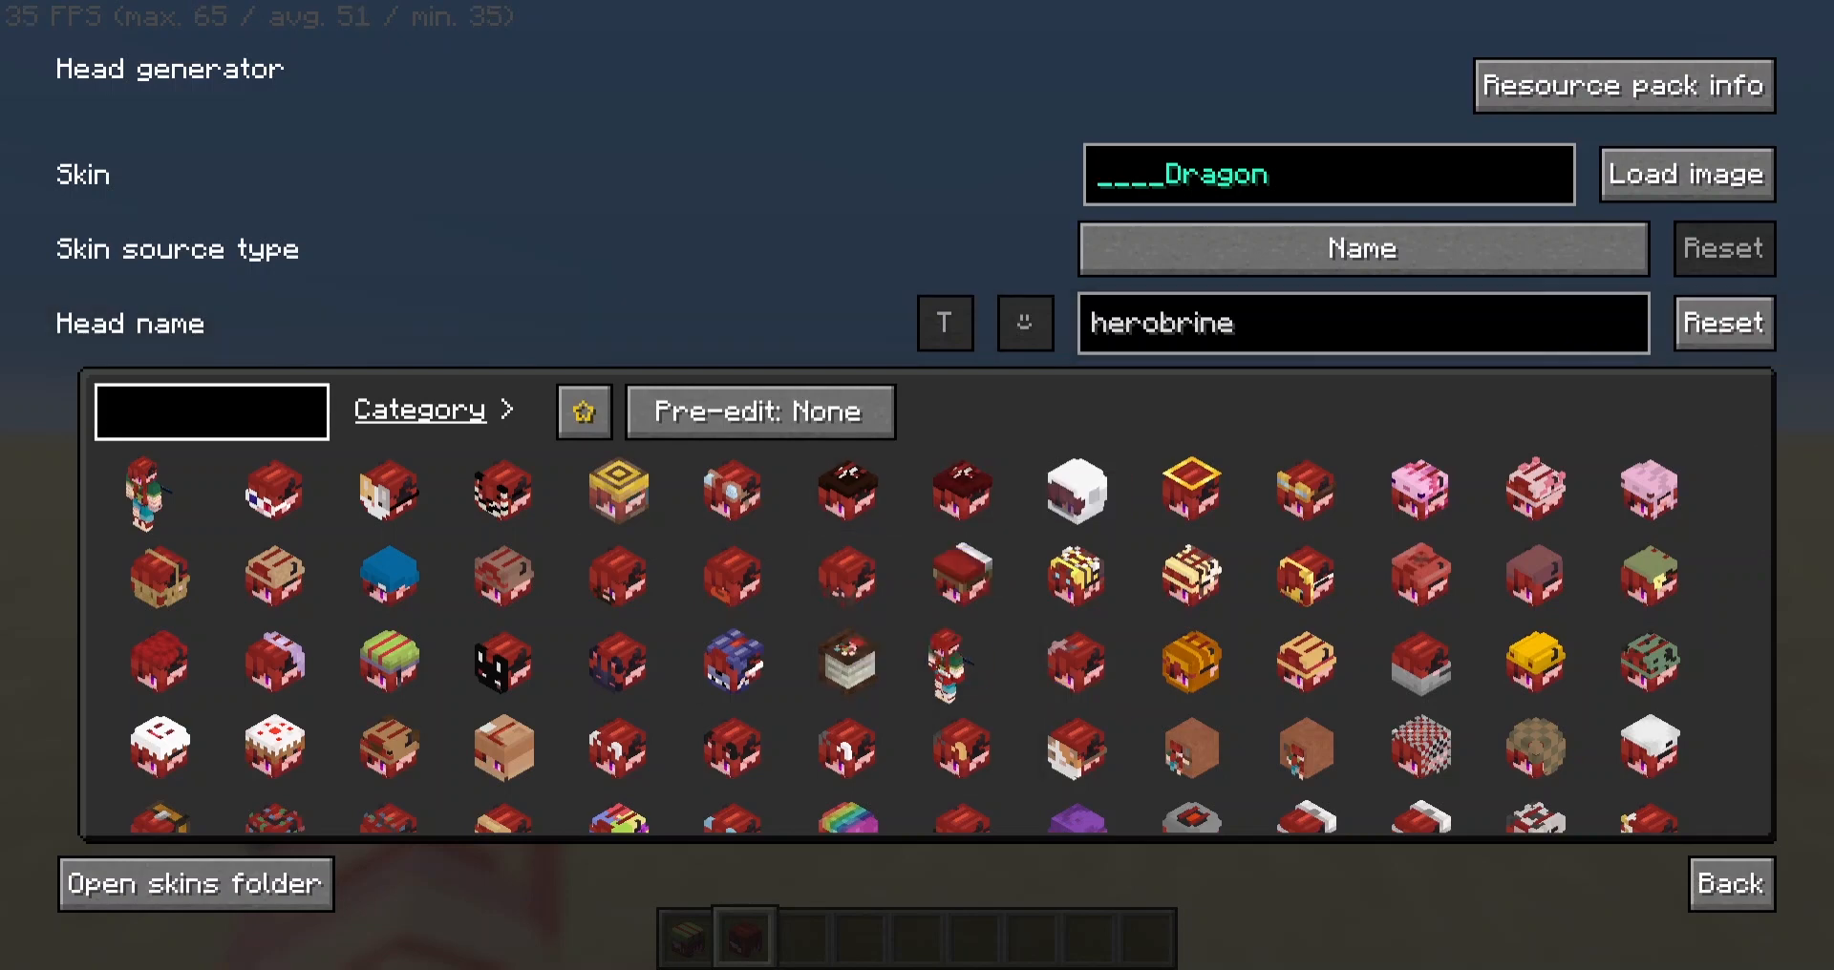
text(plush_)
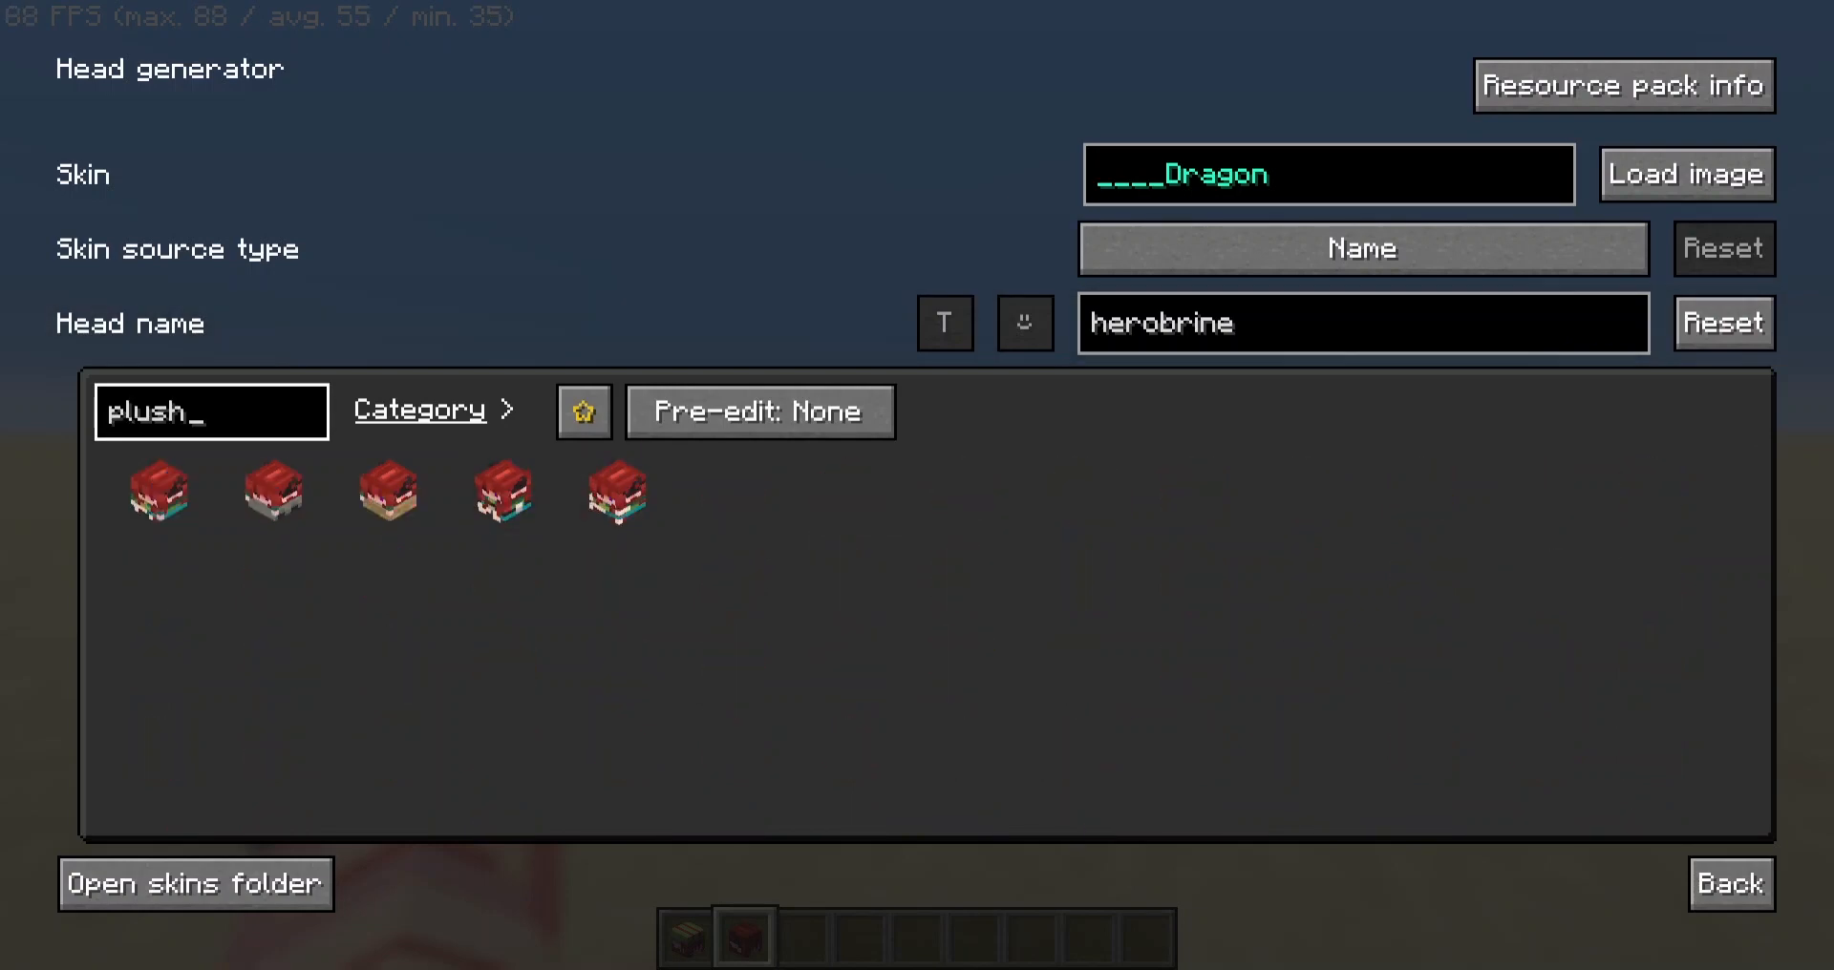
key(Backspace)
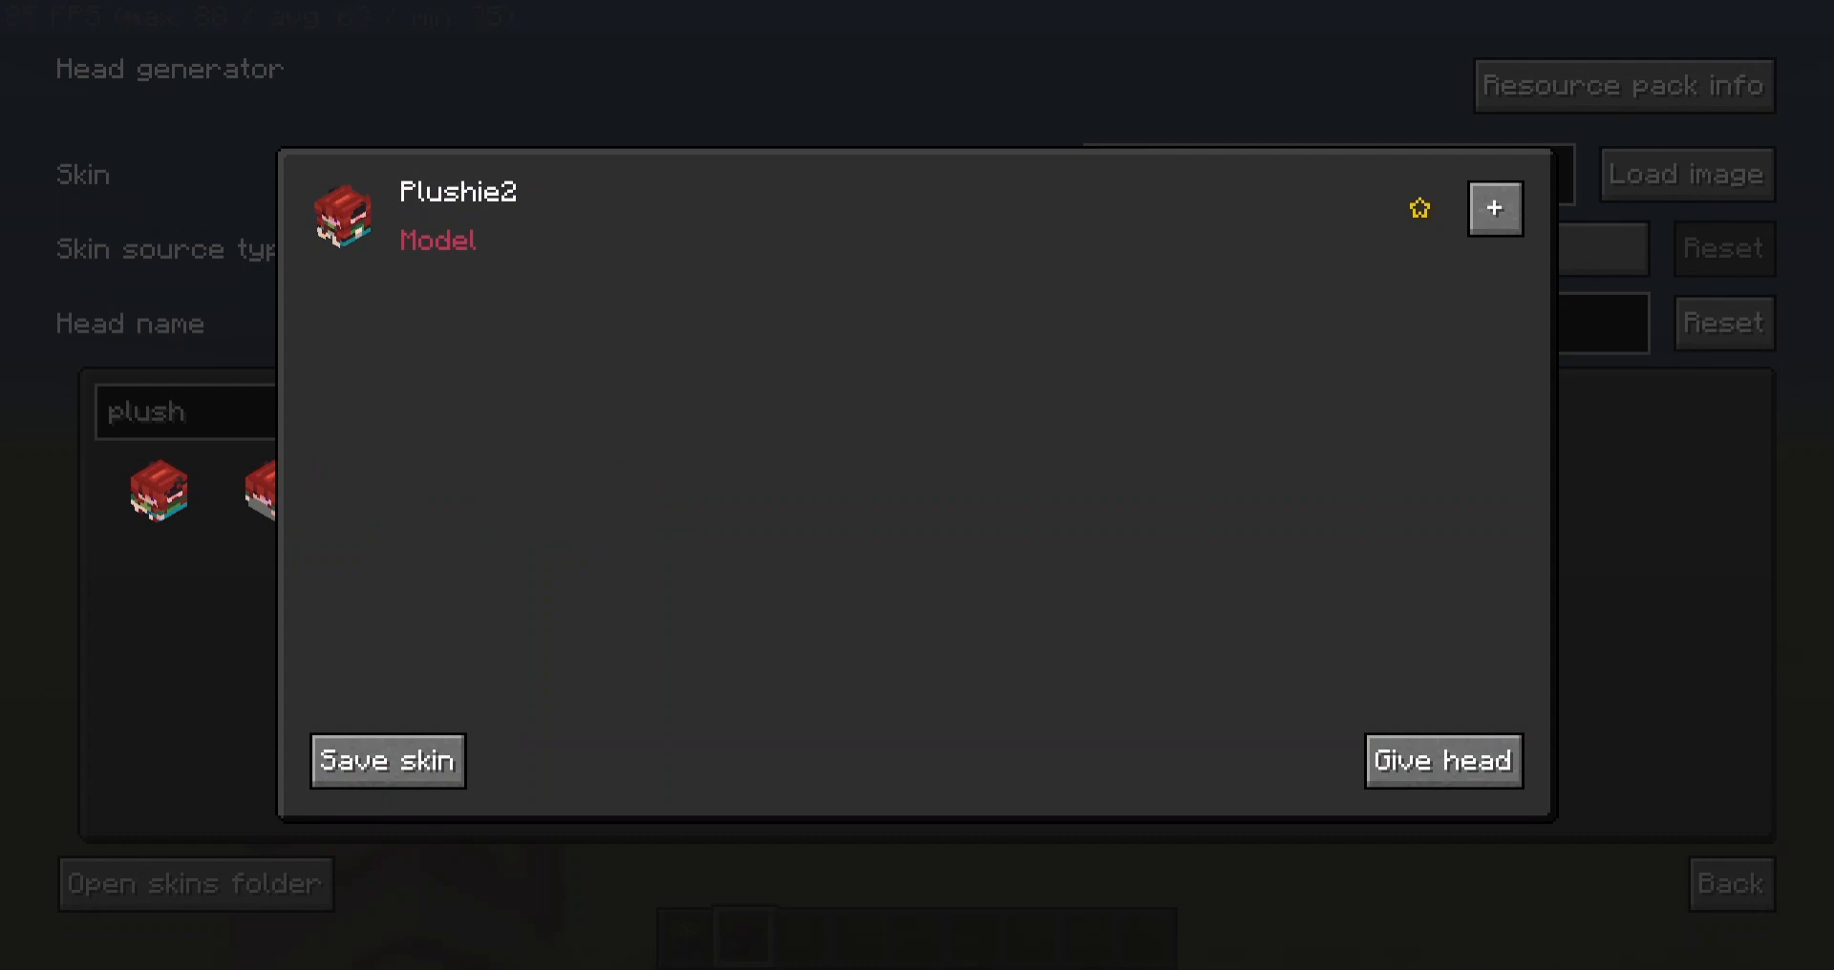
click(1443, 760)
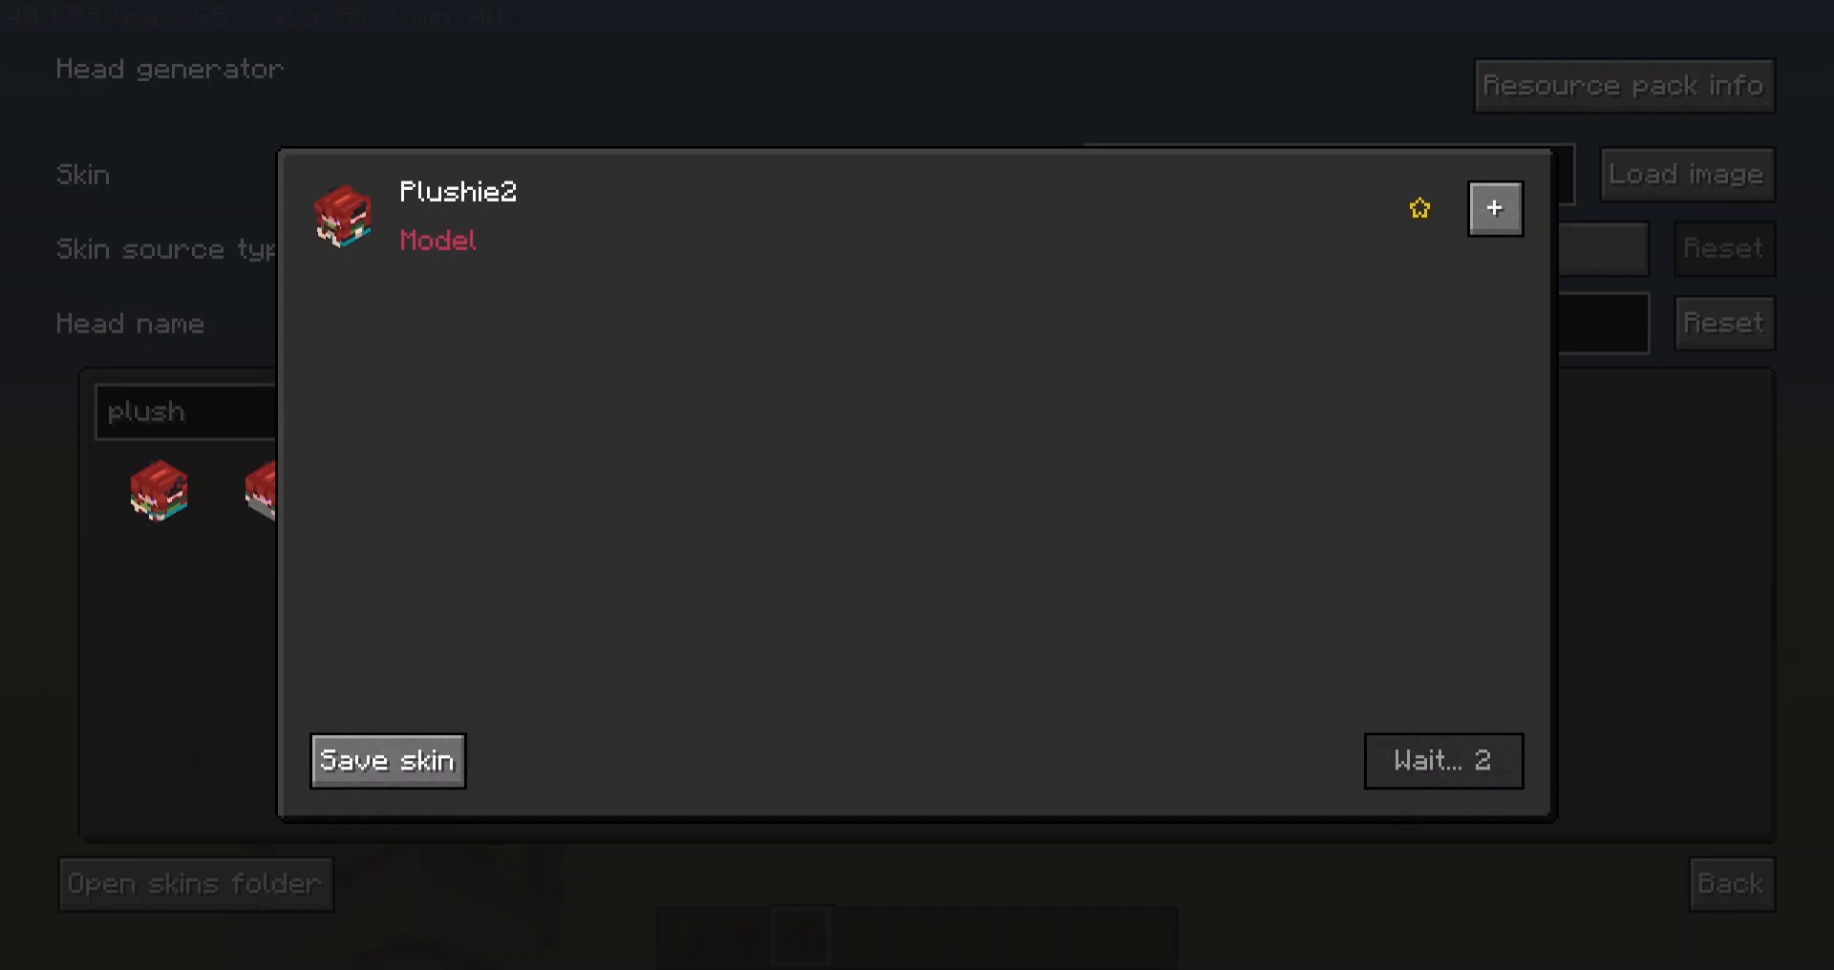
click(387, 759)
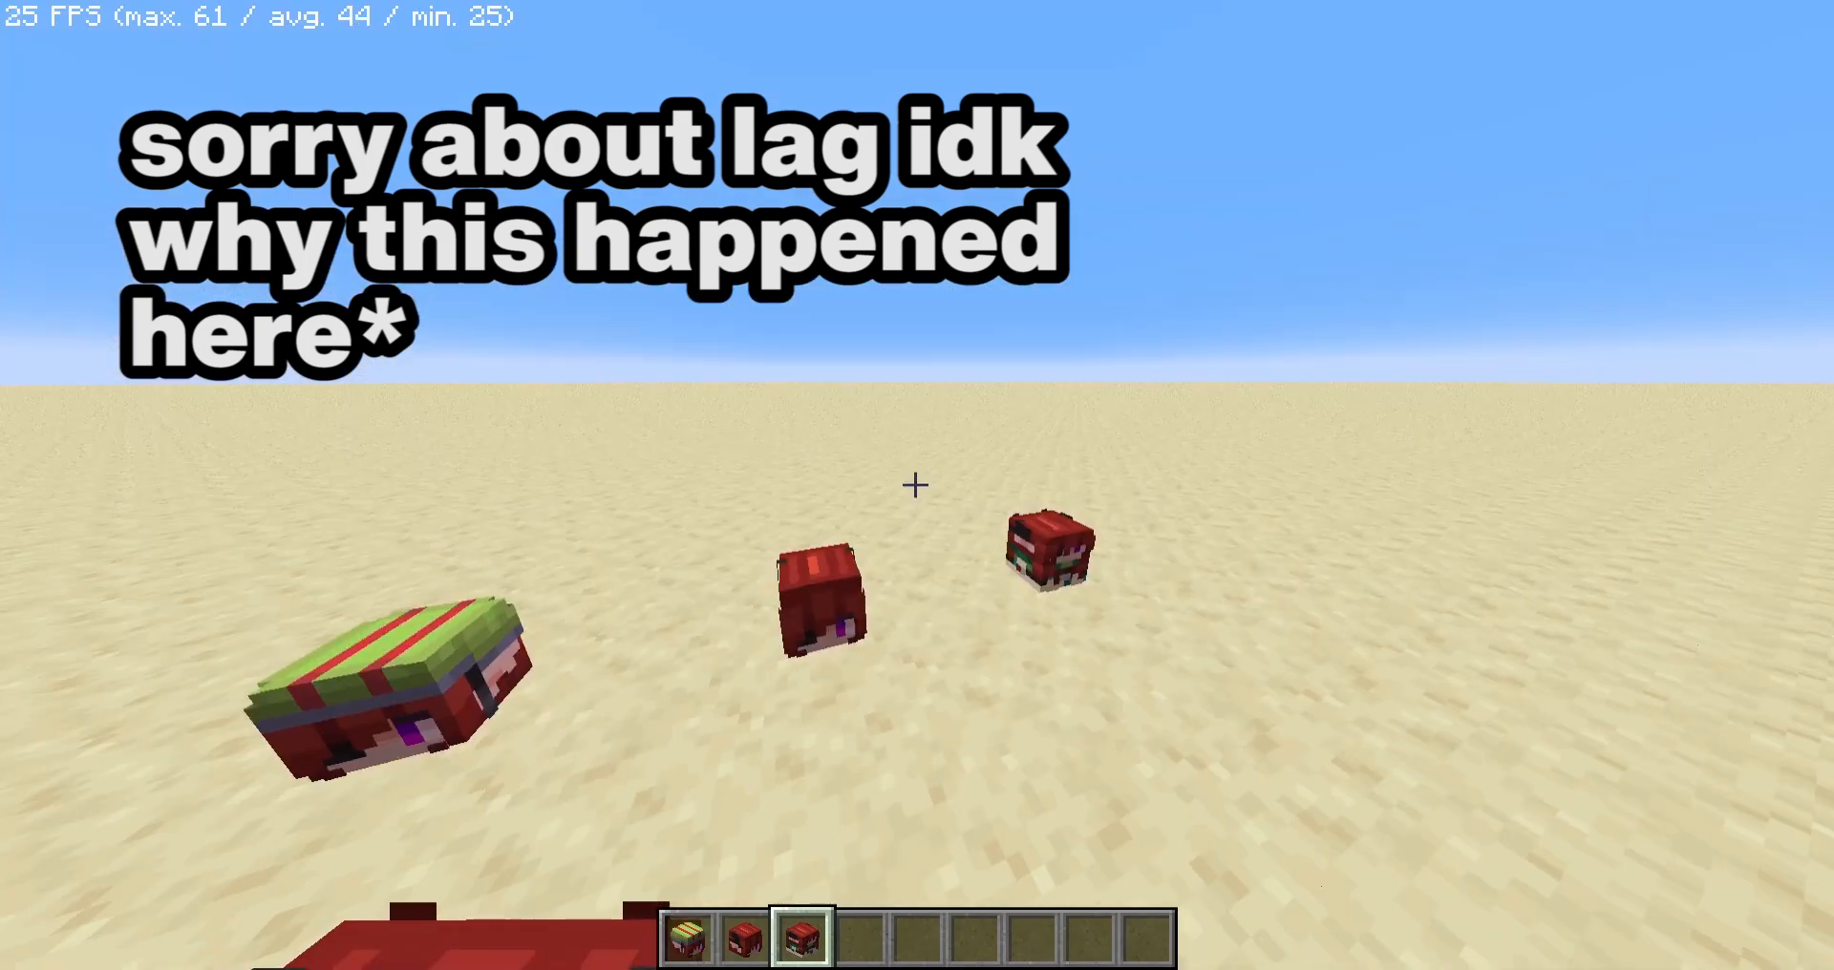
Open the FZMM tools menu with the 'e' keybind.
key(e)
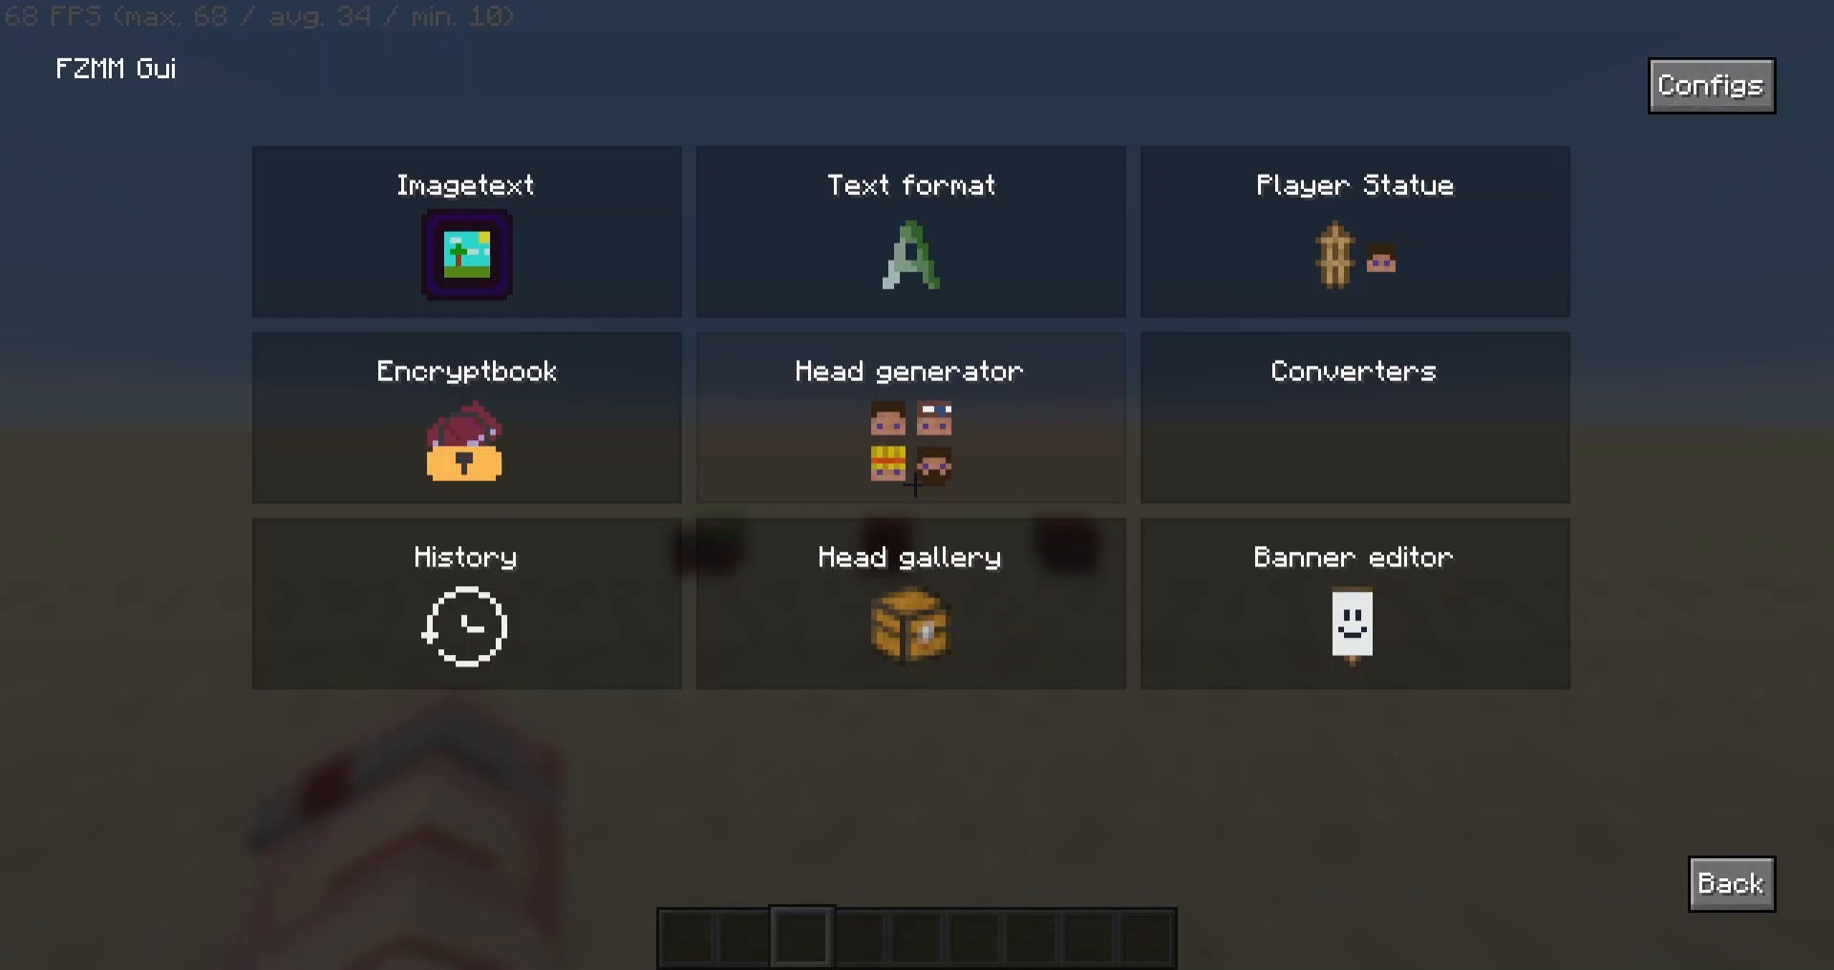
In Head generator, load the named player's skin and open a plushie model head.
click(908, 417)
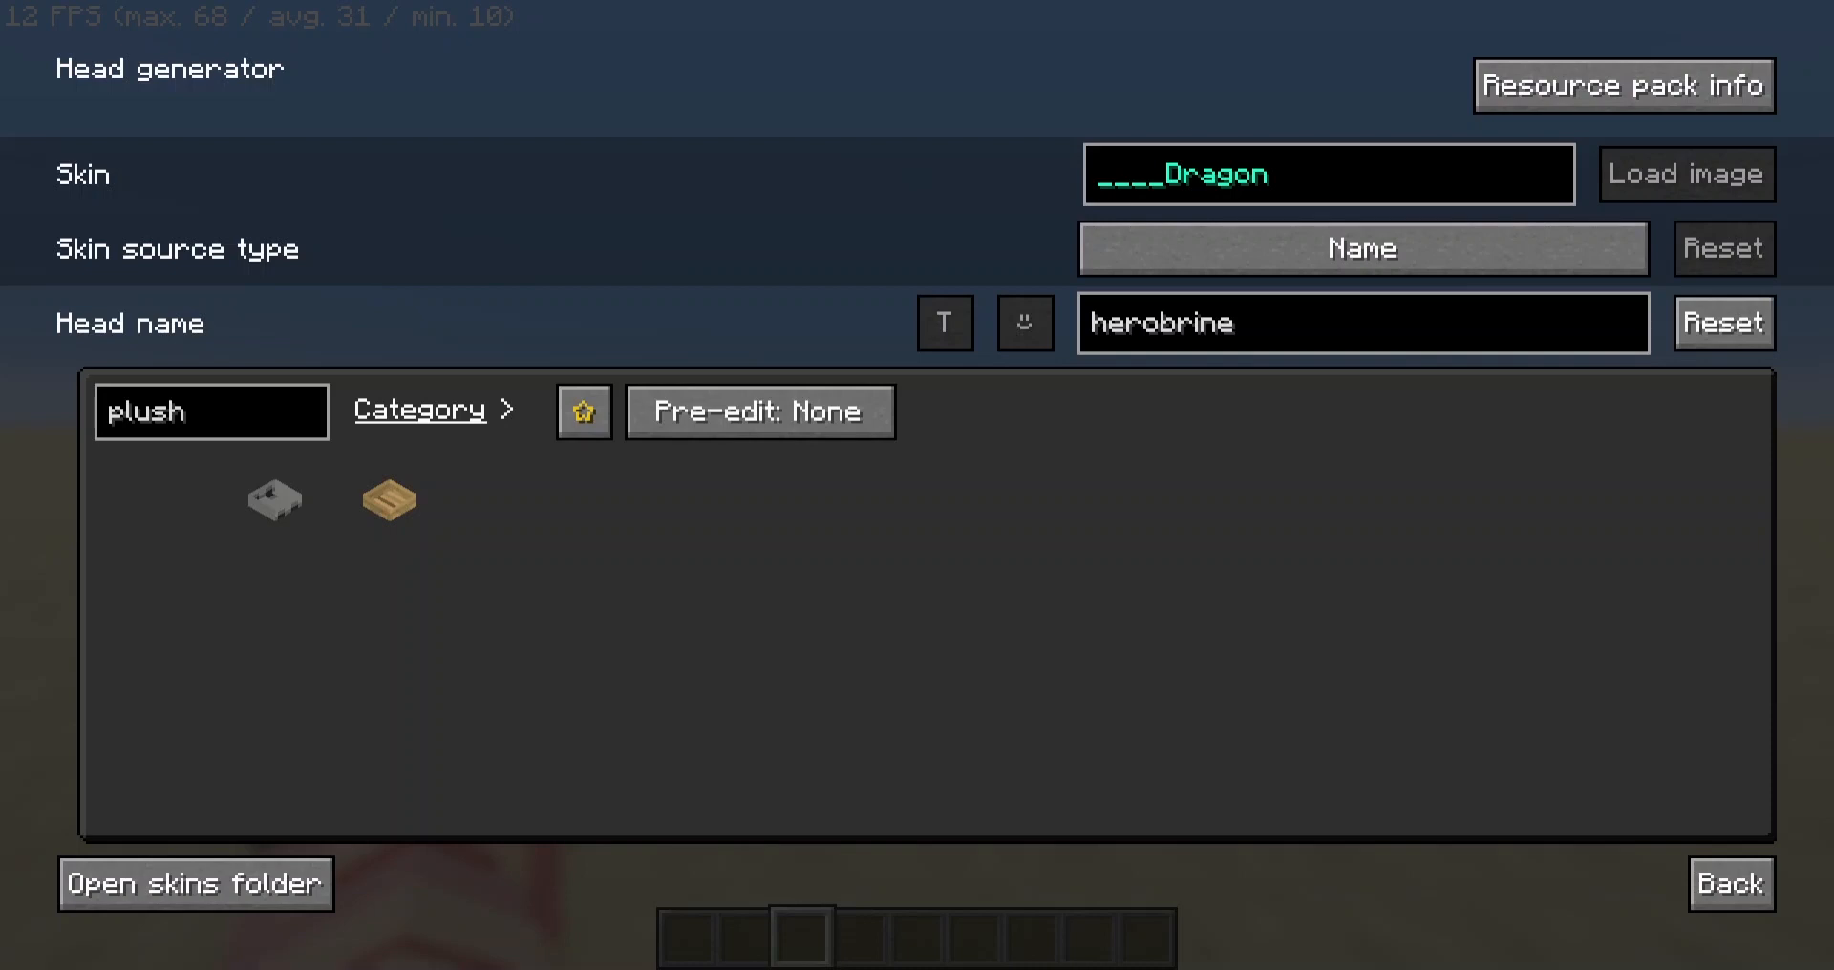
click(1685, 173)
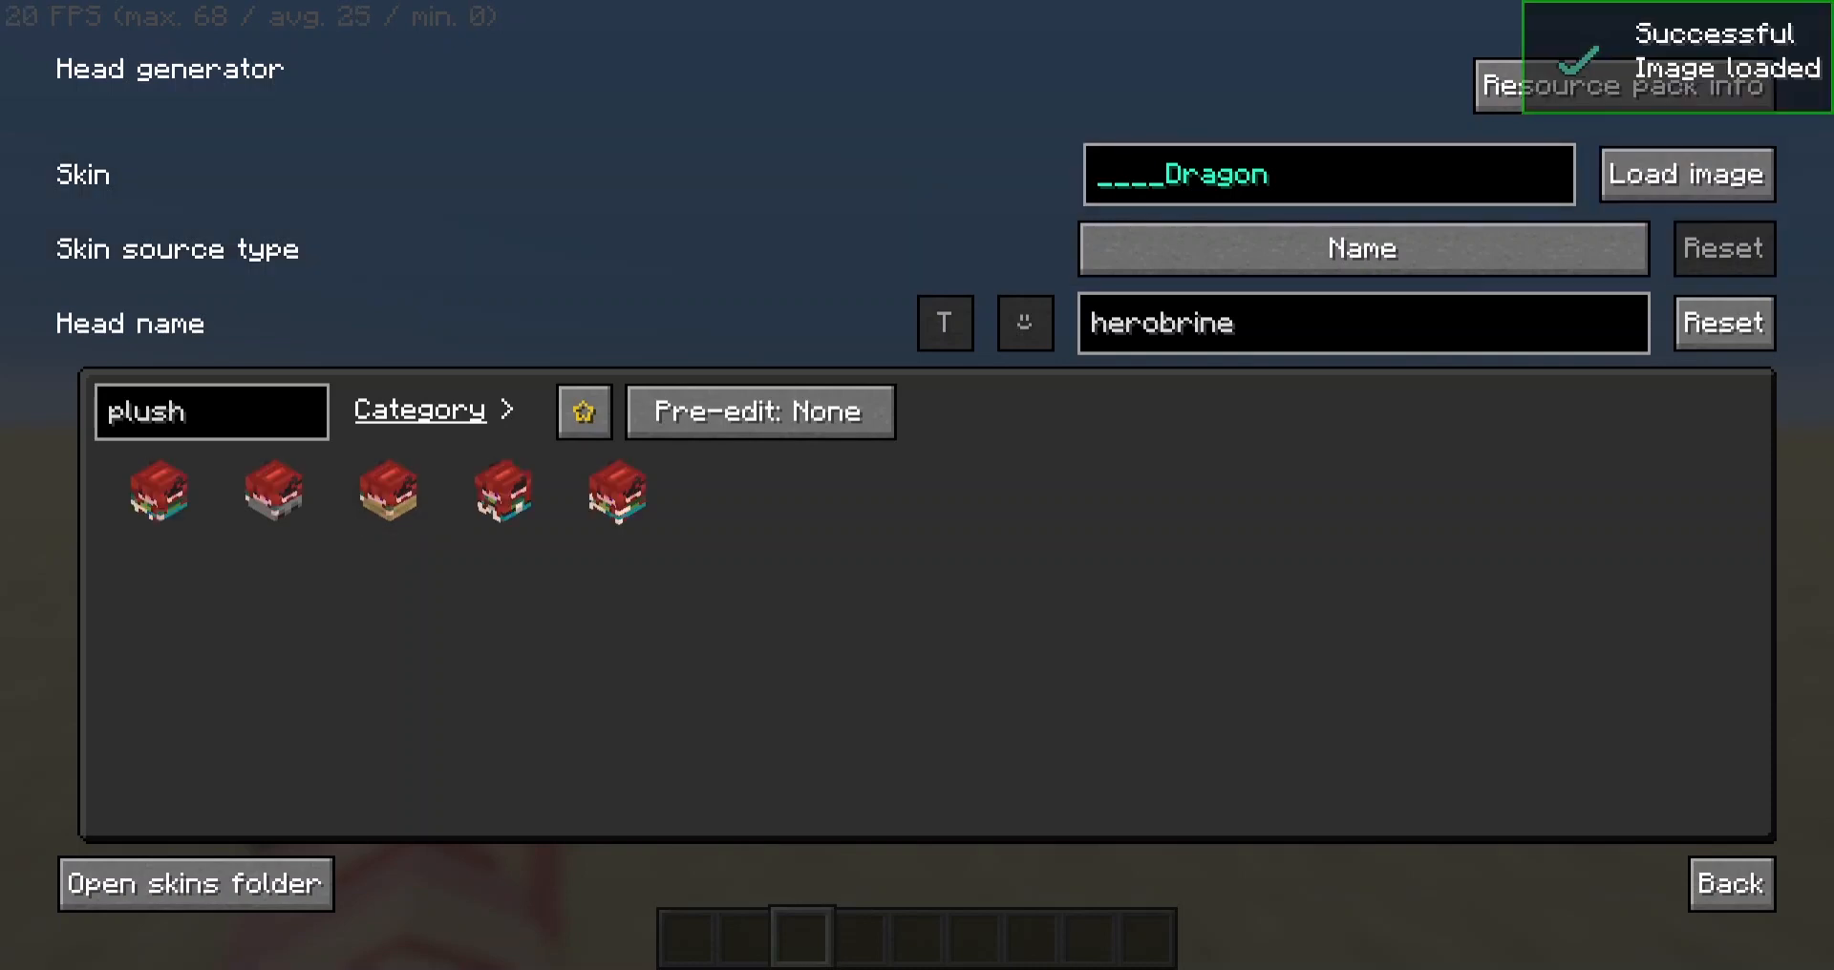
click(153, 491)
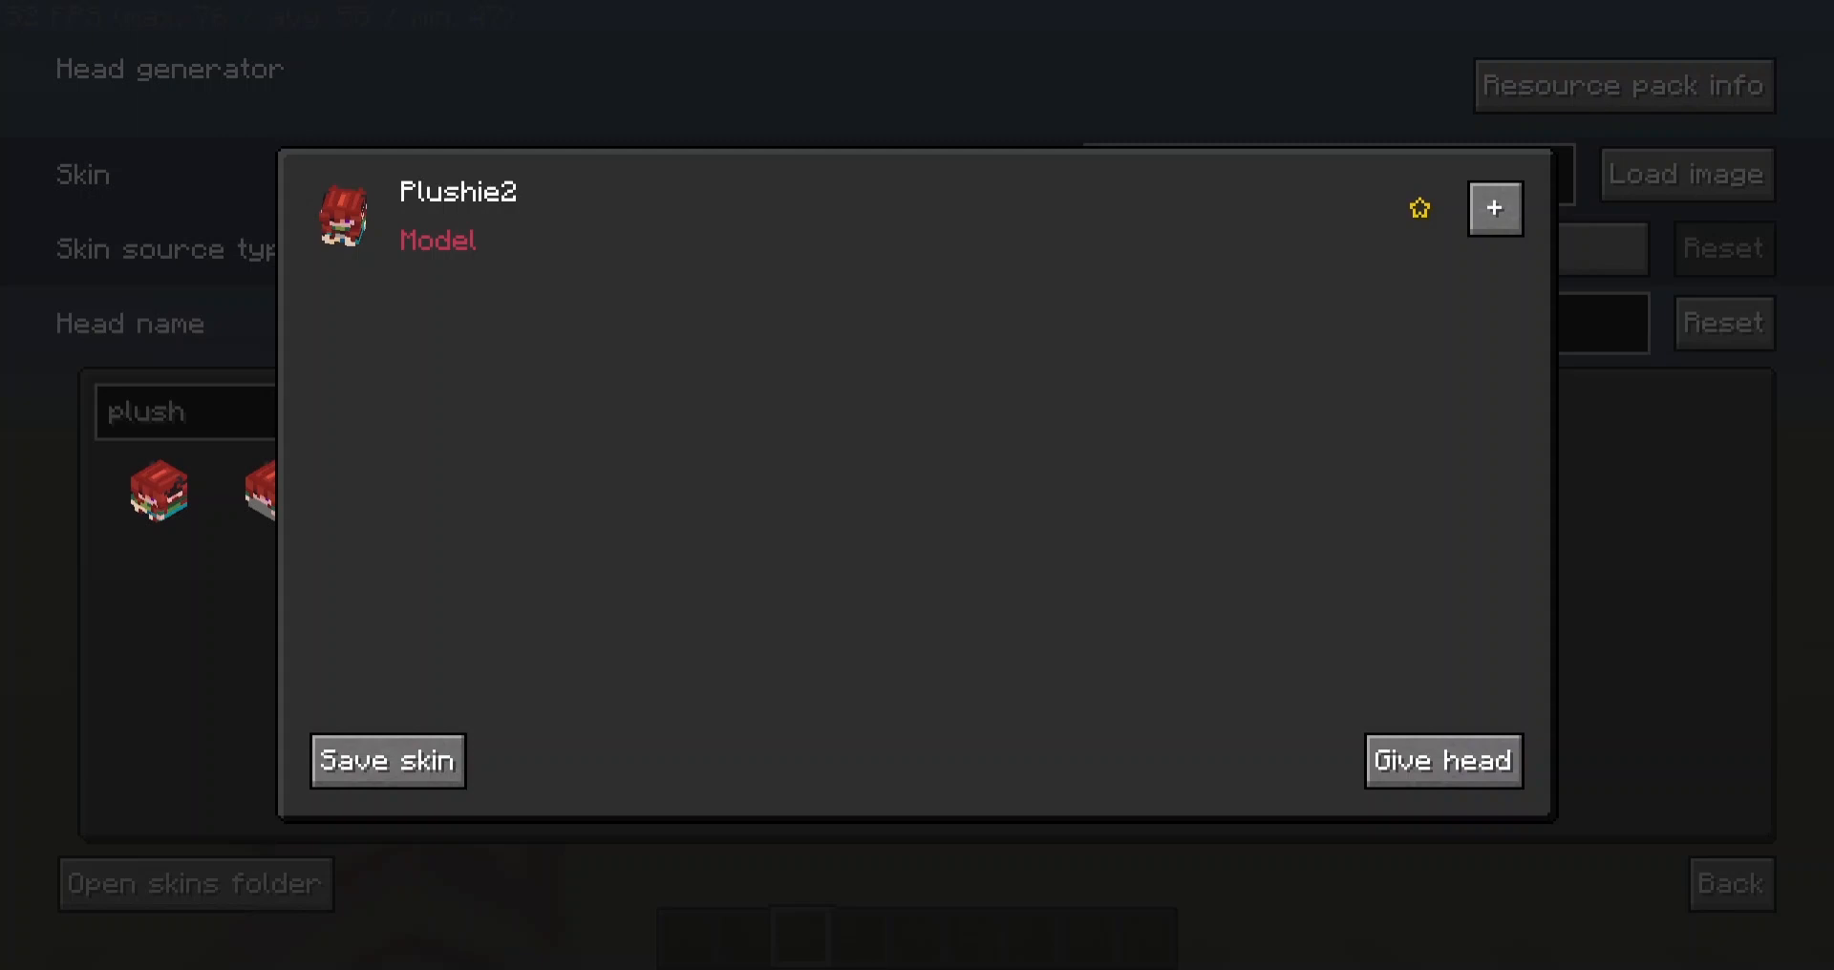
Click Give head to receive the Plushie2 model head.
click(1442, 760)
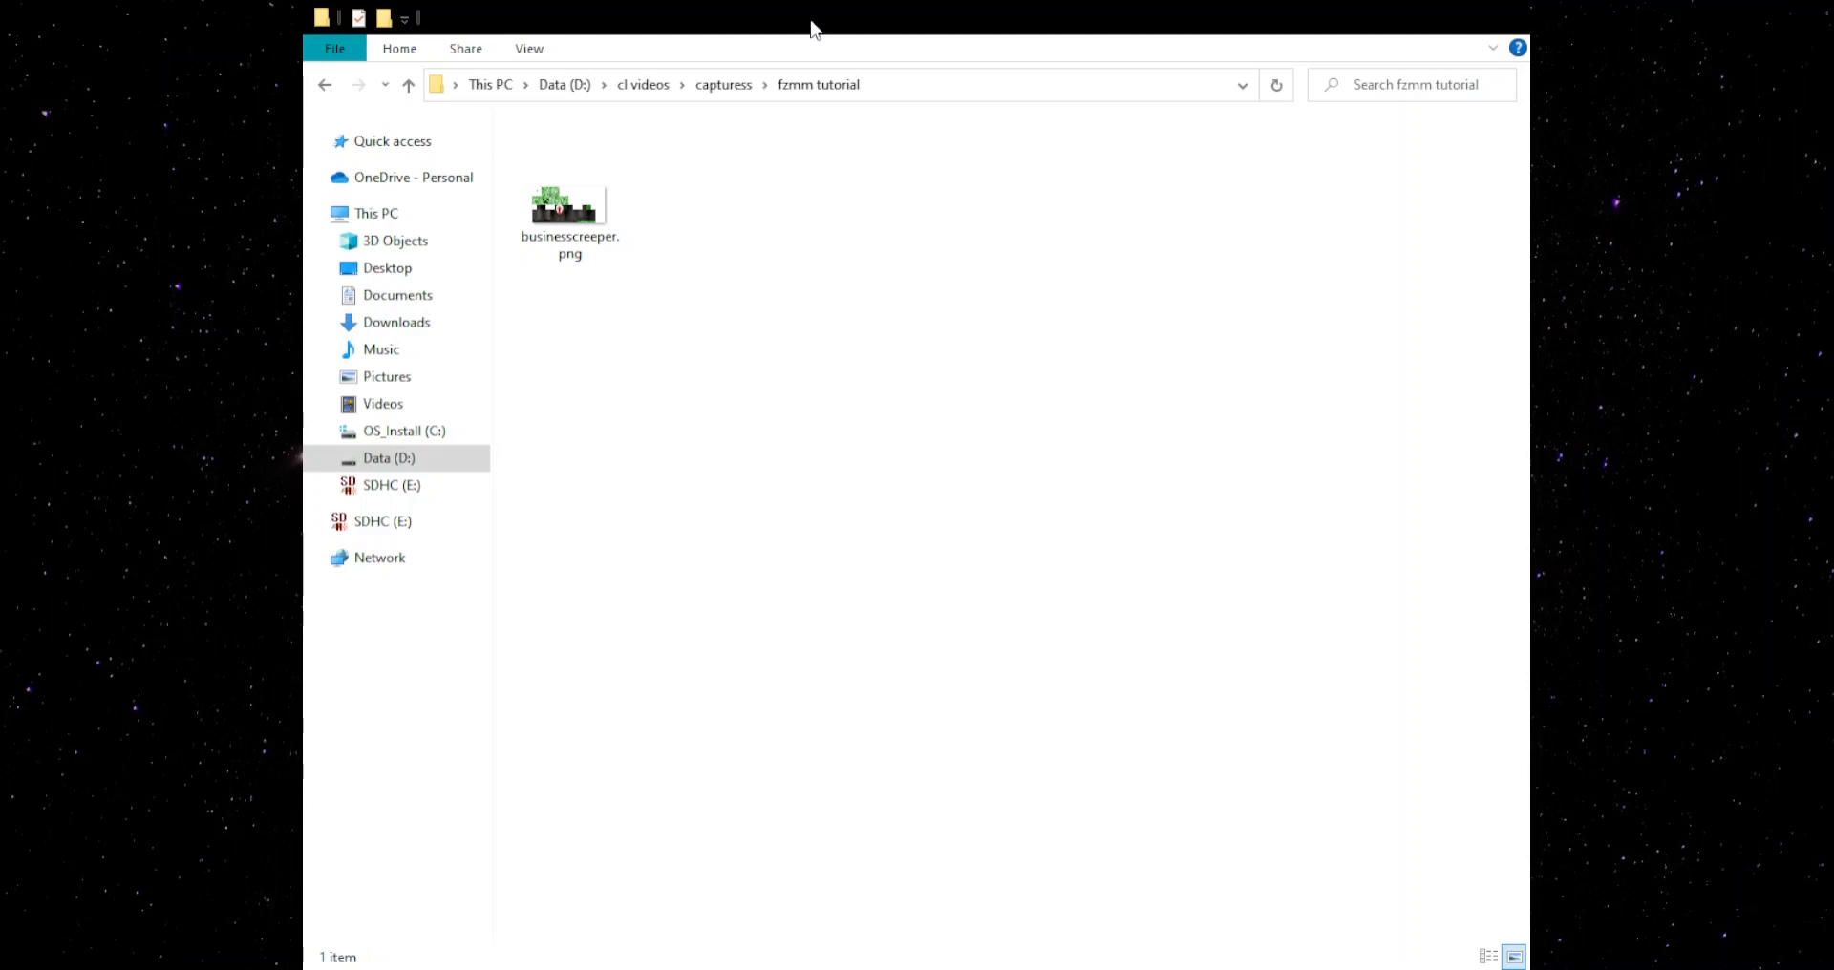
Select businesscreeper.png and copy its full file path.
click(569, 210)
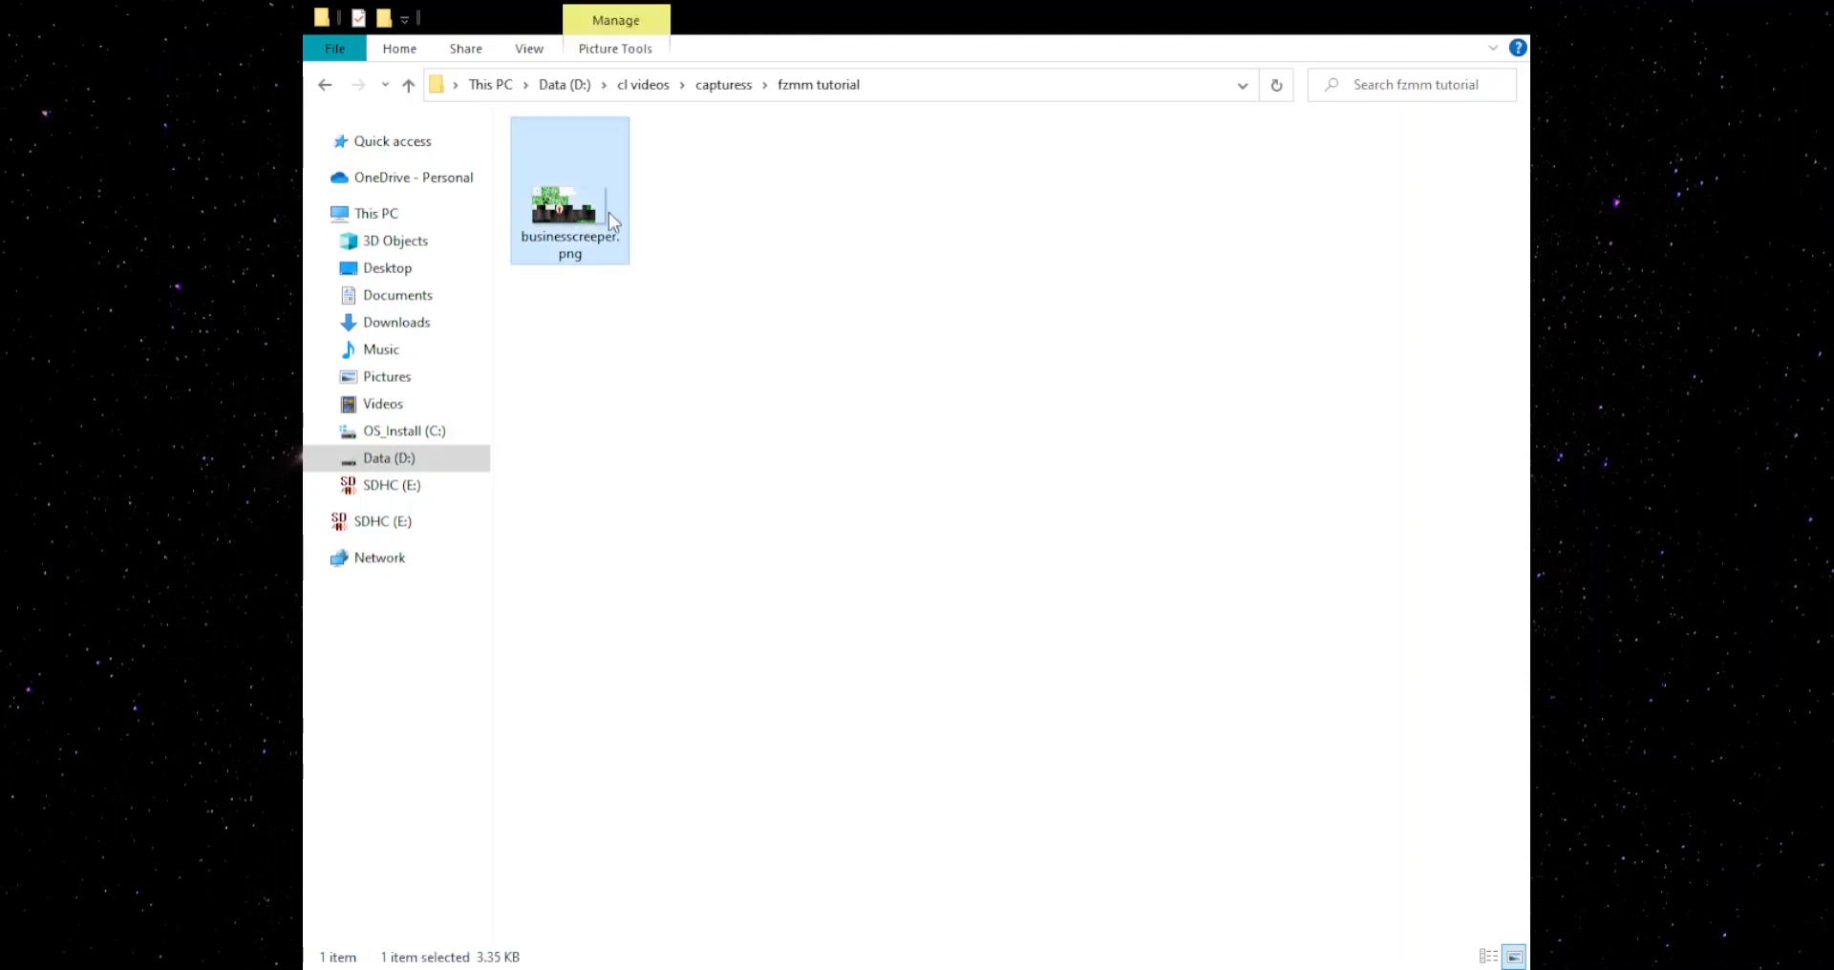
mouse_move(765, 223)
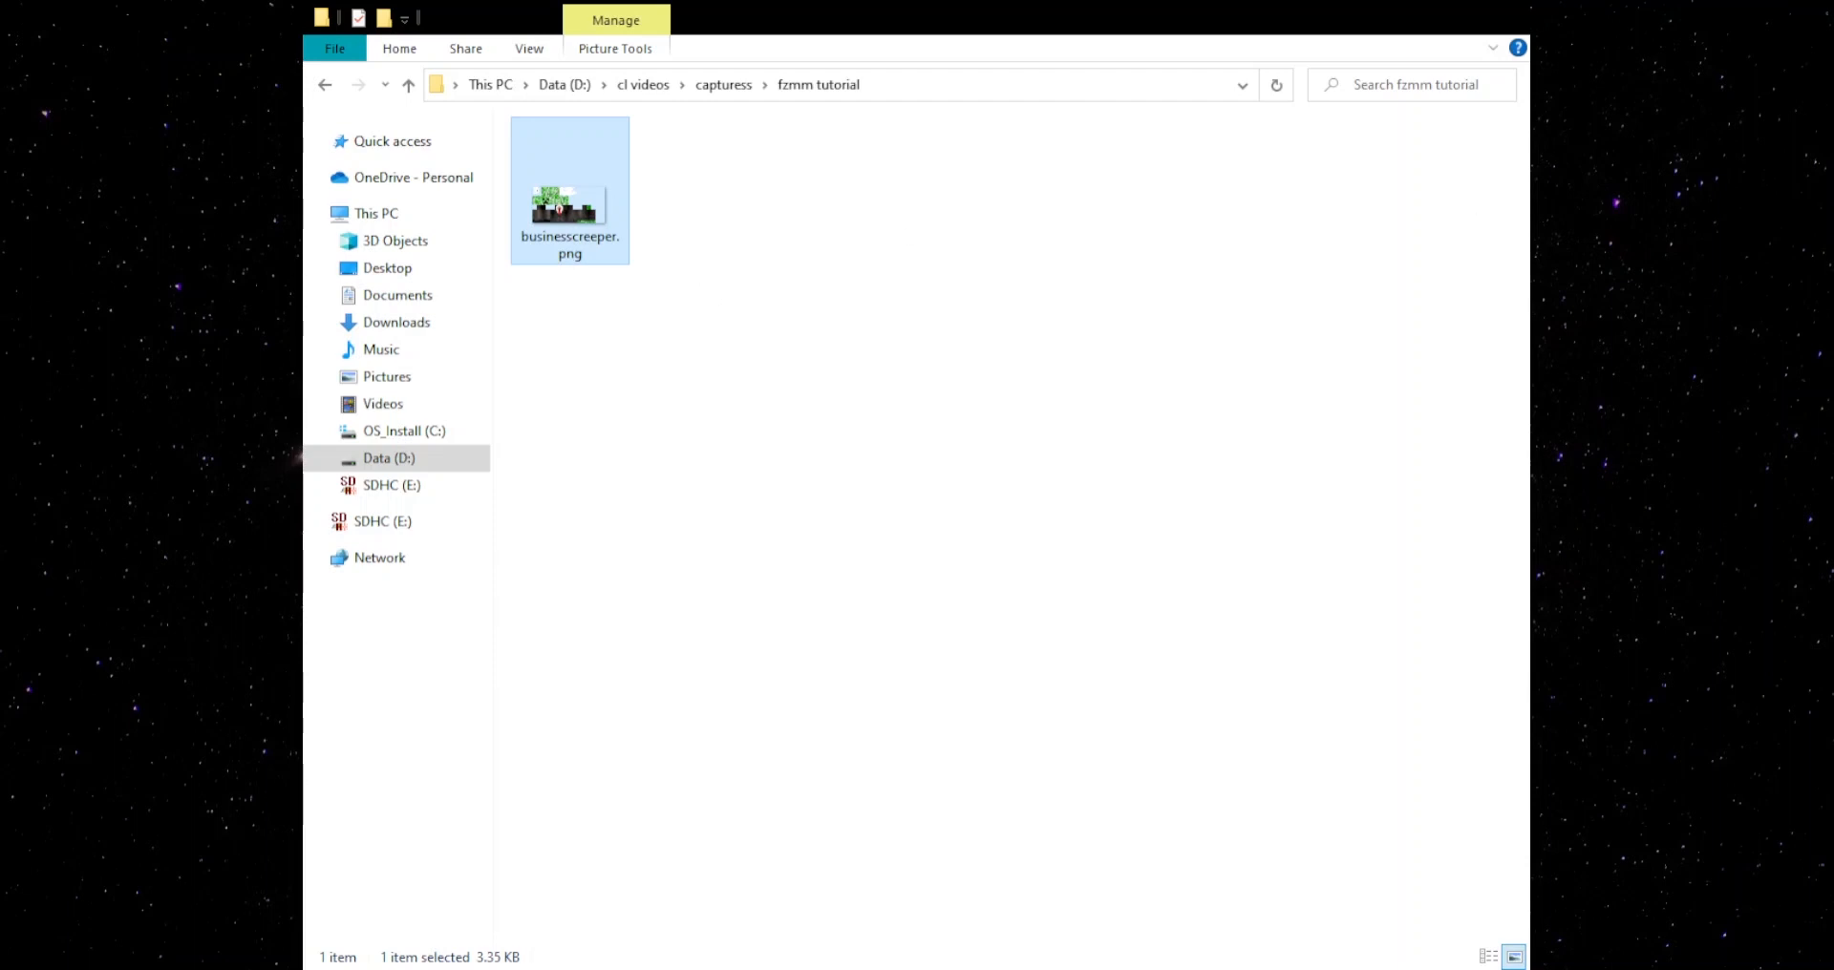
mouse_move(585, 277)
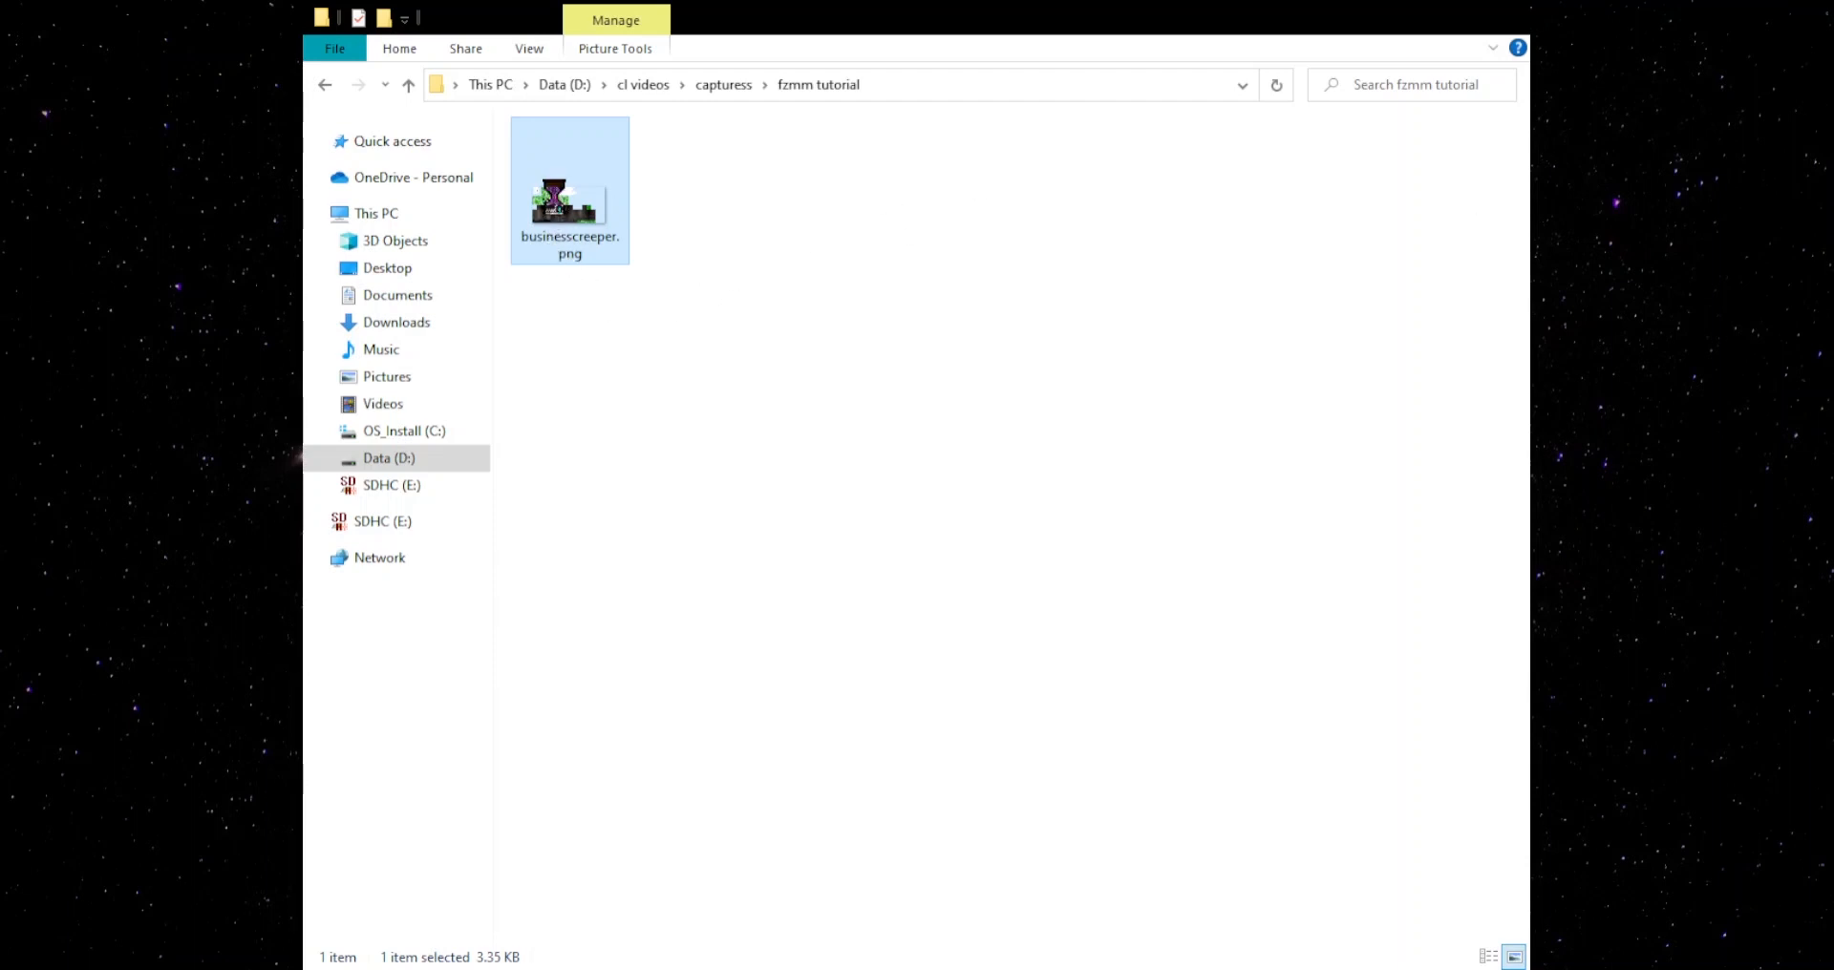
right_click(570, 205)
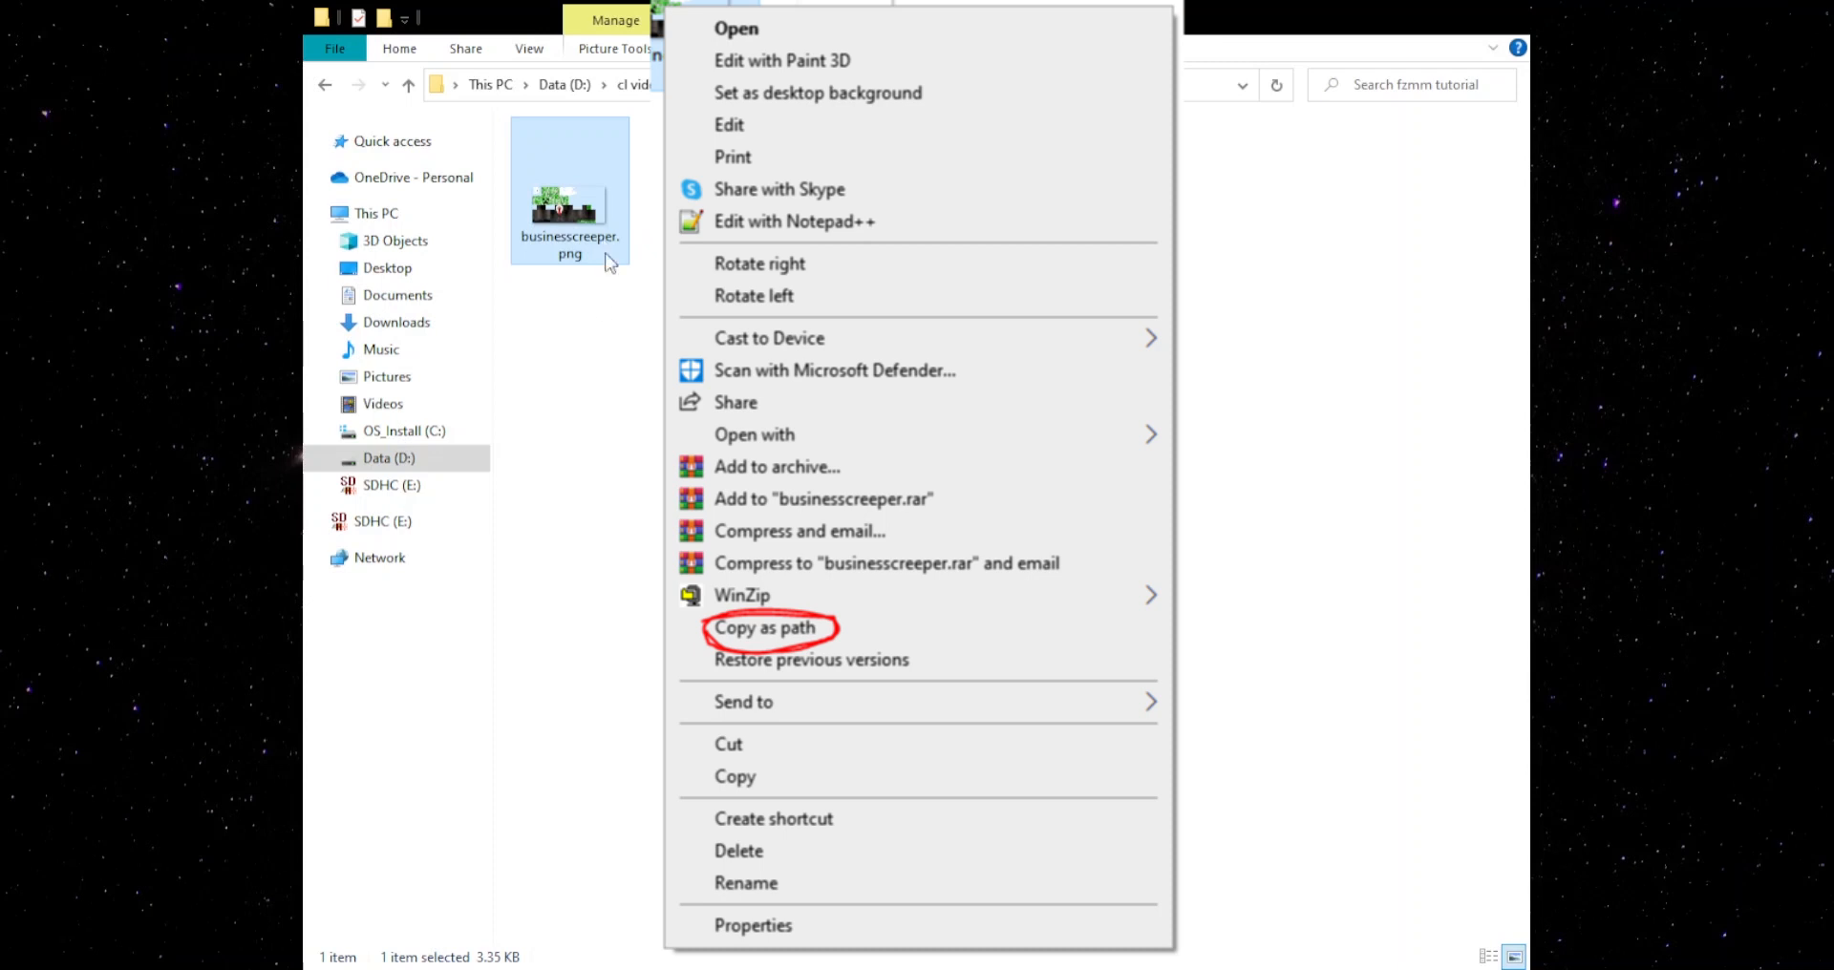
mouse_move(620, 692)
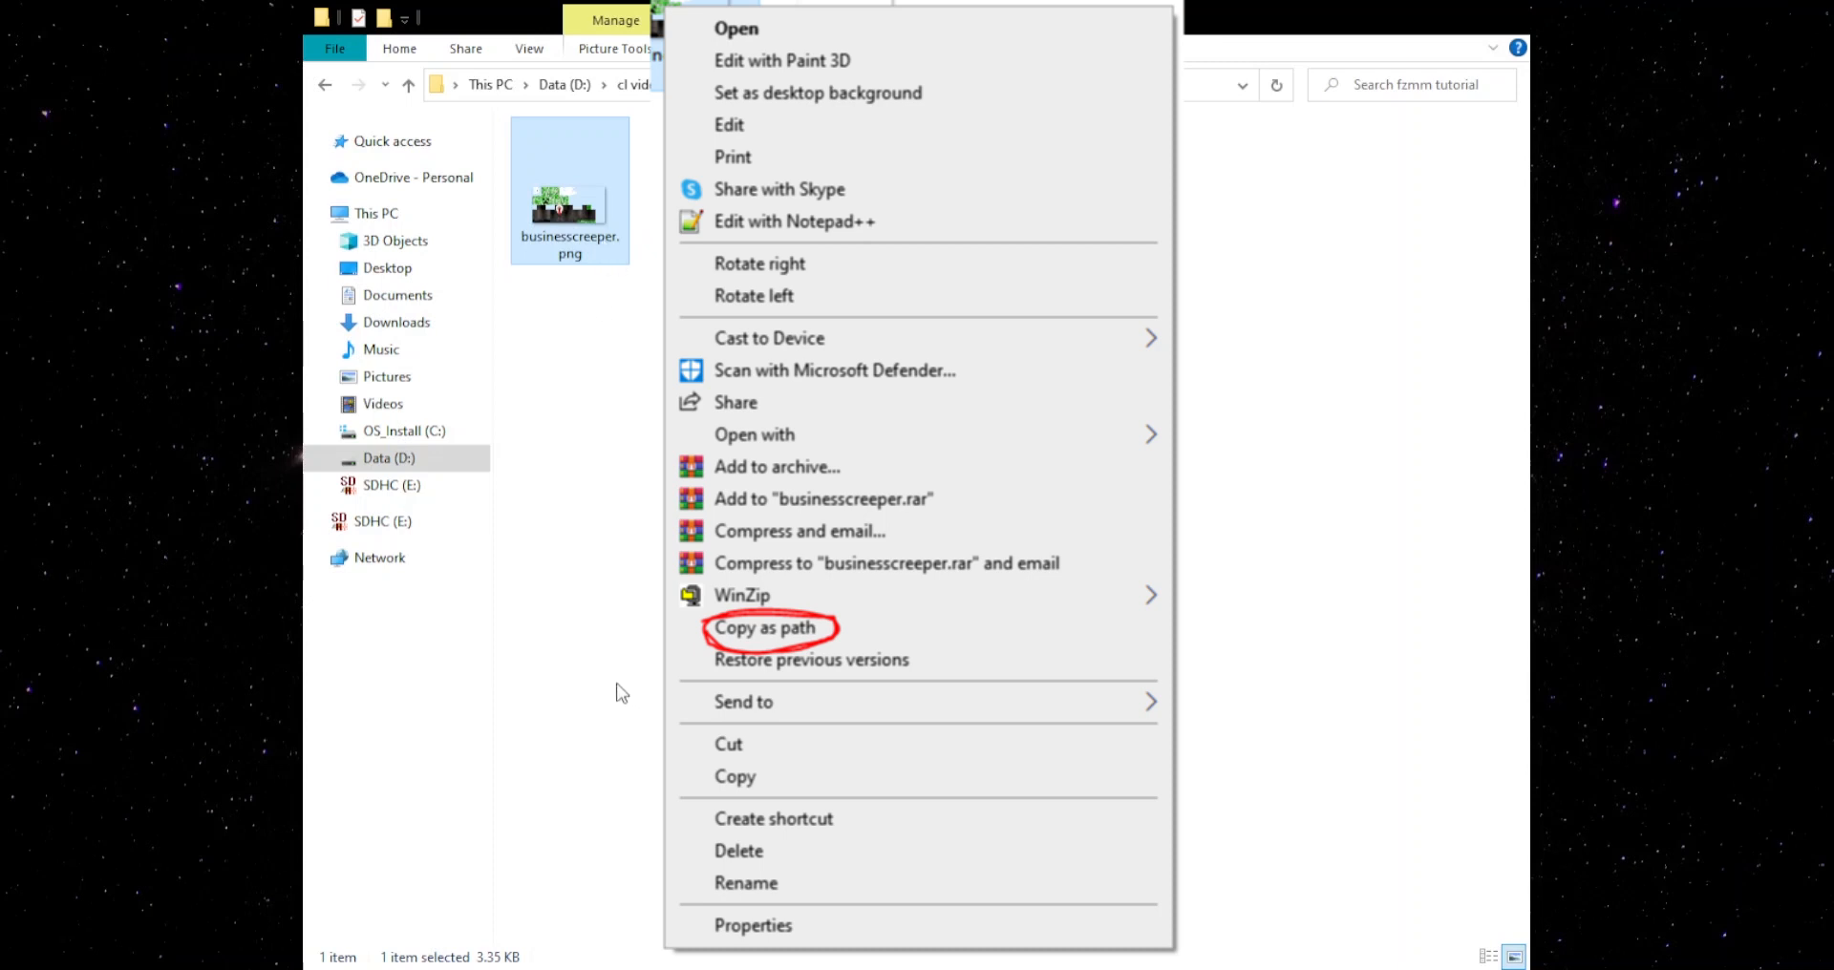
click(764, 628)
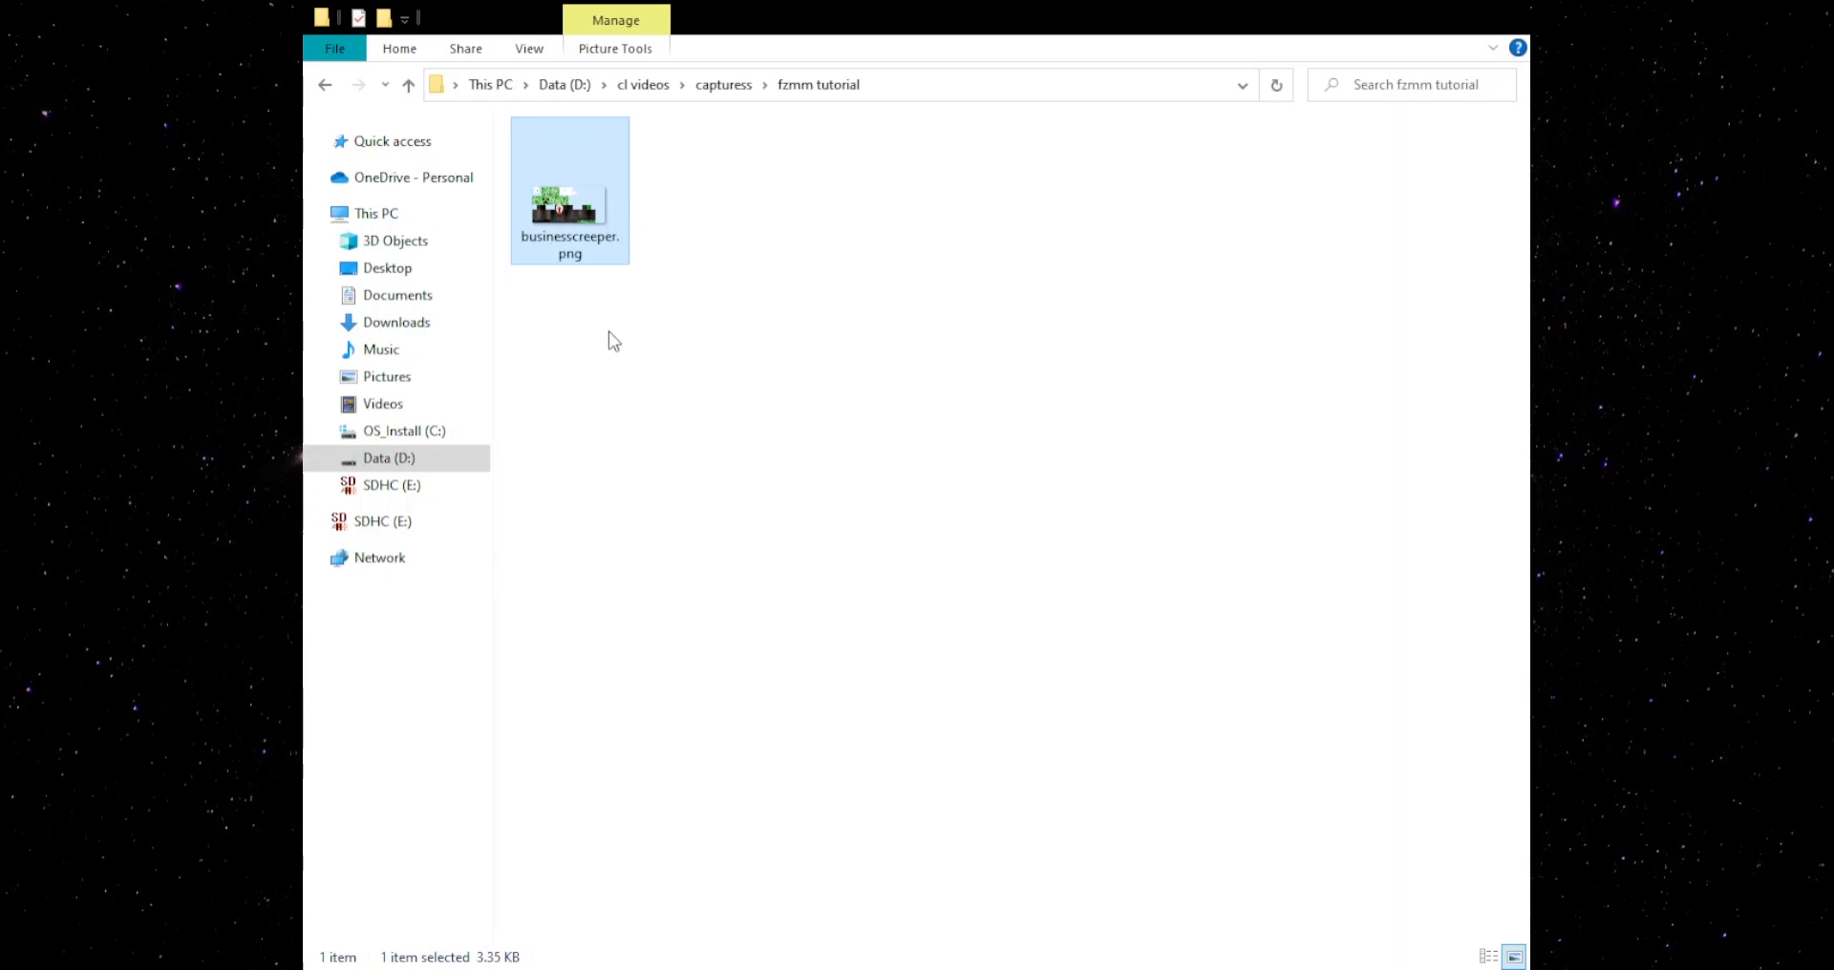
mouse_move(622, 176)
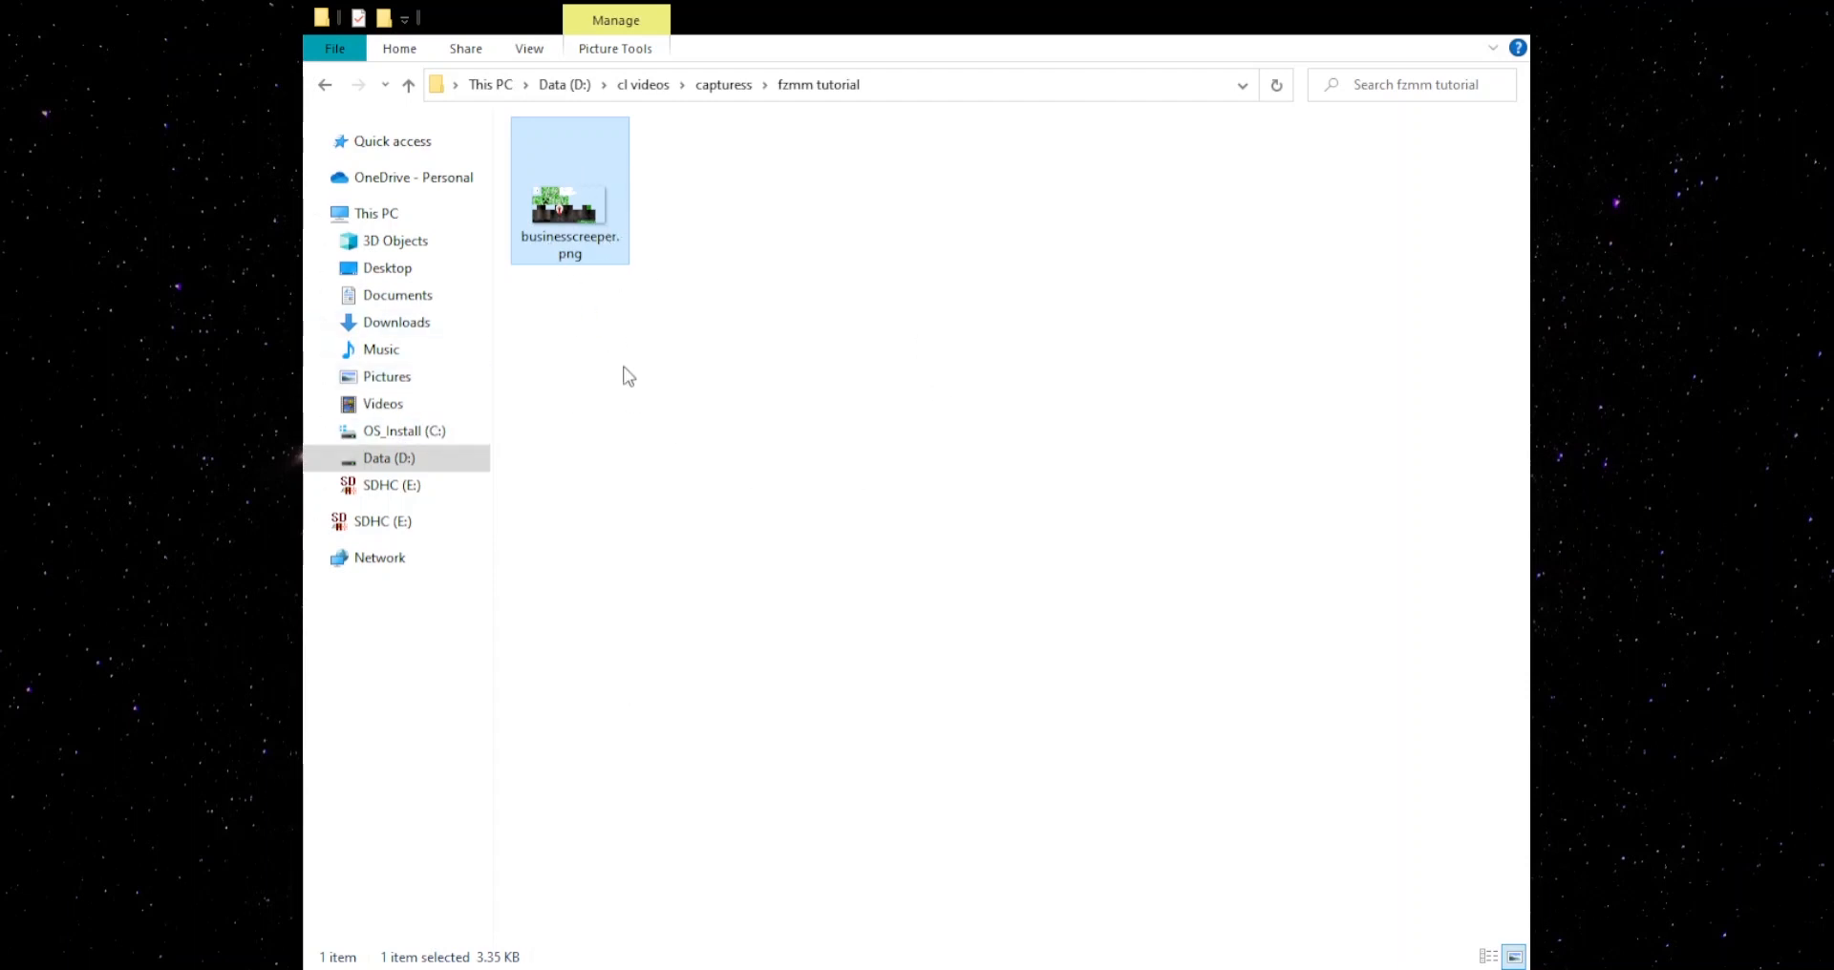
mouse_move(702, 245)
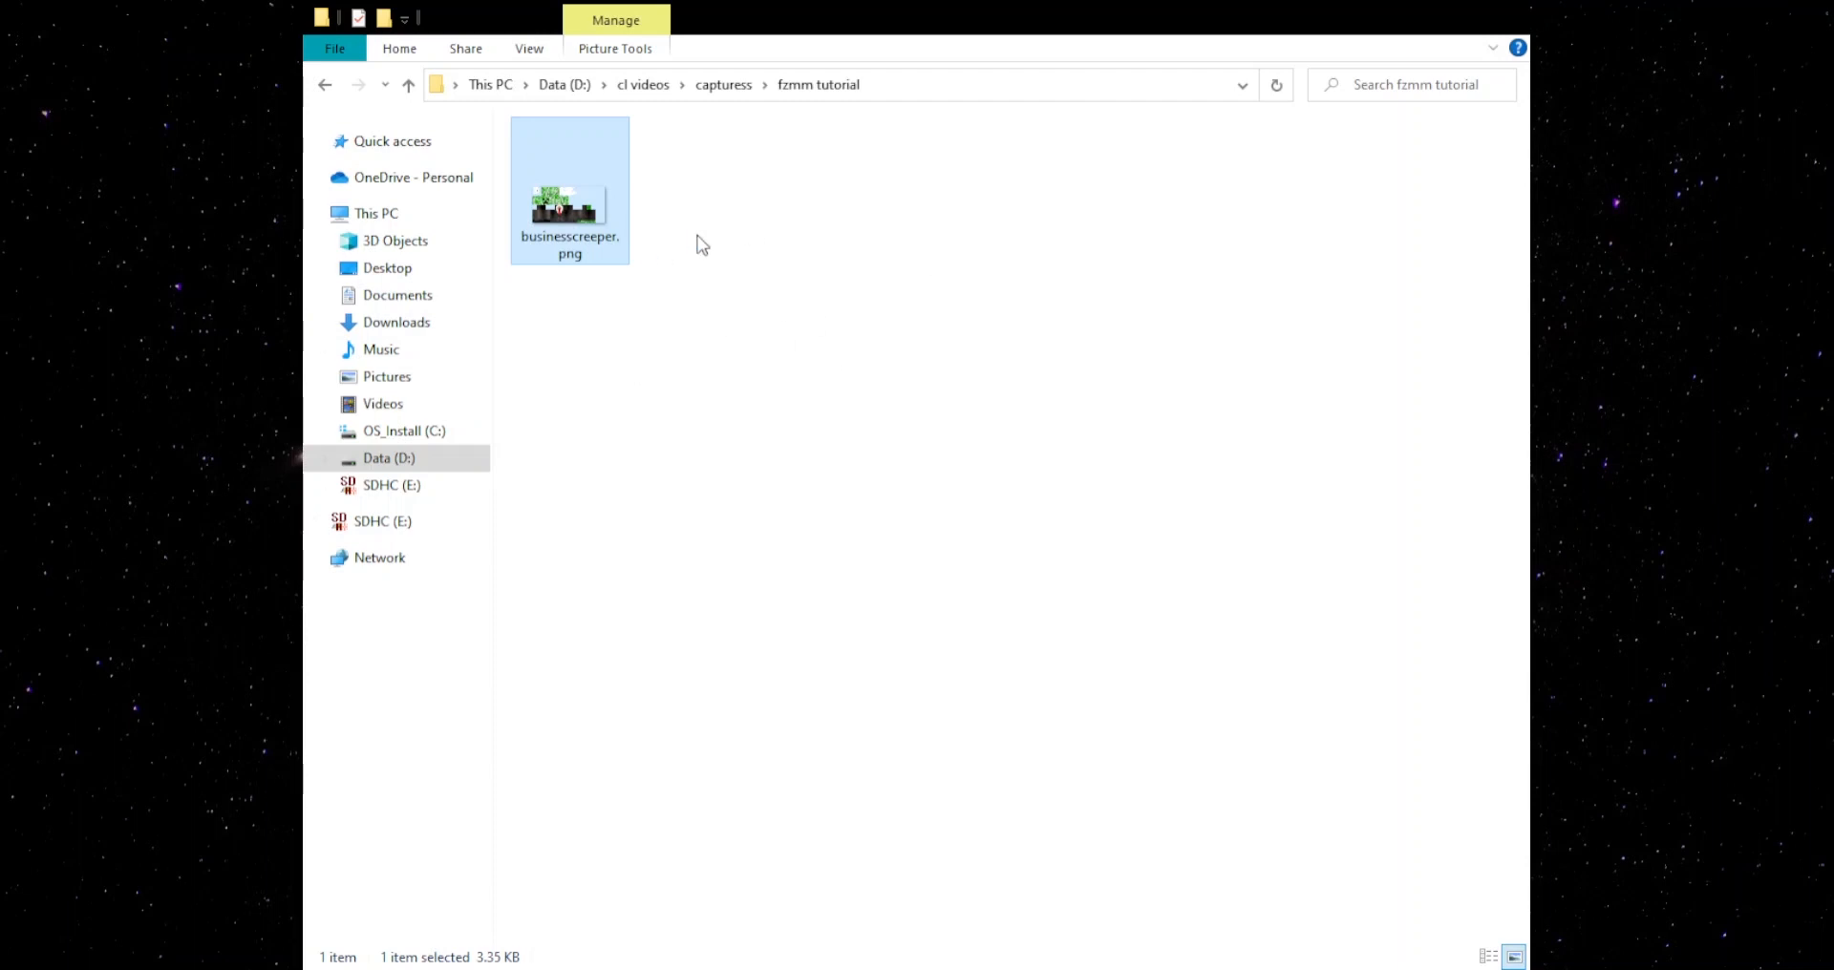
mouse_move(881, 200)
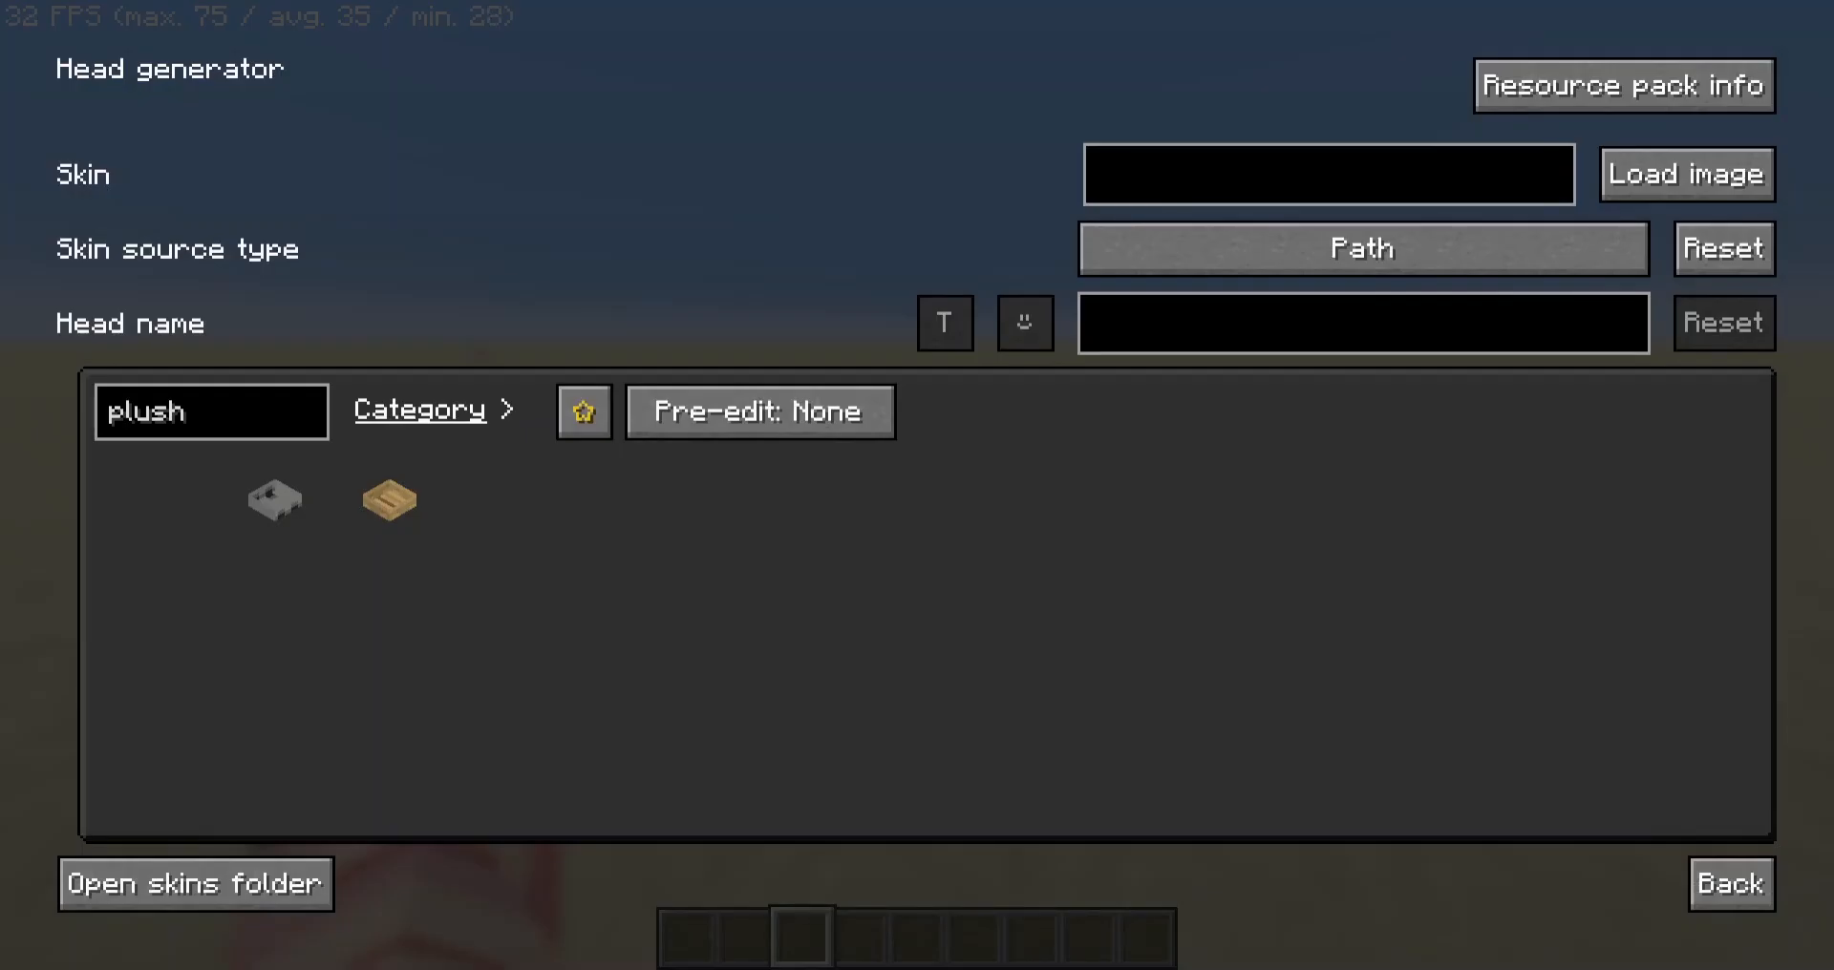
Enter the businesscreeper.png file path as the skin source, fixing the pasted path.
click(1328, 174)
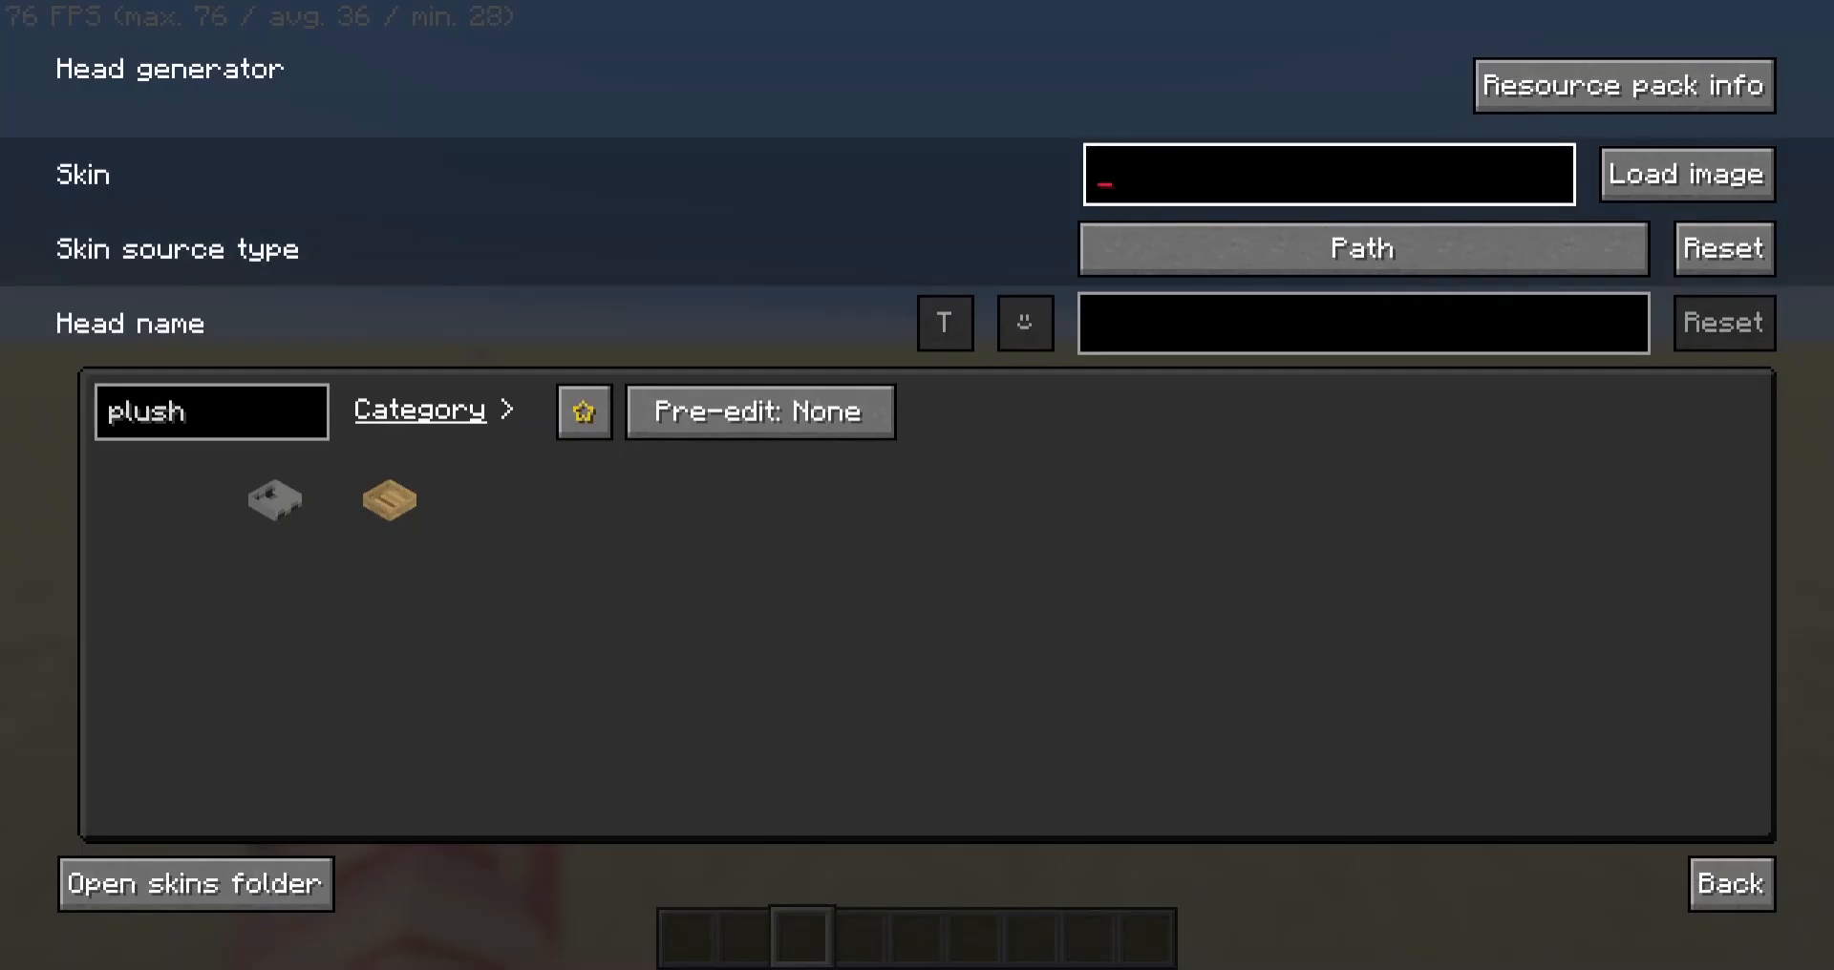
text(tutorial\businesscreeper.png")
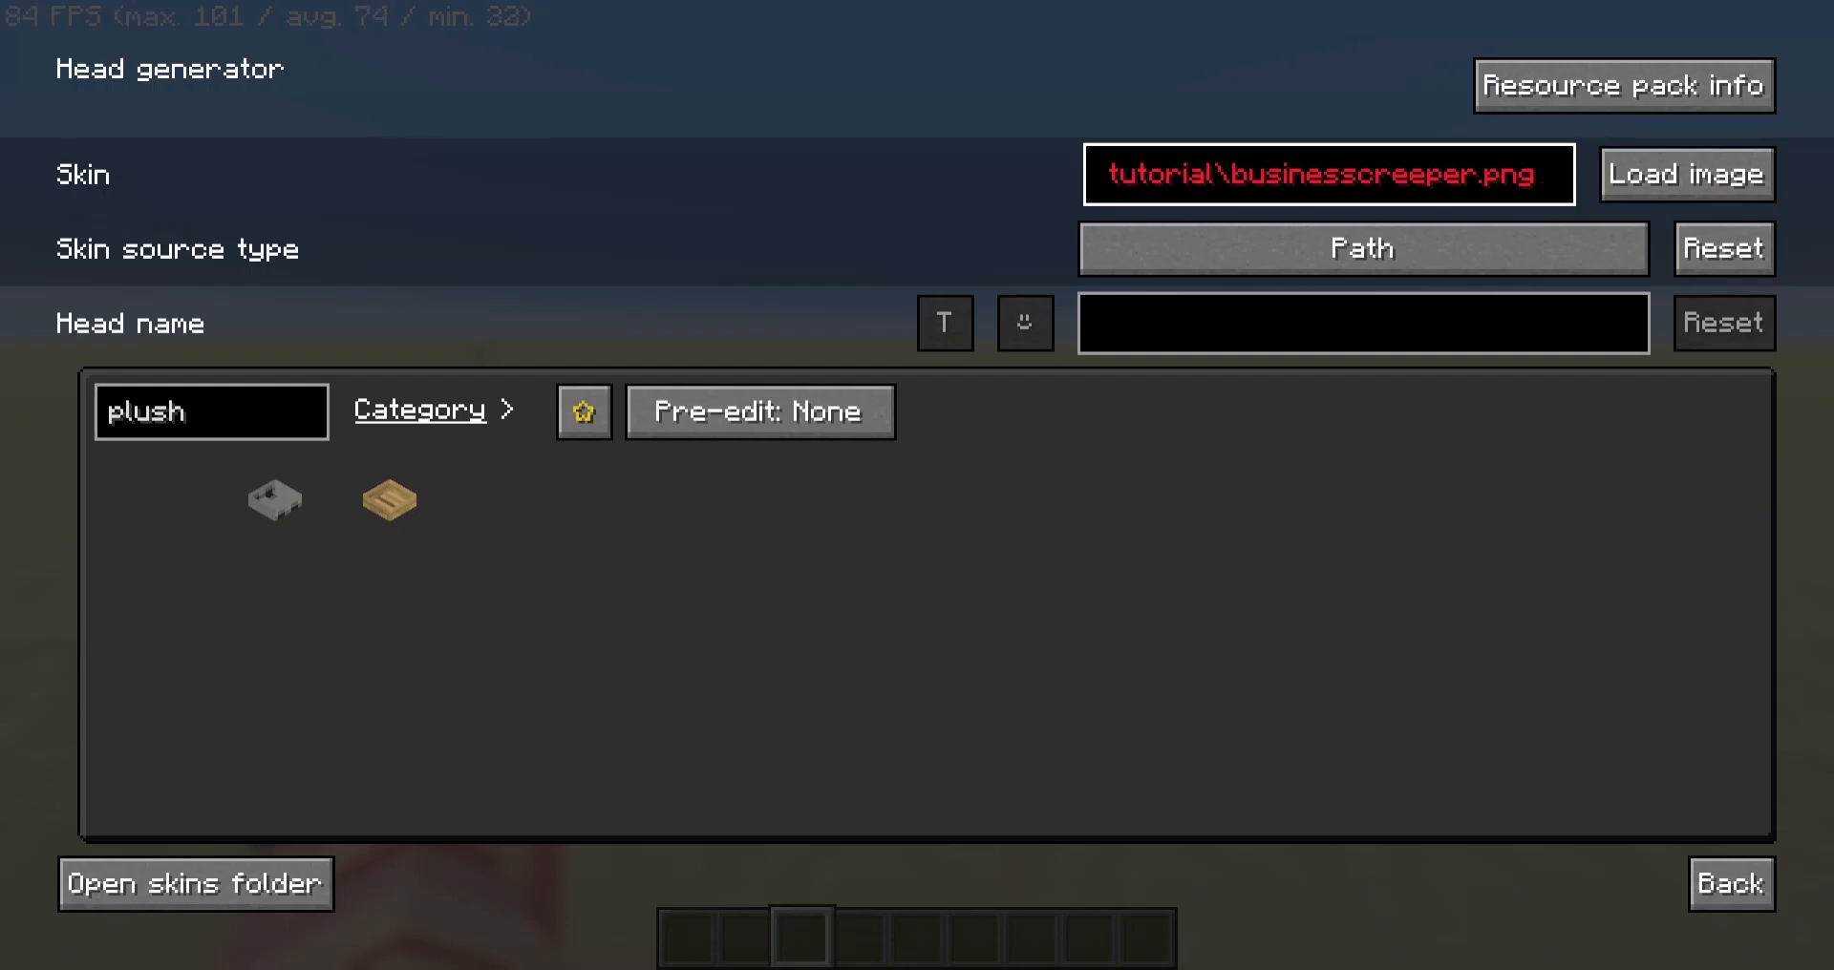
text("D:\ol videos\capturess\fzmm t)
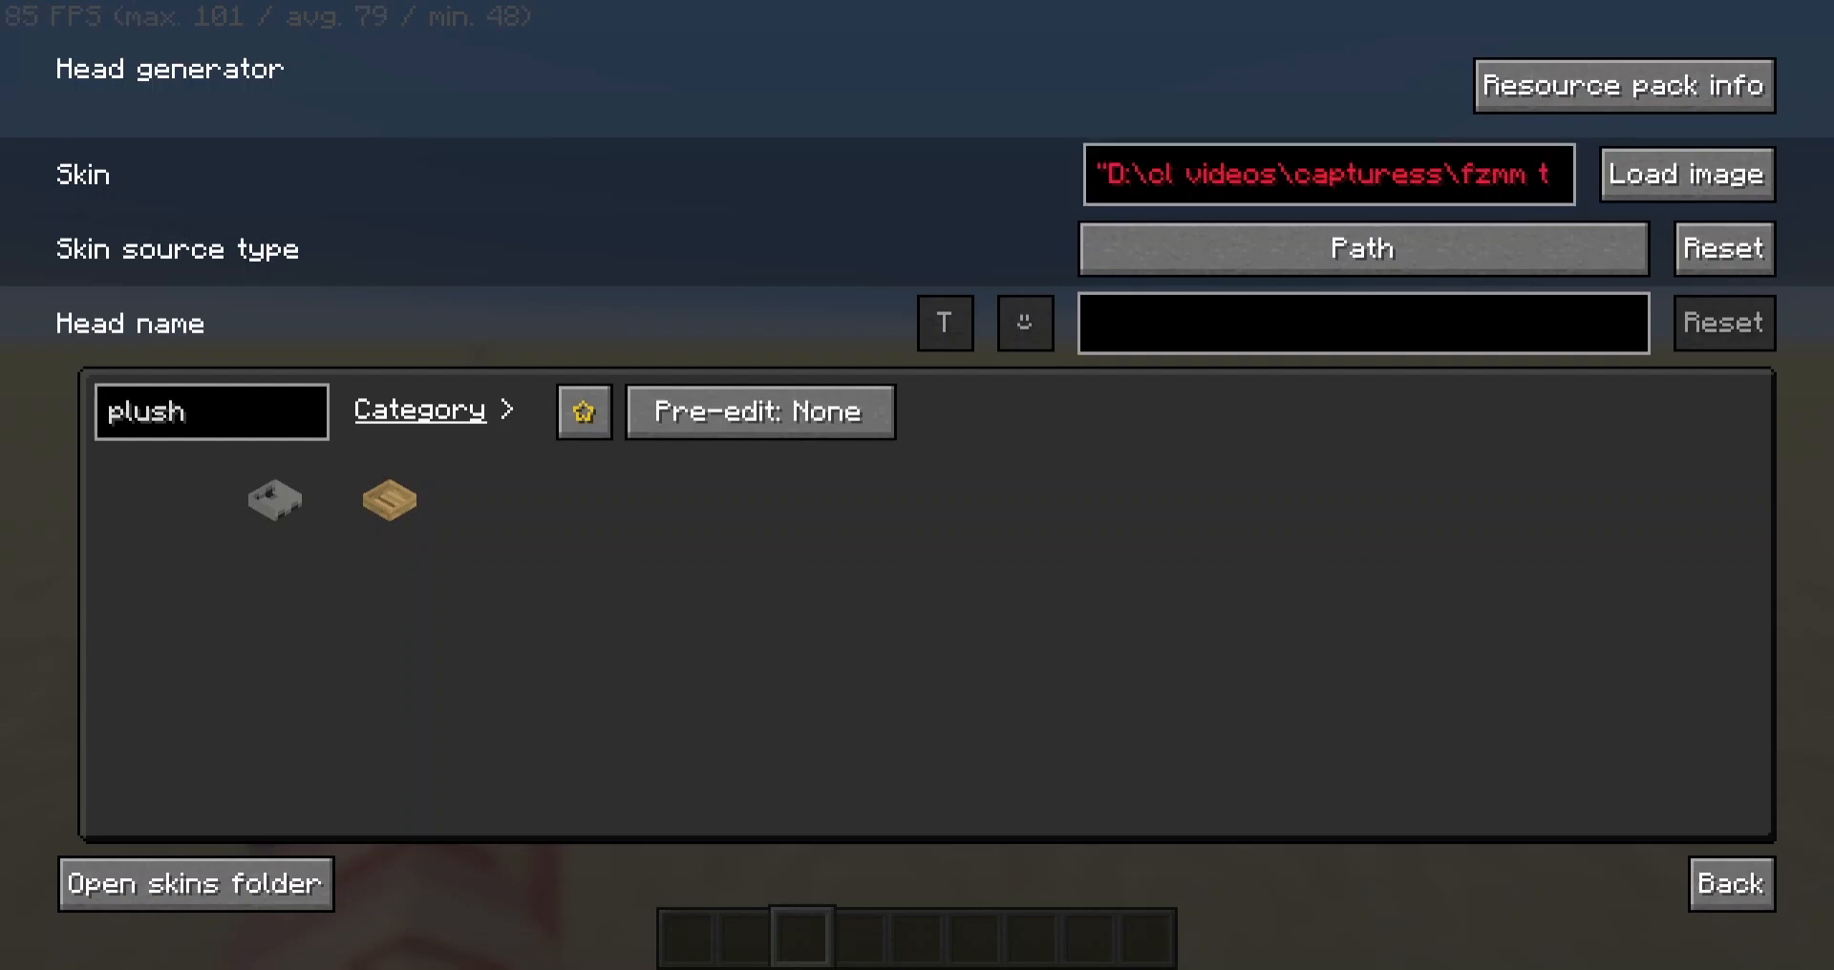
click(1327, 173)
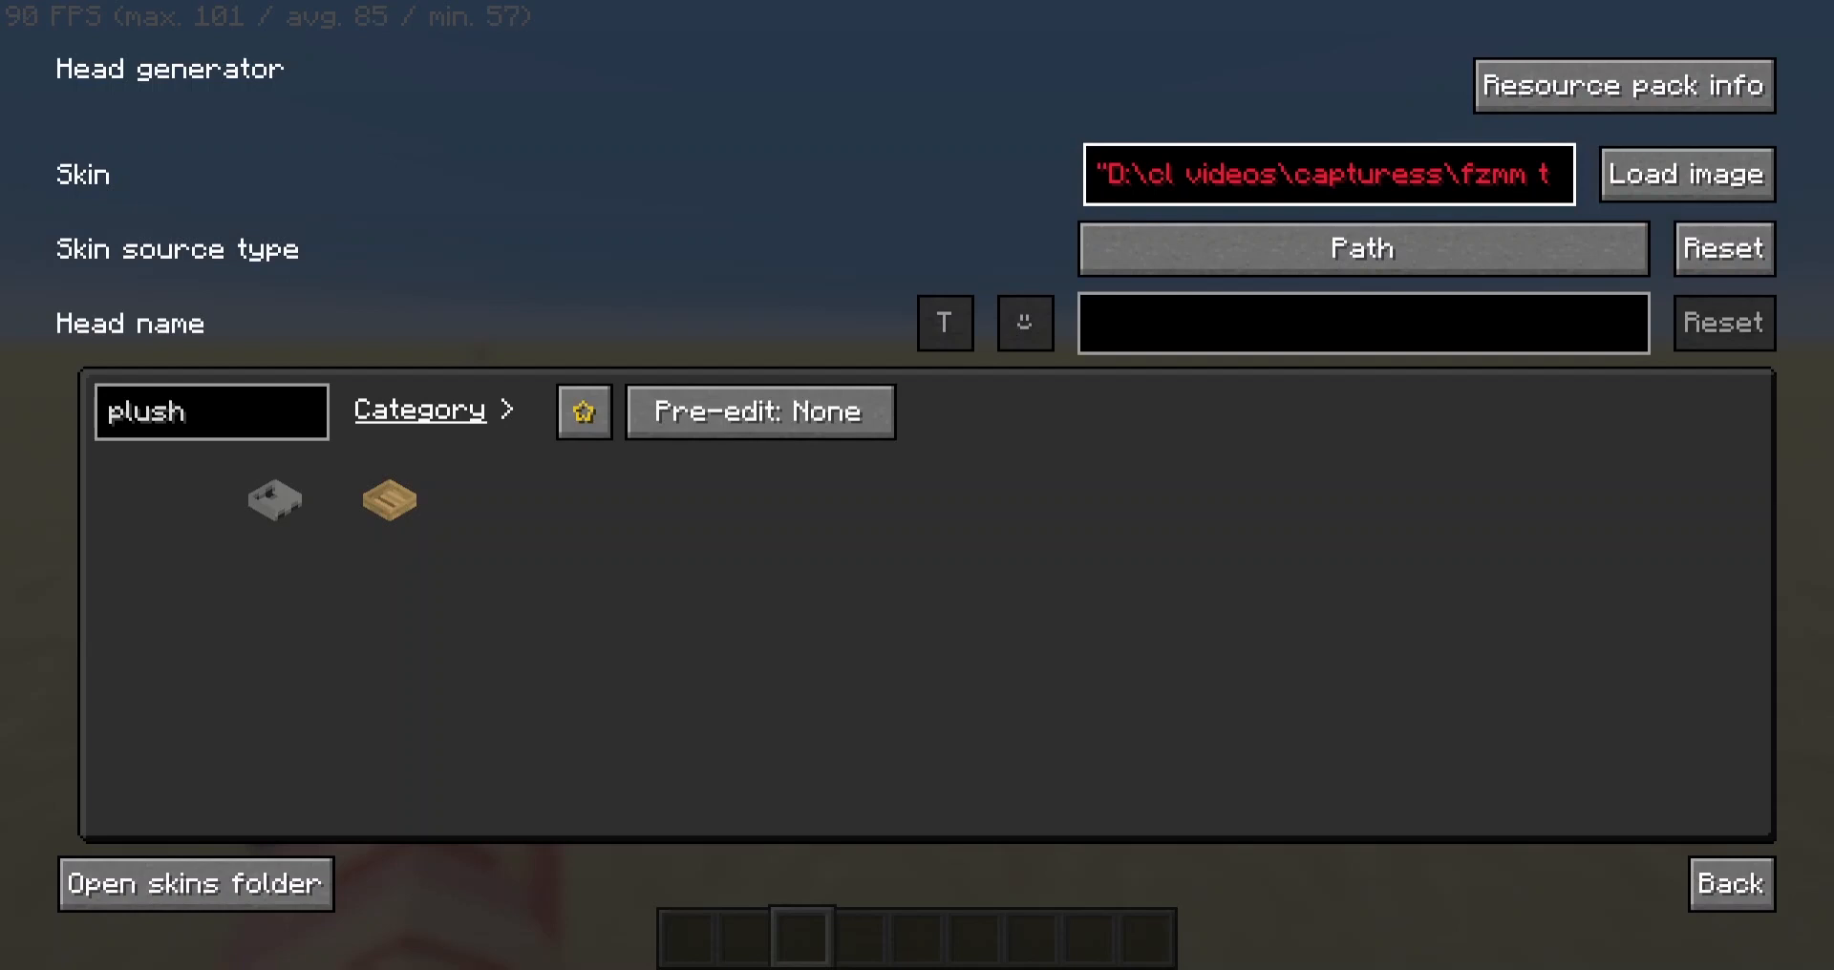
text(tu)
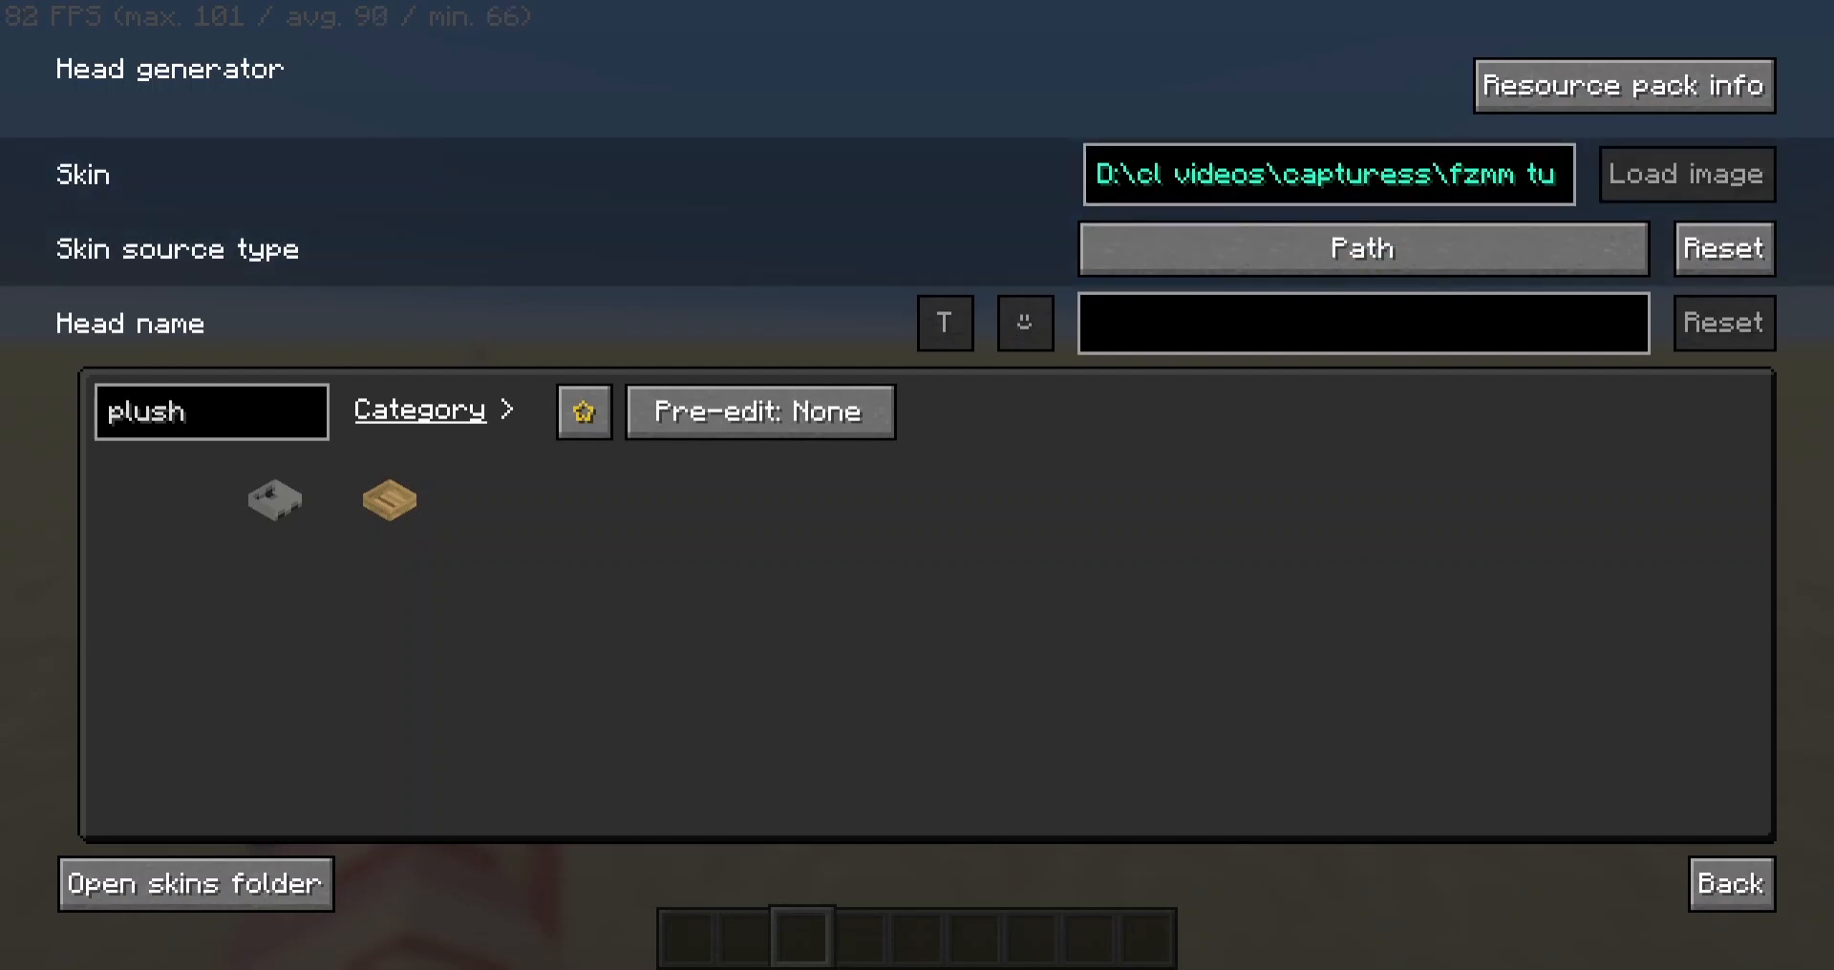
Load the creeper image and pick a plushie head model from all models.
click(1685, 174)
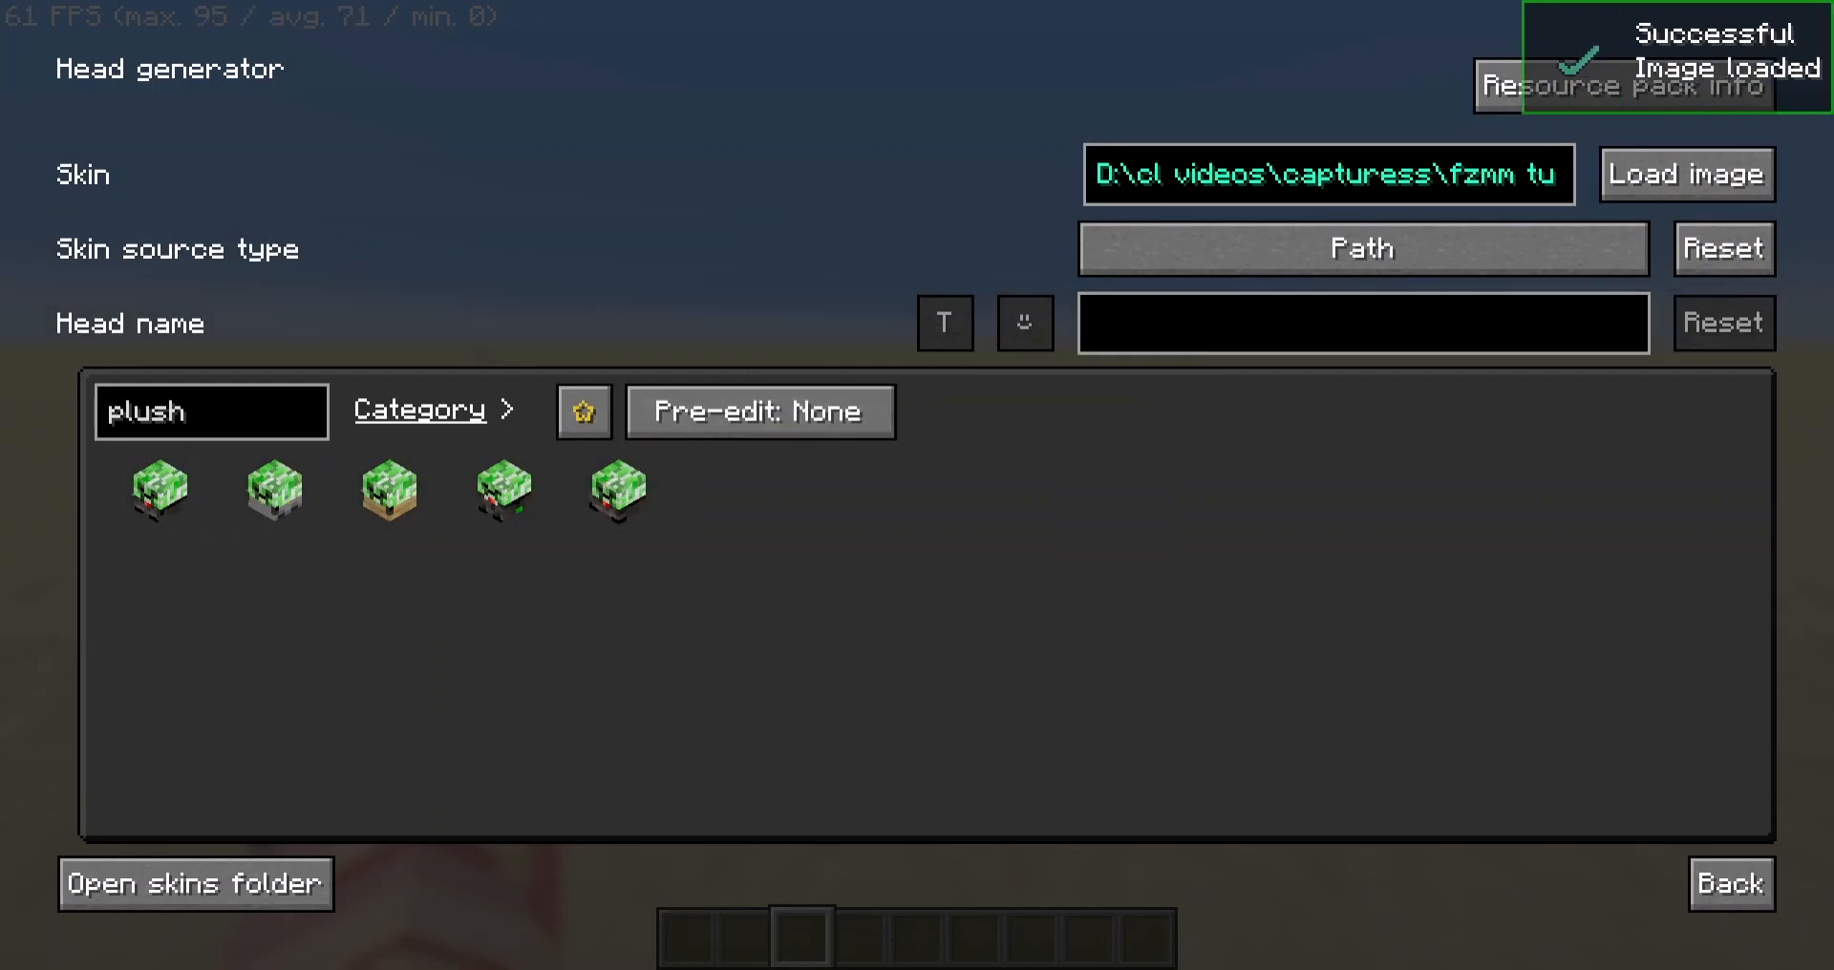
click(211, 412)
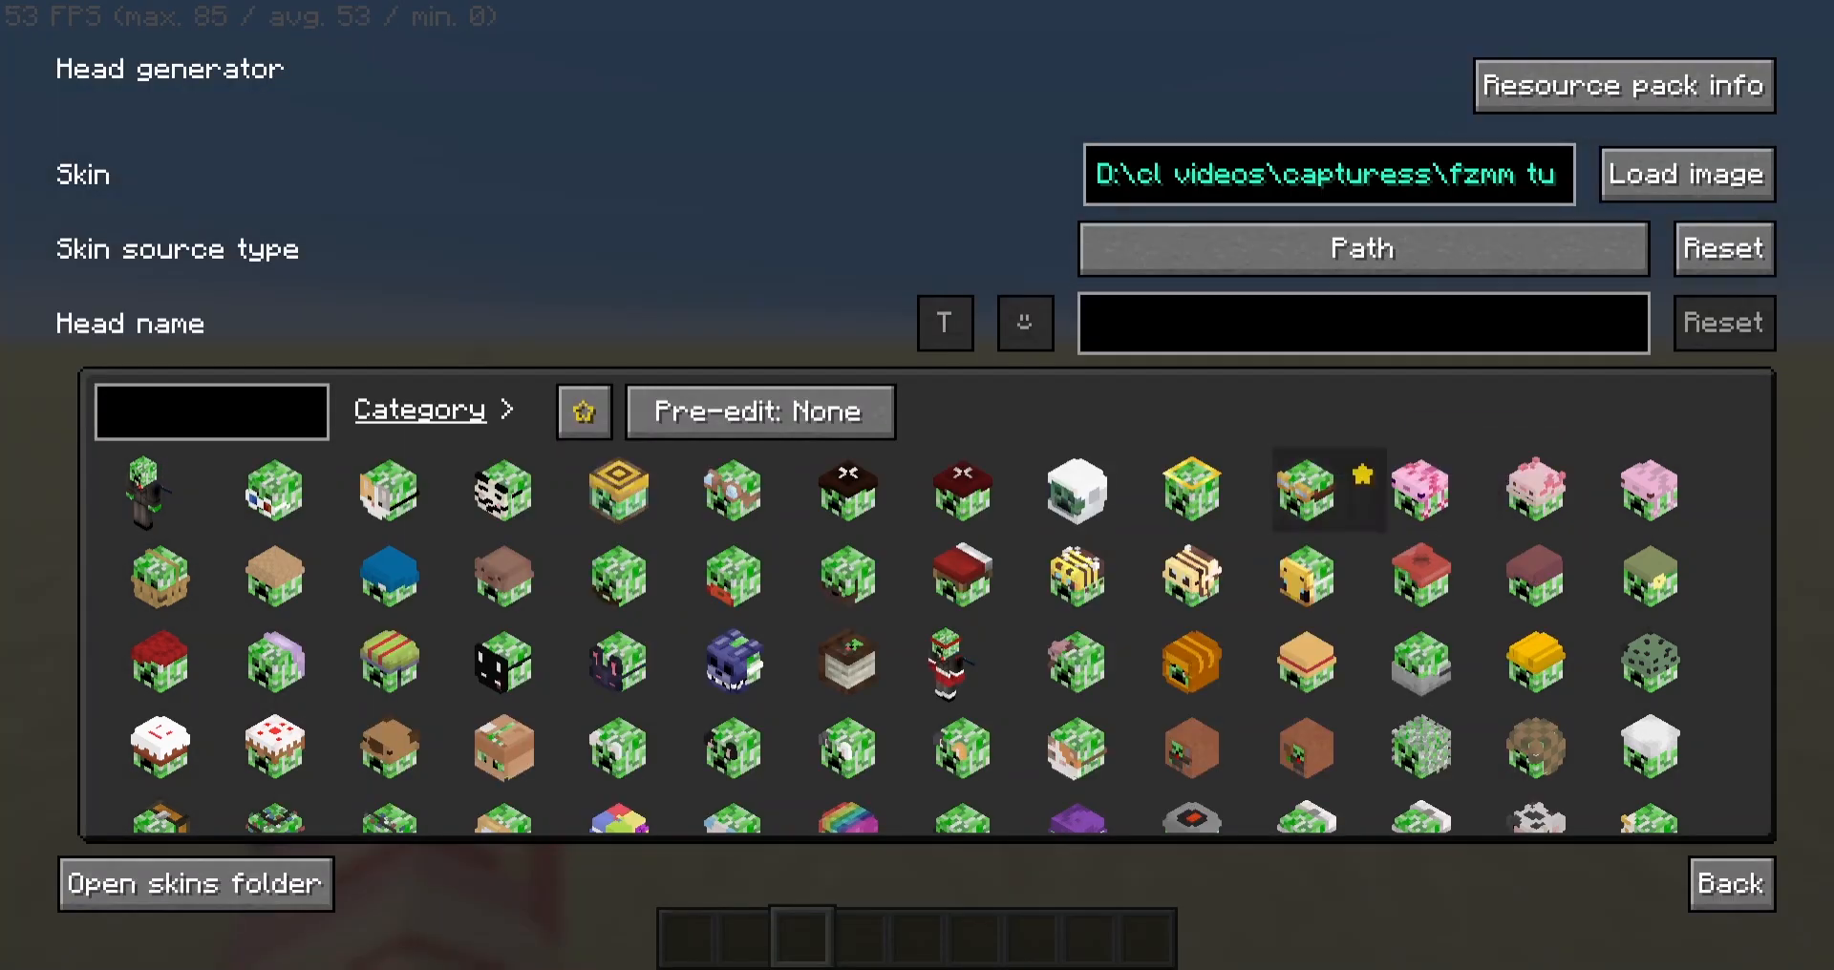
mouse_move(731, 663)
text(plus)
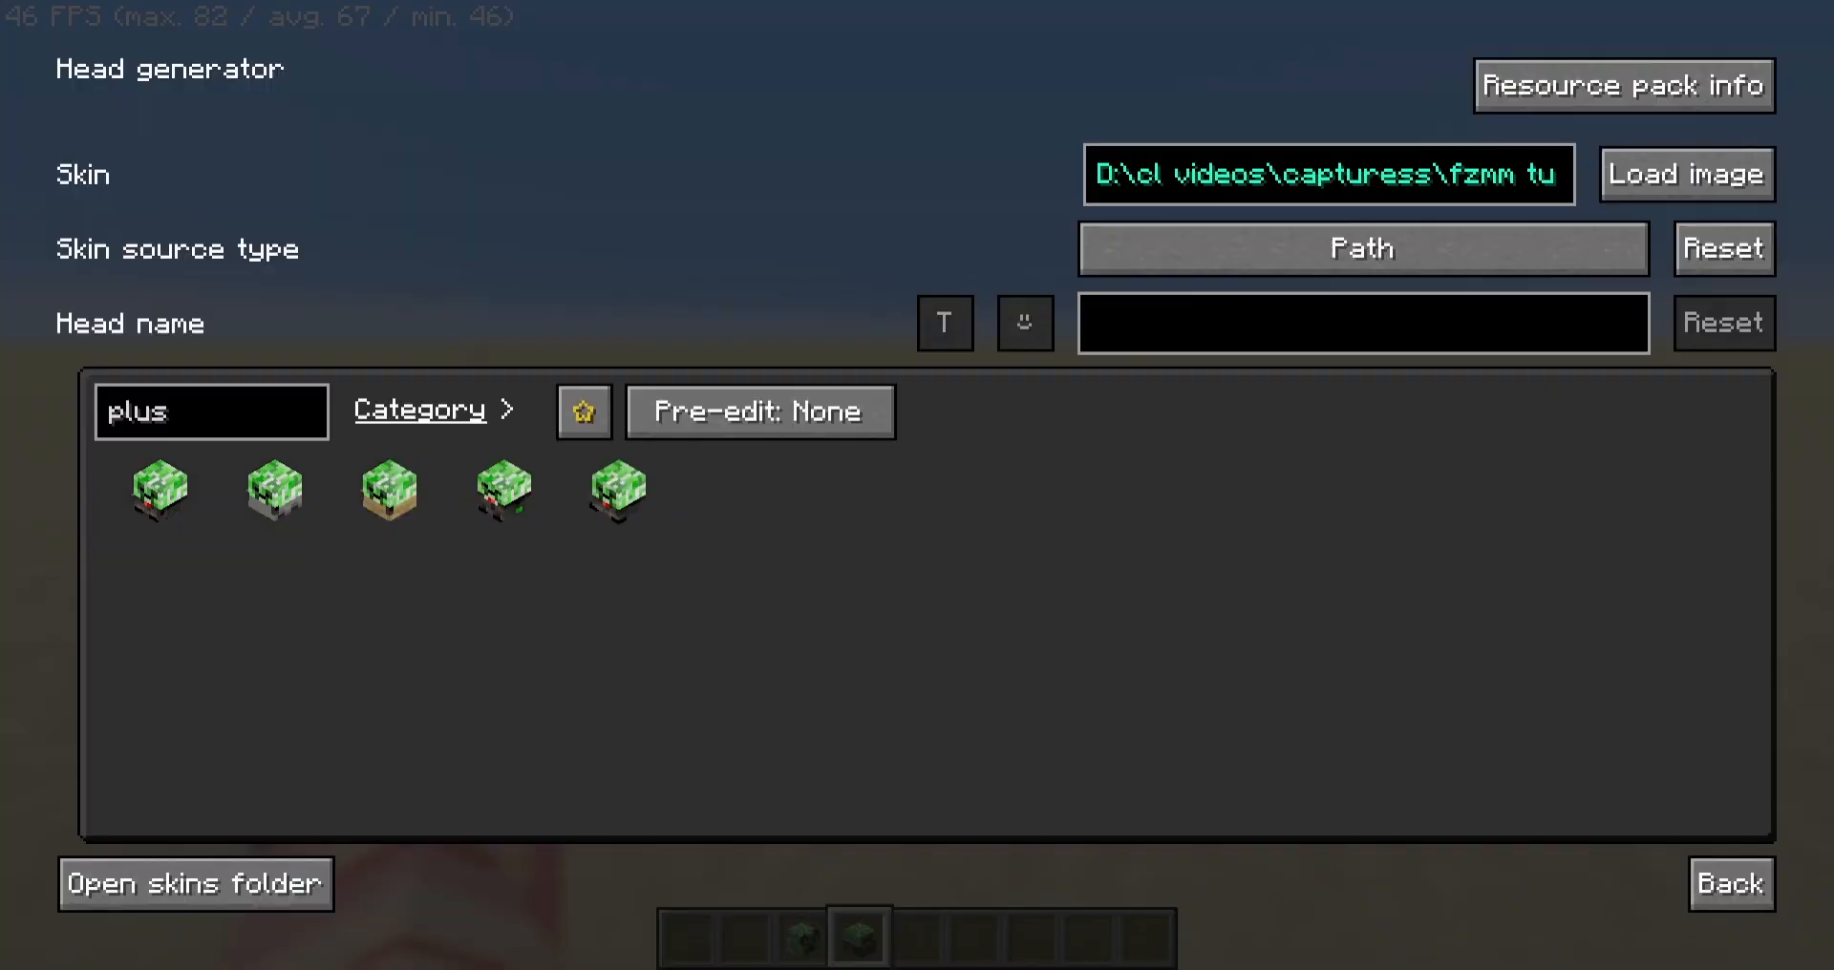
click(1729, 882)
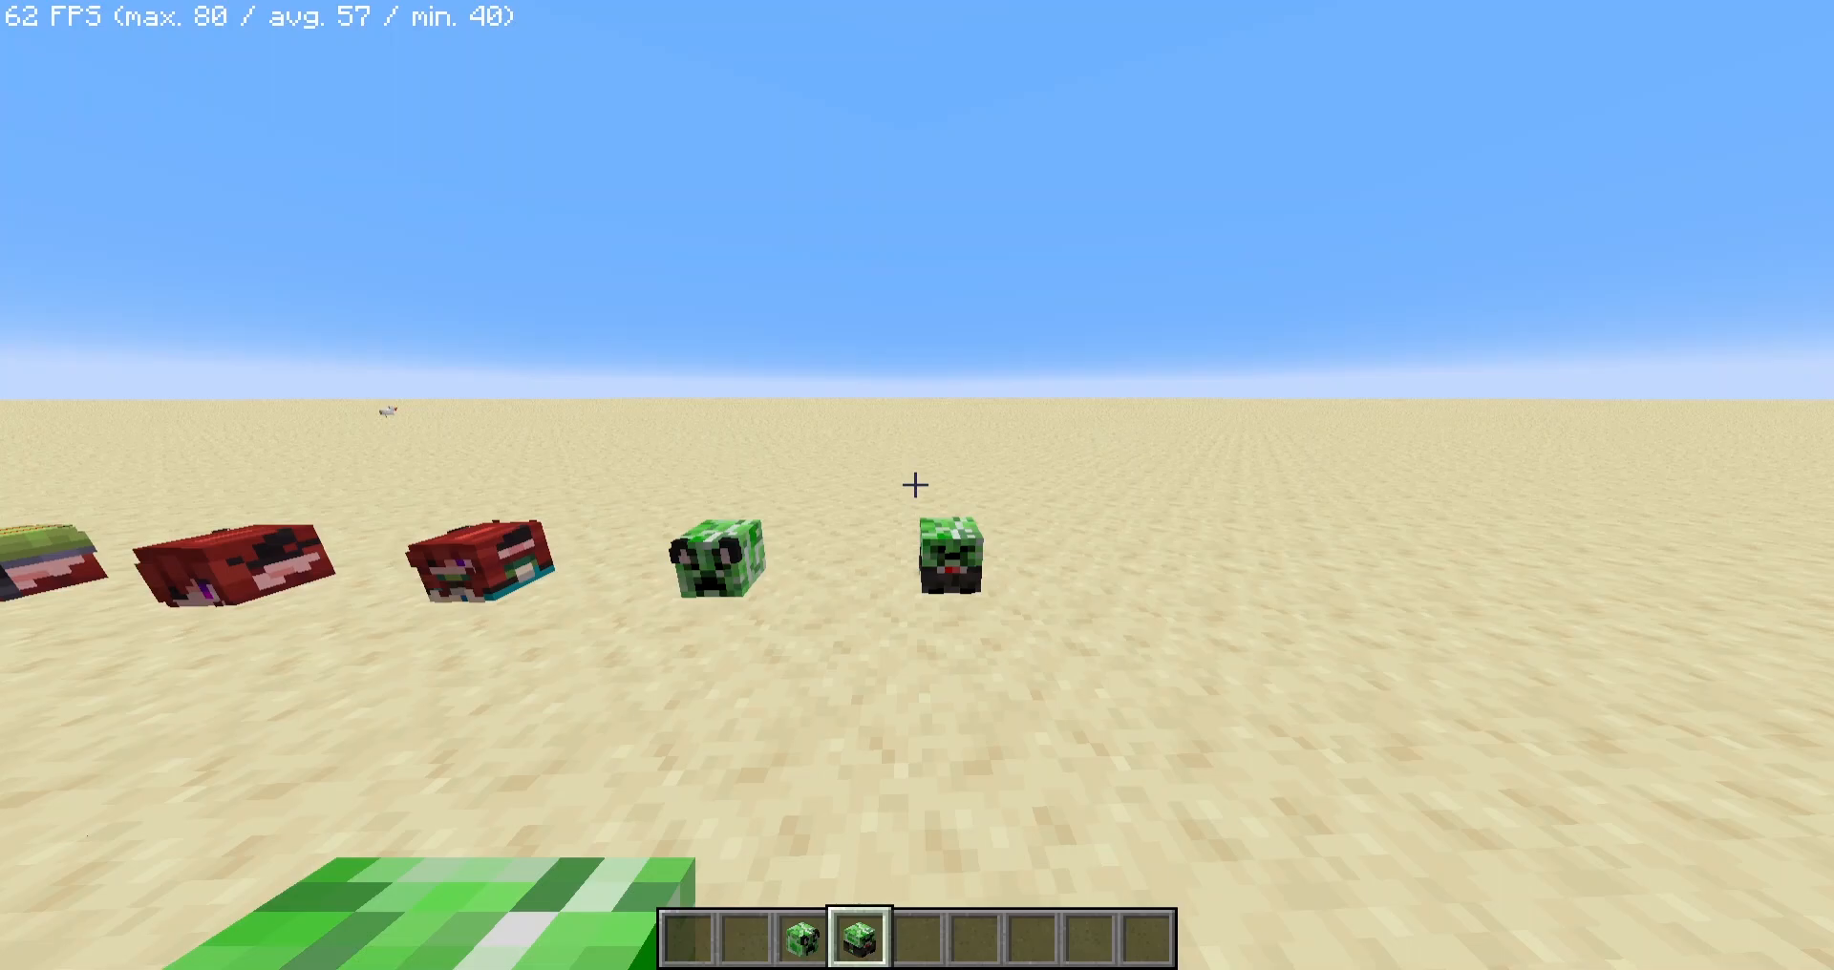
key(e)
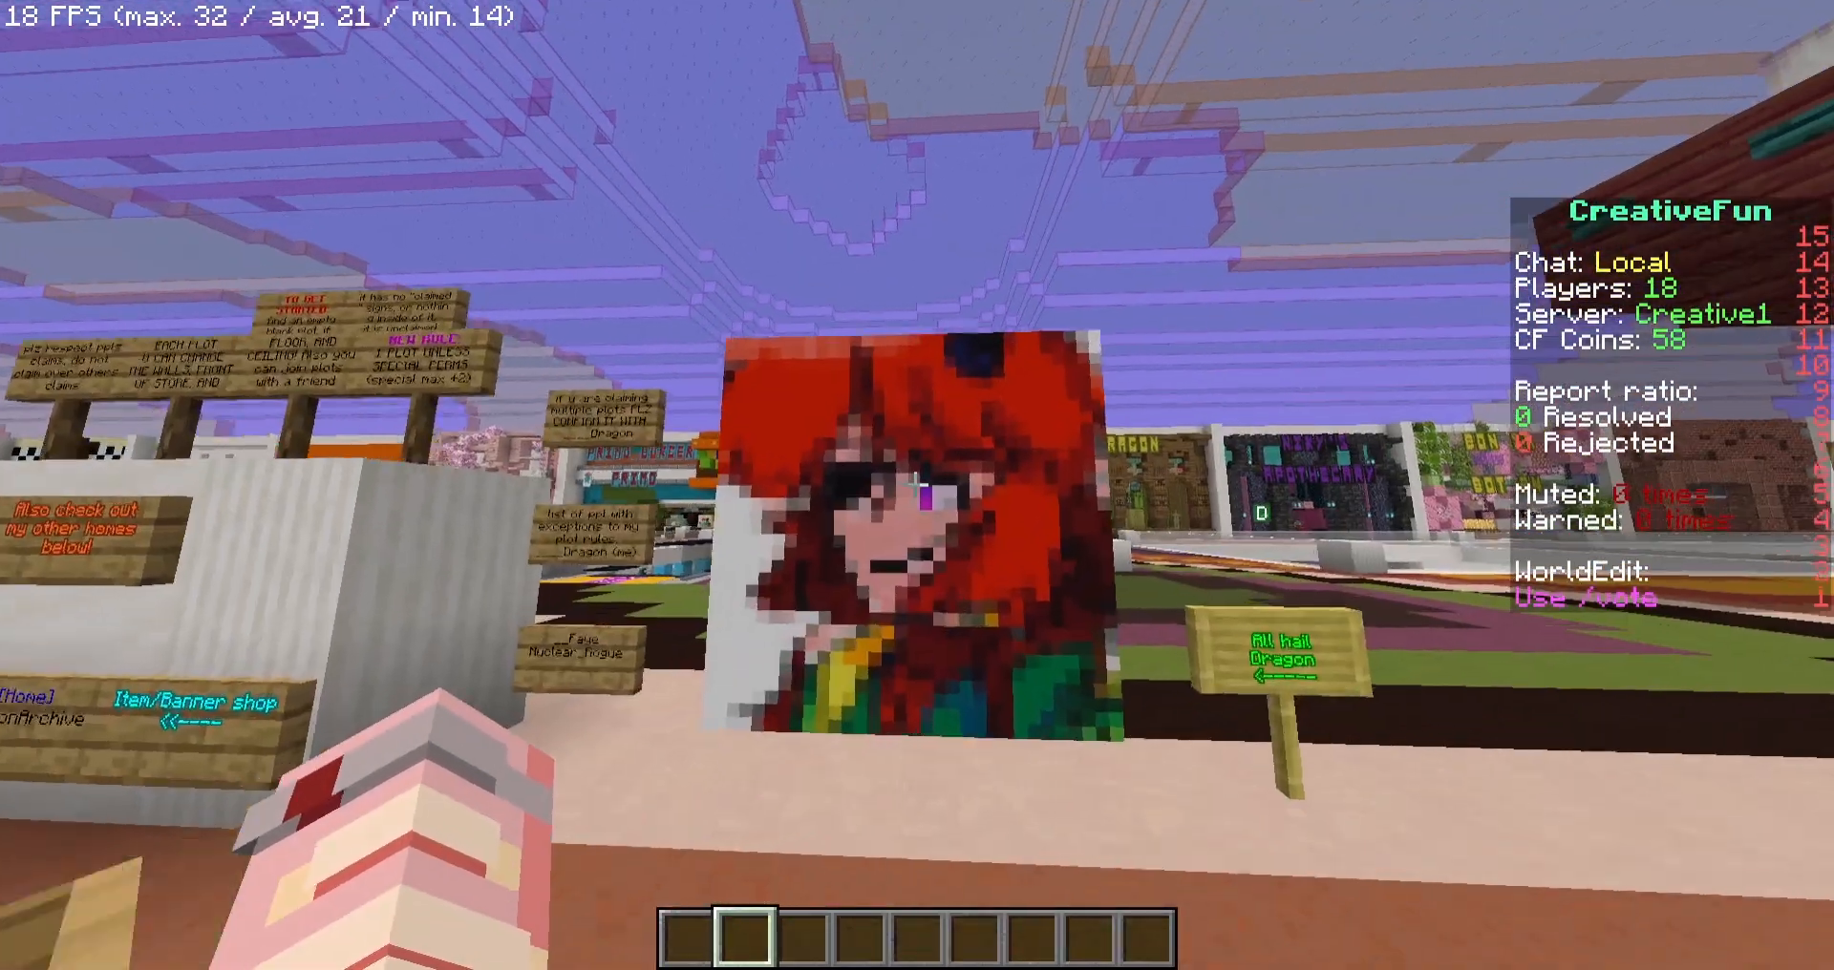
mouse_move(917, 485)
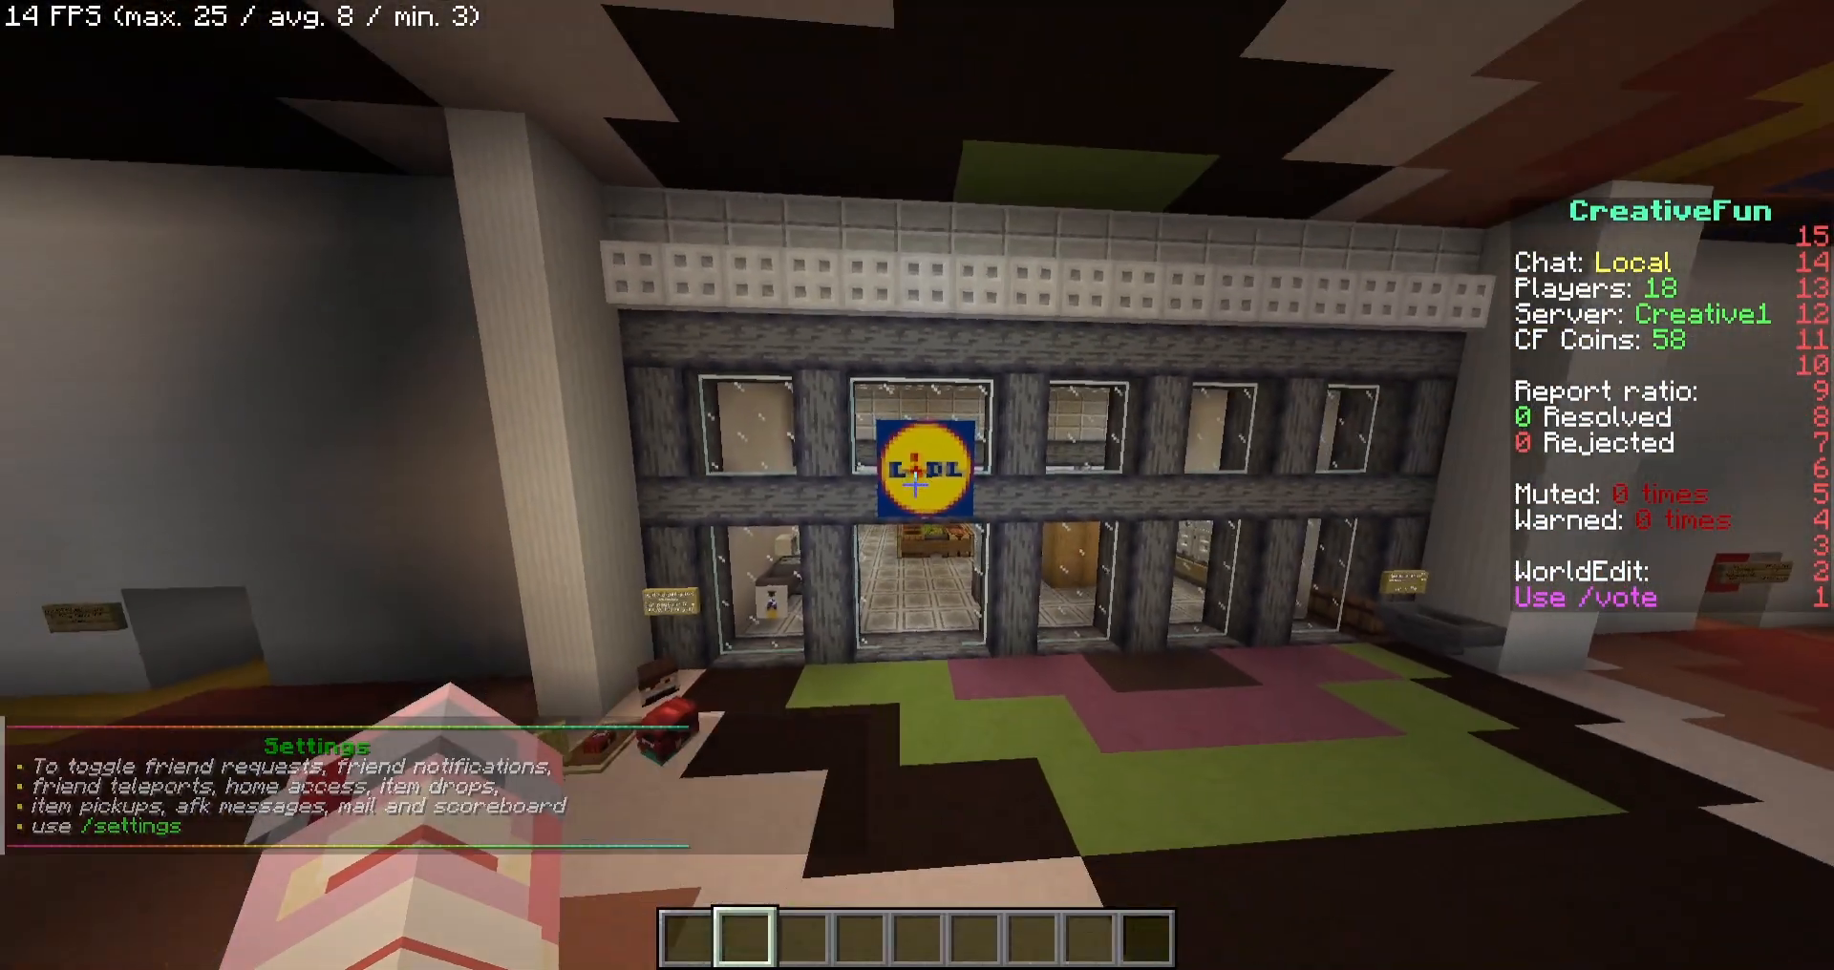
mouse_move(917, 485)
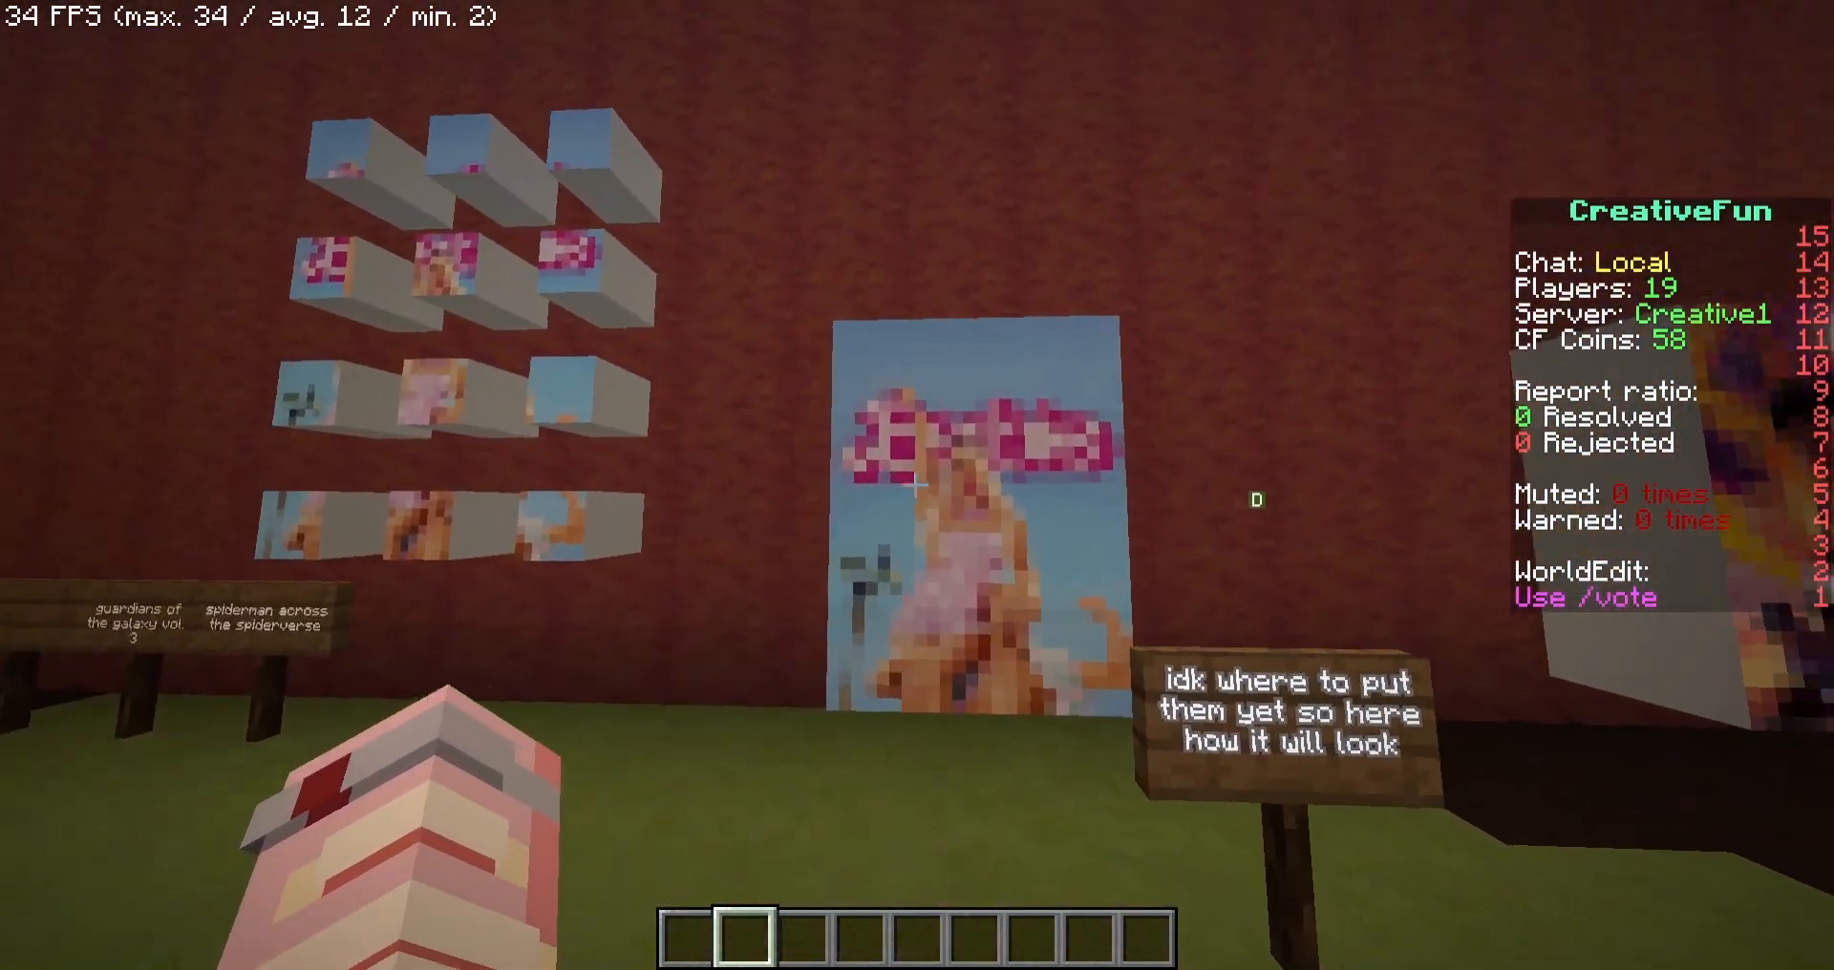
mouse_move(917, 484)
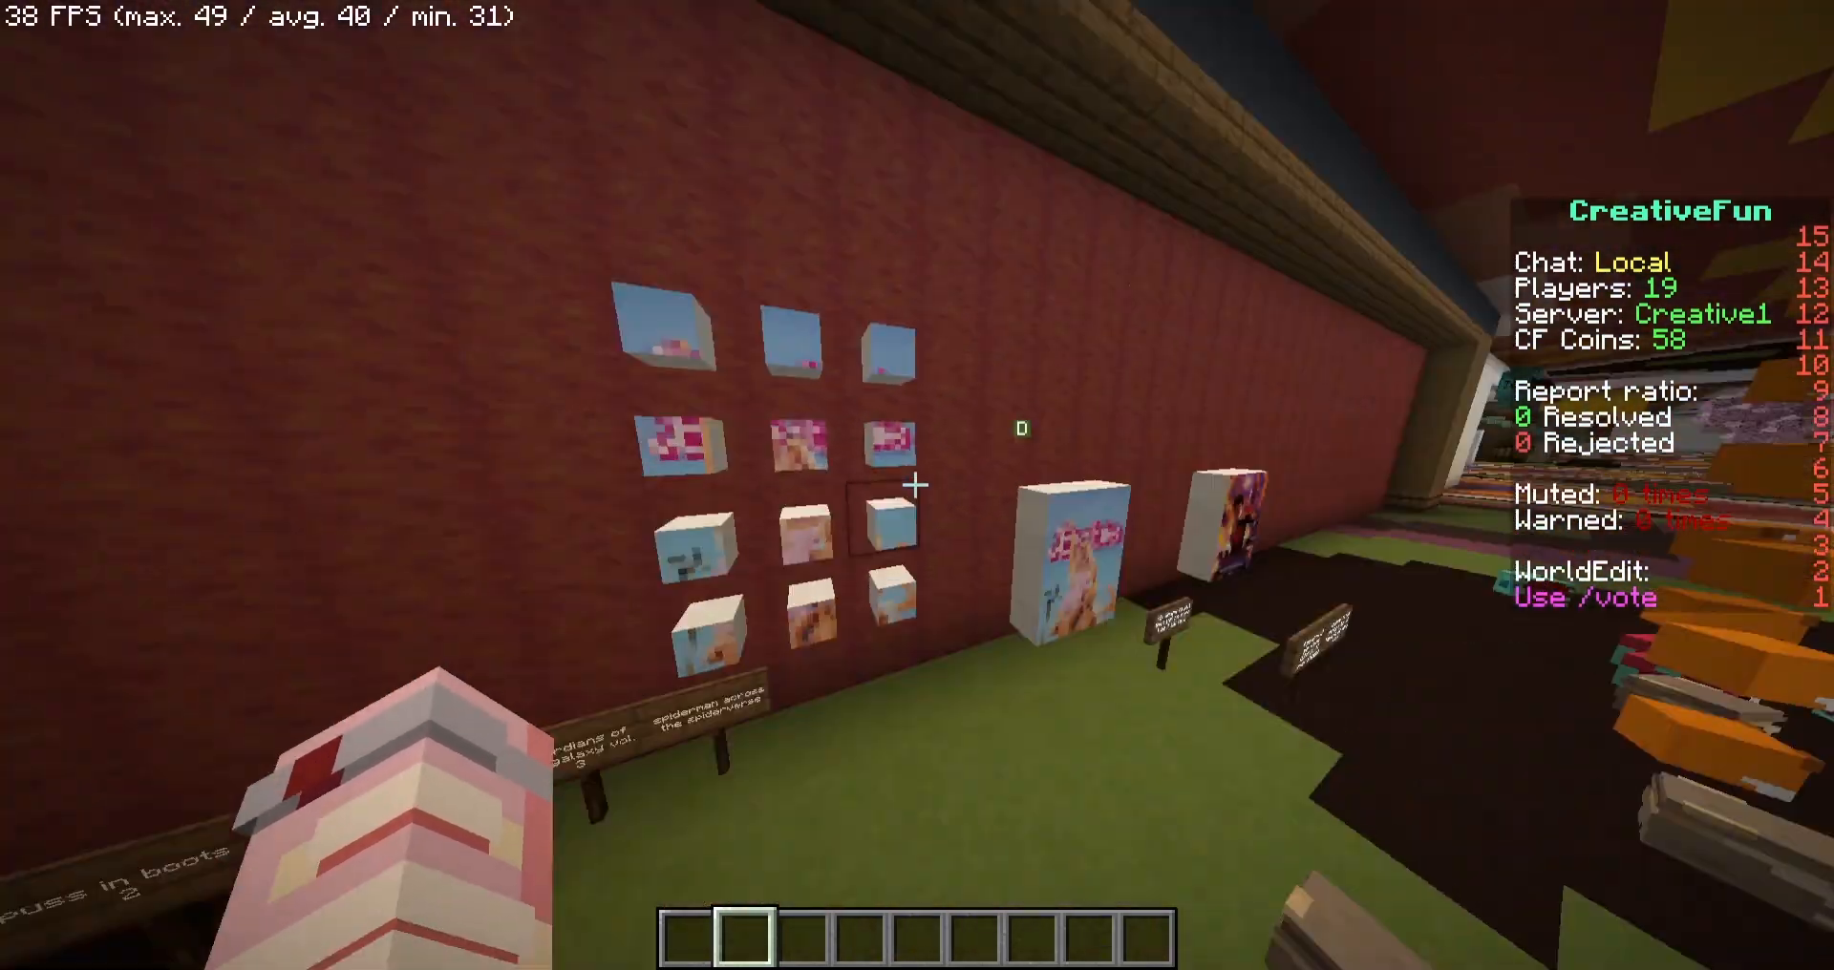
mouse_move(917, 485)
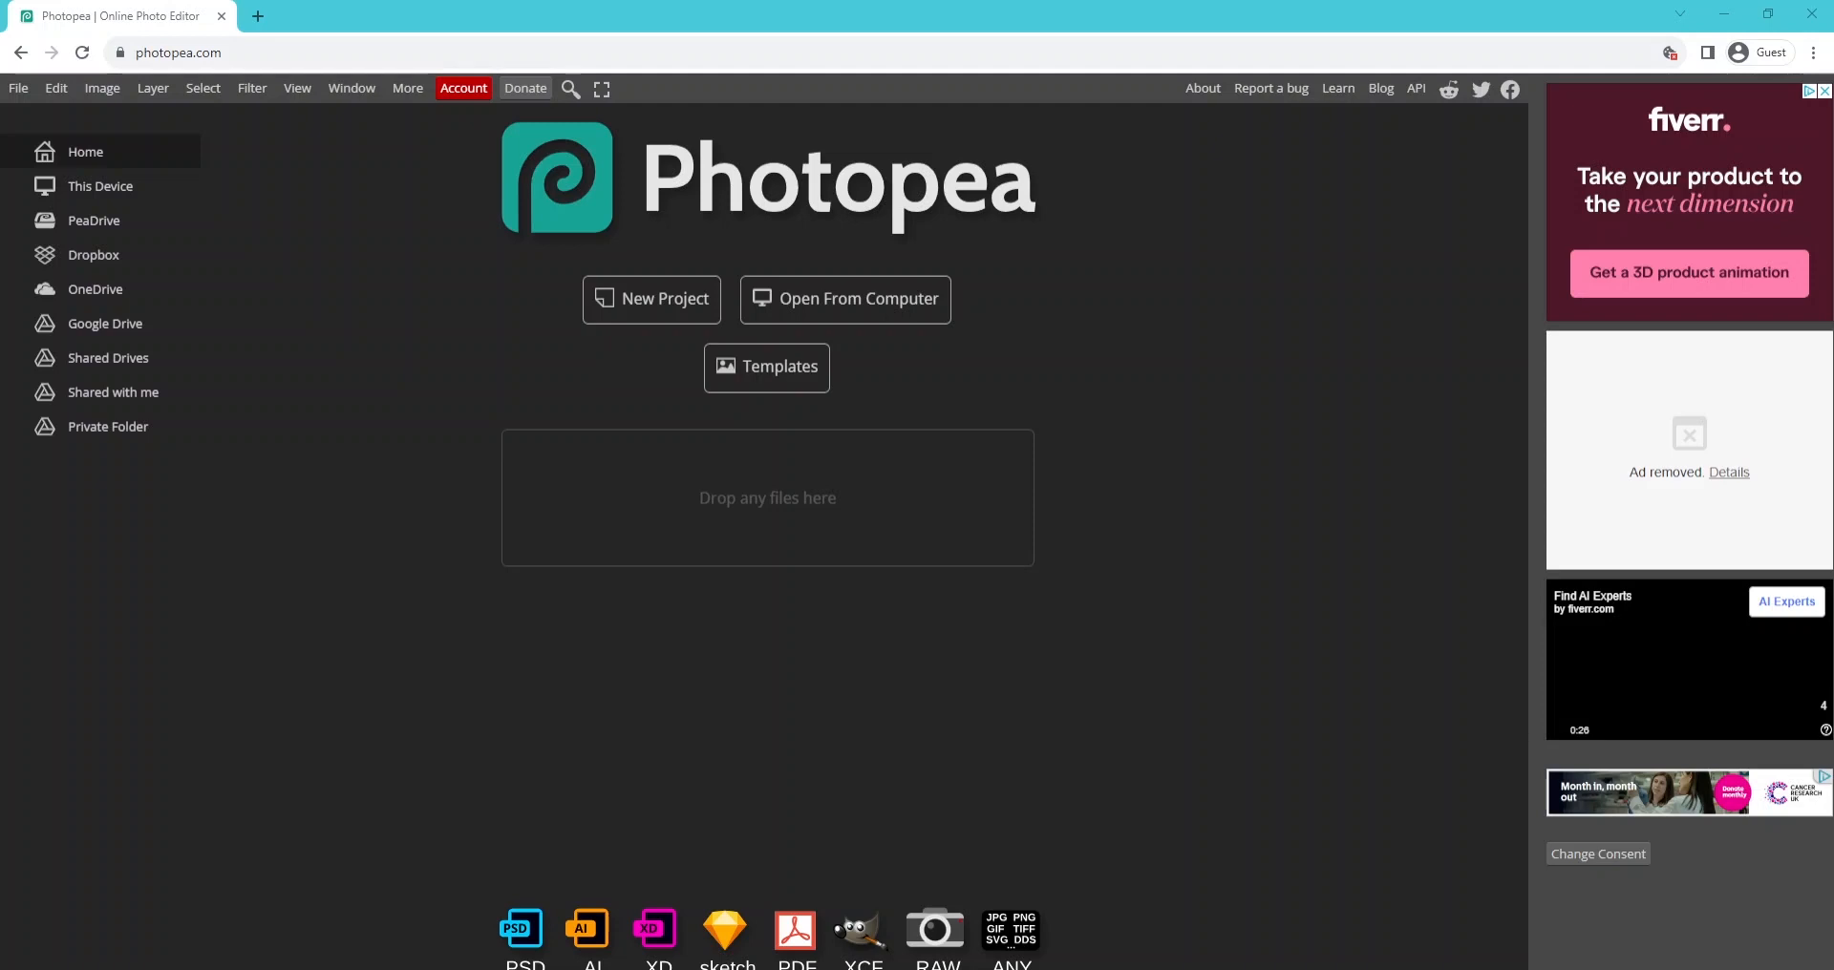
Create a new 24 × 32 pixel project with a white background.
click(651, 298)
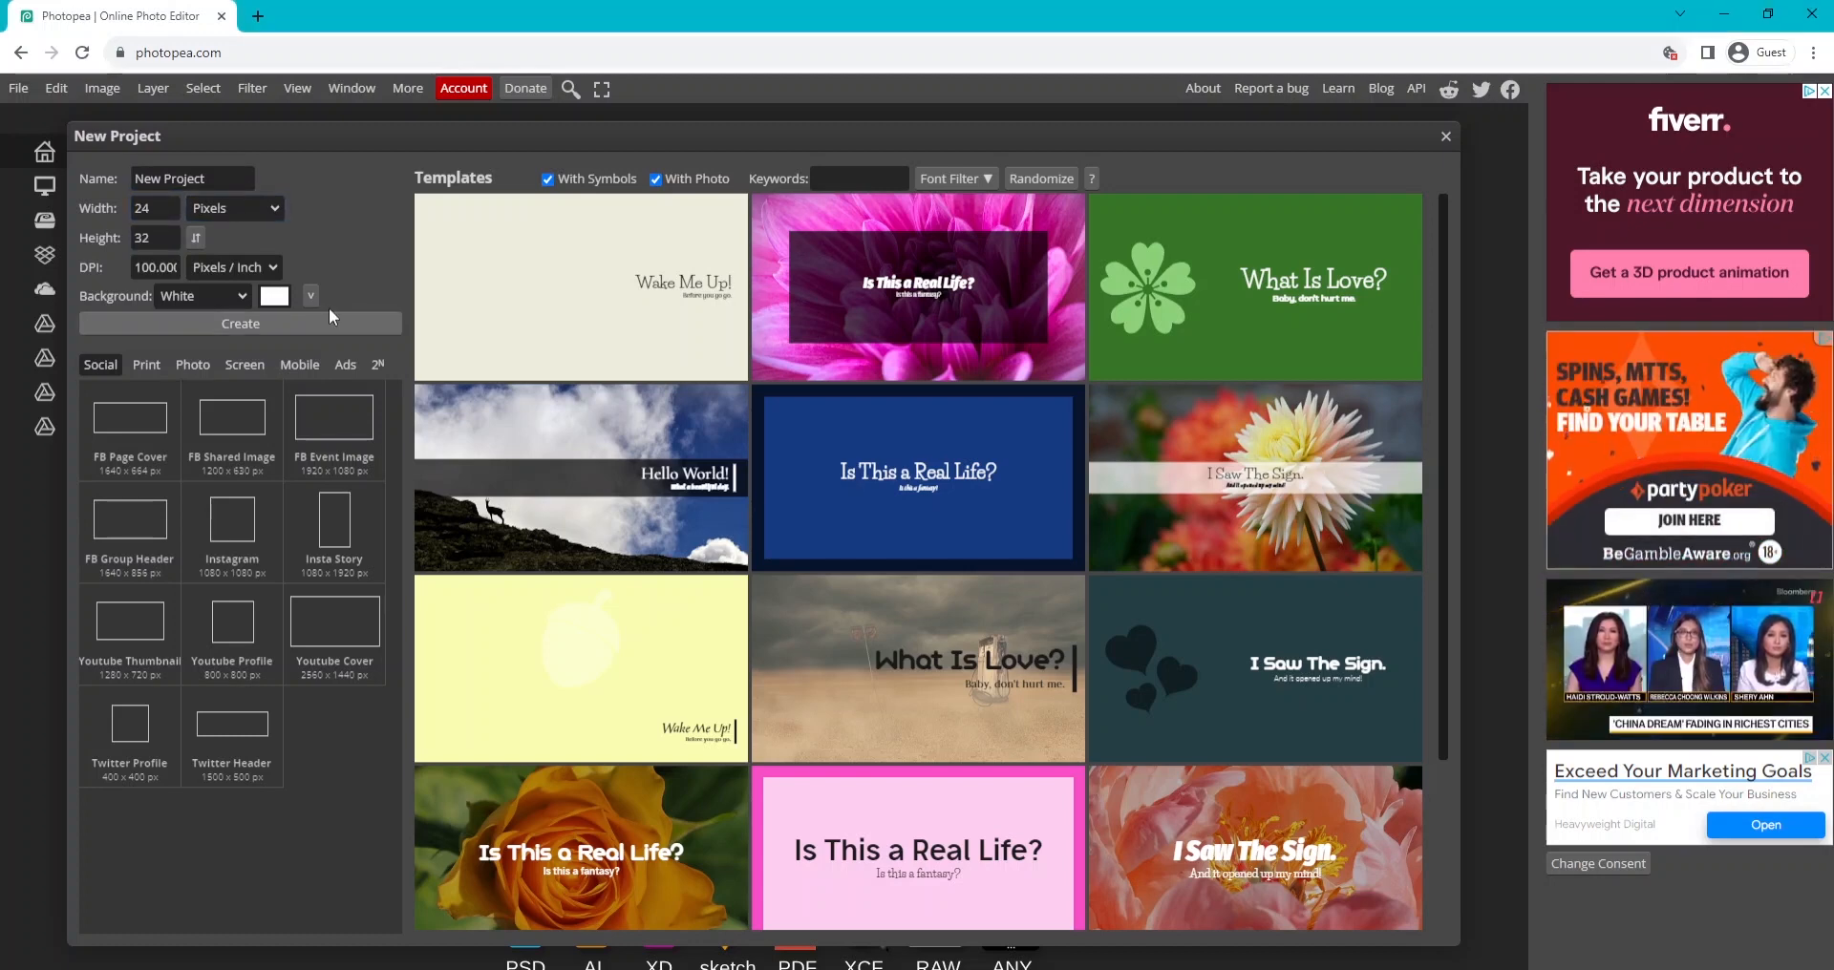
click(240, 322)
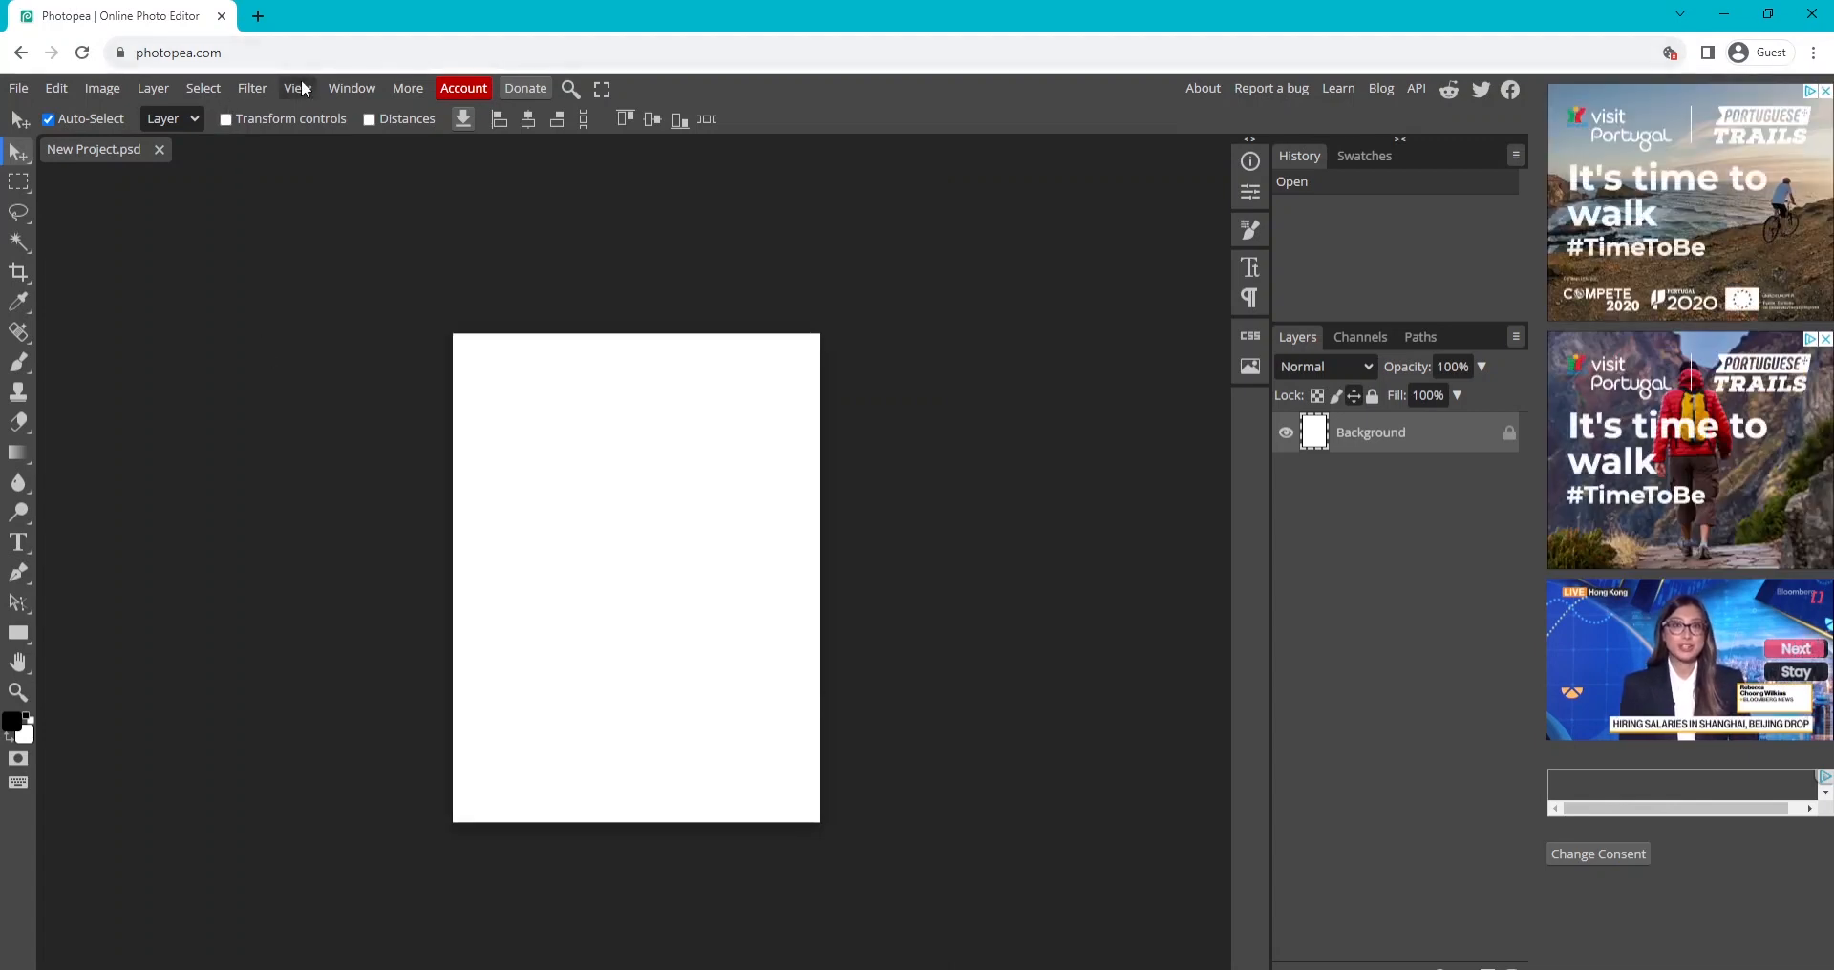
Show rulers and place horizontal guides at 8, 16 and 24 px.
click(407, 88)
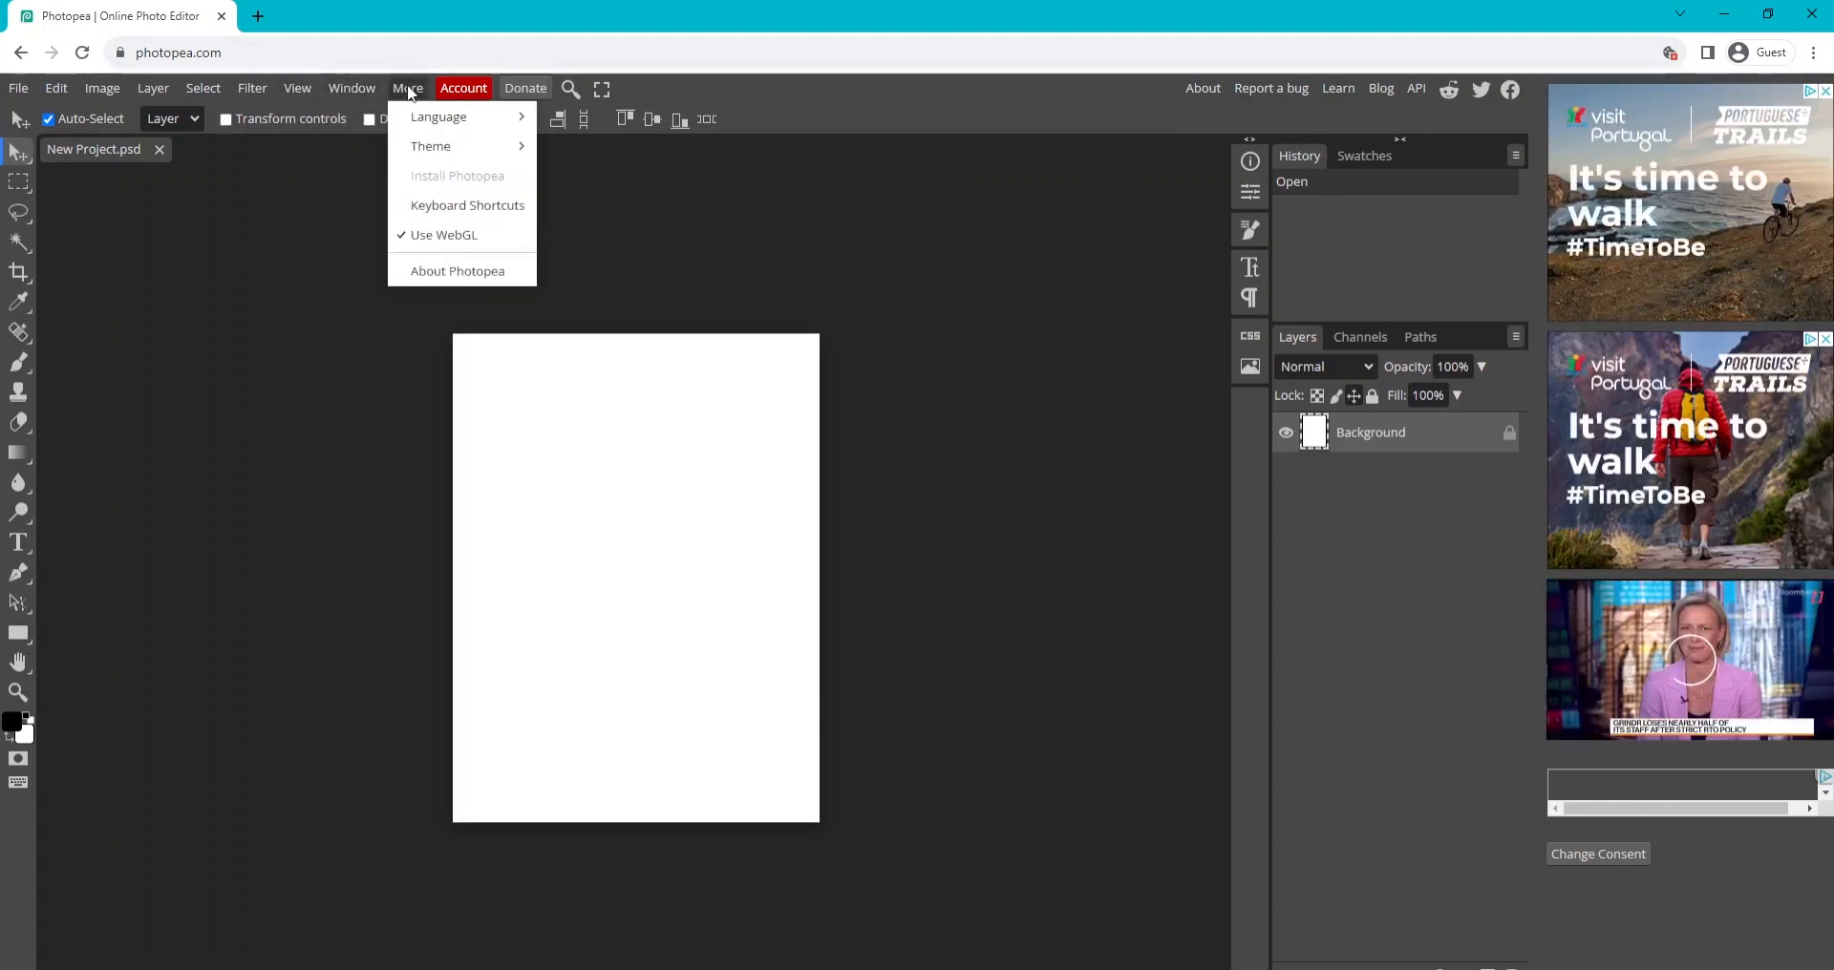
click(297, 88)
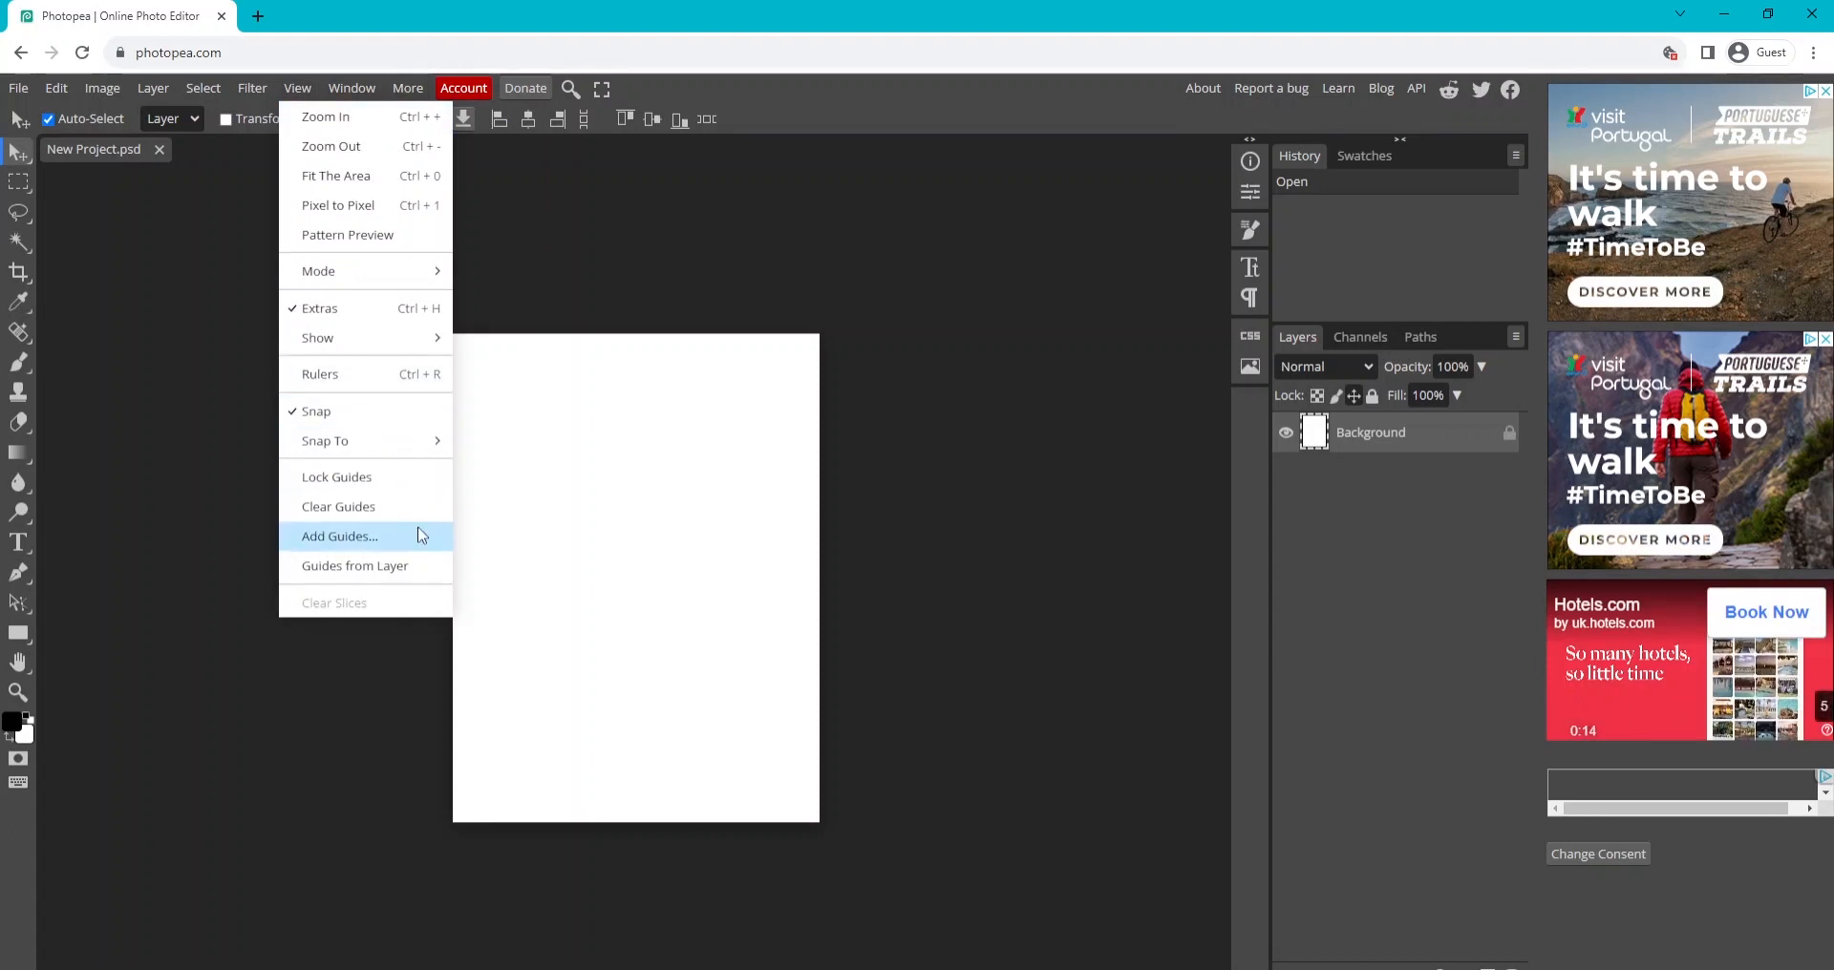
click(339, 535)
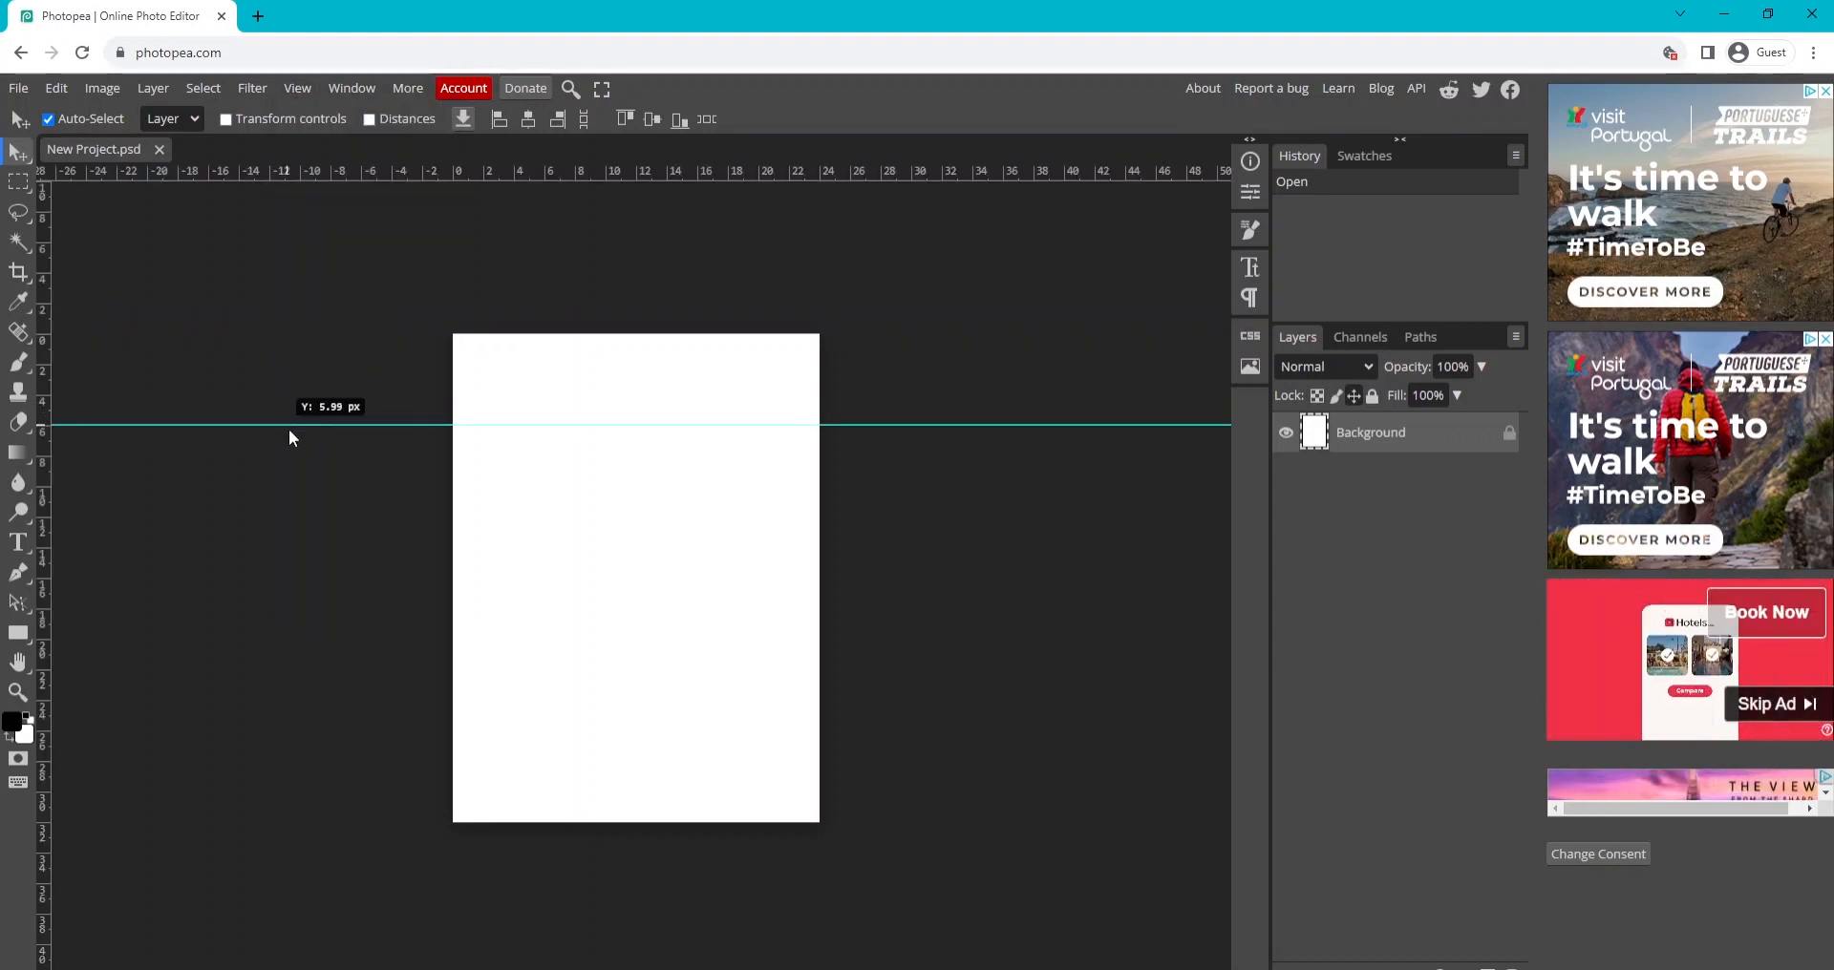
drag(290, 423, 298, 450)
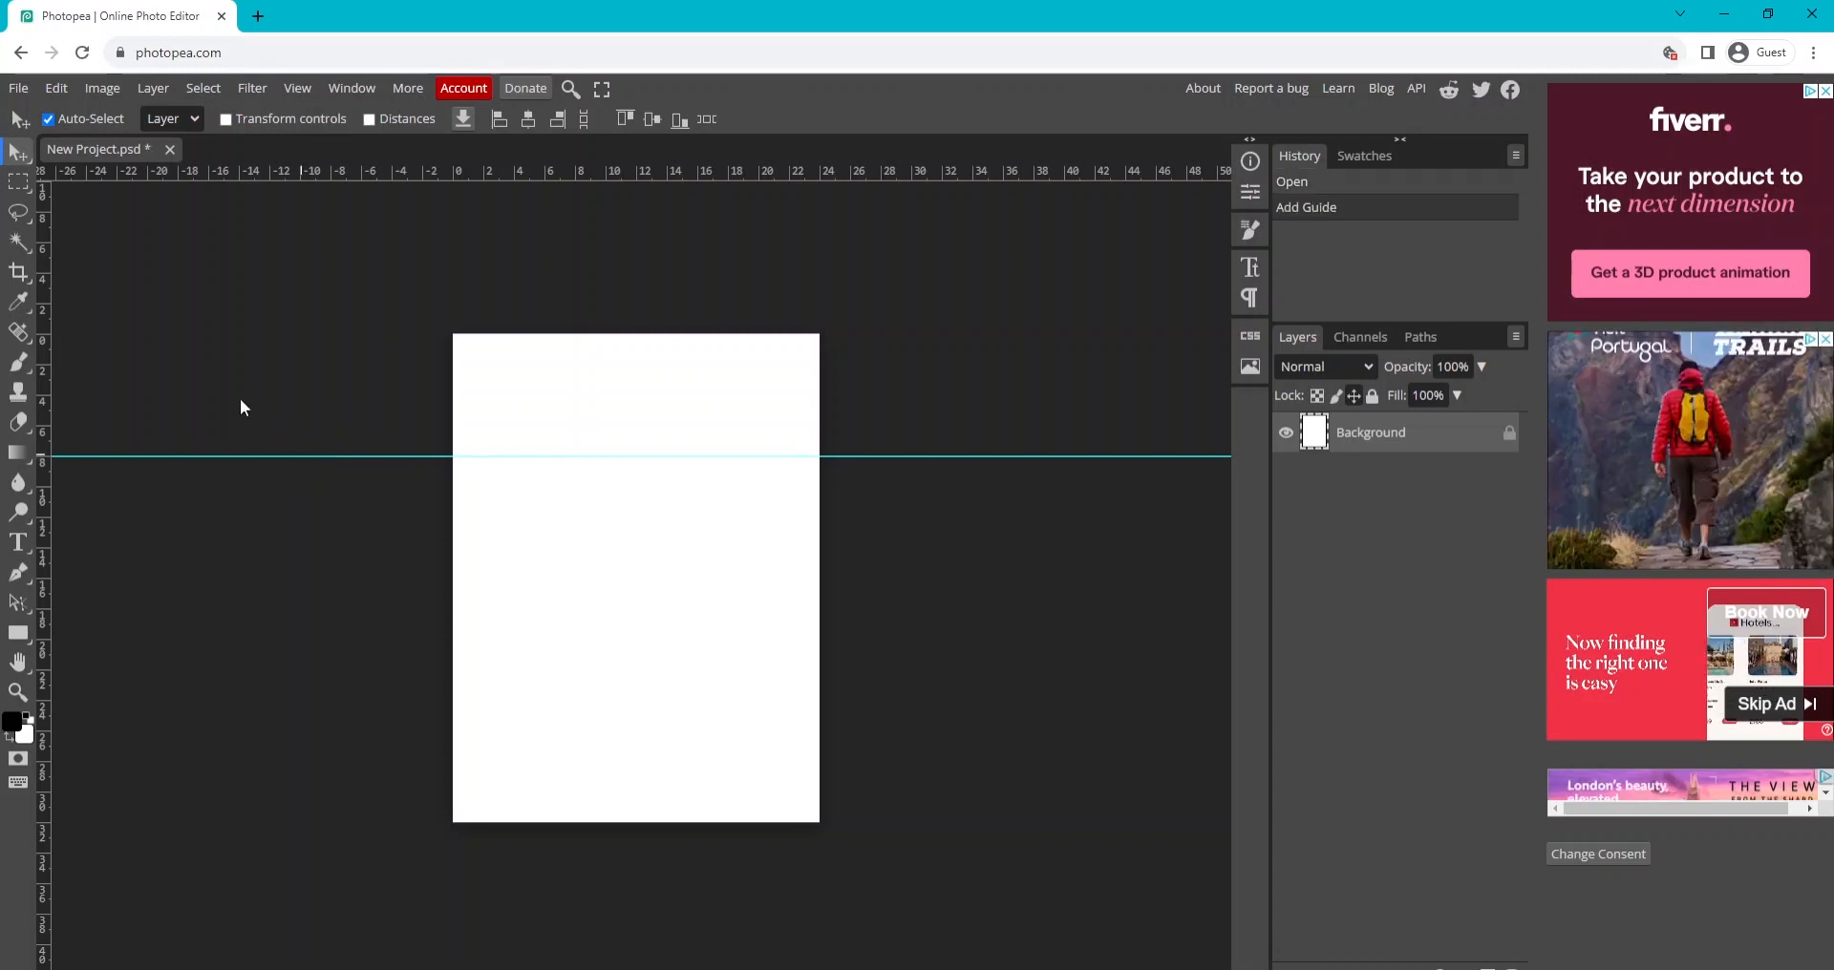
drag(457, 454, 457, 596)
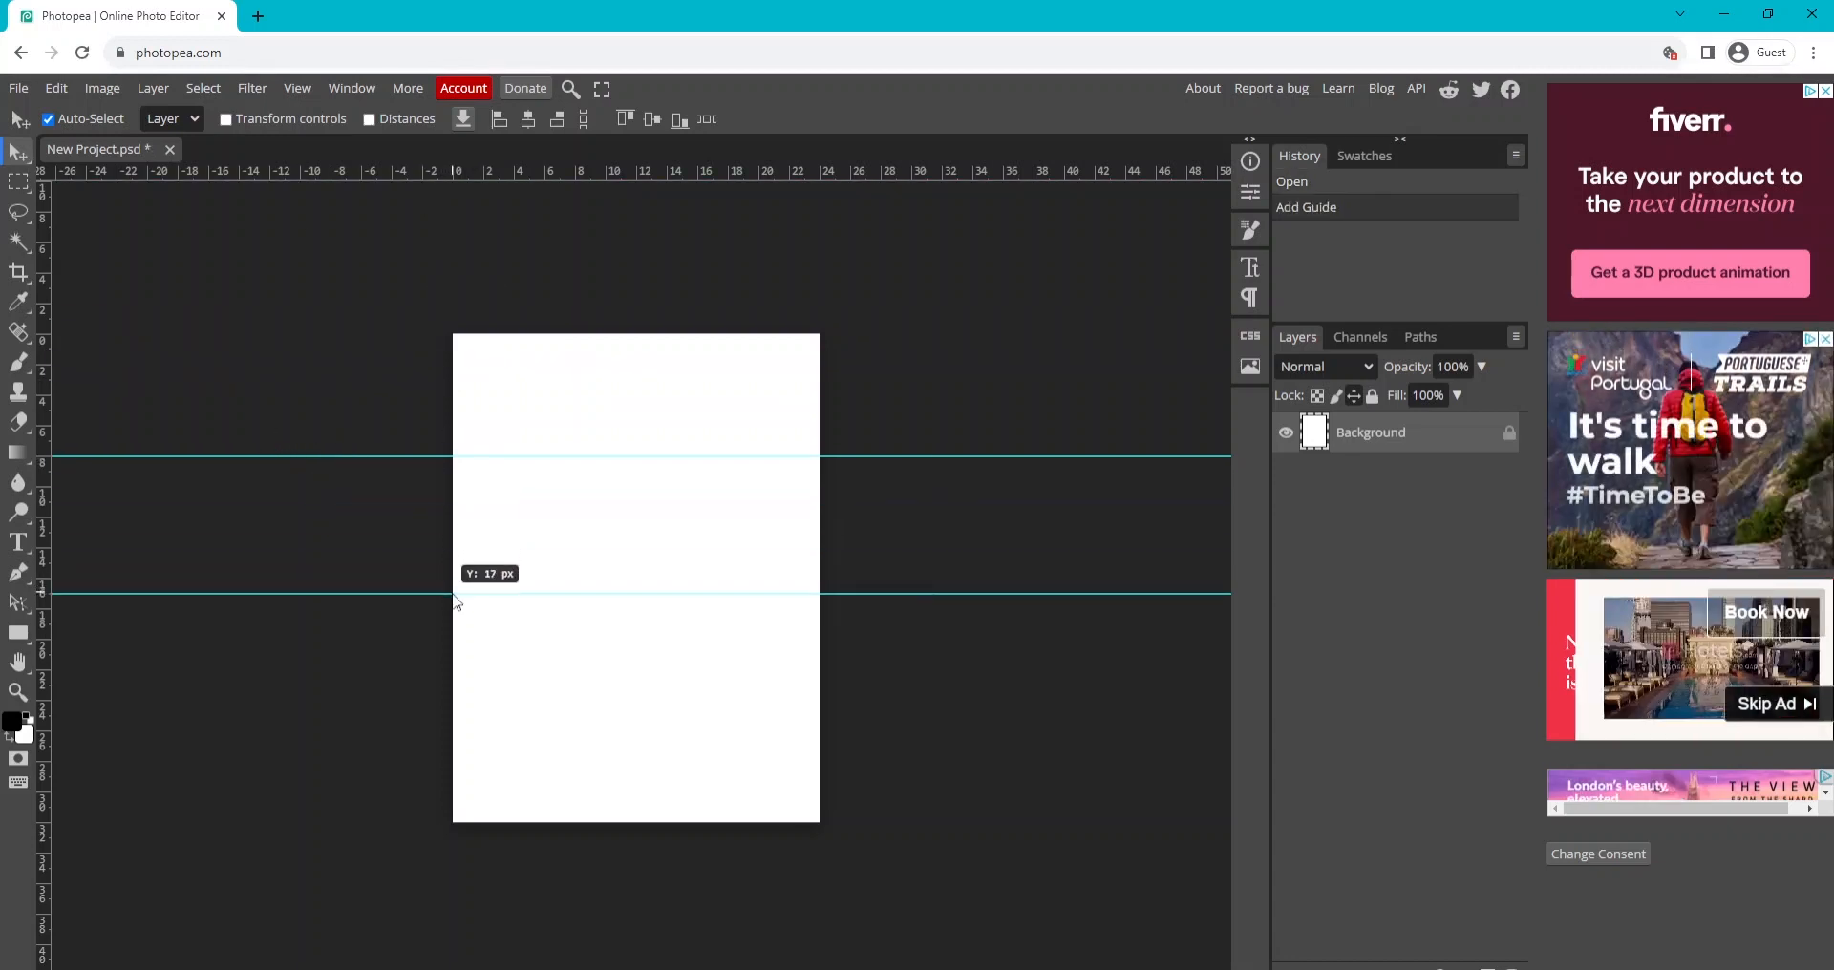
drag(456, 598, 478, 538)
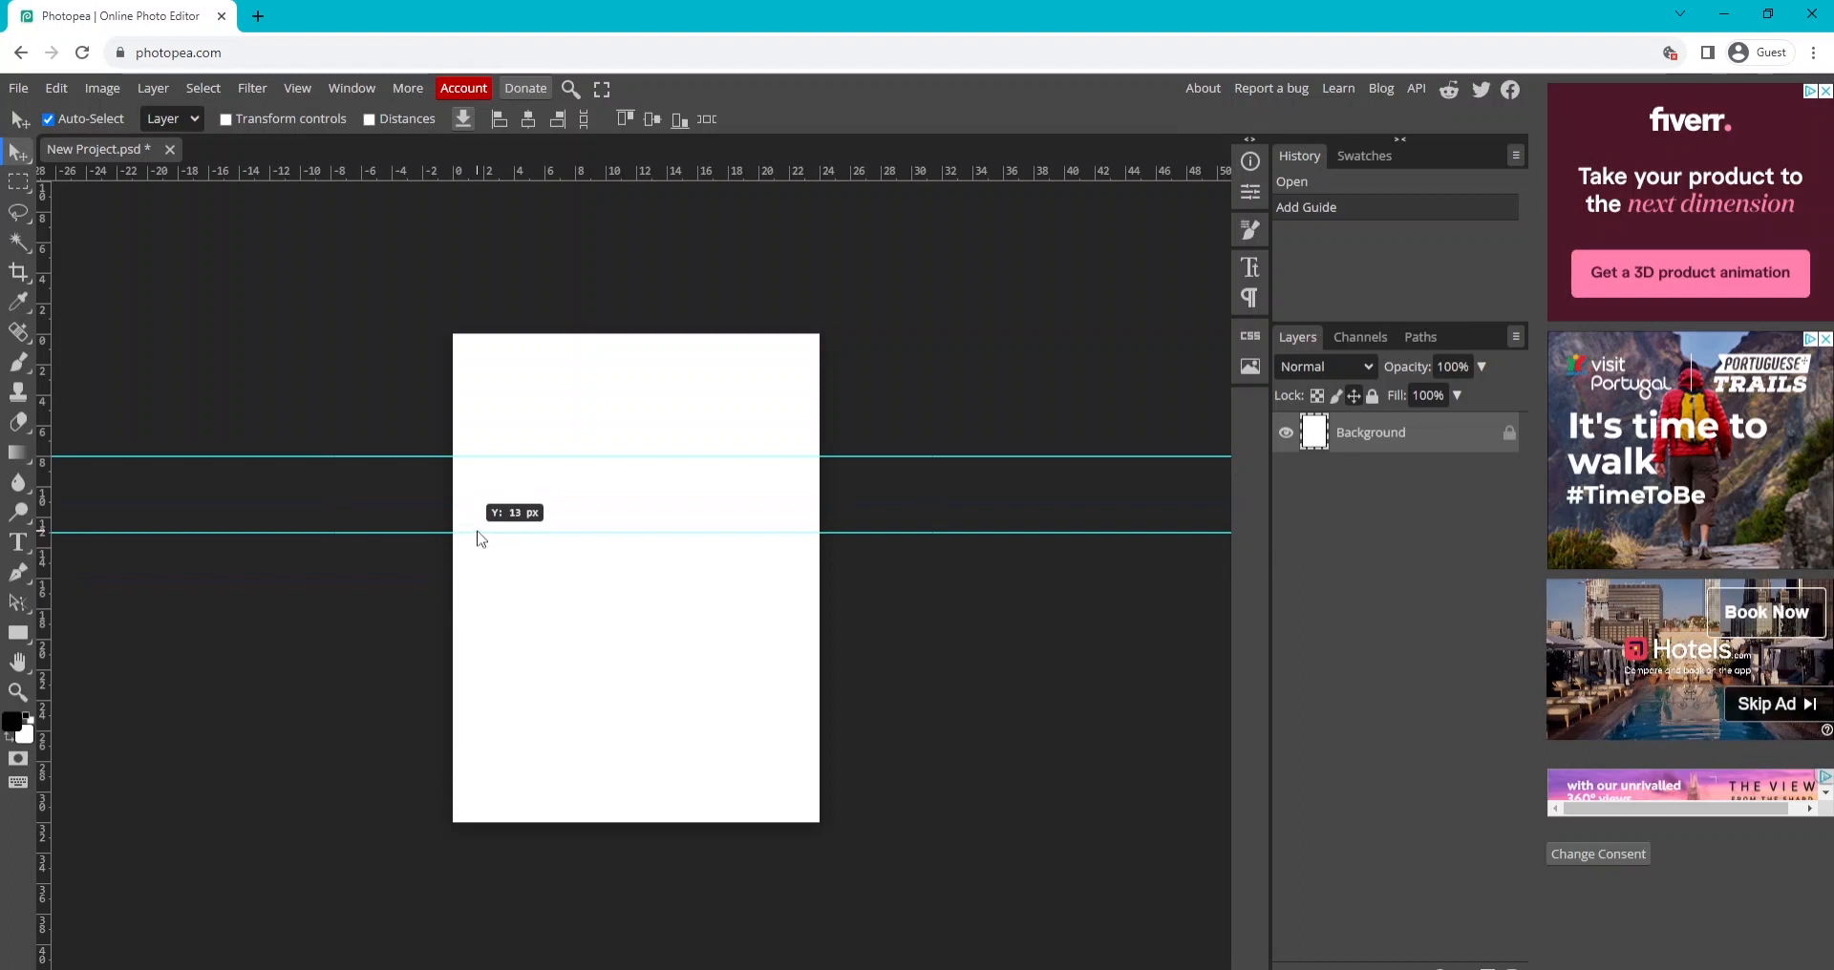
drag(476, 536, 503, 548)
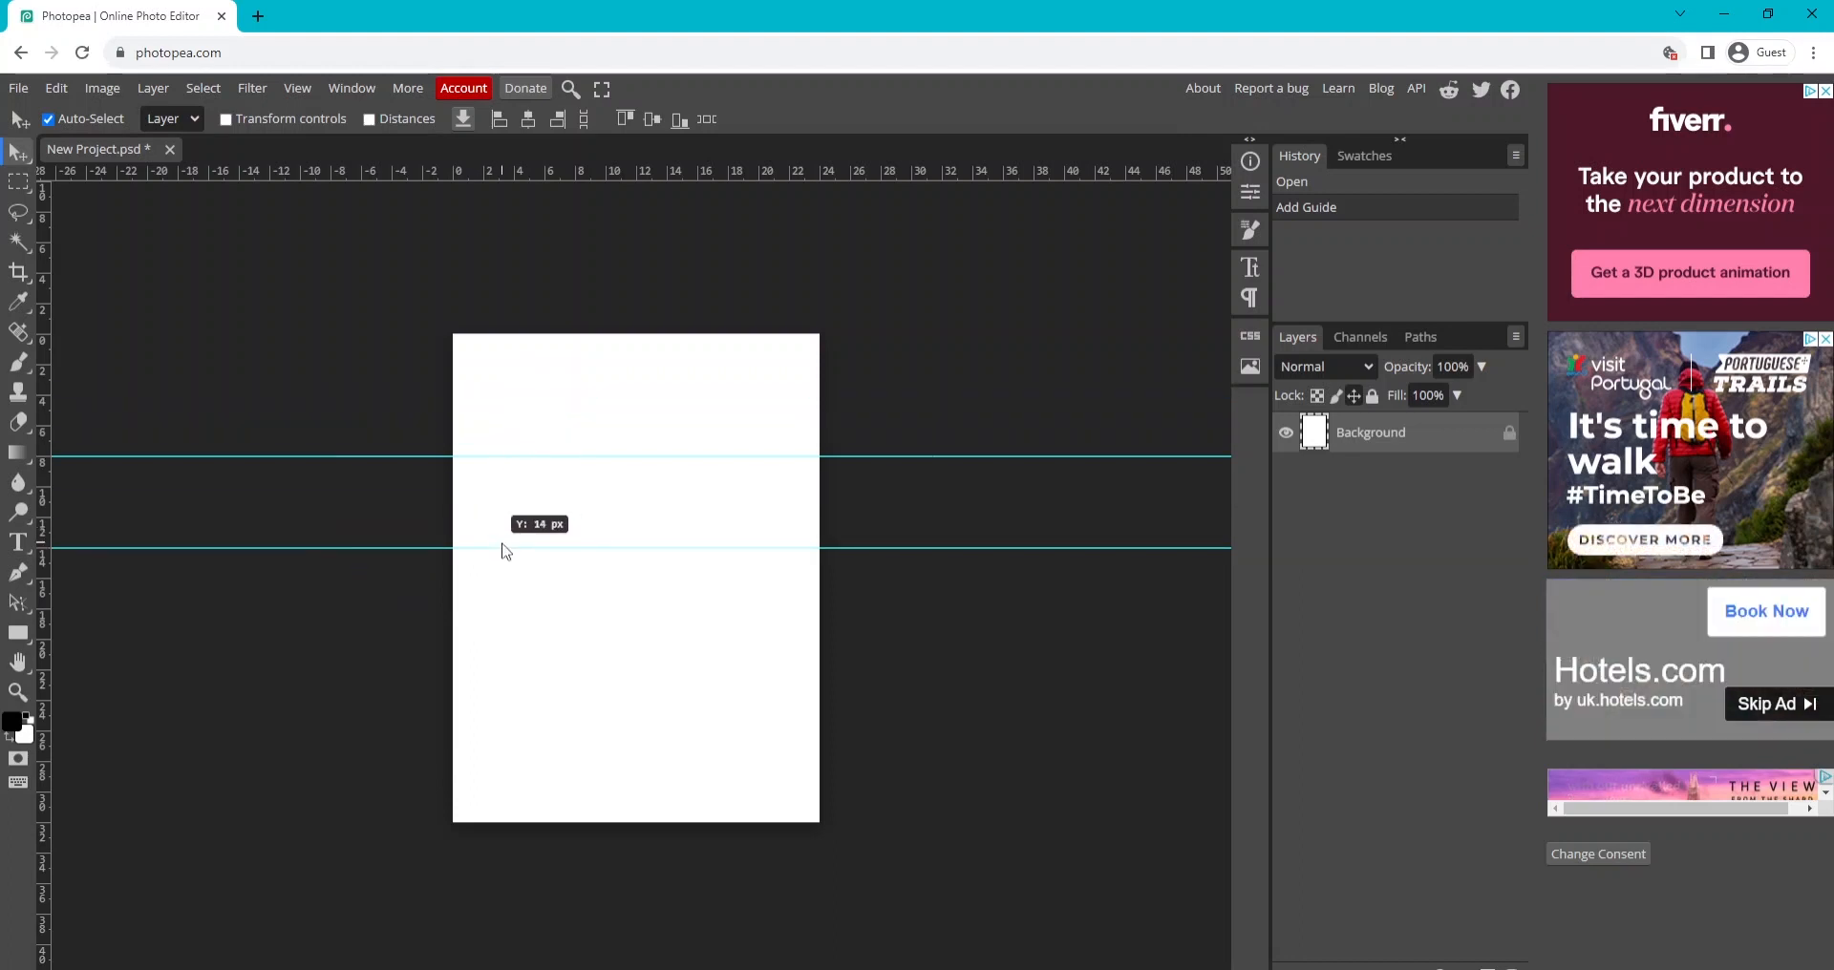
drag(506, 549, 520, 522)
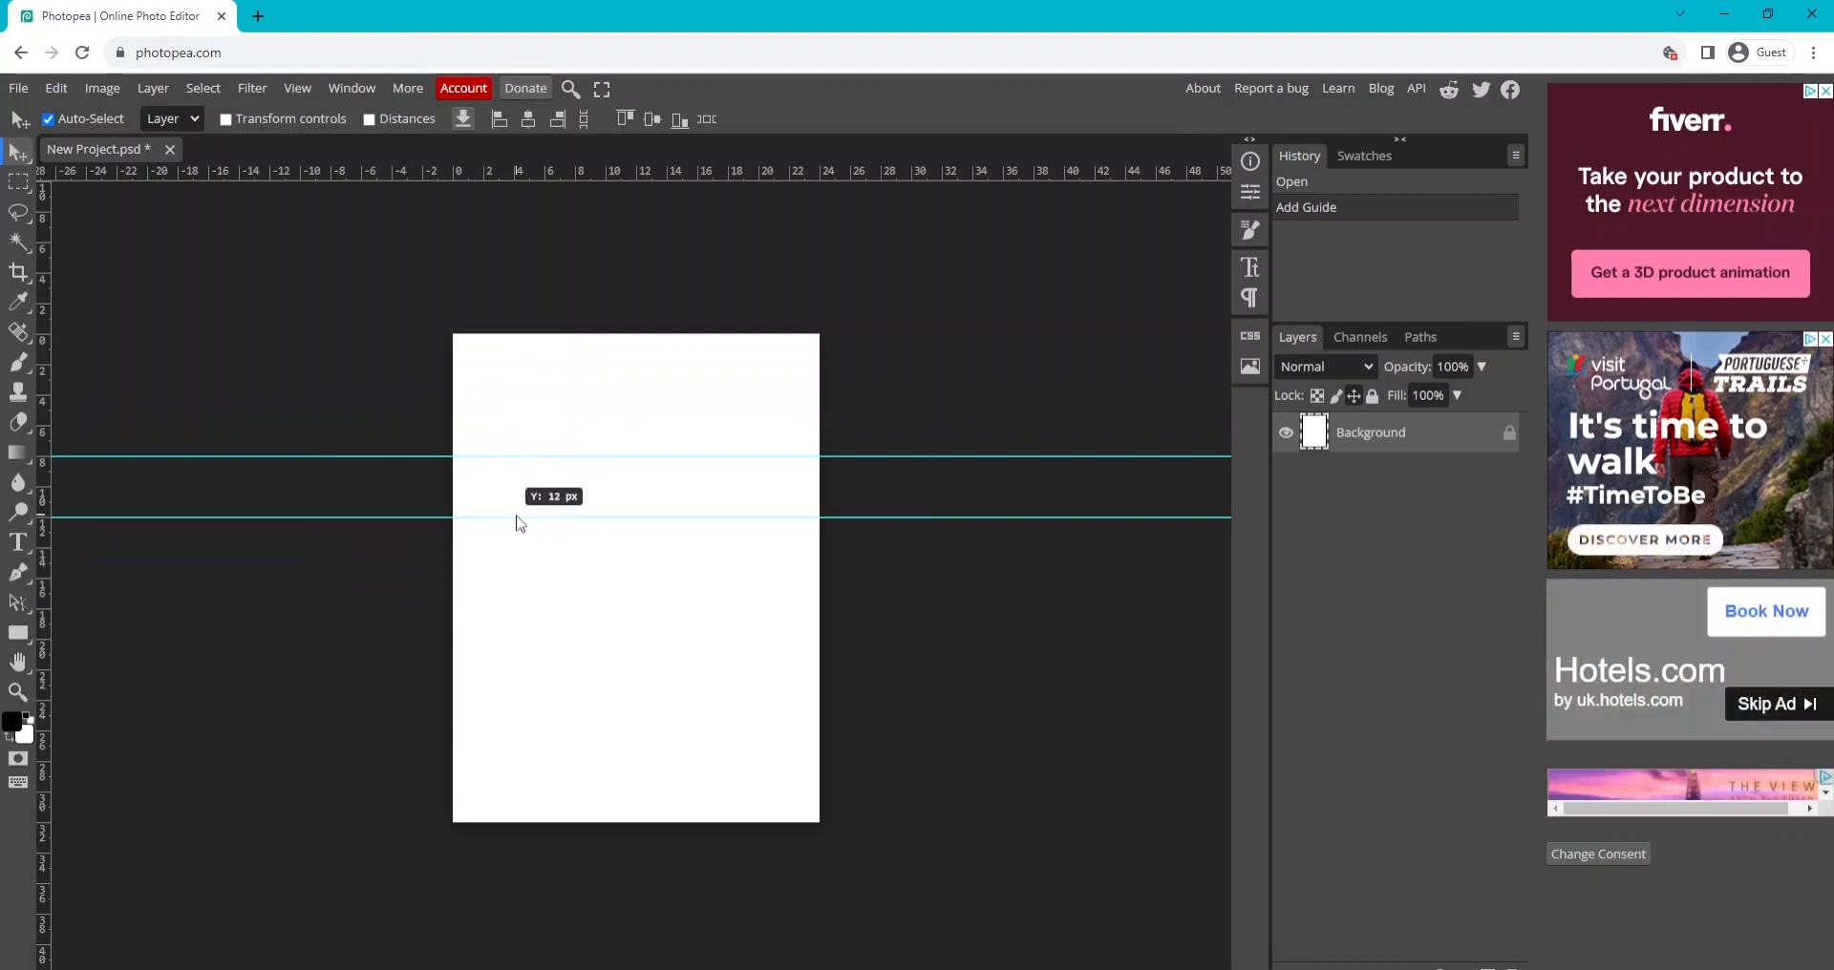
drag(521, 506, 520, 479)
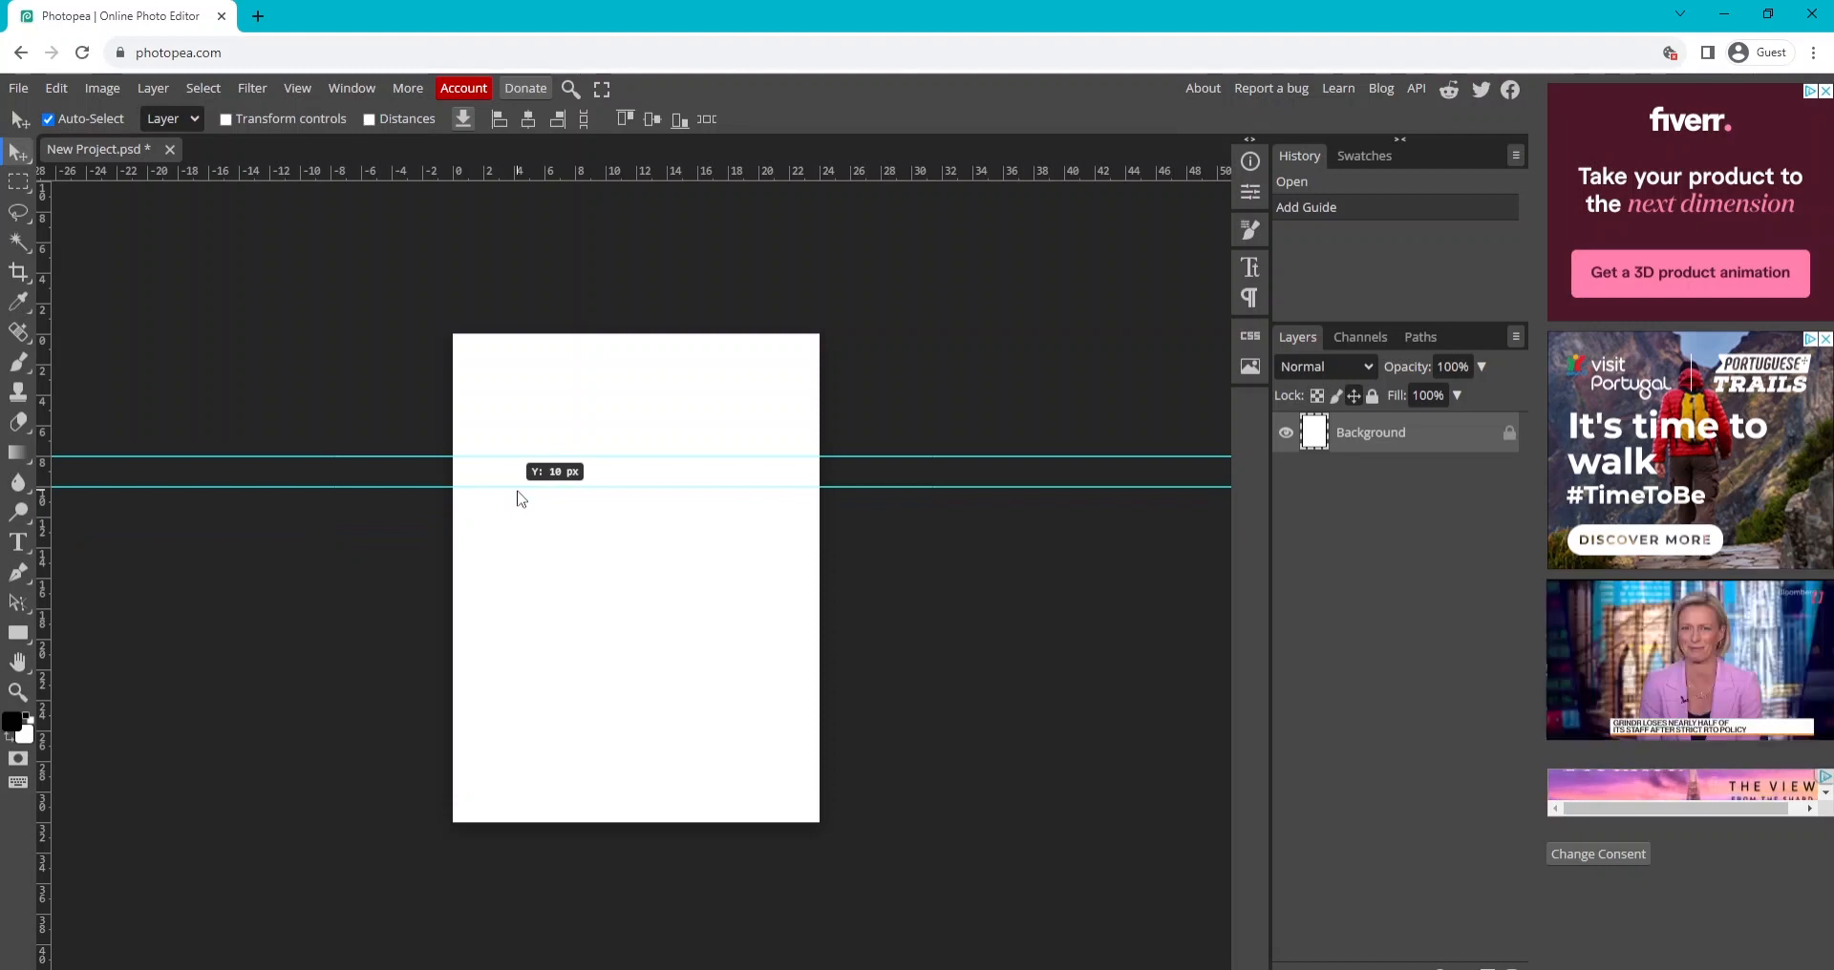
drag(520, 479, 516, 544)
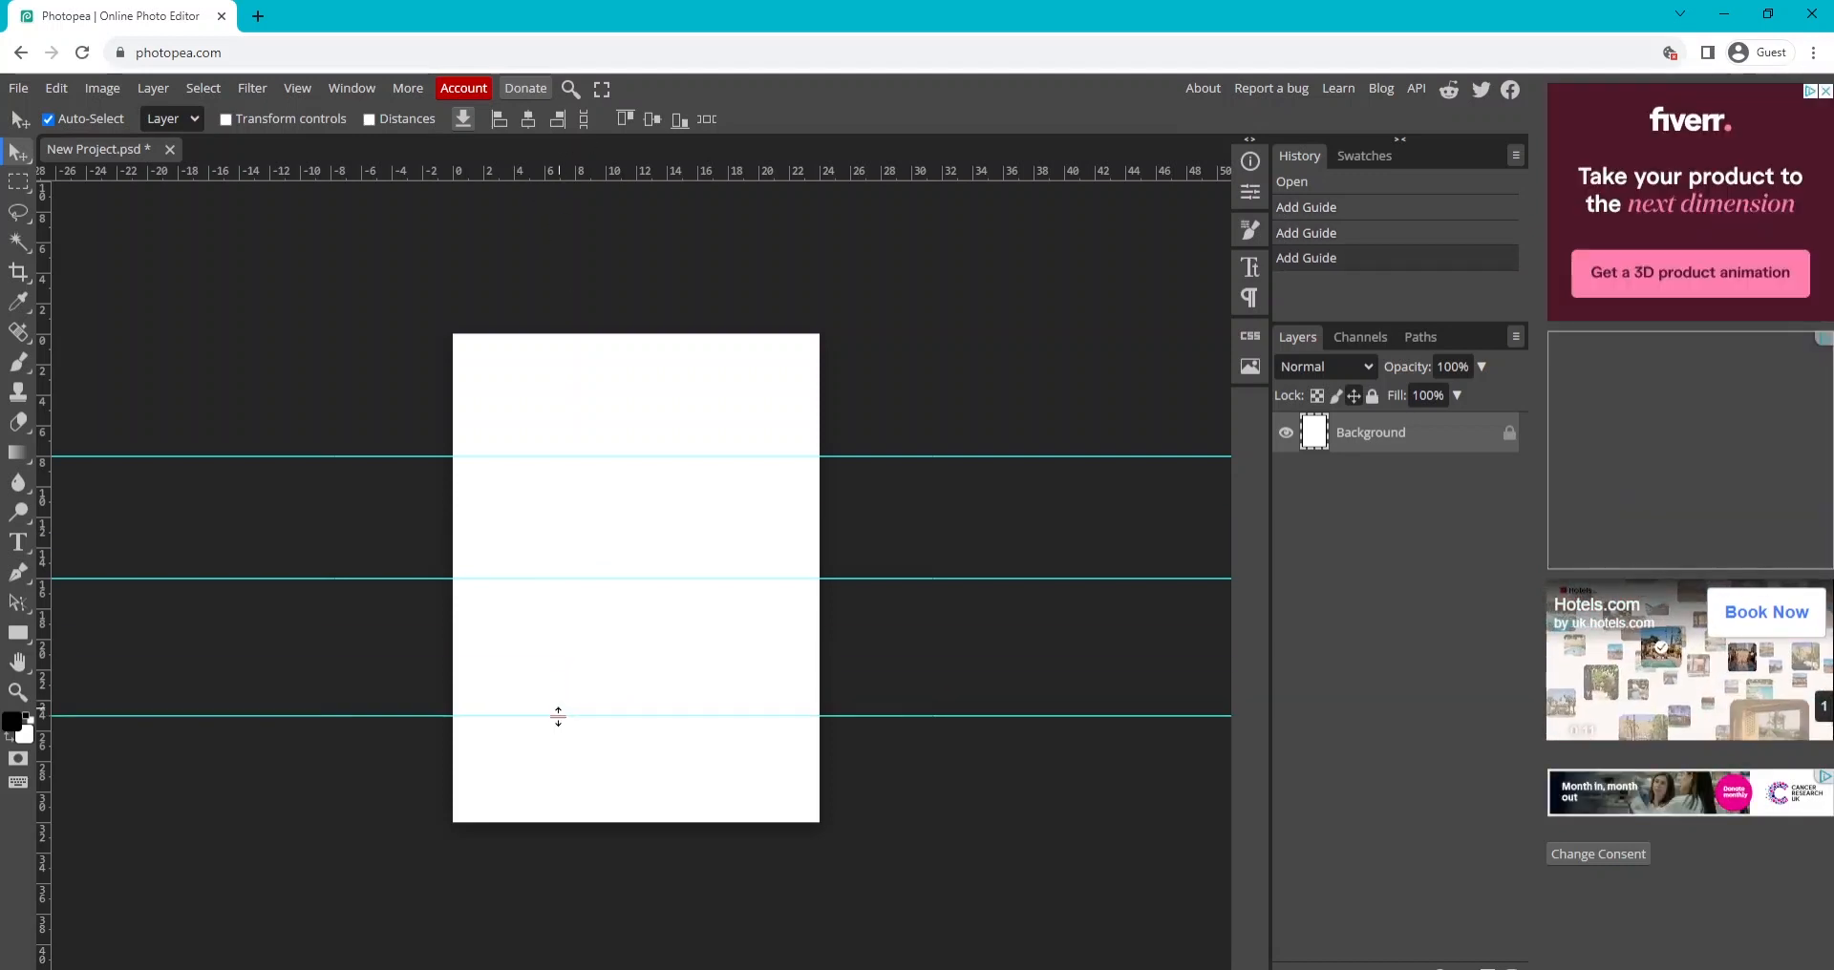
Add vertical guides at 8 and 16 px, then open a new browser tab.
drag(557, 714, 557, 695)
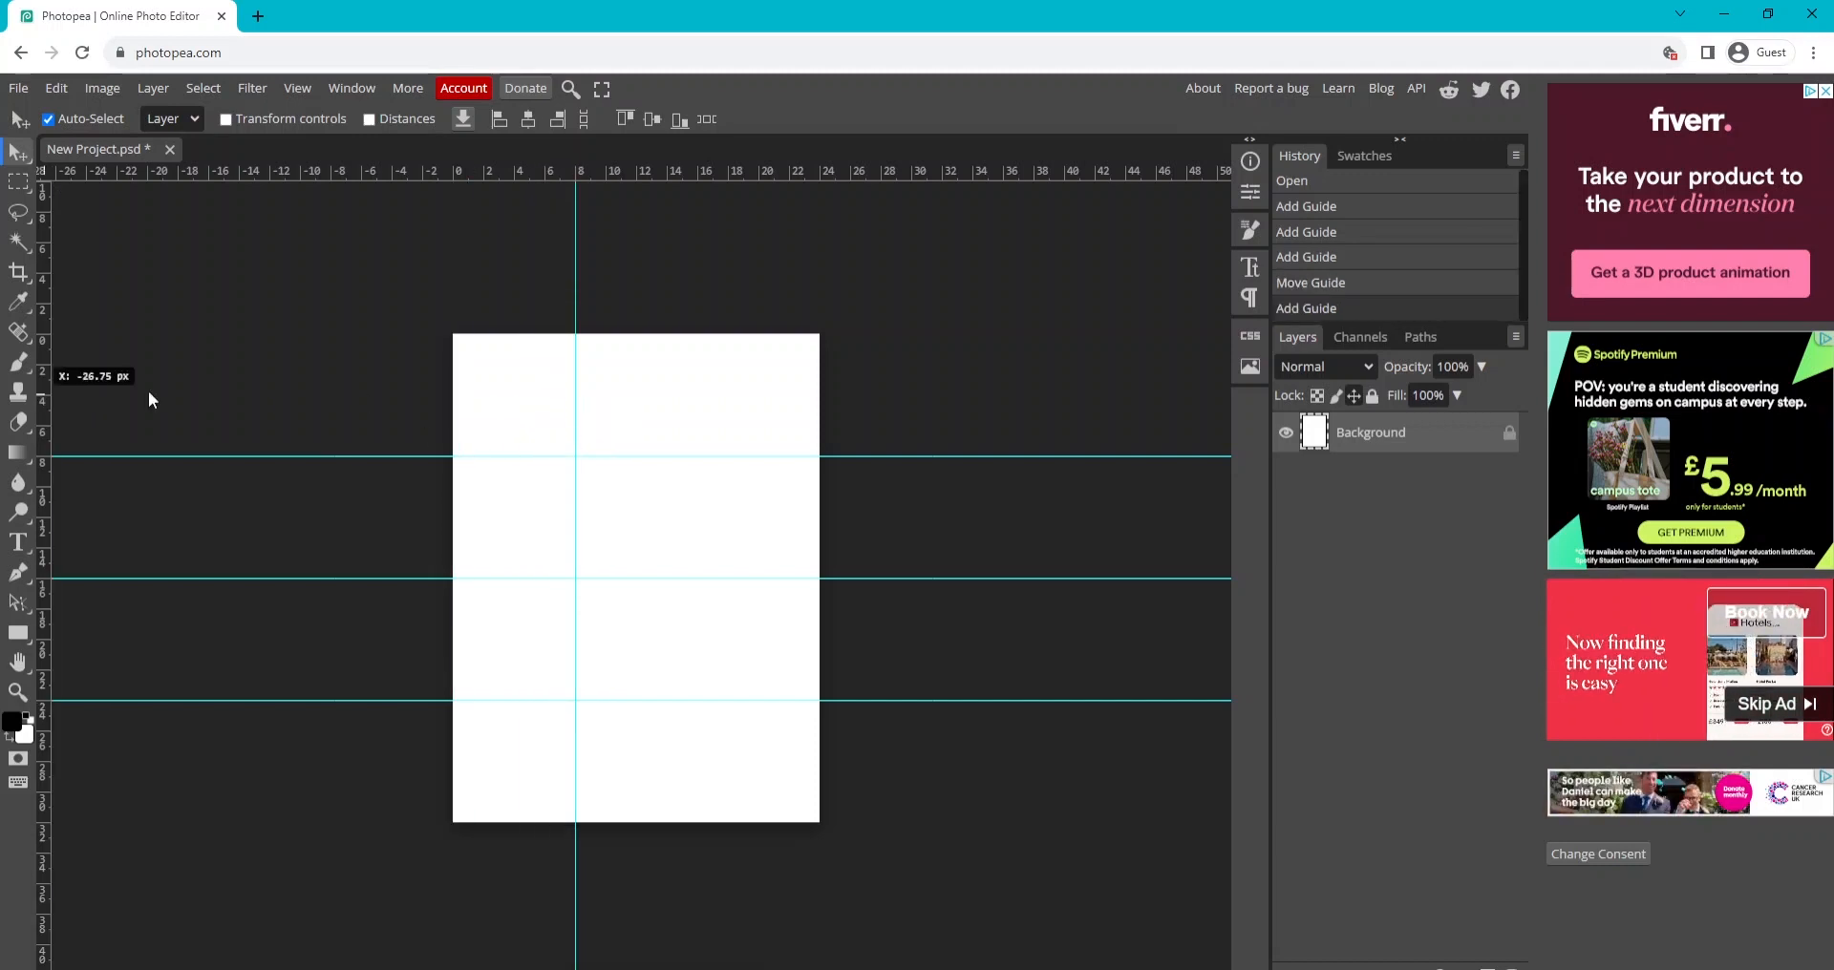
drag(579, 398, 728, 450)
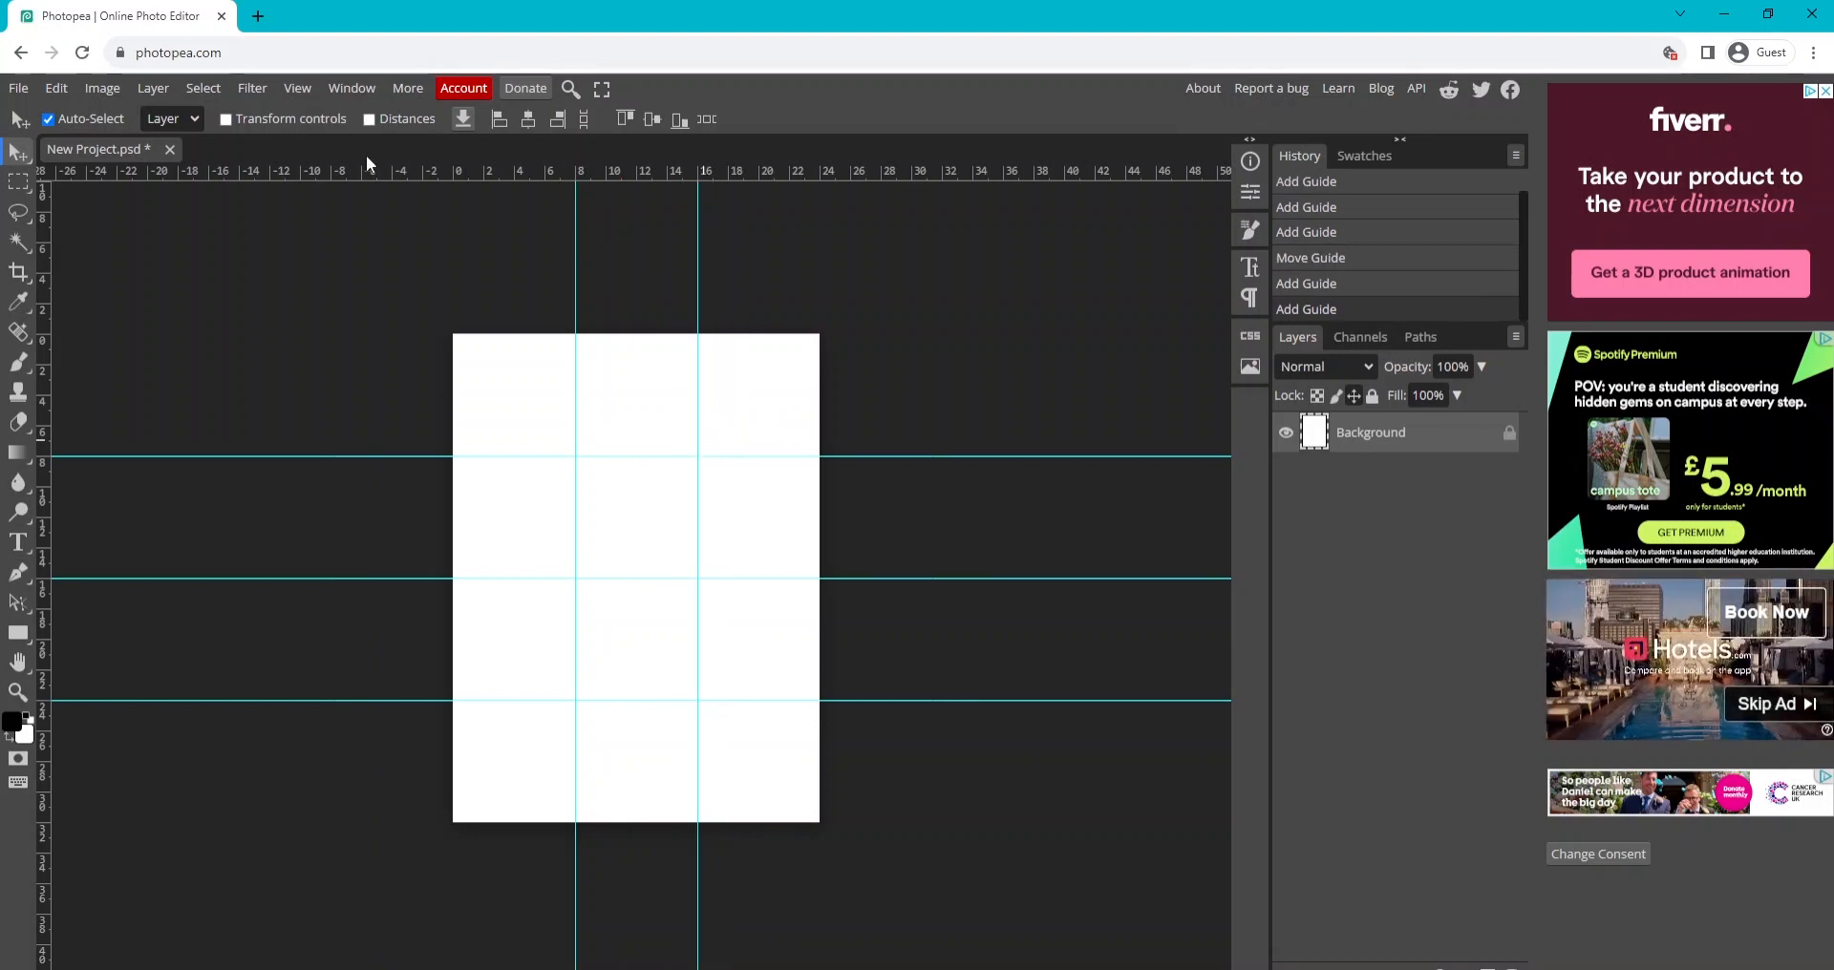
click(297, 88)
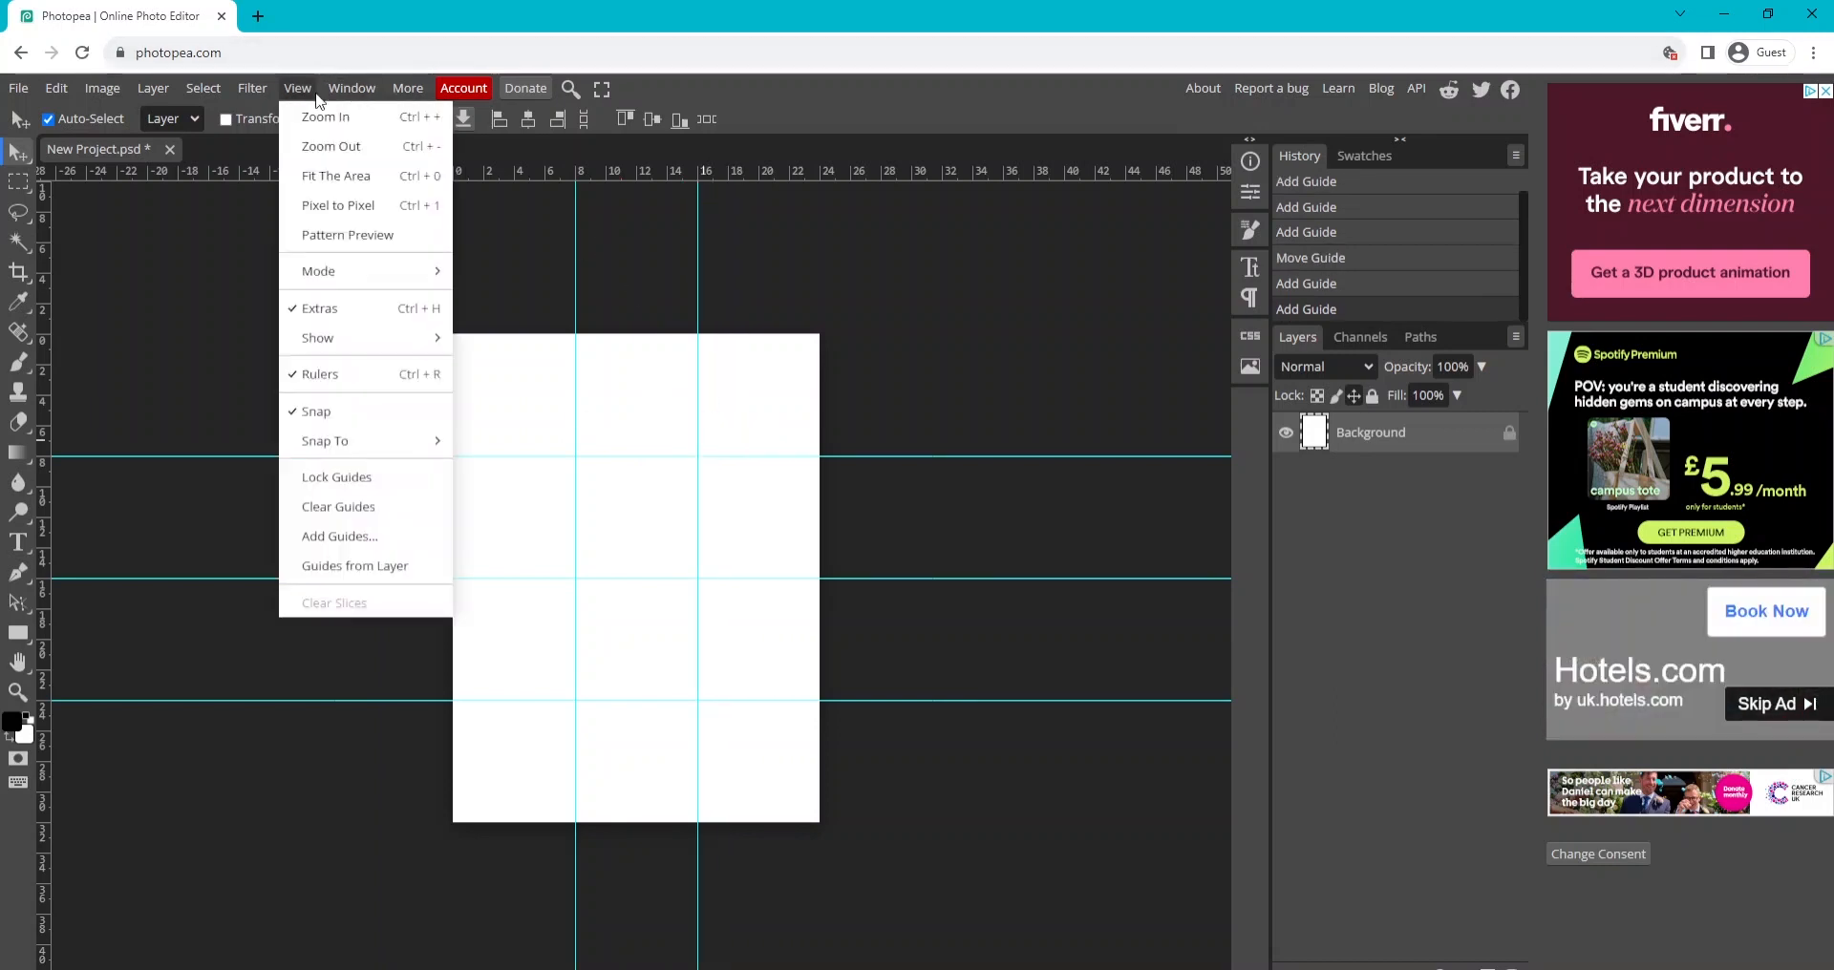
mouse_move(317, 338)
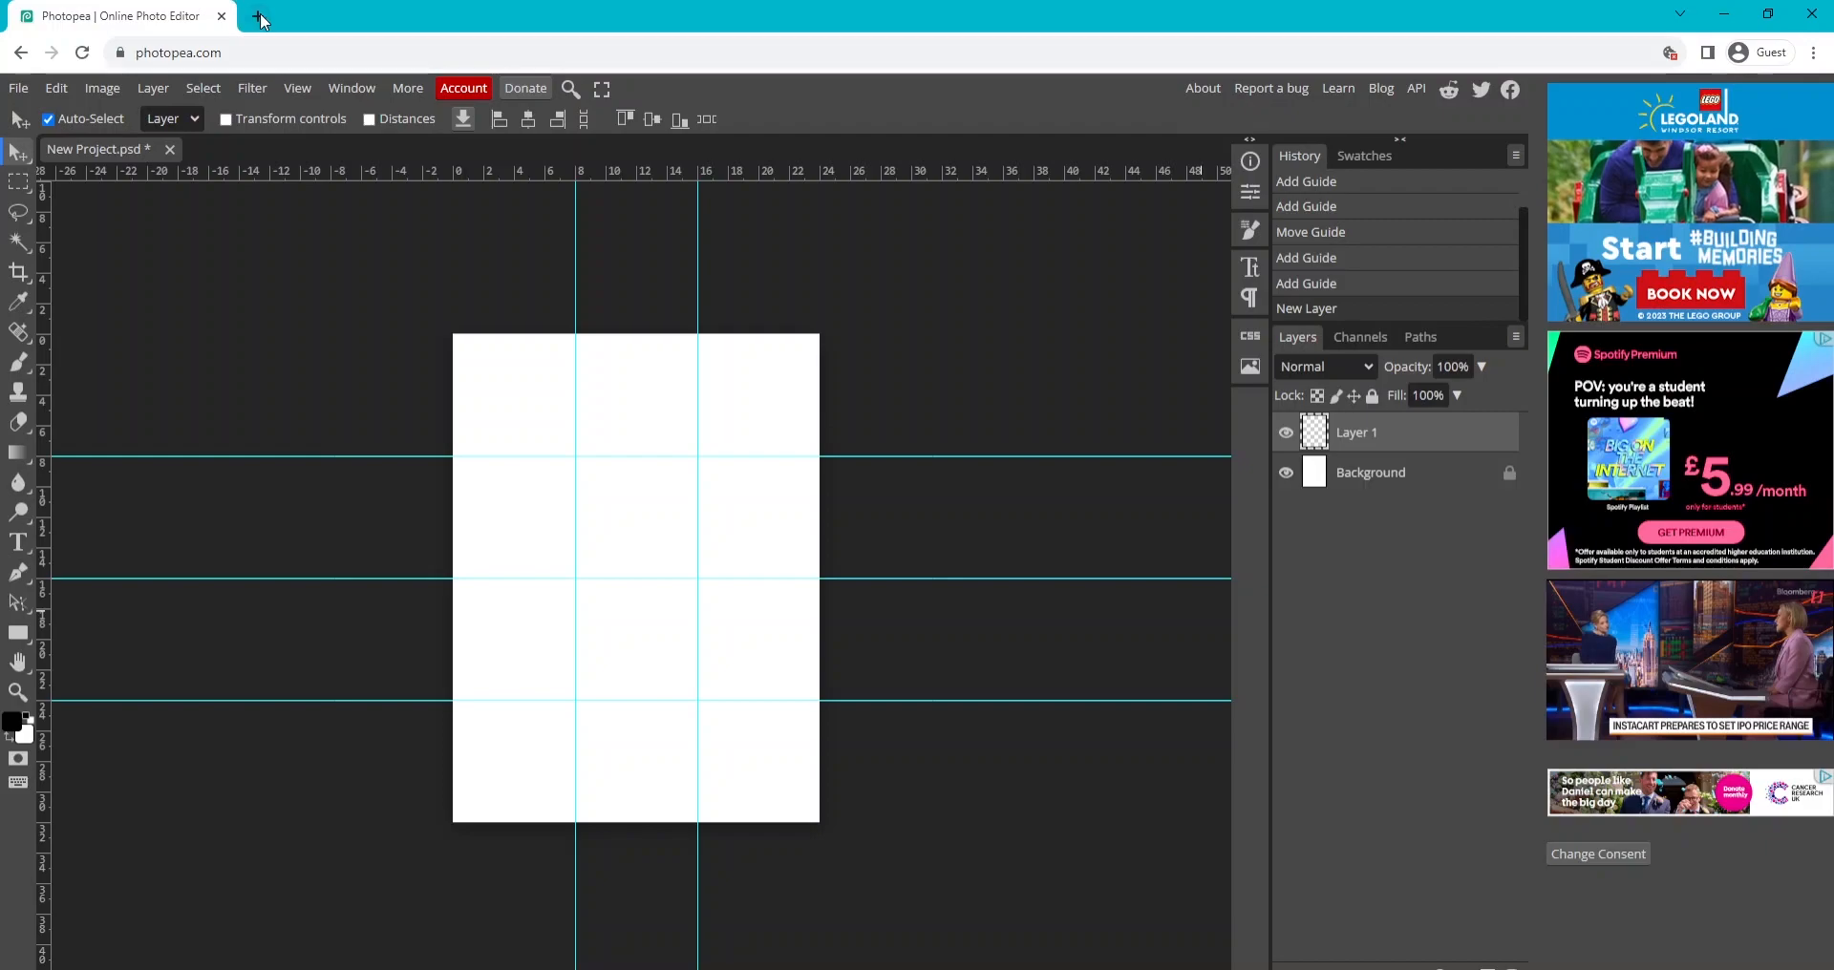
click(260, 15)
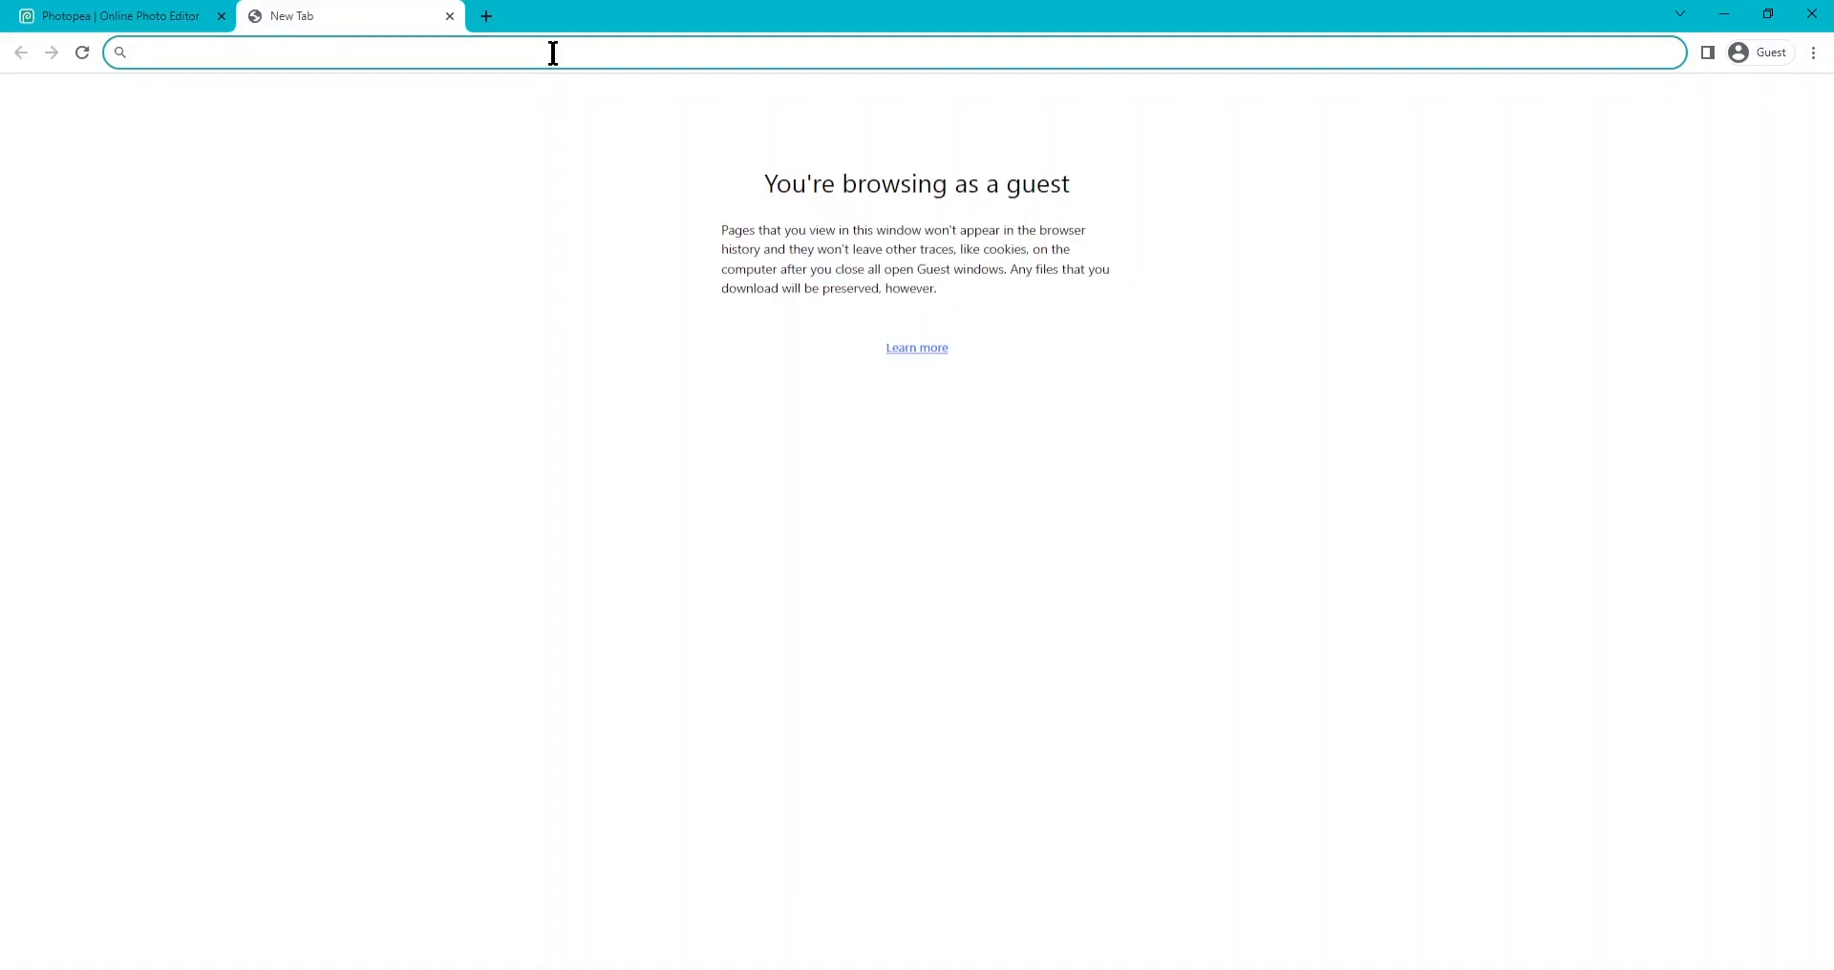
Search Google Images for Jaws posters, then return to the Photopea document.
text(jaw)
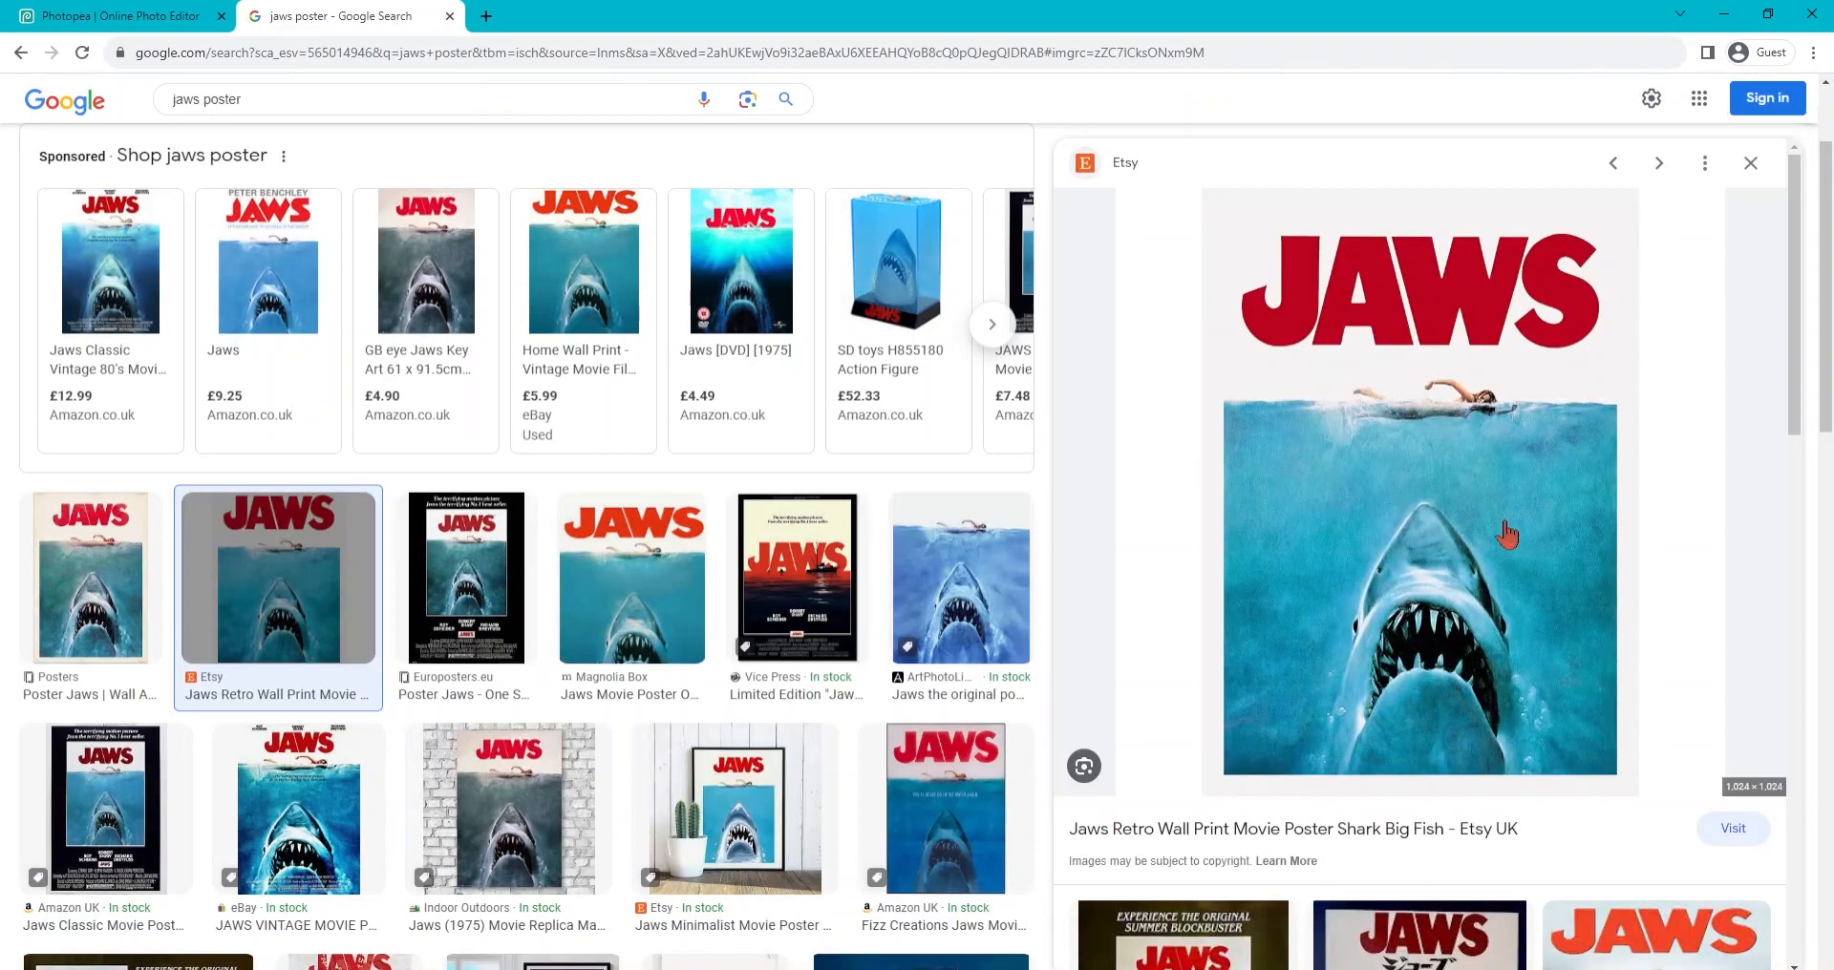
mouse_move(1391, 407)
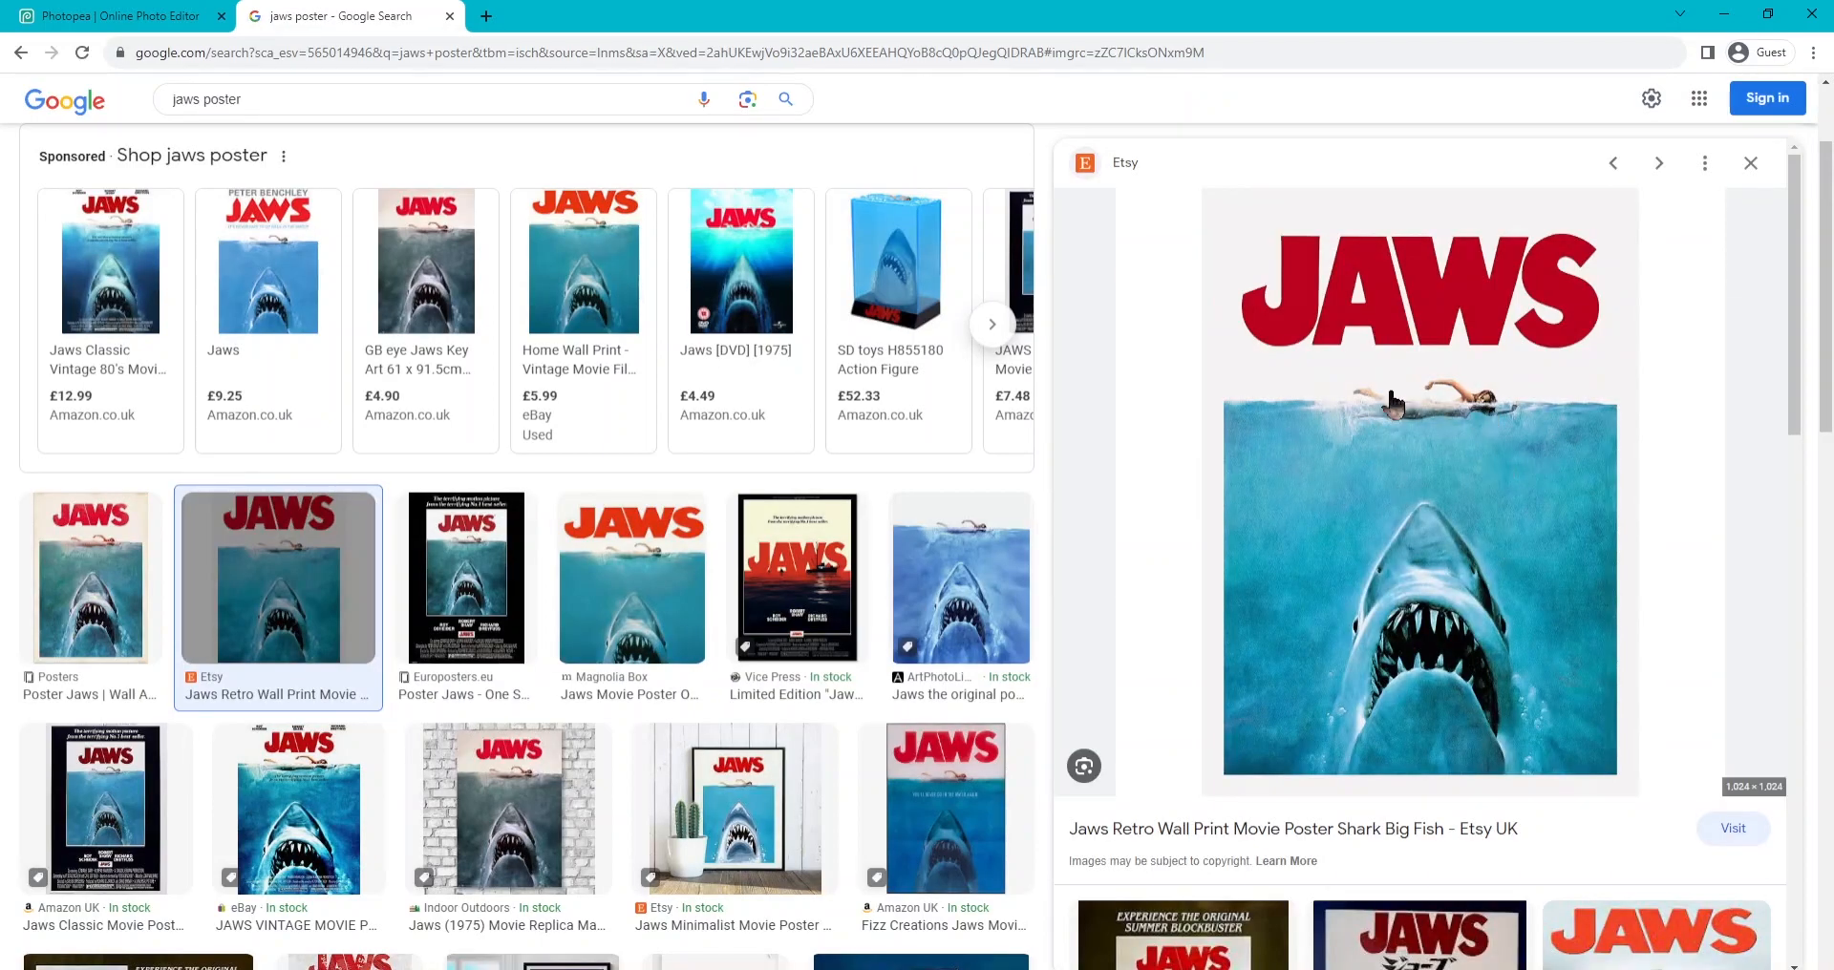
mouse_move(1097, 517)
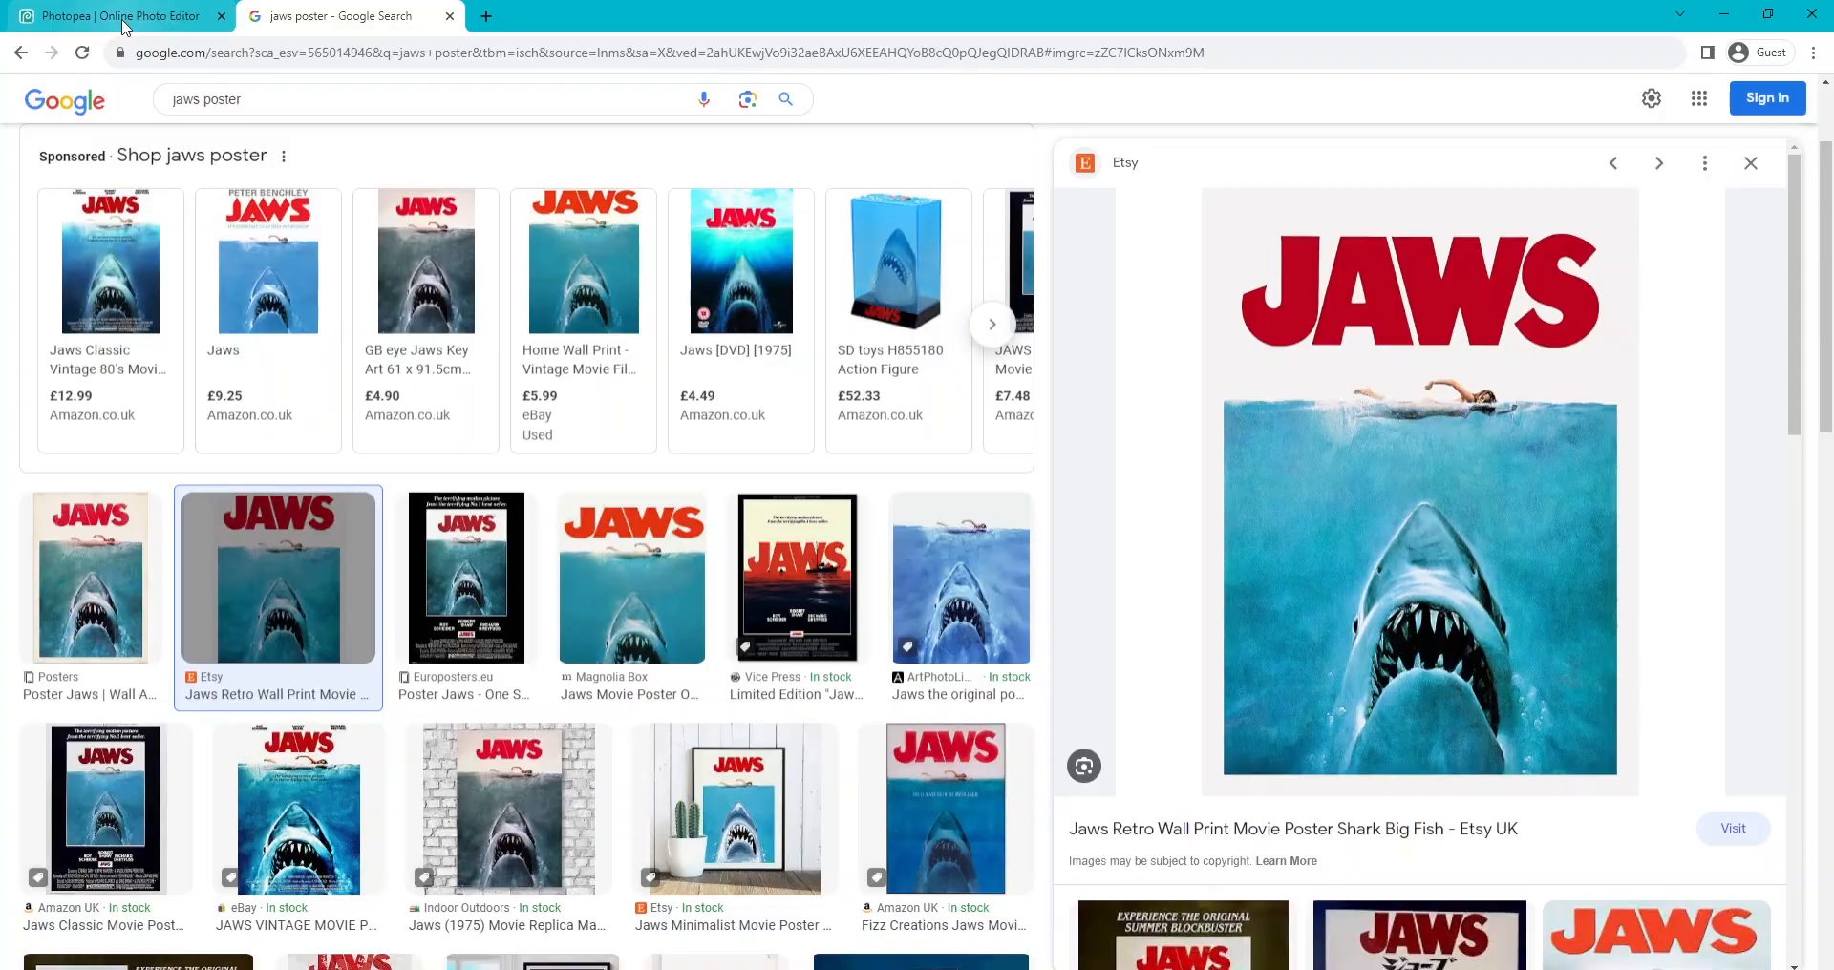
click(117, 15)
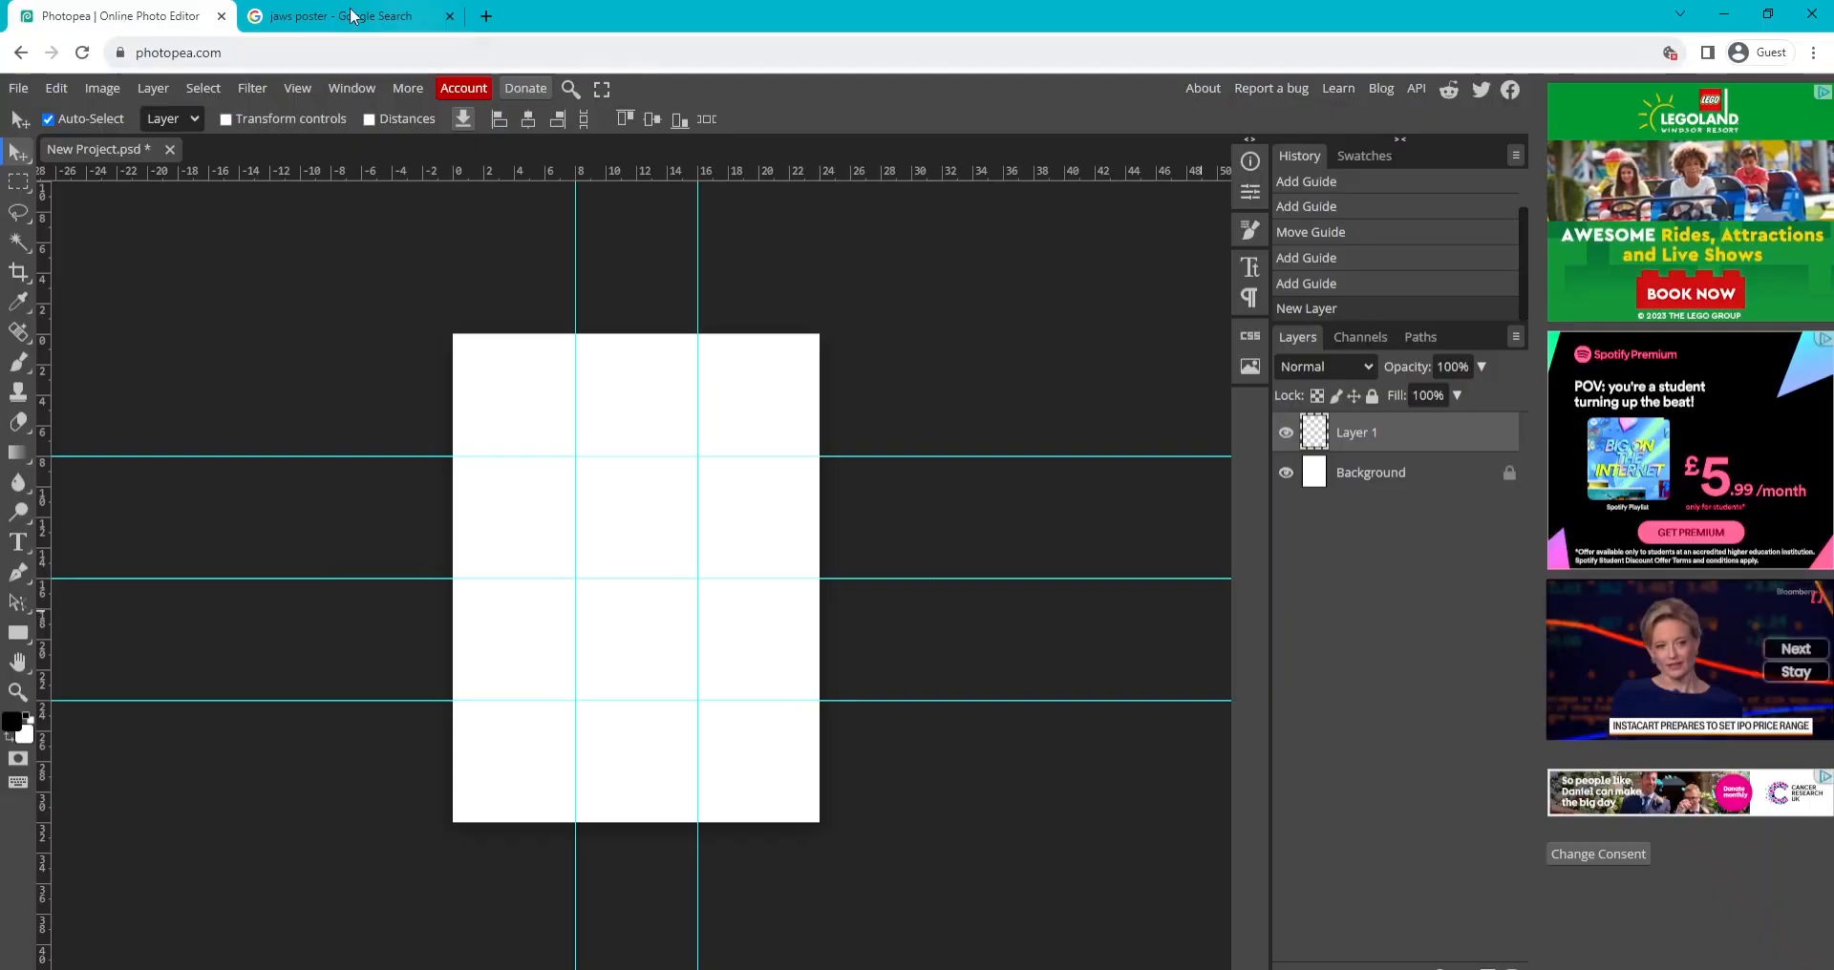
click(339, 15)
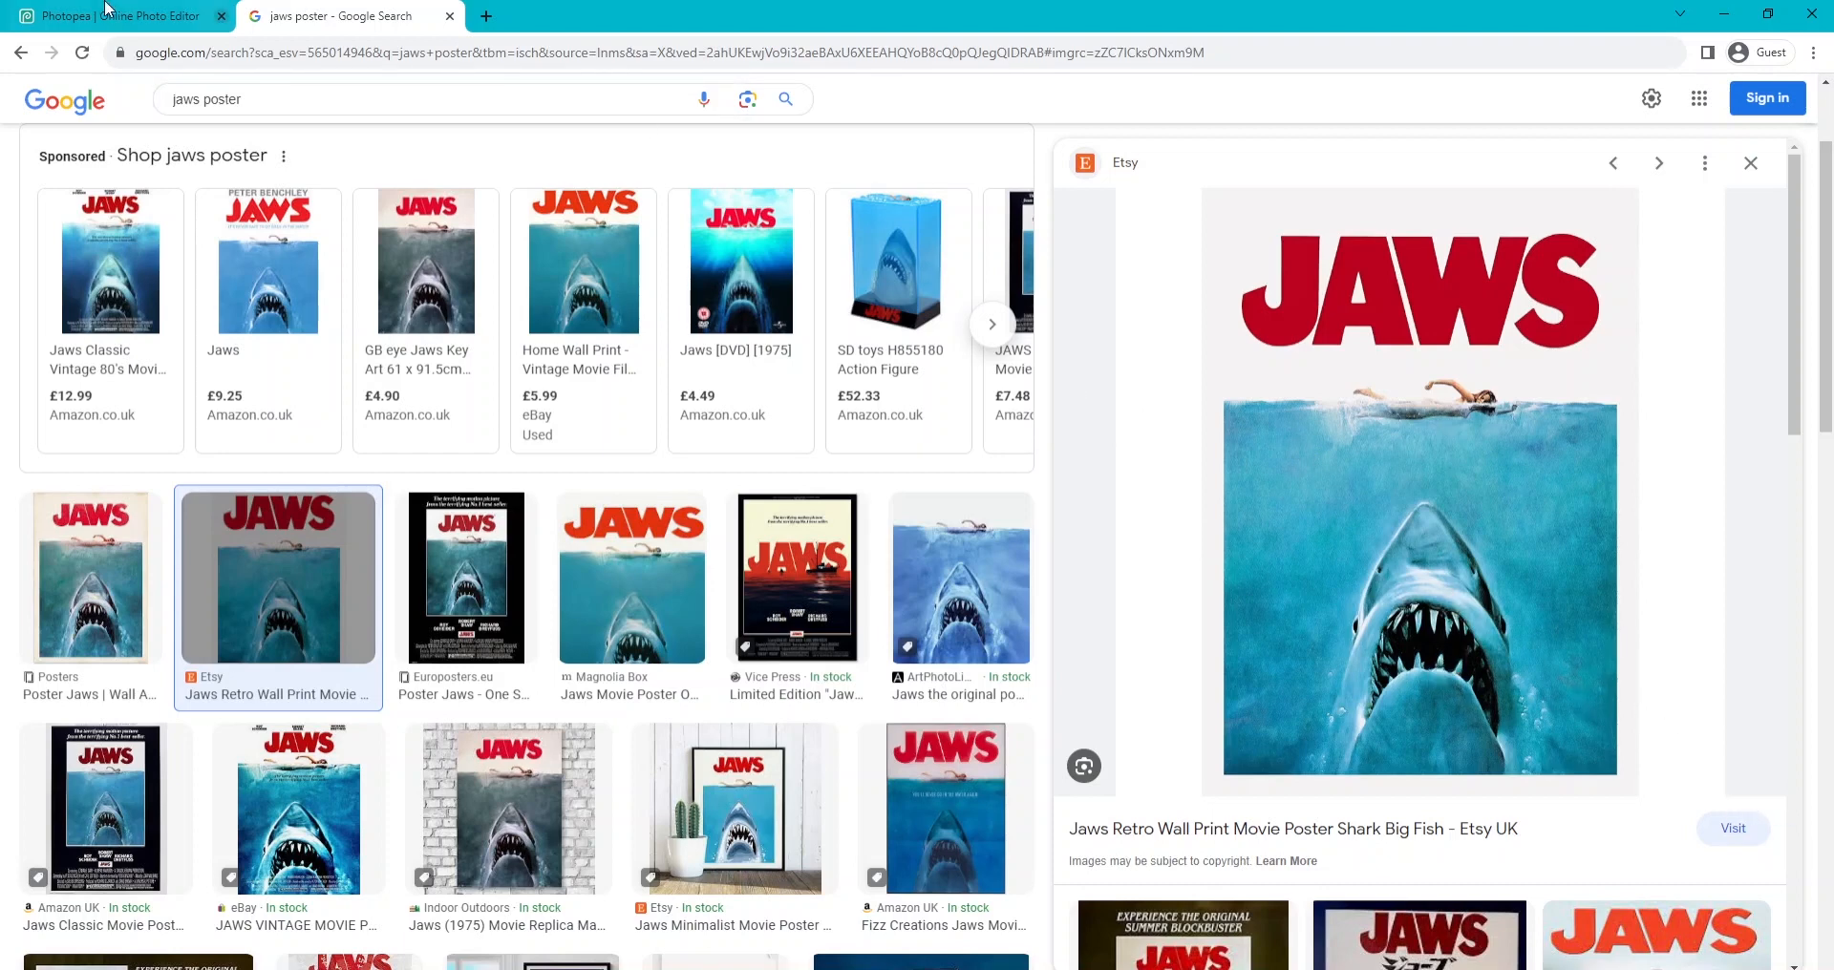
click(116, 15)
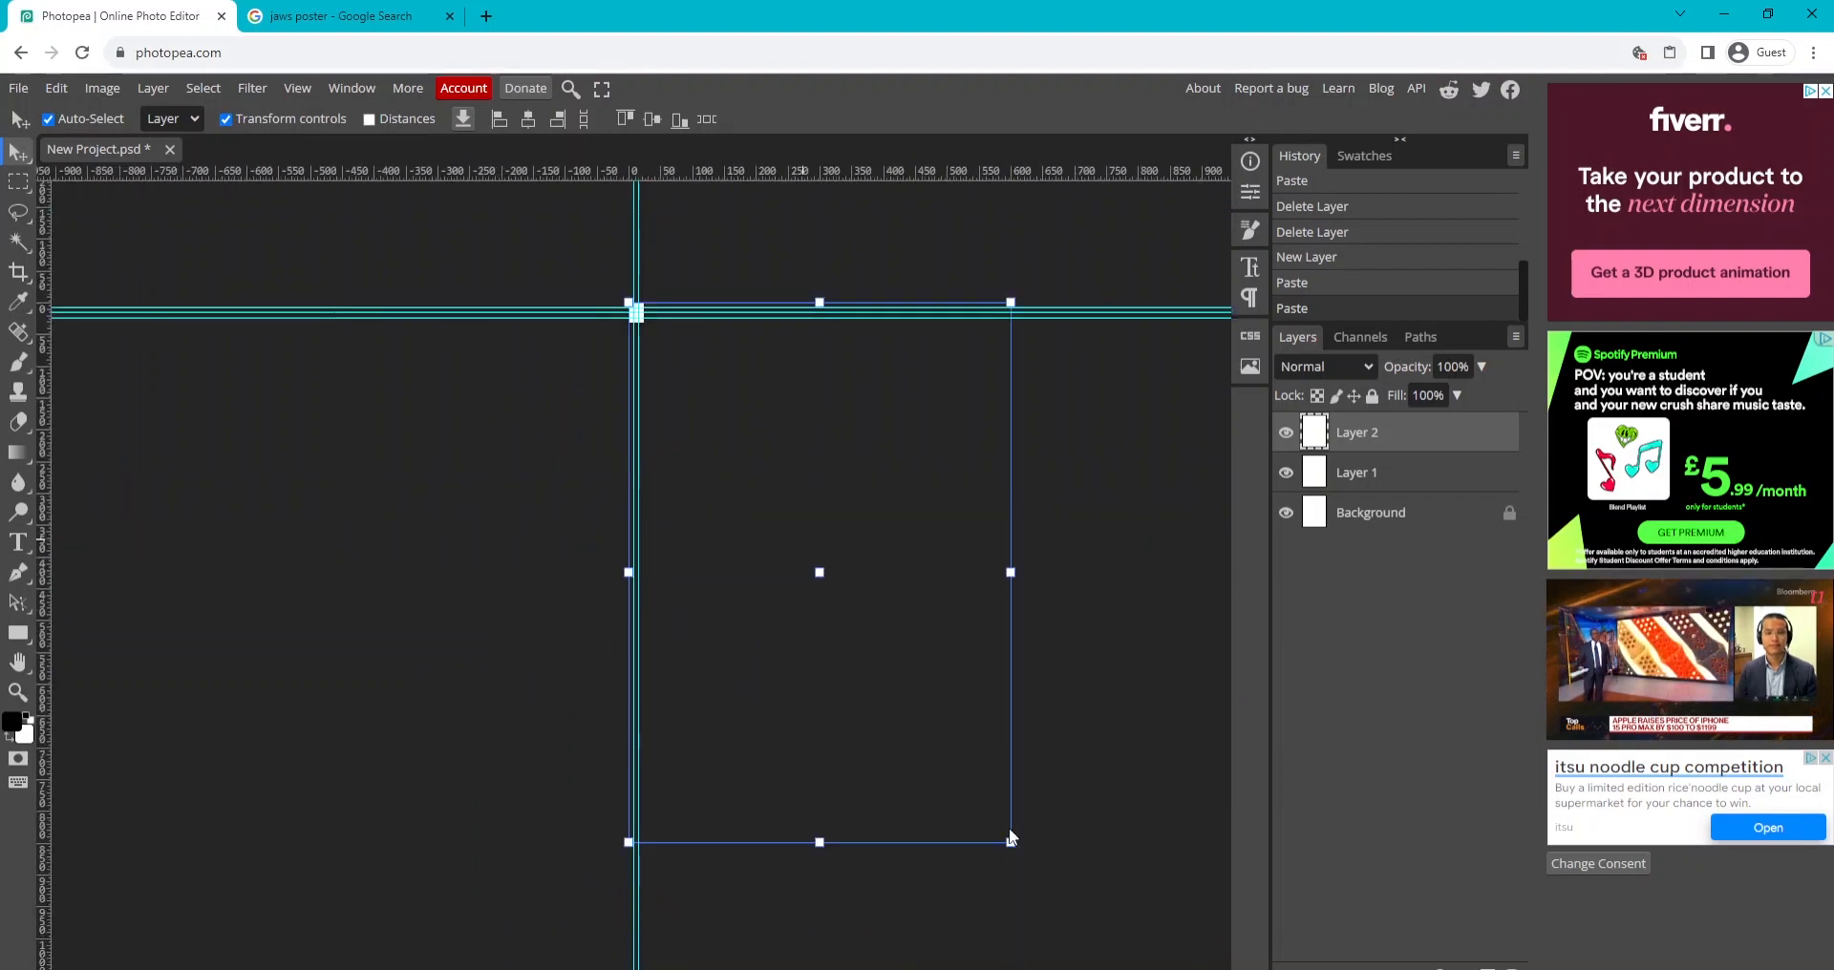
Scale the pasted Jaws poster down to canvas size with Bicubic Sharper resampling.
drag(1010, 840, 729, 462)
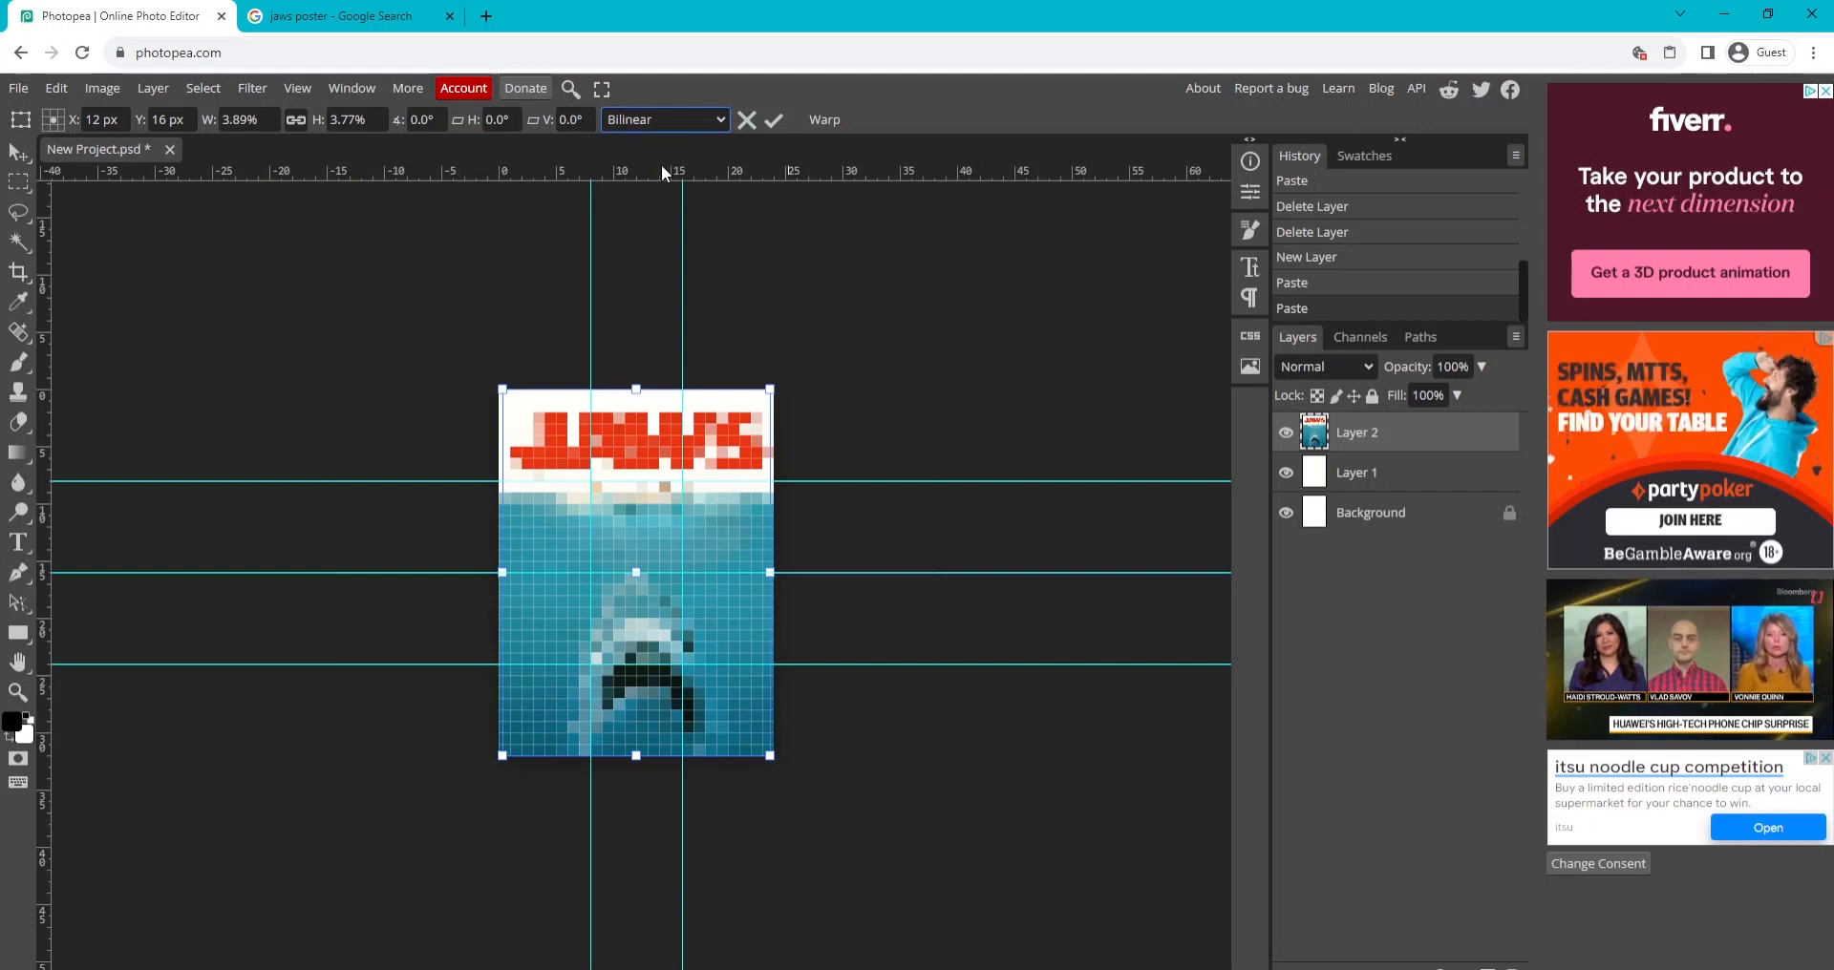
click(663, 119)
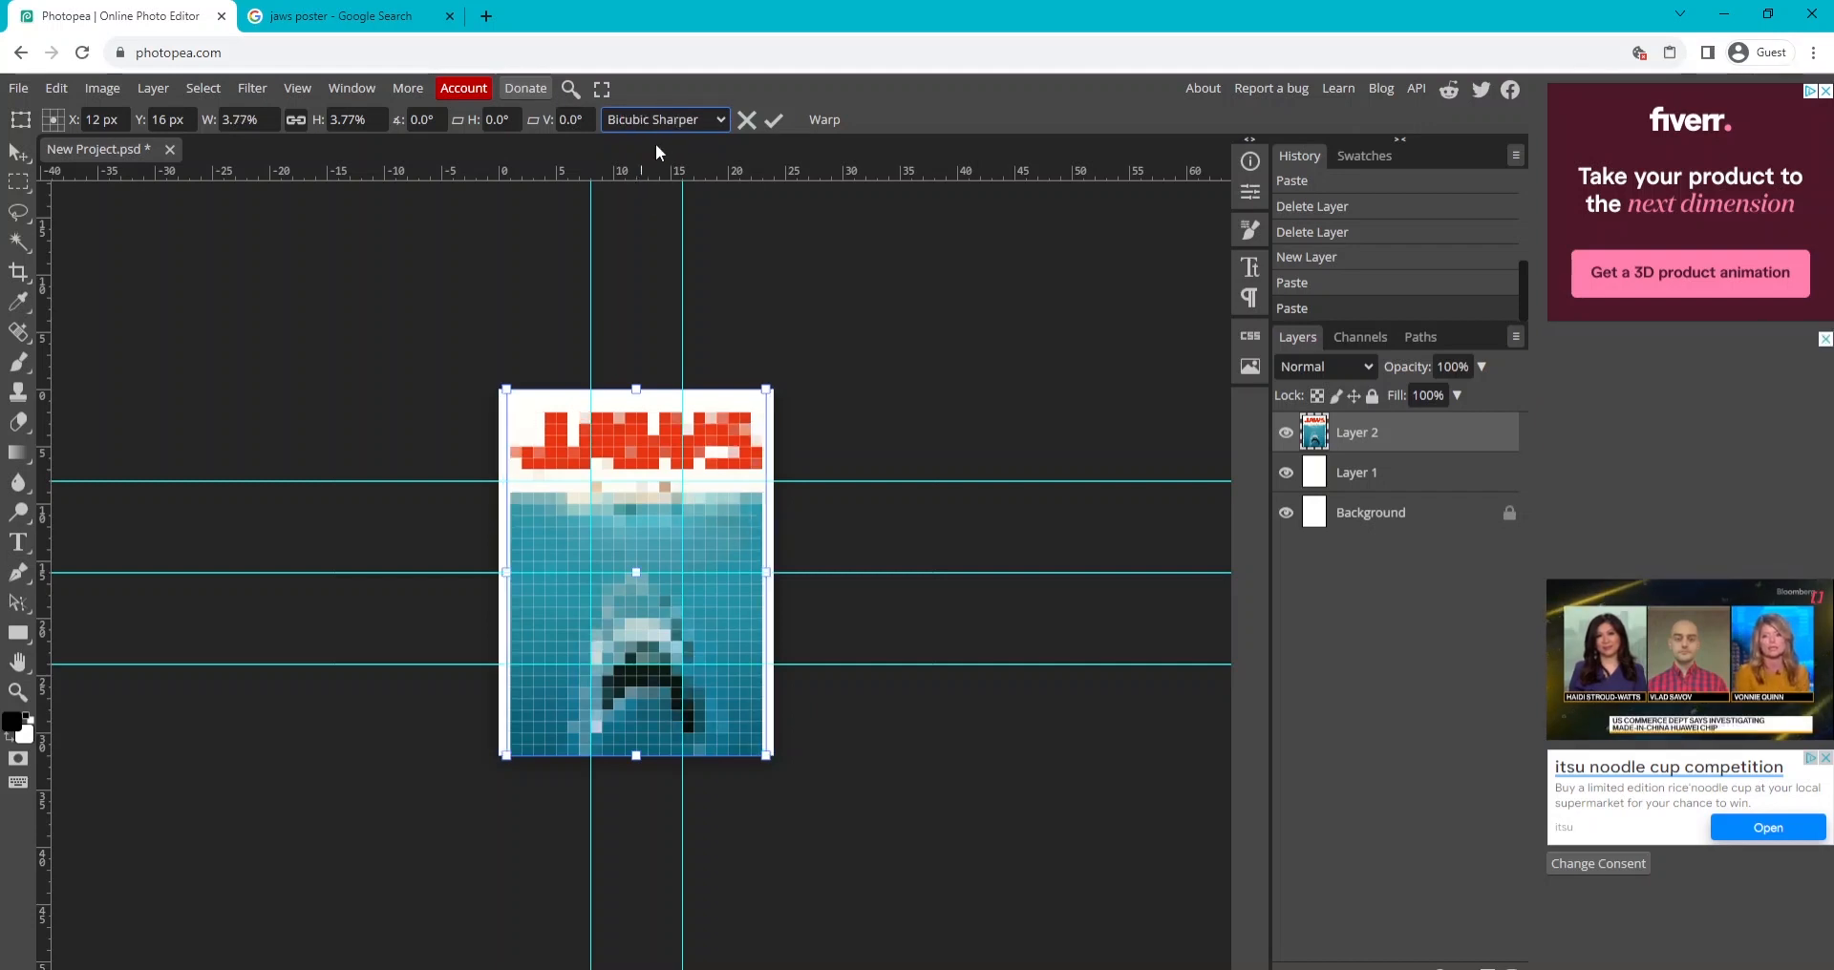
Widen the poster layer, trying Nearest Neighbor before returning to Bicubic Sharper.
drag(503, 572, 493, 581)
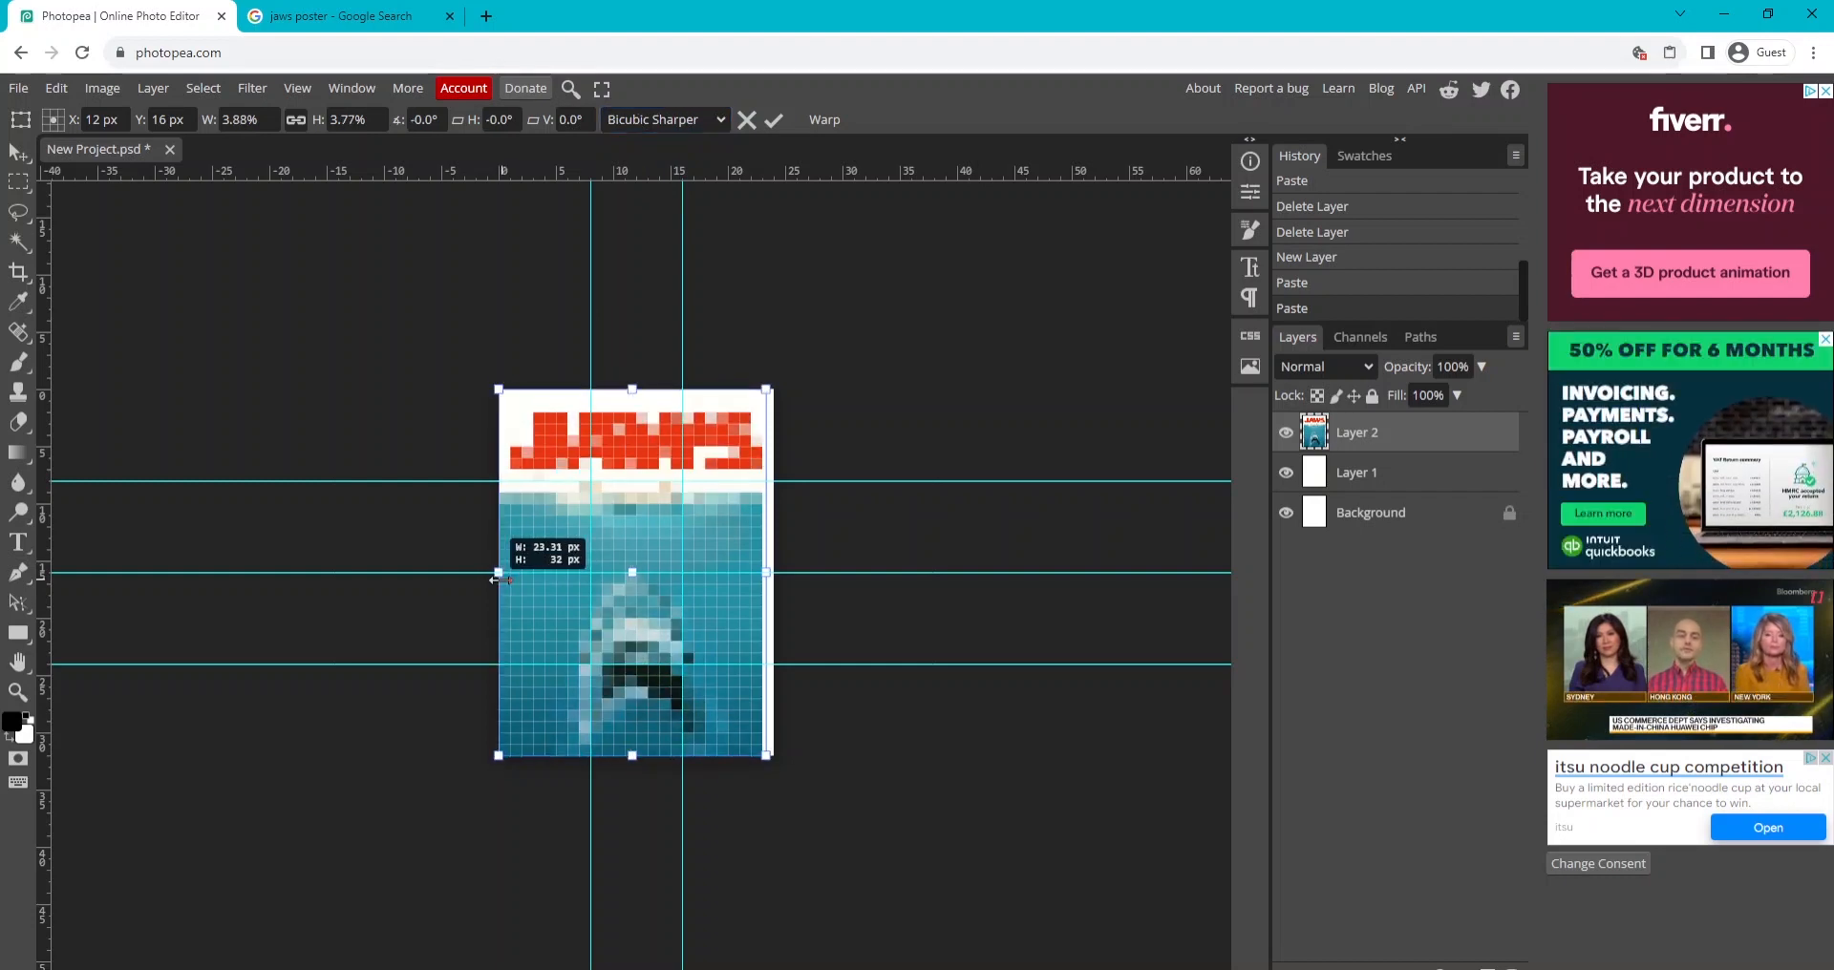
drag(768, 573, 772, 573)
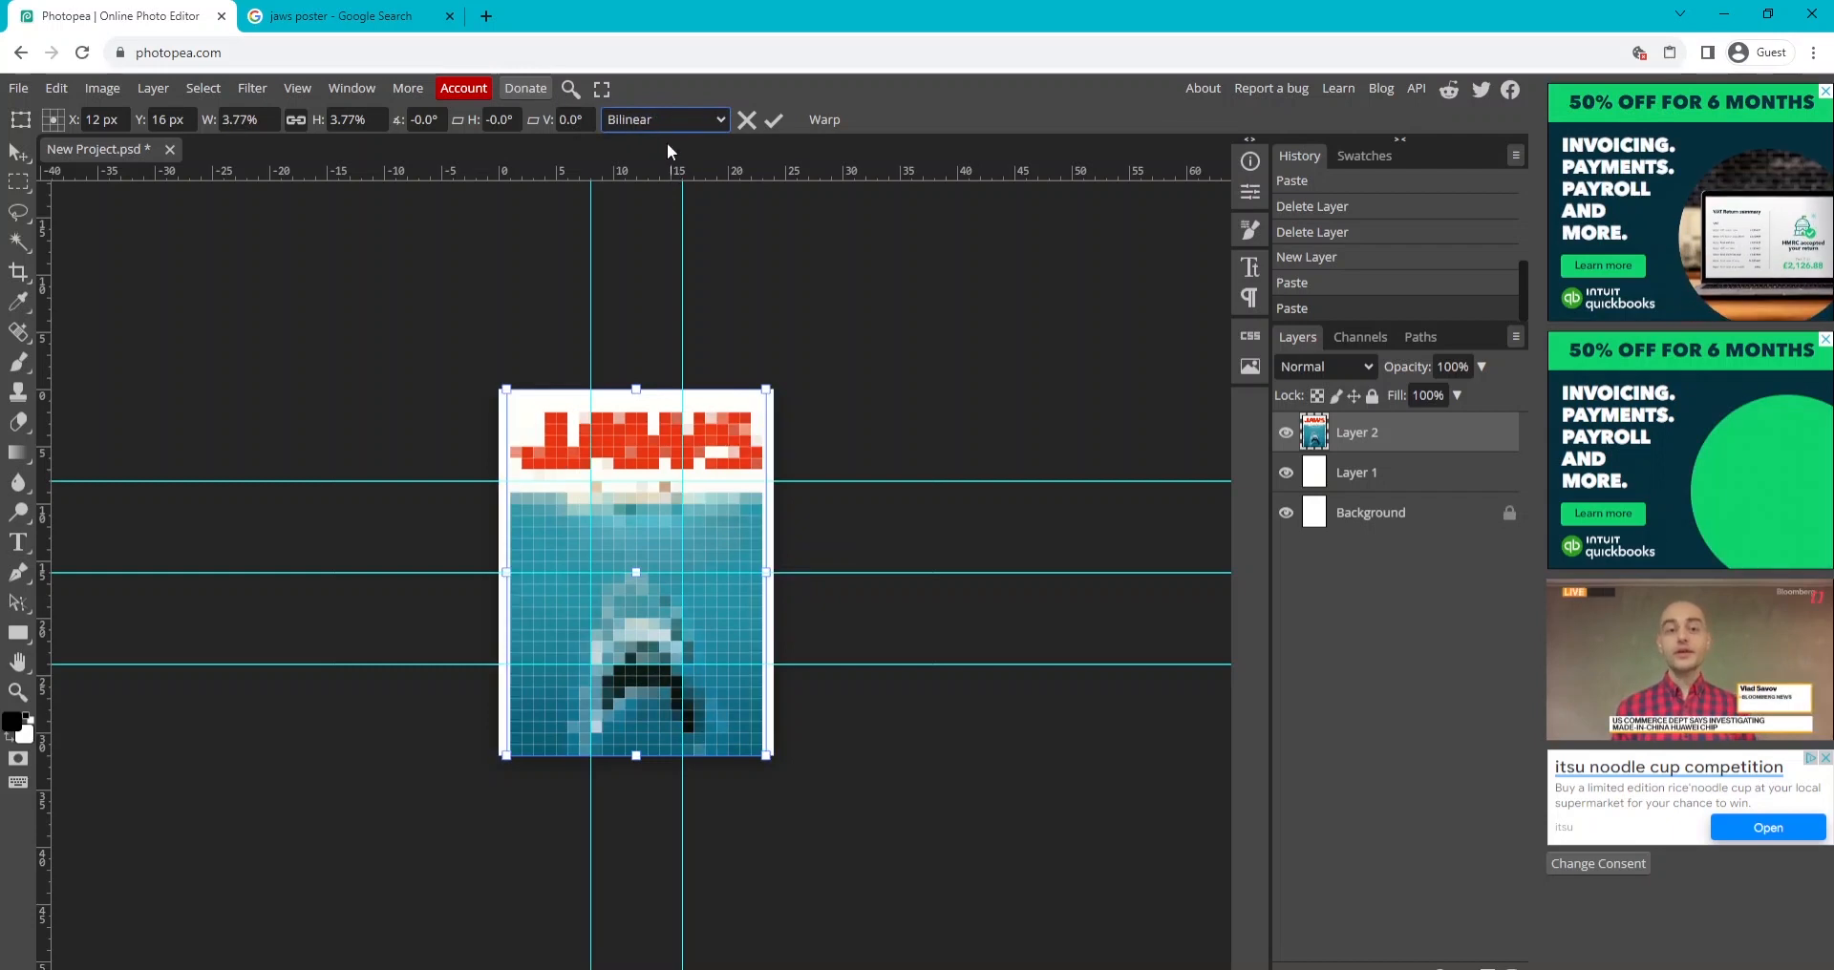
click(665, 120)
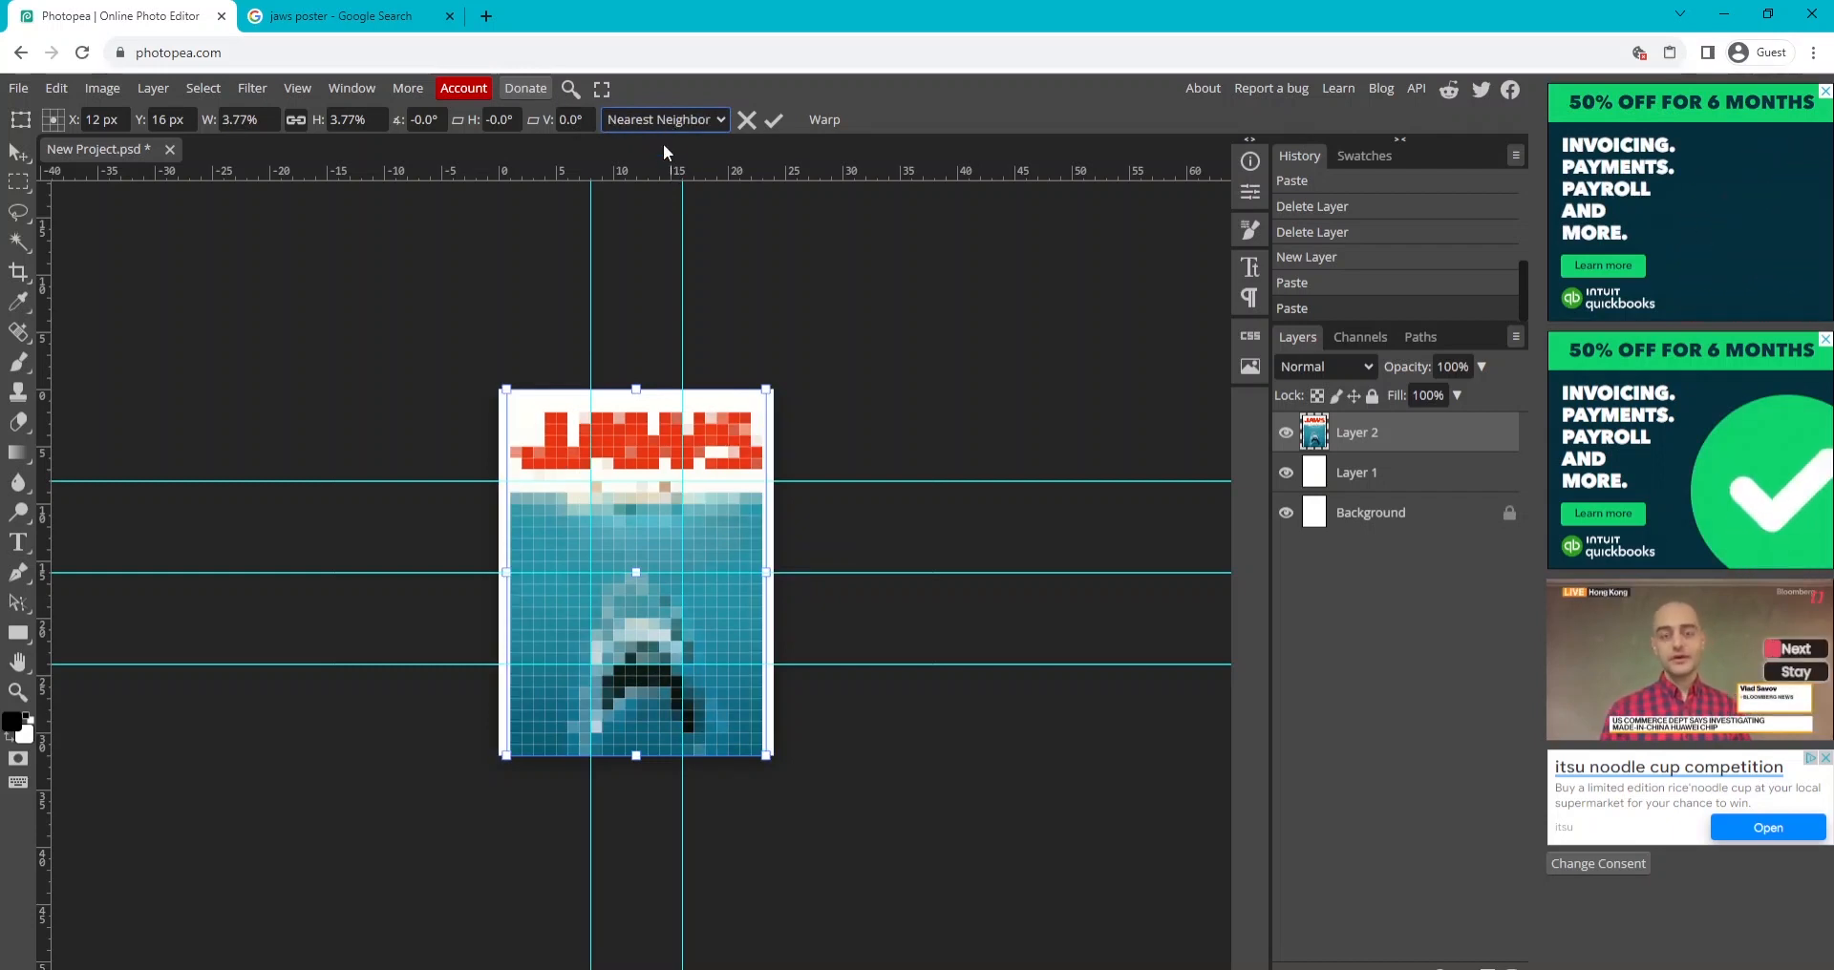
mouse_move(657, 172)
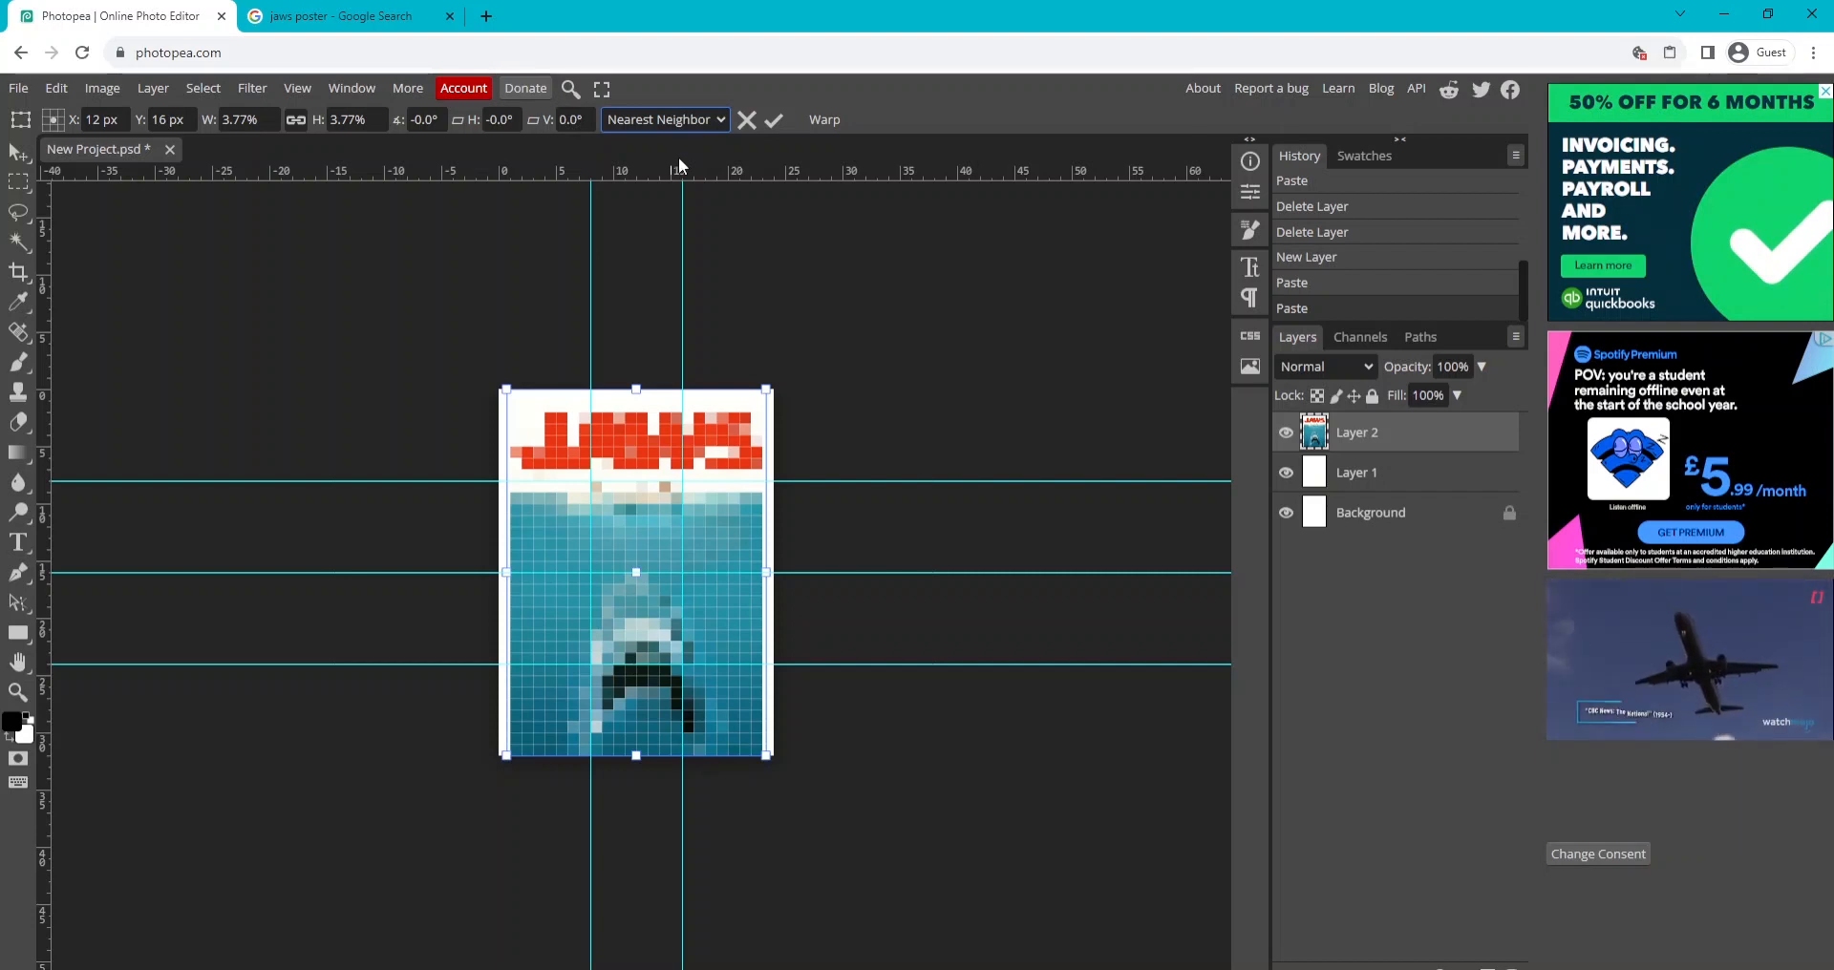
click(665, 119)
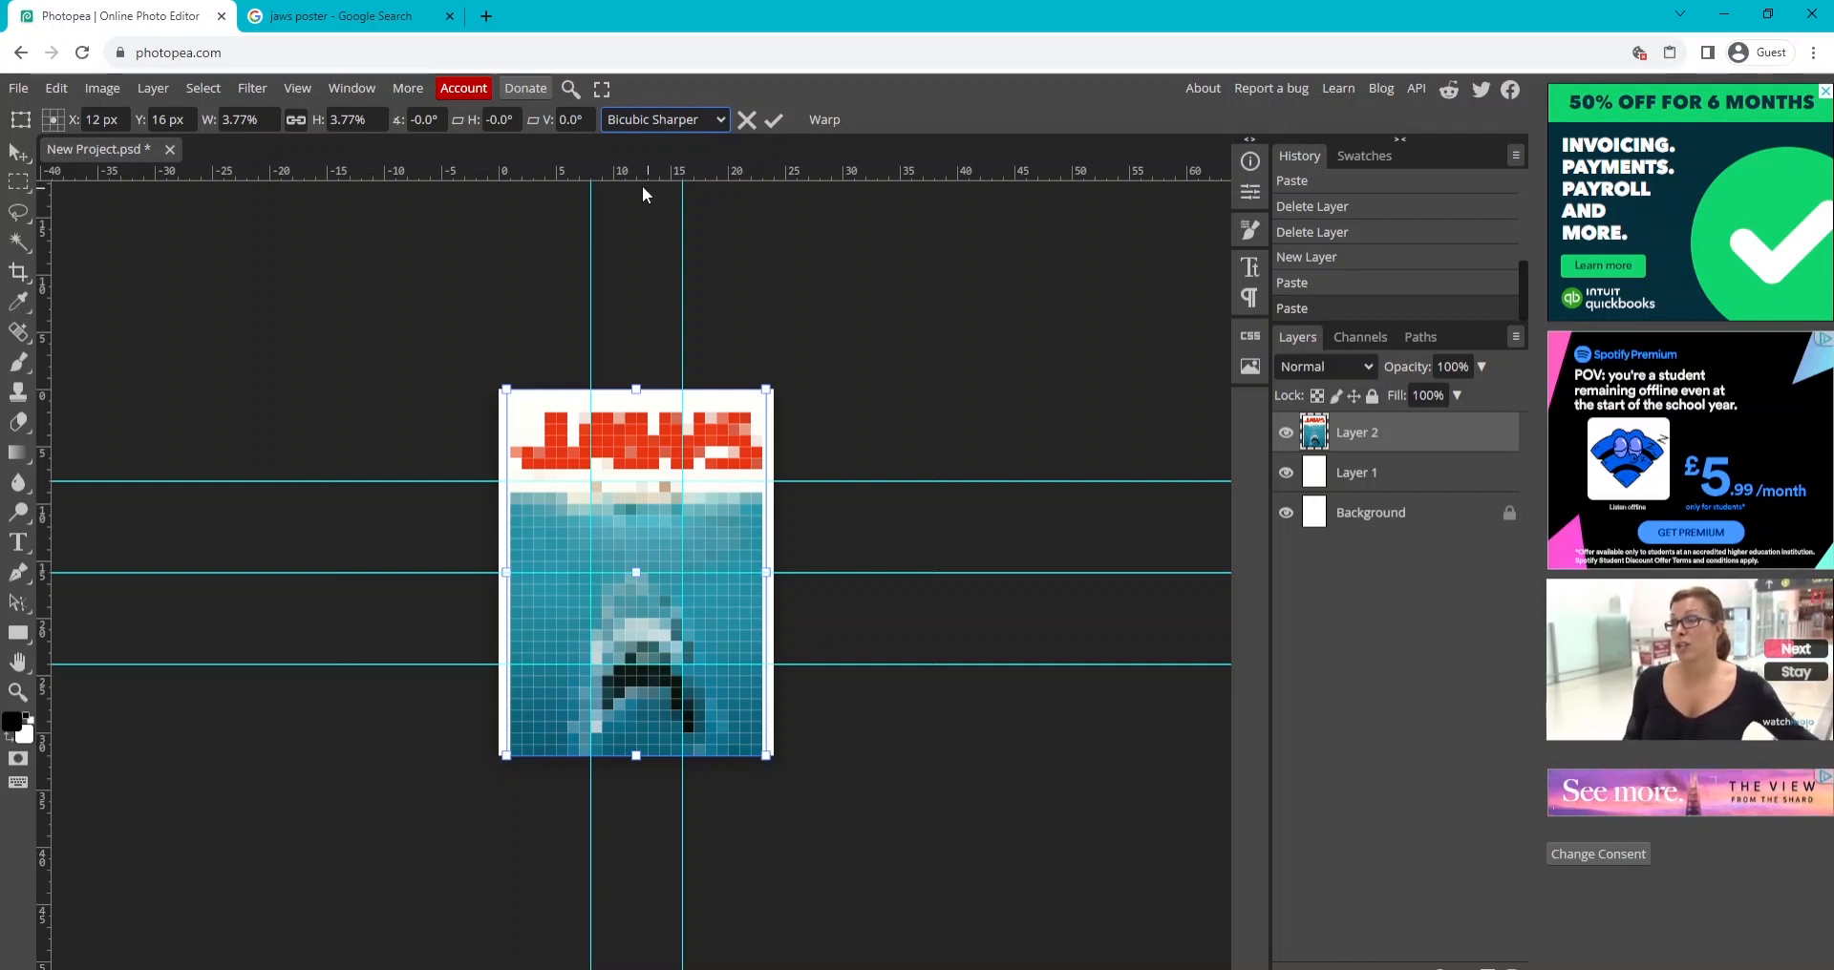
mouse_move(772, 584)
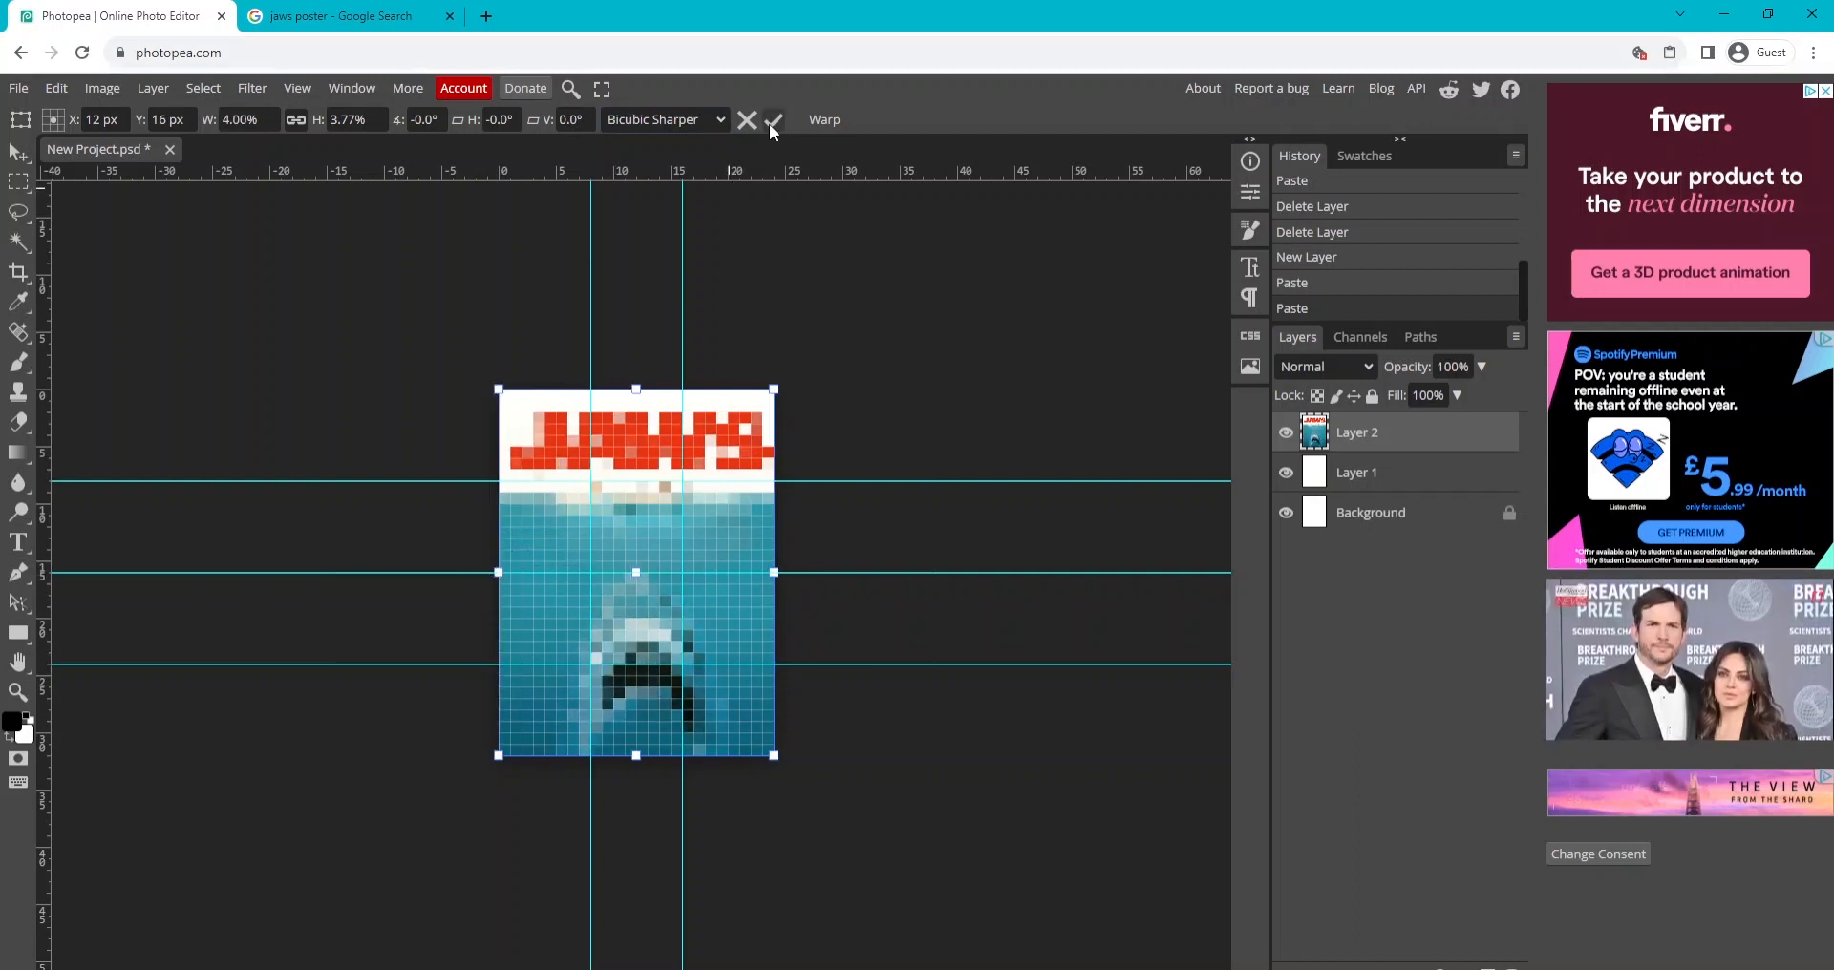
Commit the poster resize, hide the pixel grid, add Layer 3, and return to the search tab.
click(771, 119)
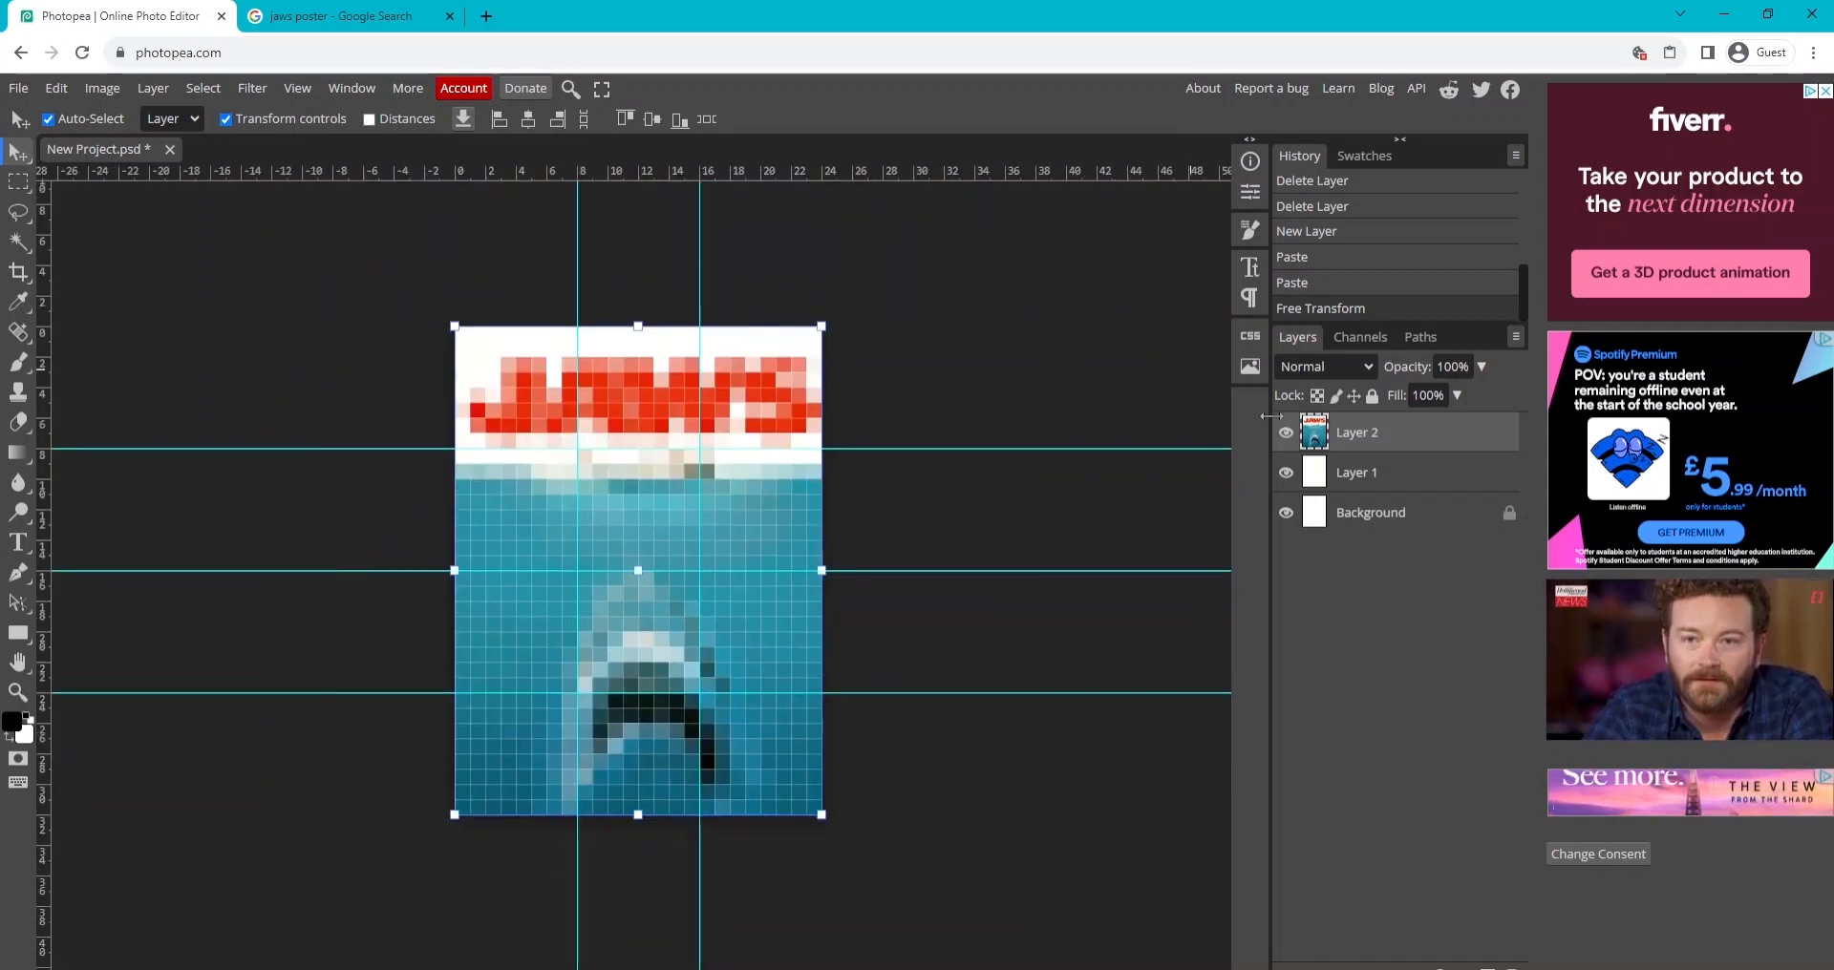
click(297, 88)
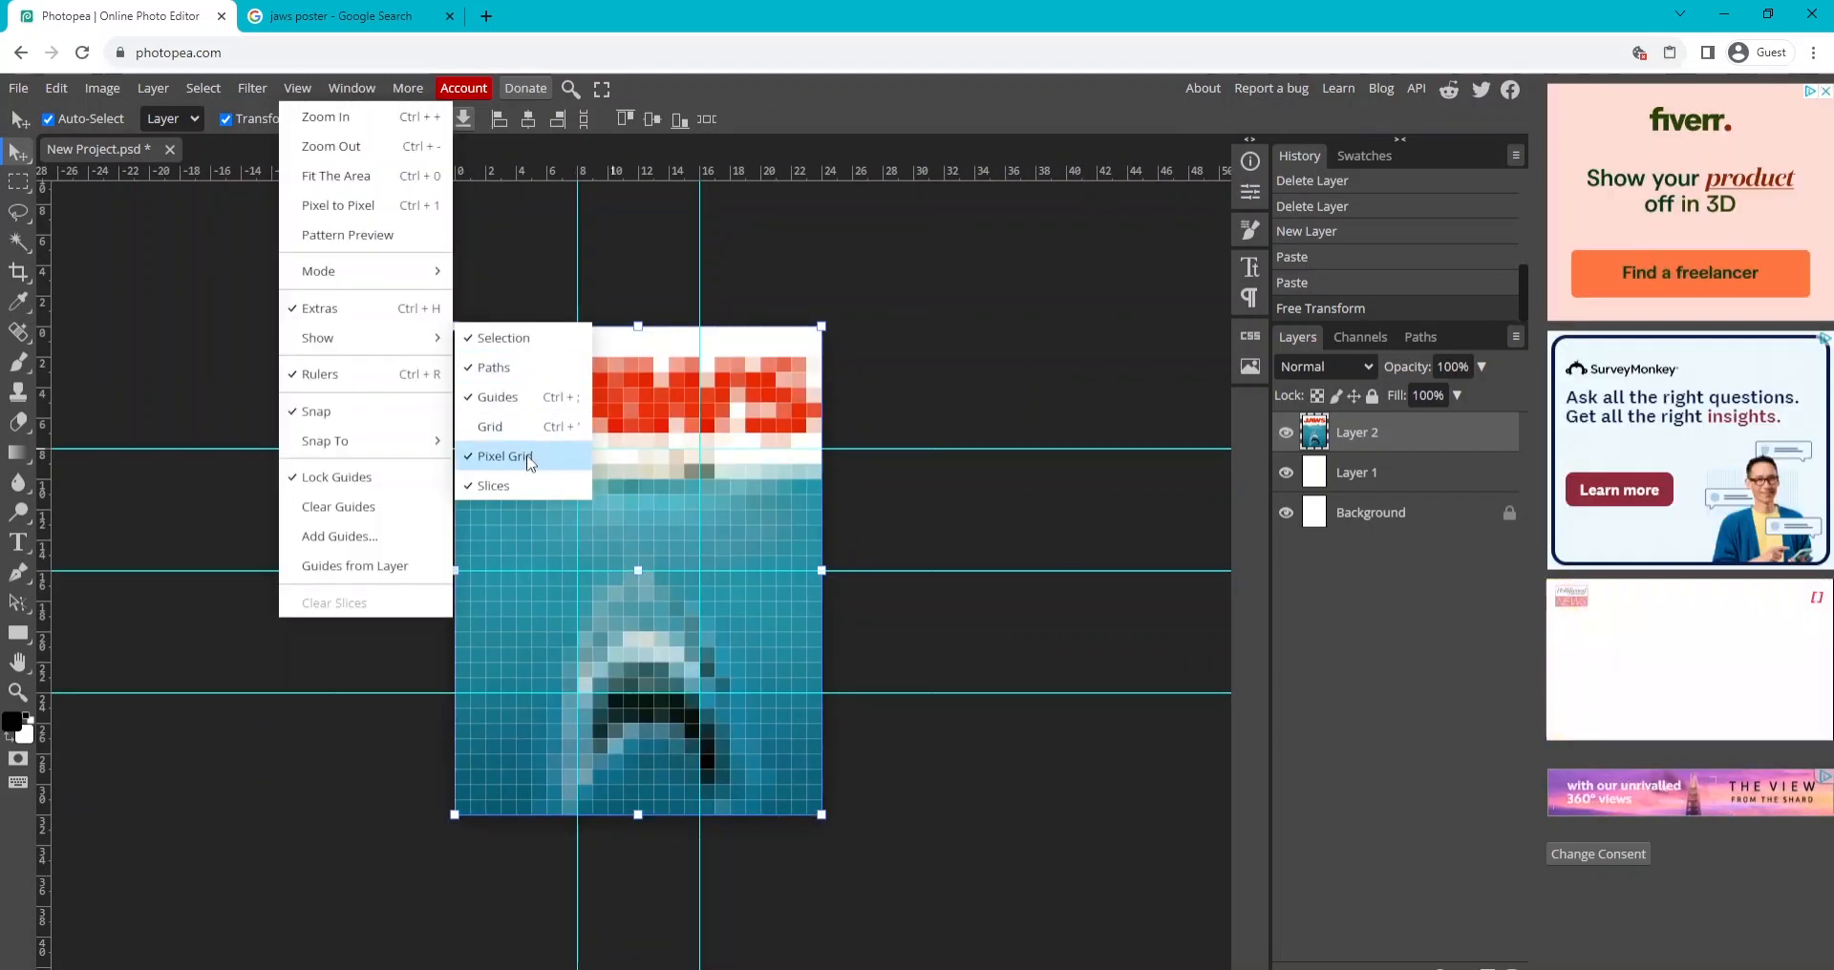
click(504, 456)
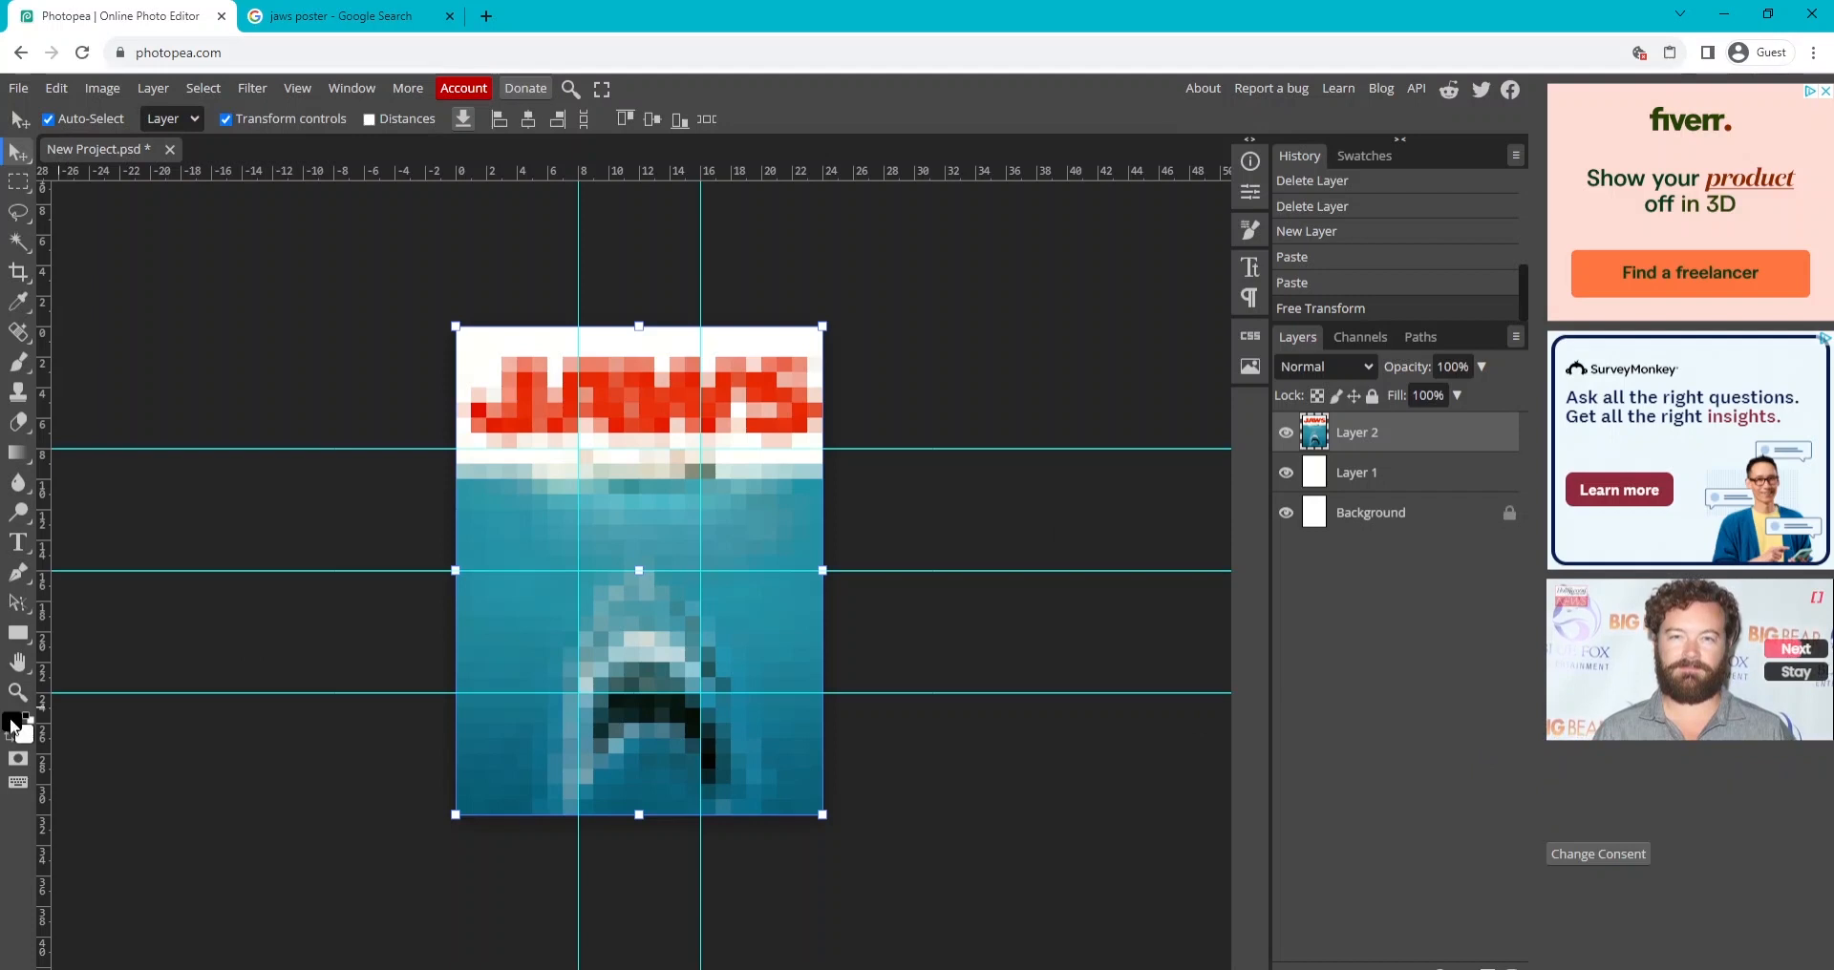
click(19, 389)
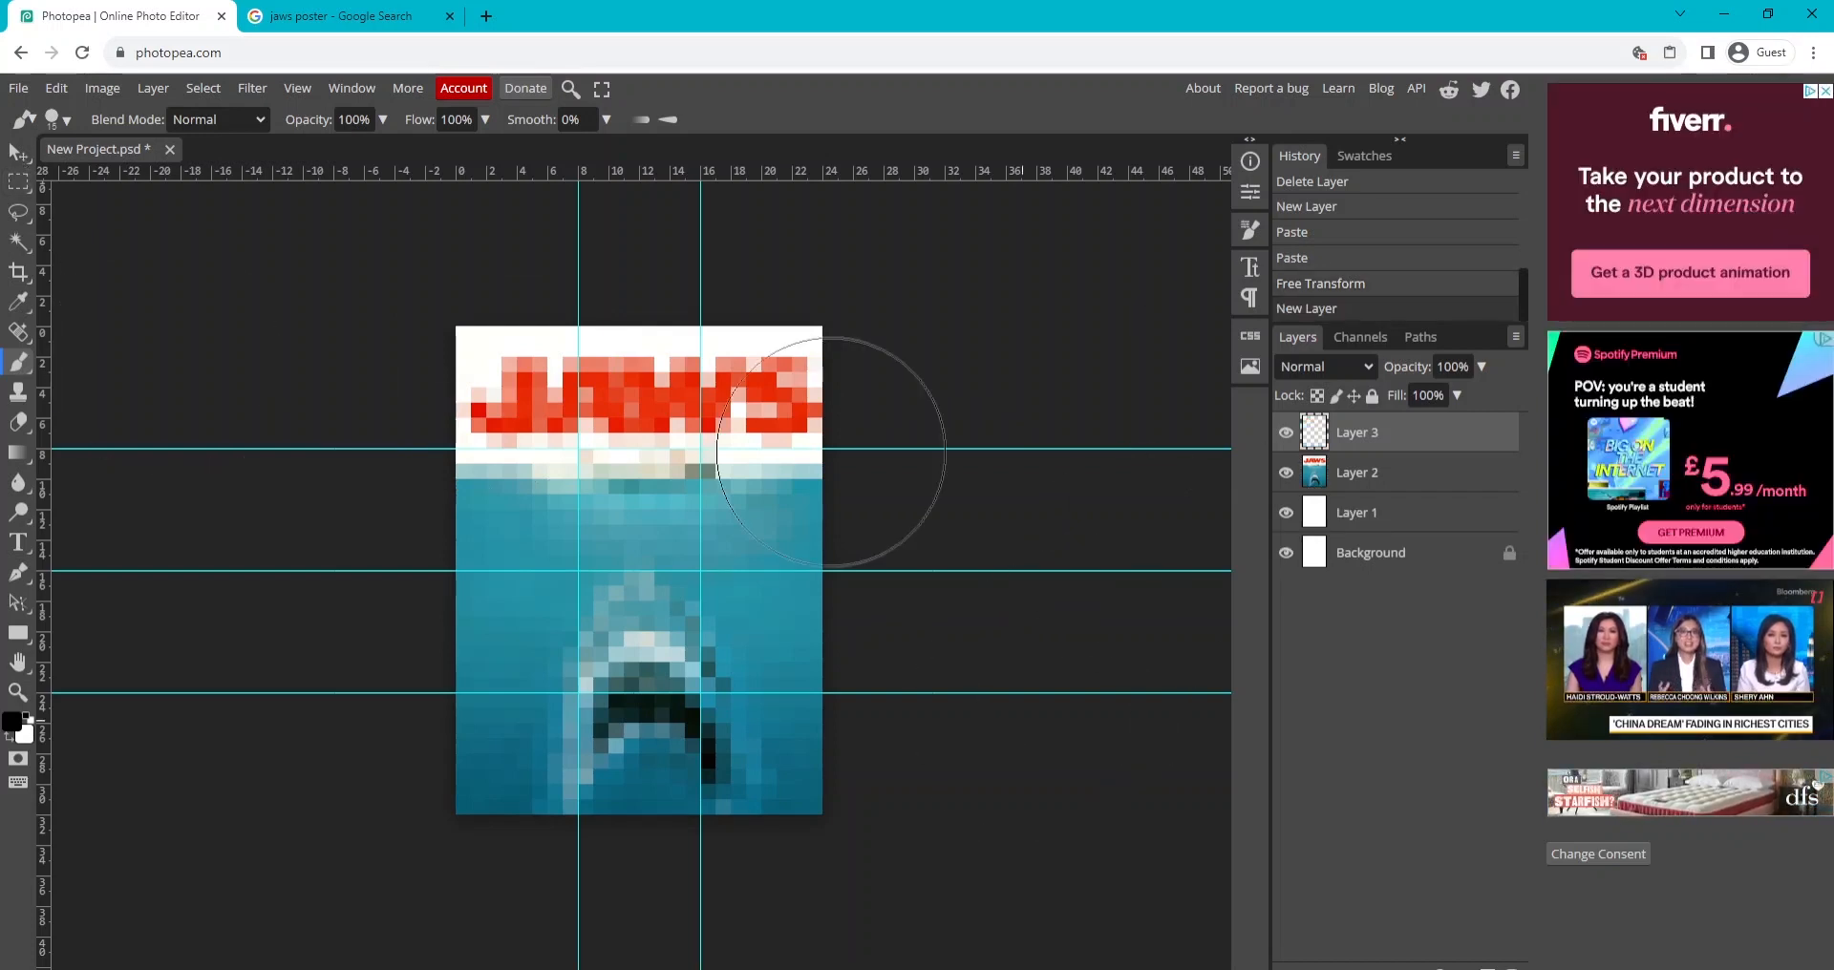
click(345, 15)
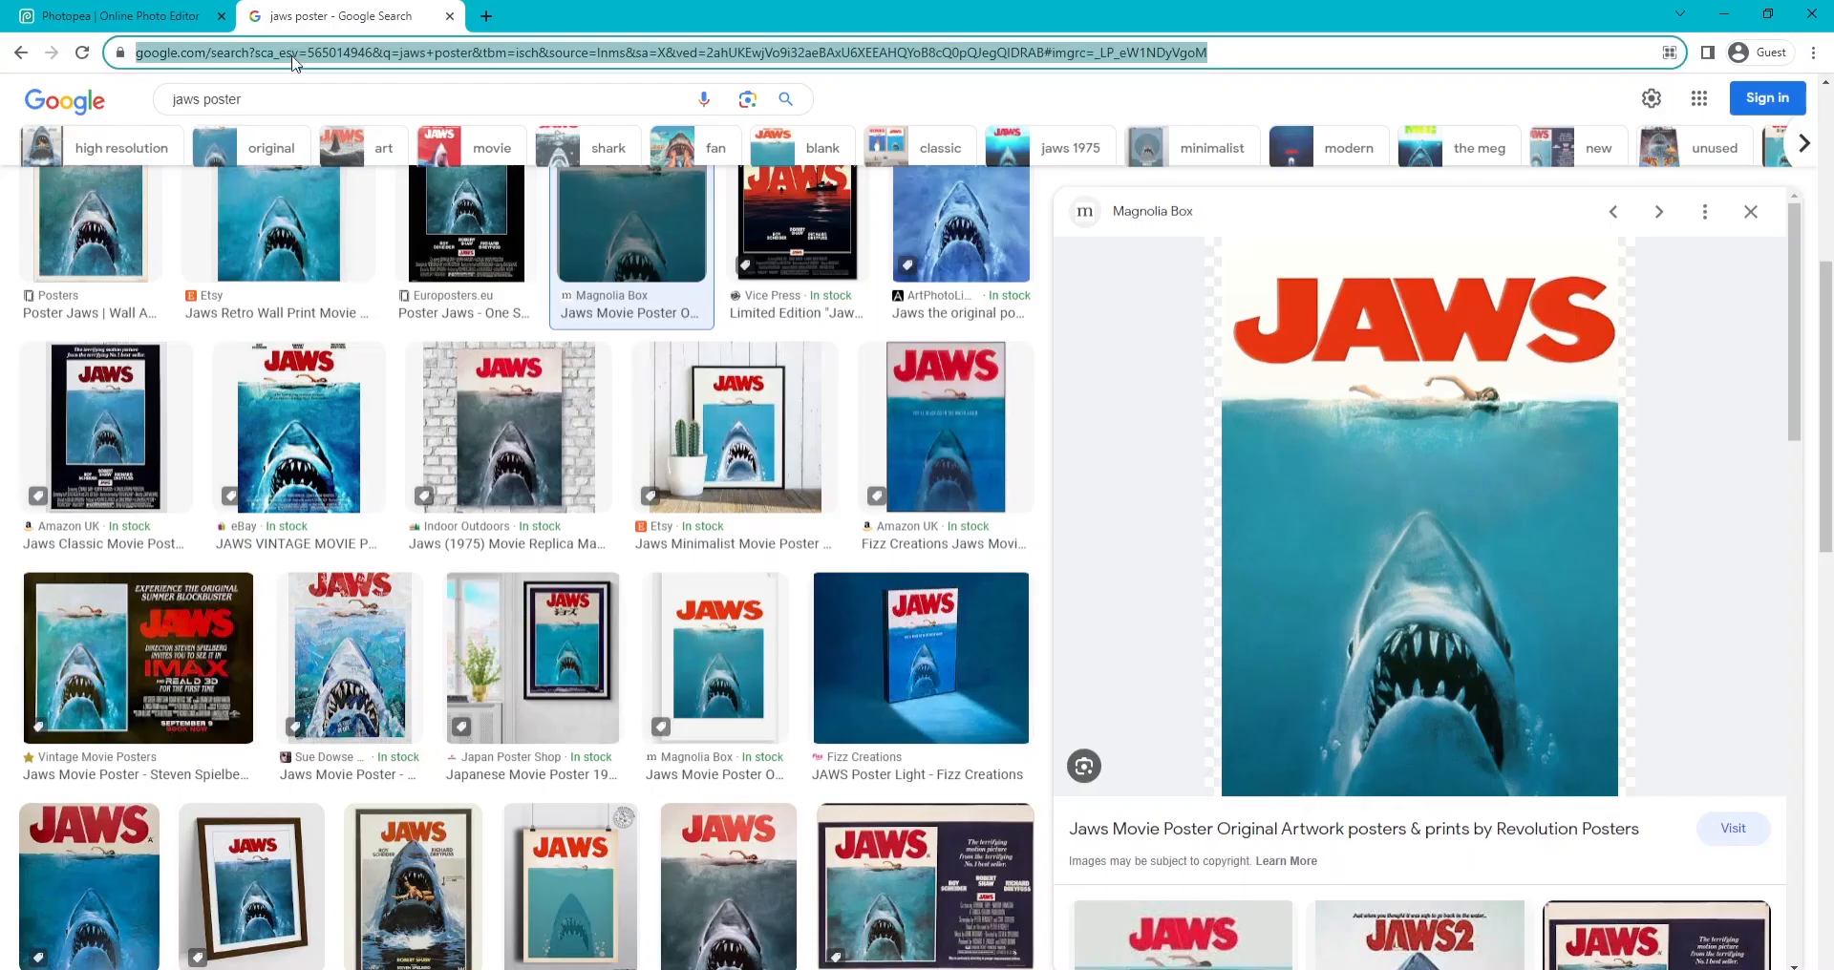
Load the needcoolershoes skin editor and start a solid-colour skin.
text(ph)
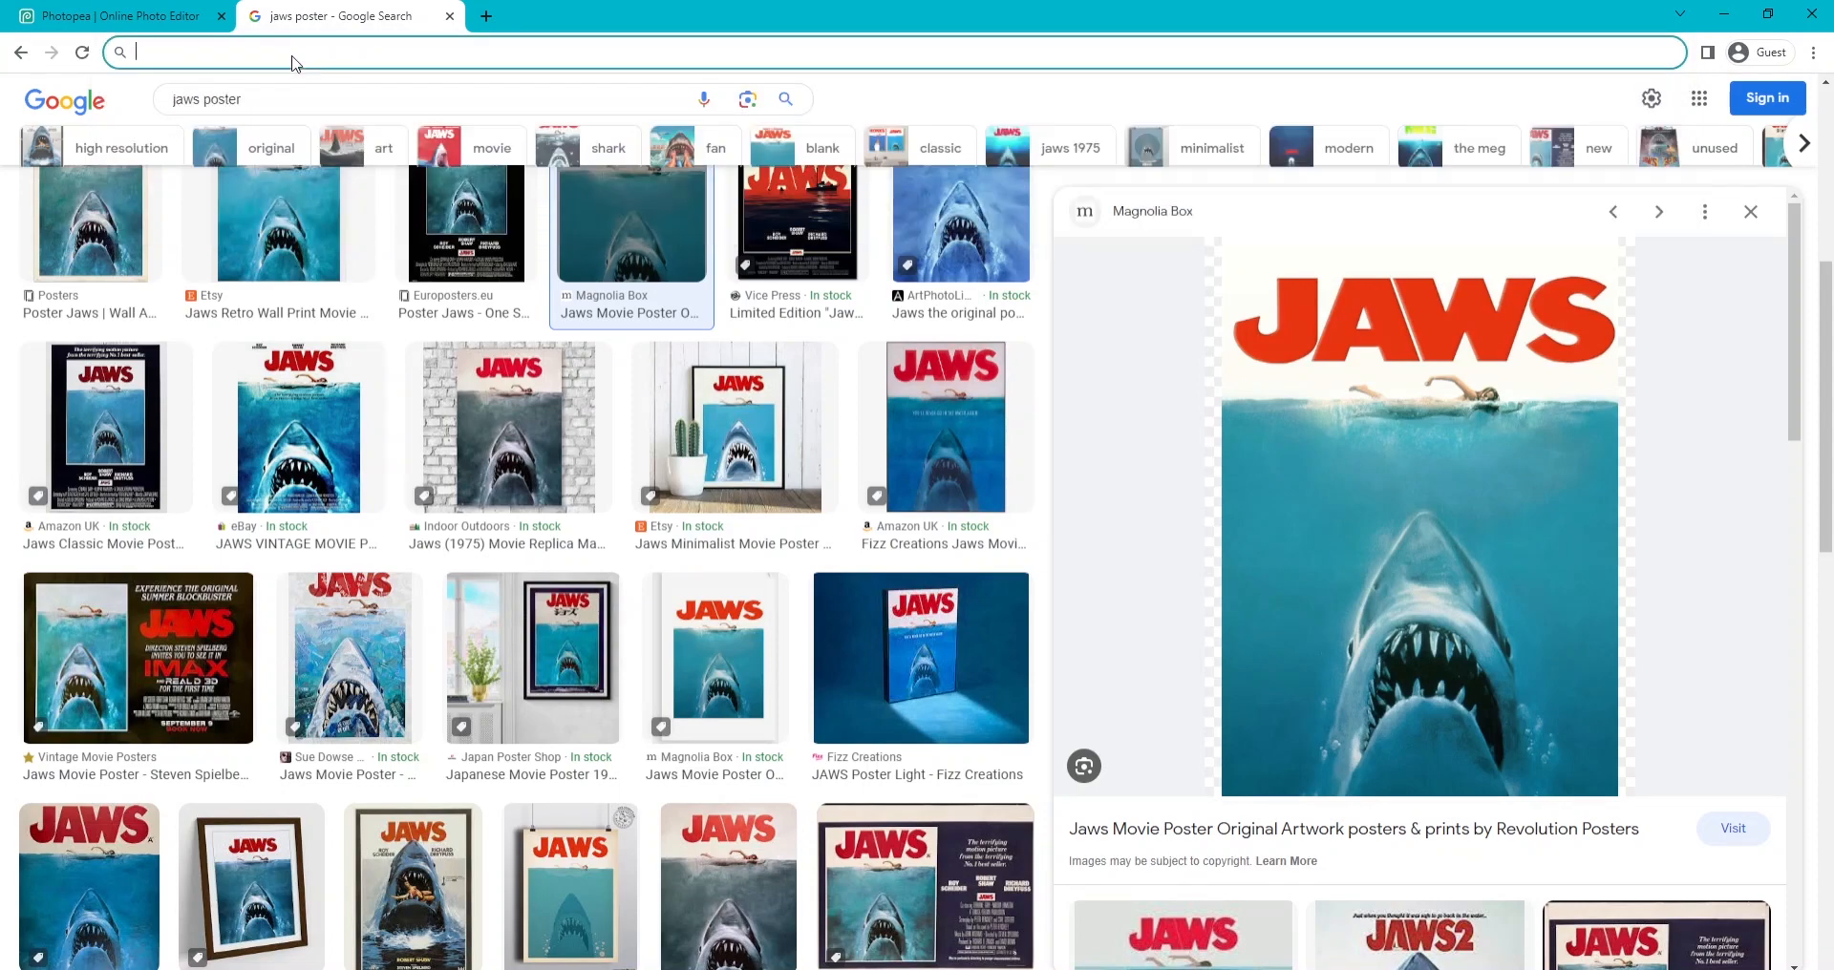
text(needcoolersho)
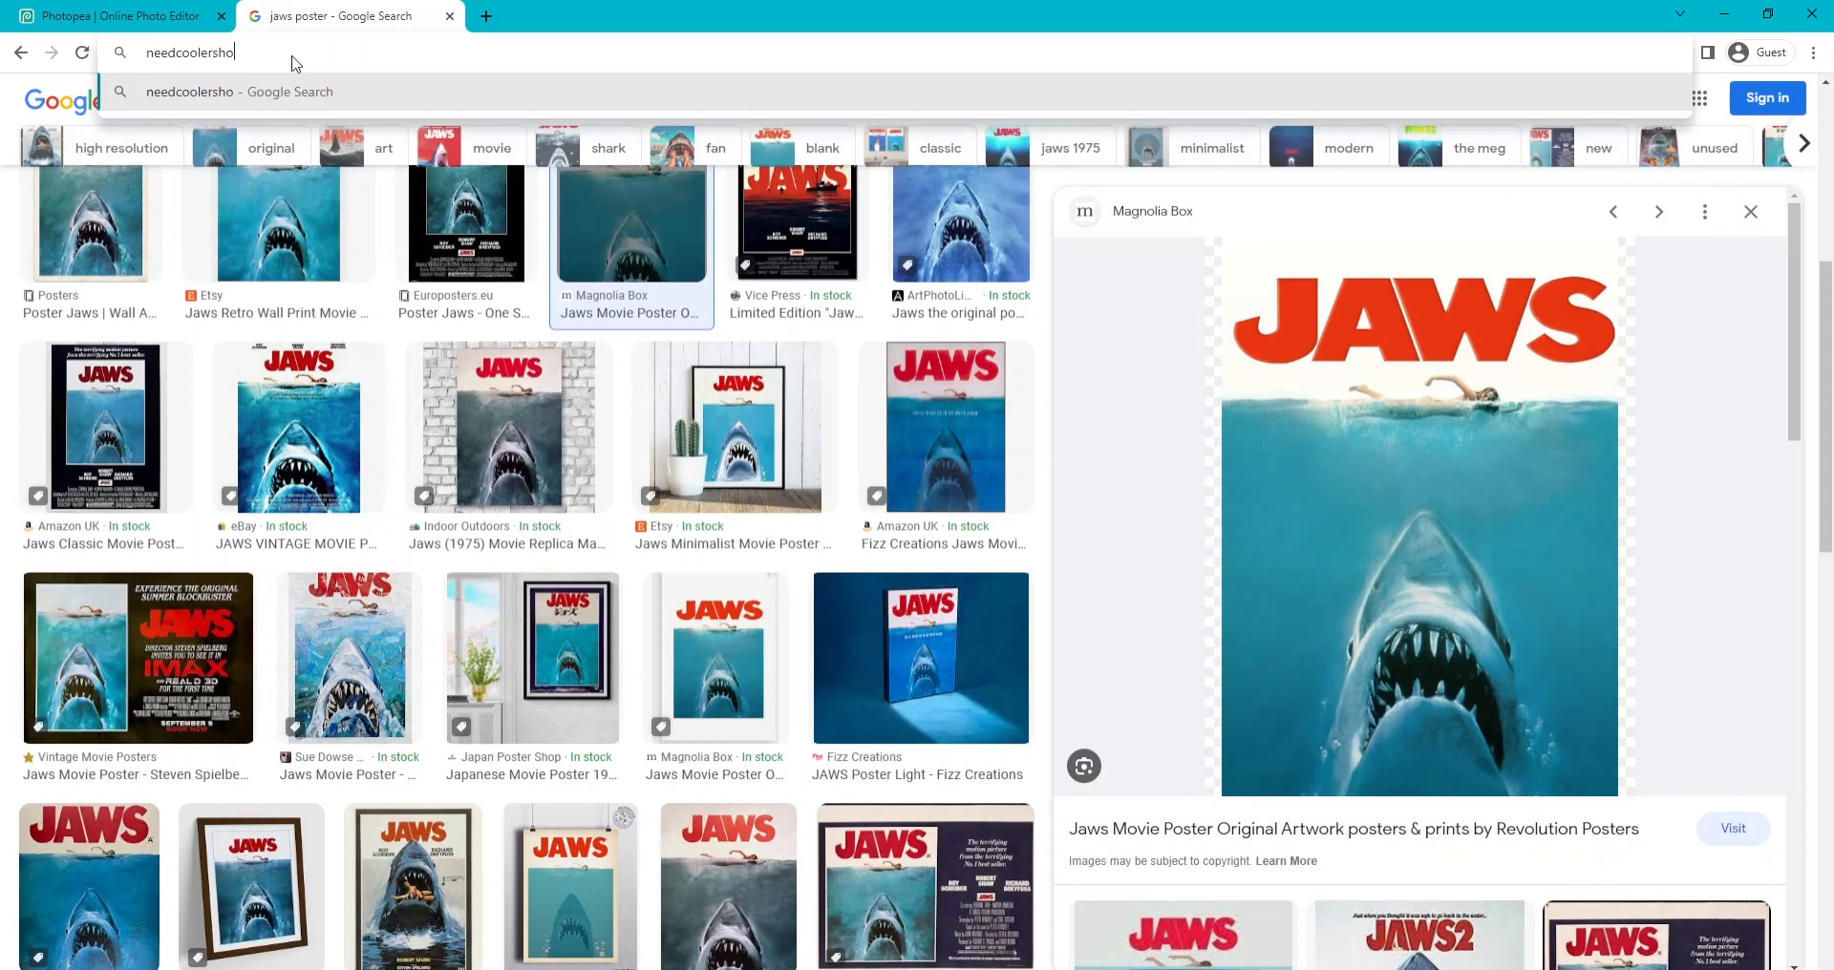
key(Enter)
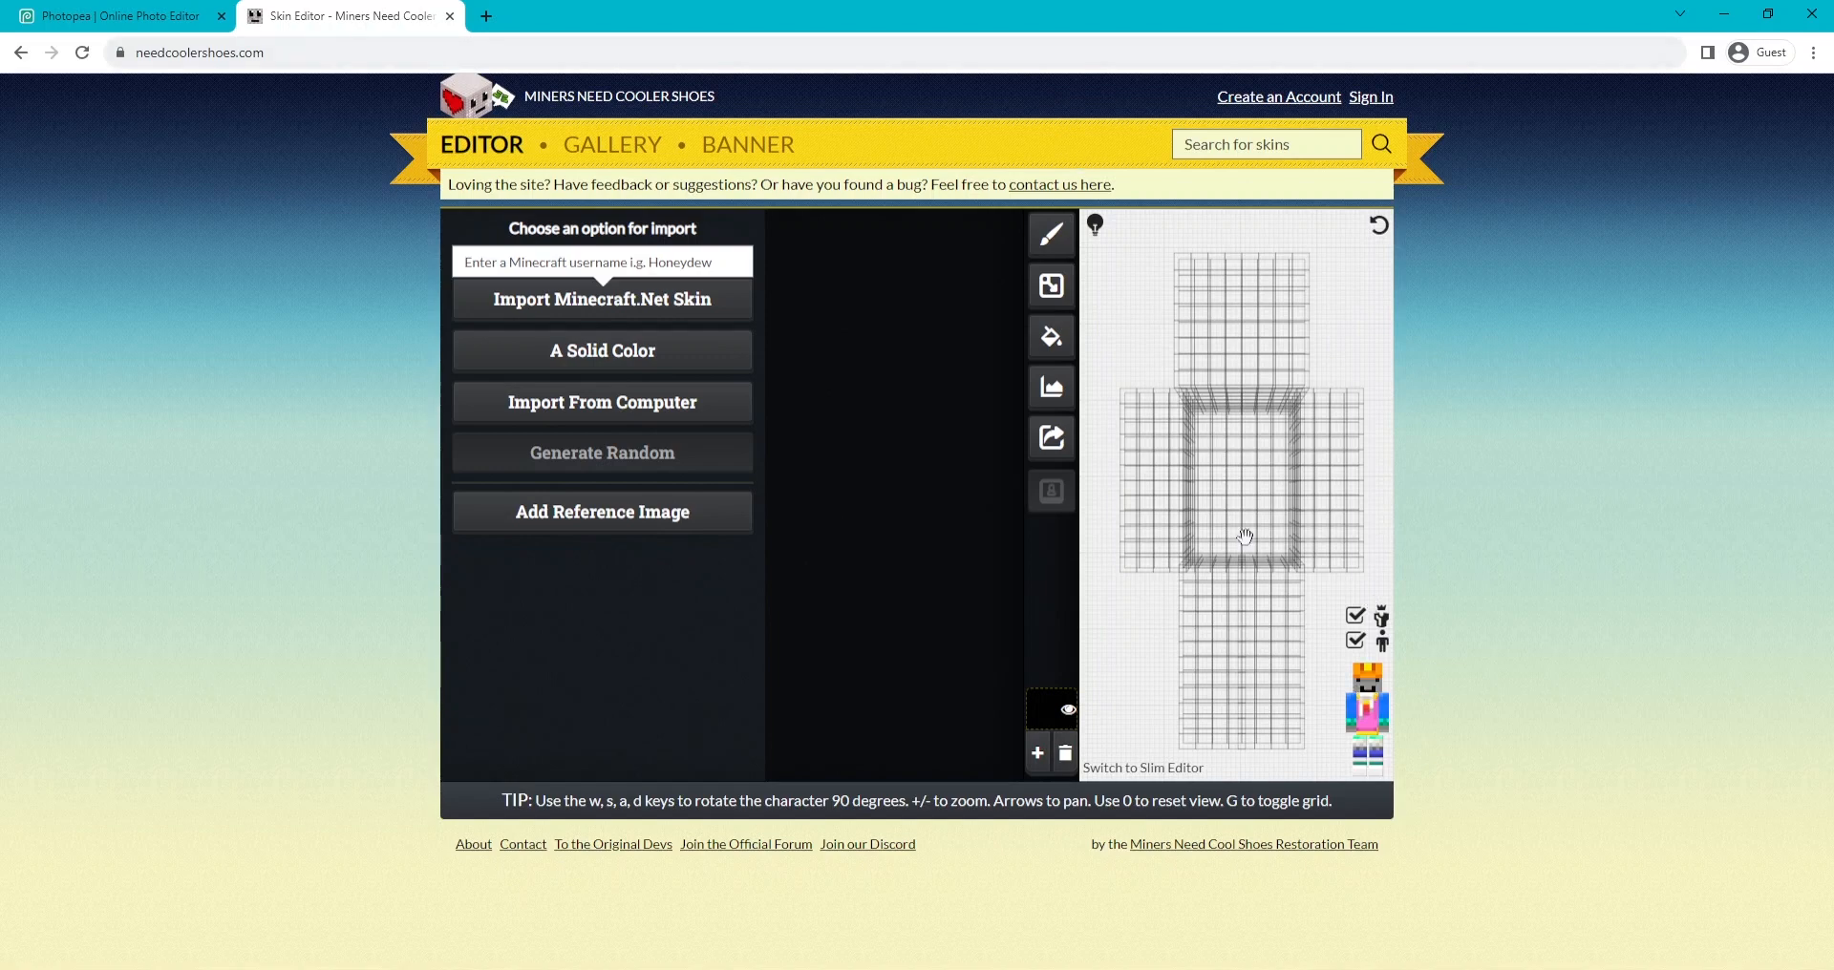
click(601, 351)
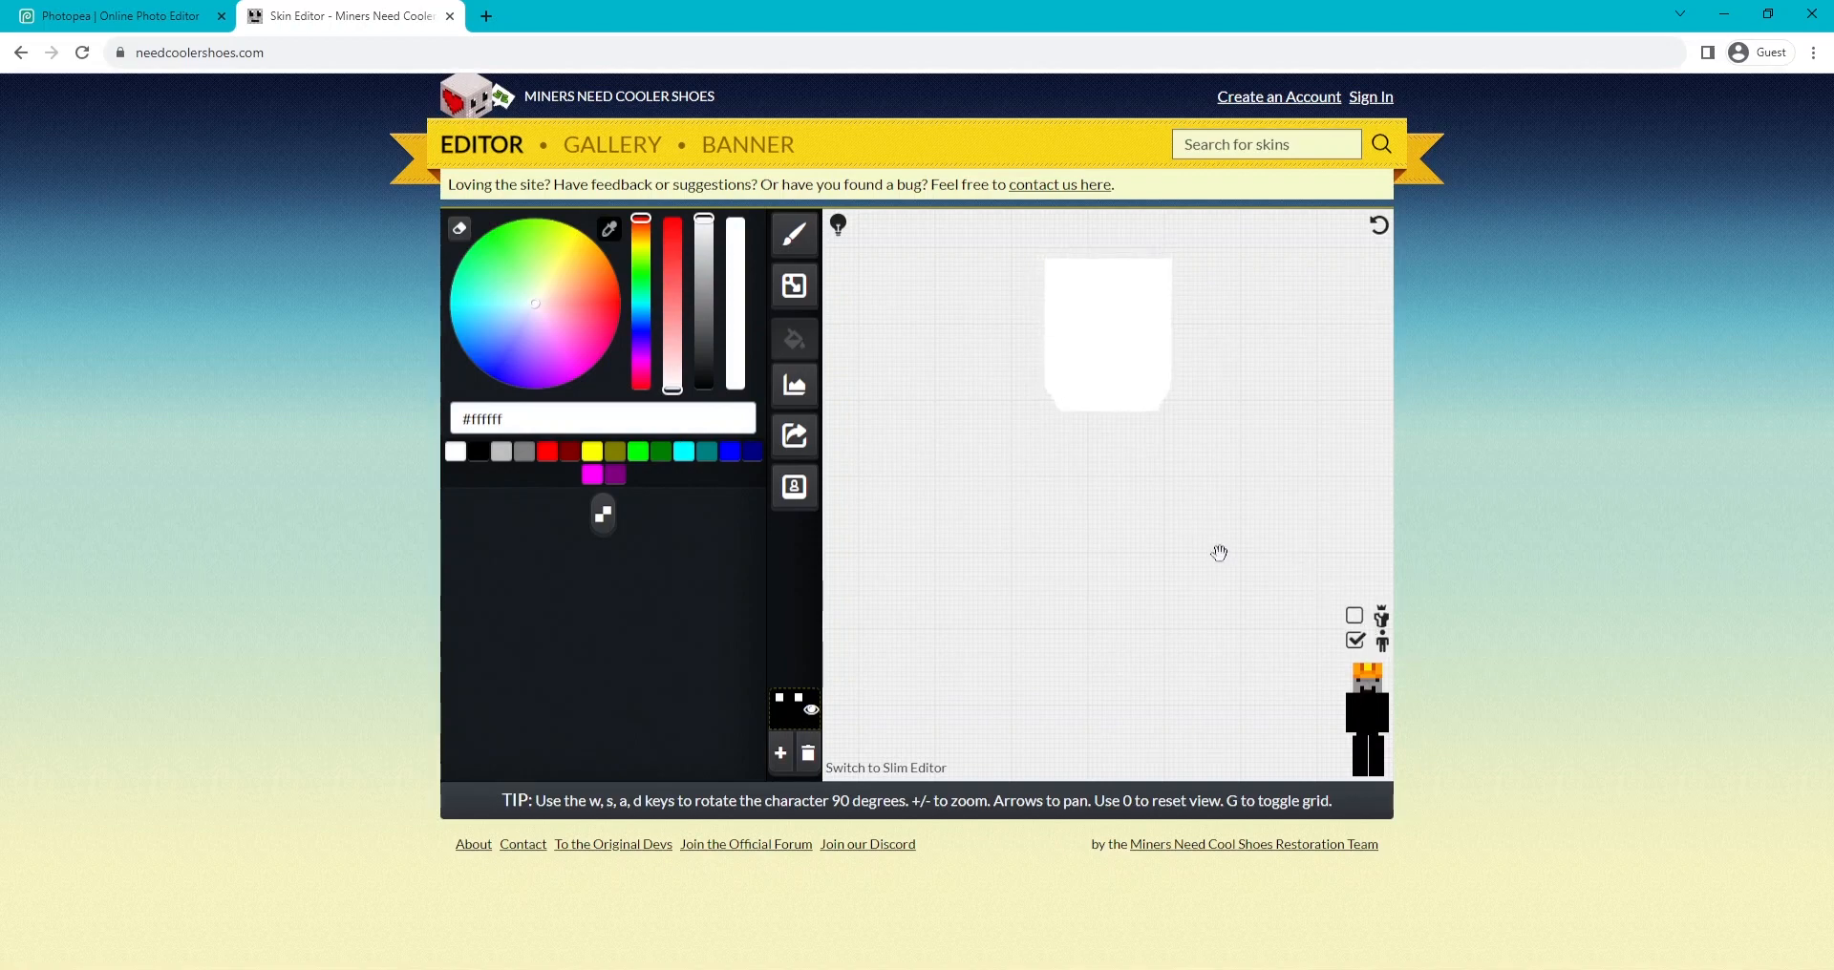
mouse_move(499, 468)
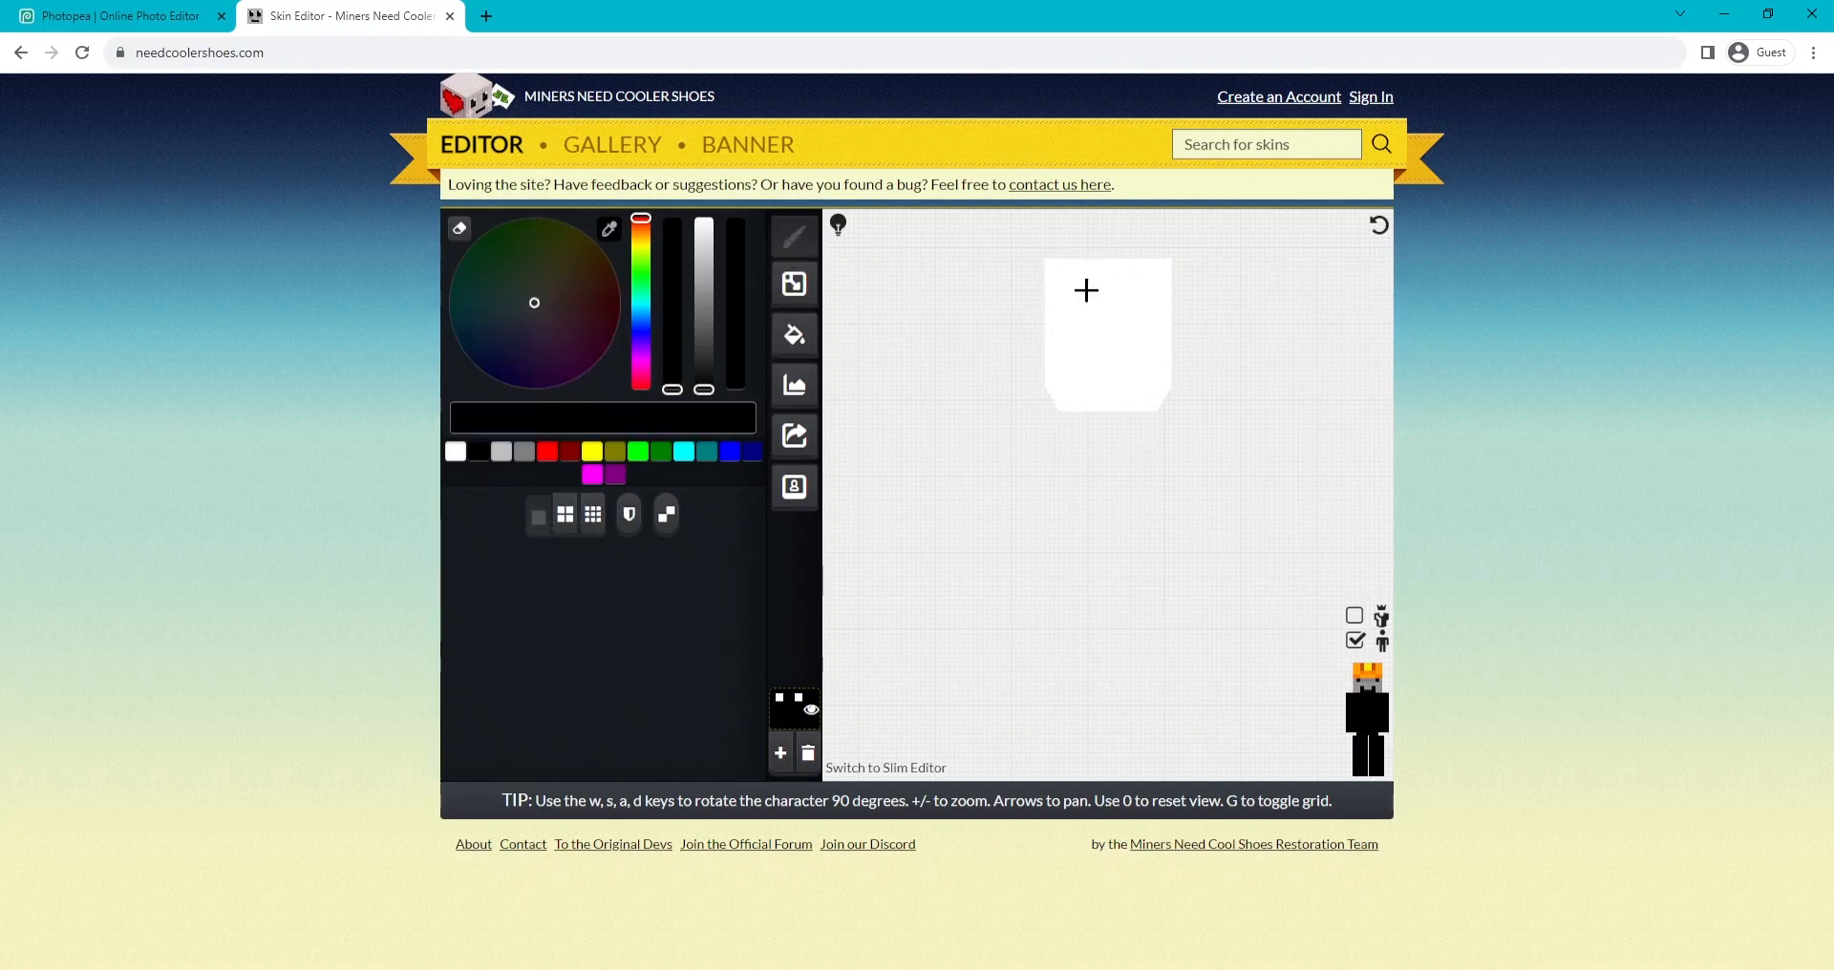
Paint the head's front face solid black and download the skin as a PNG.
drag(1052, 267, 1052, 374)
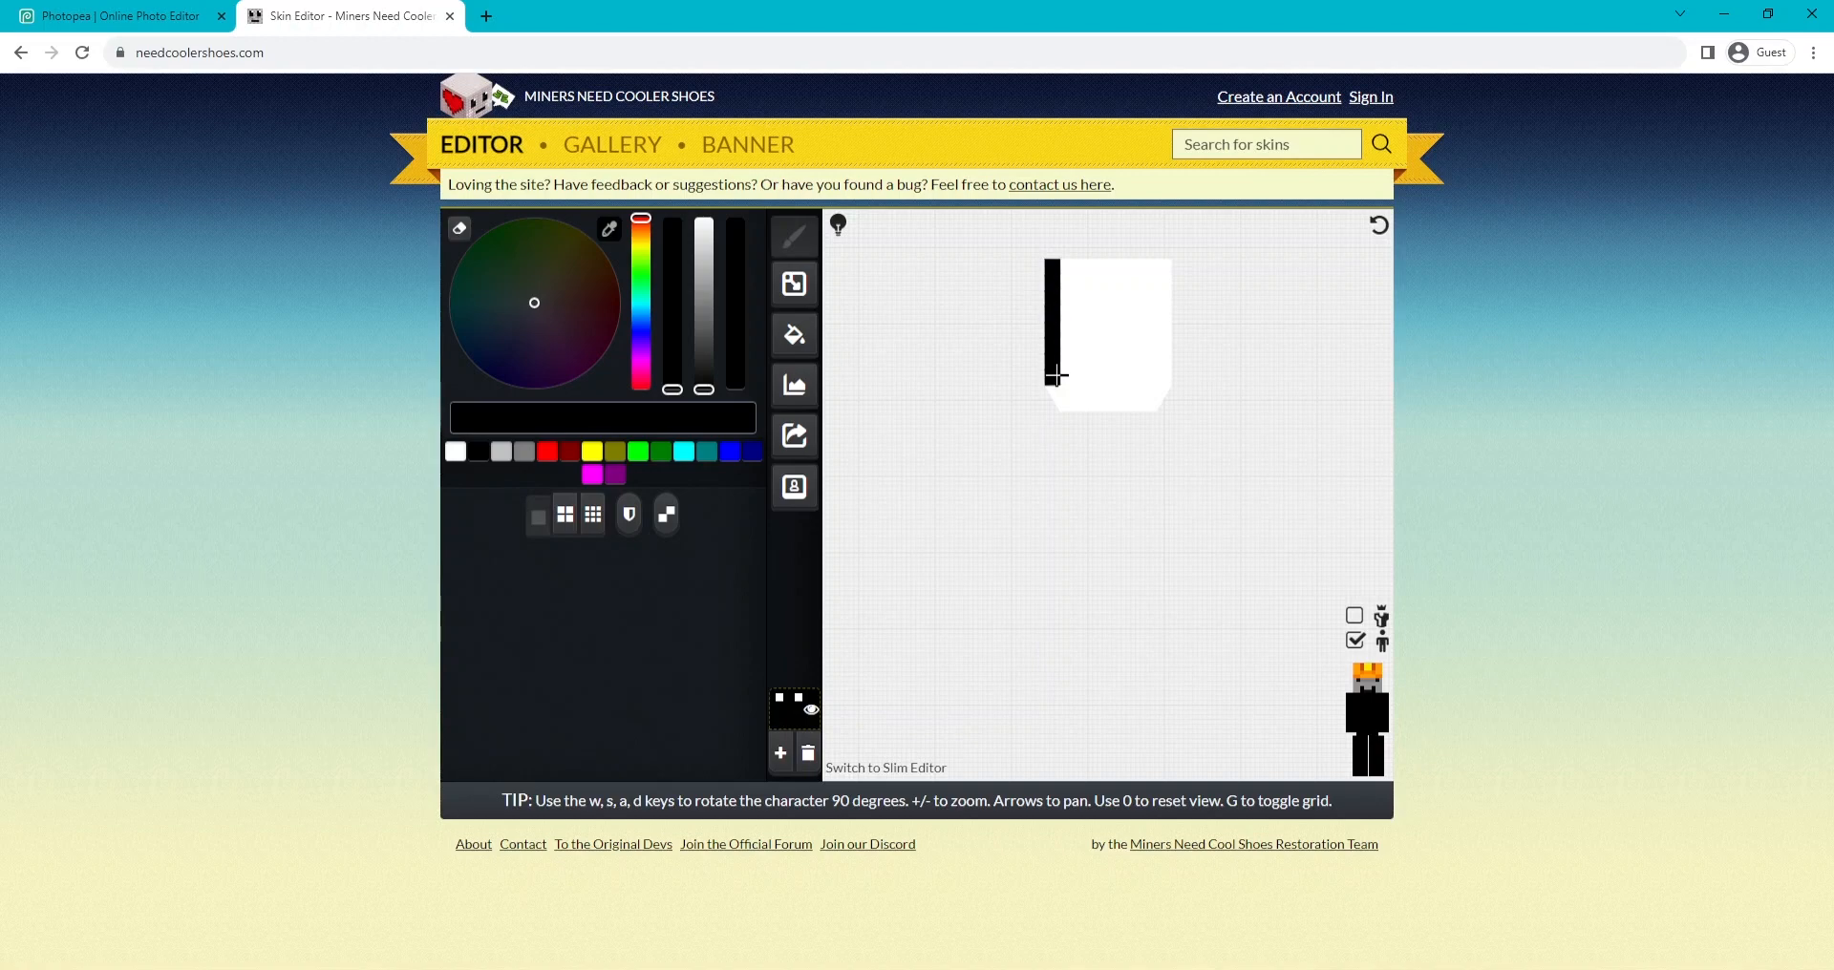
drag(1056, 375, 1156, 330)
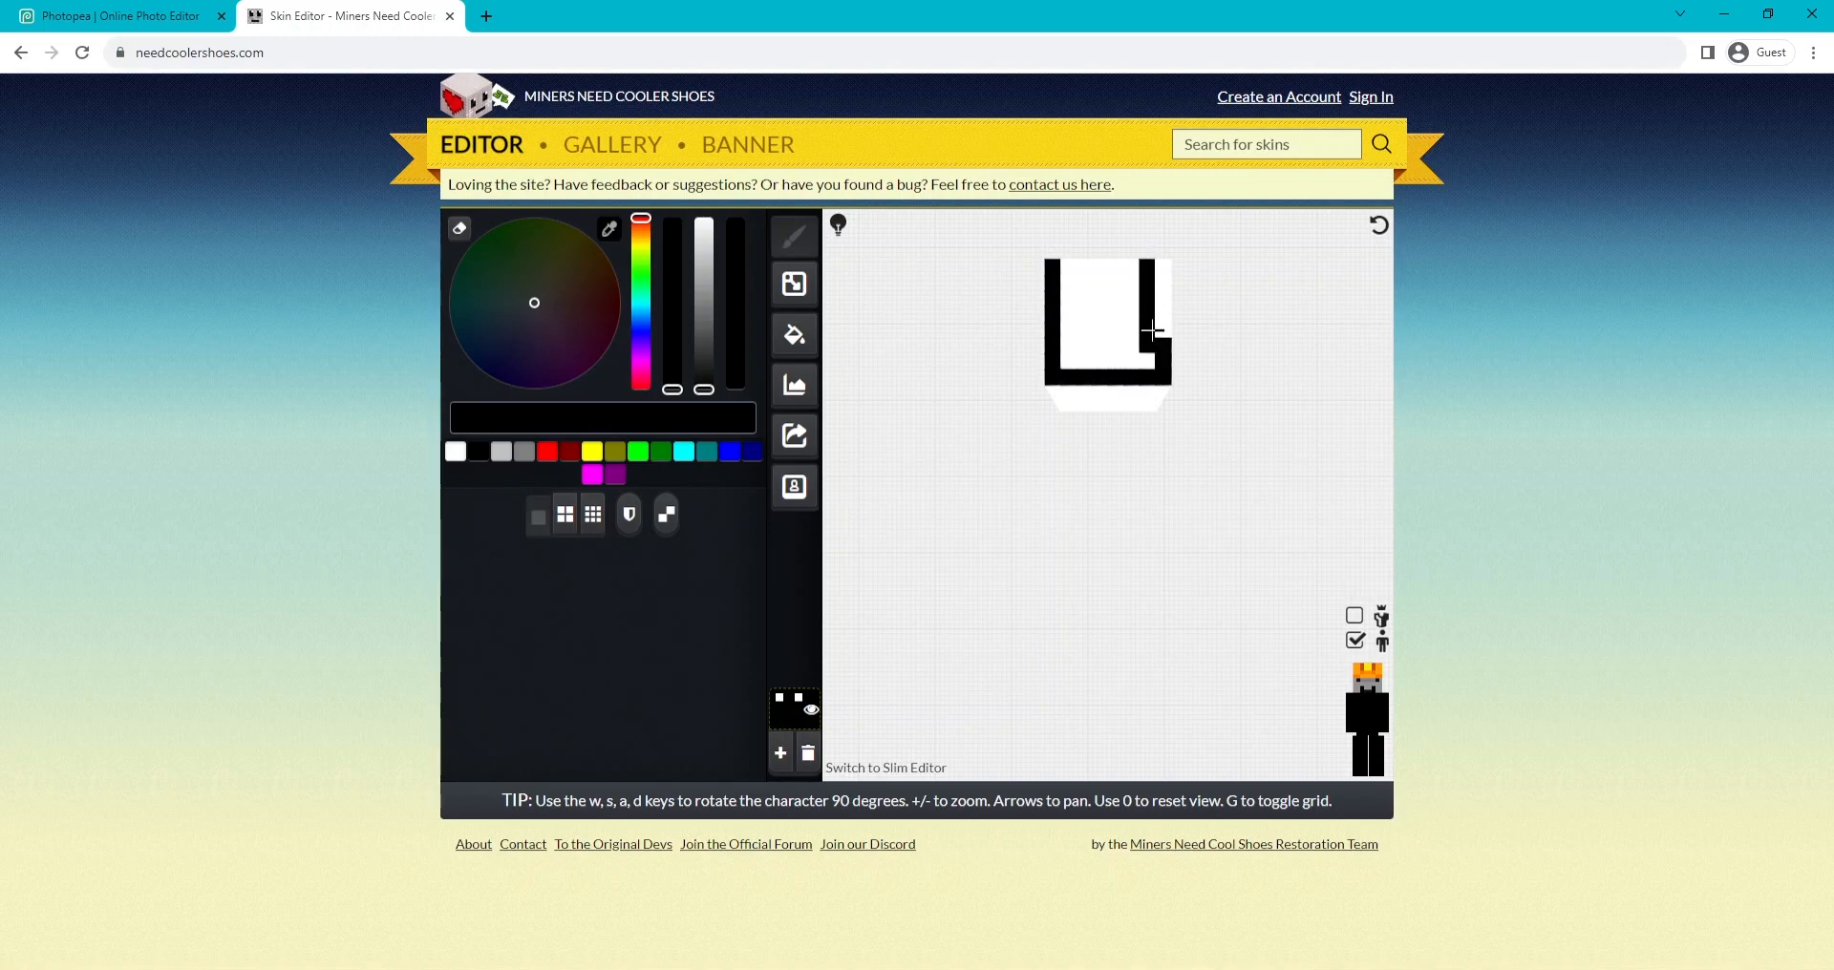
click(1131, 312)
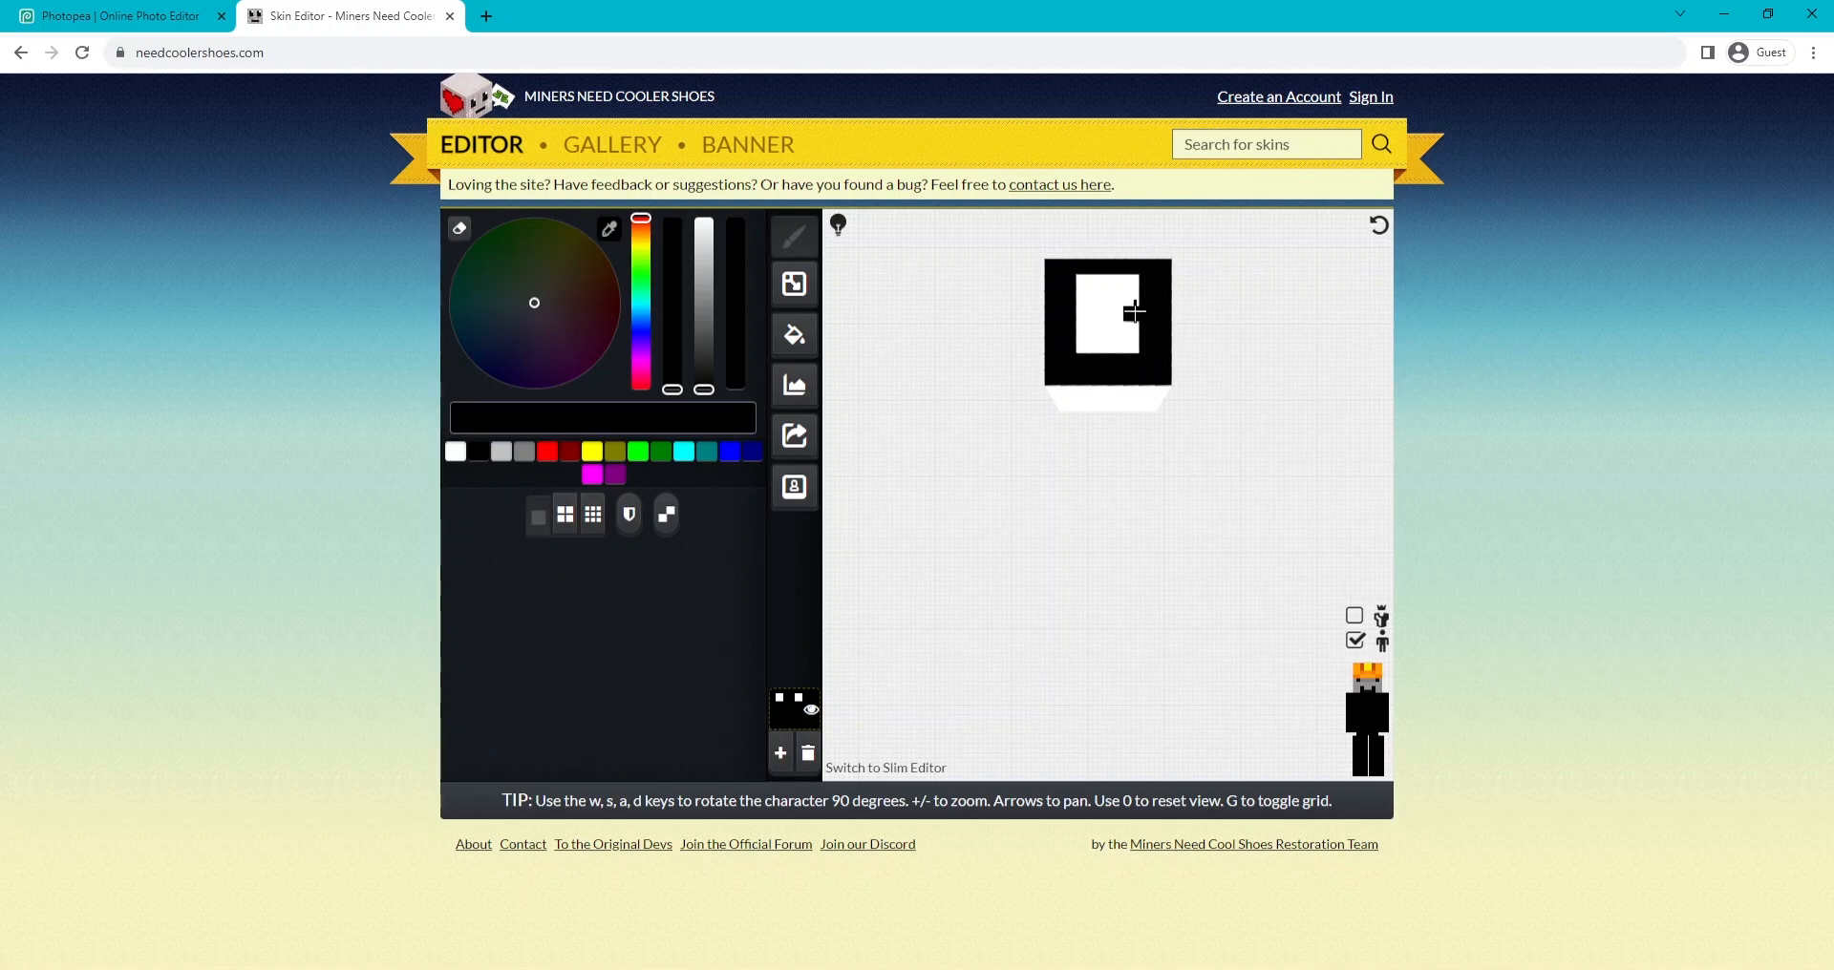
click(1093, 316)
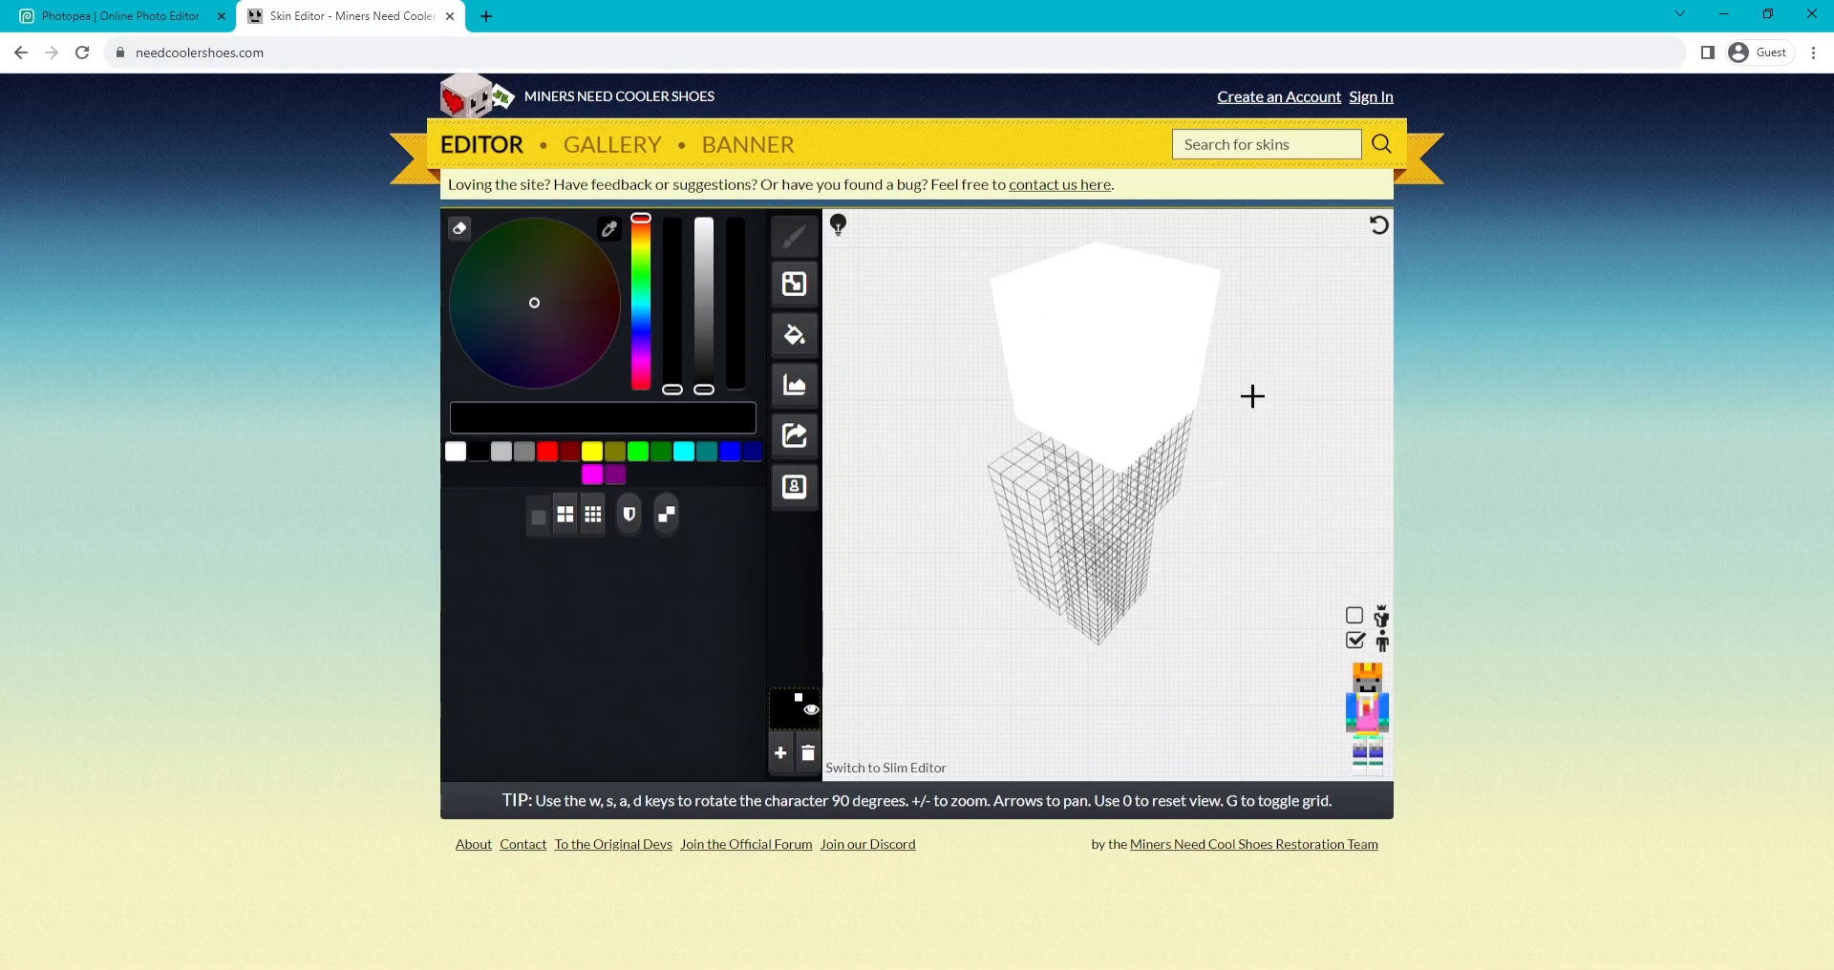
drag(1251, 396, 1231, 382)
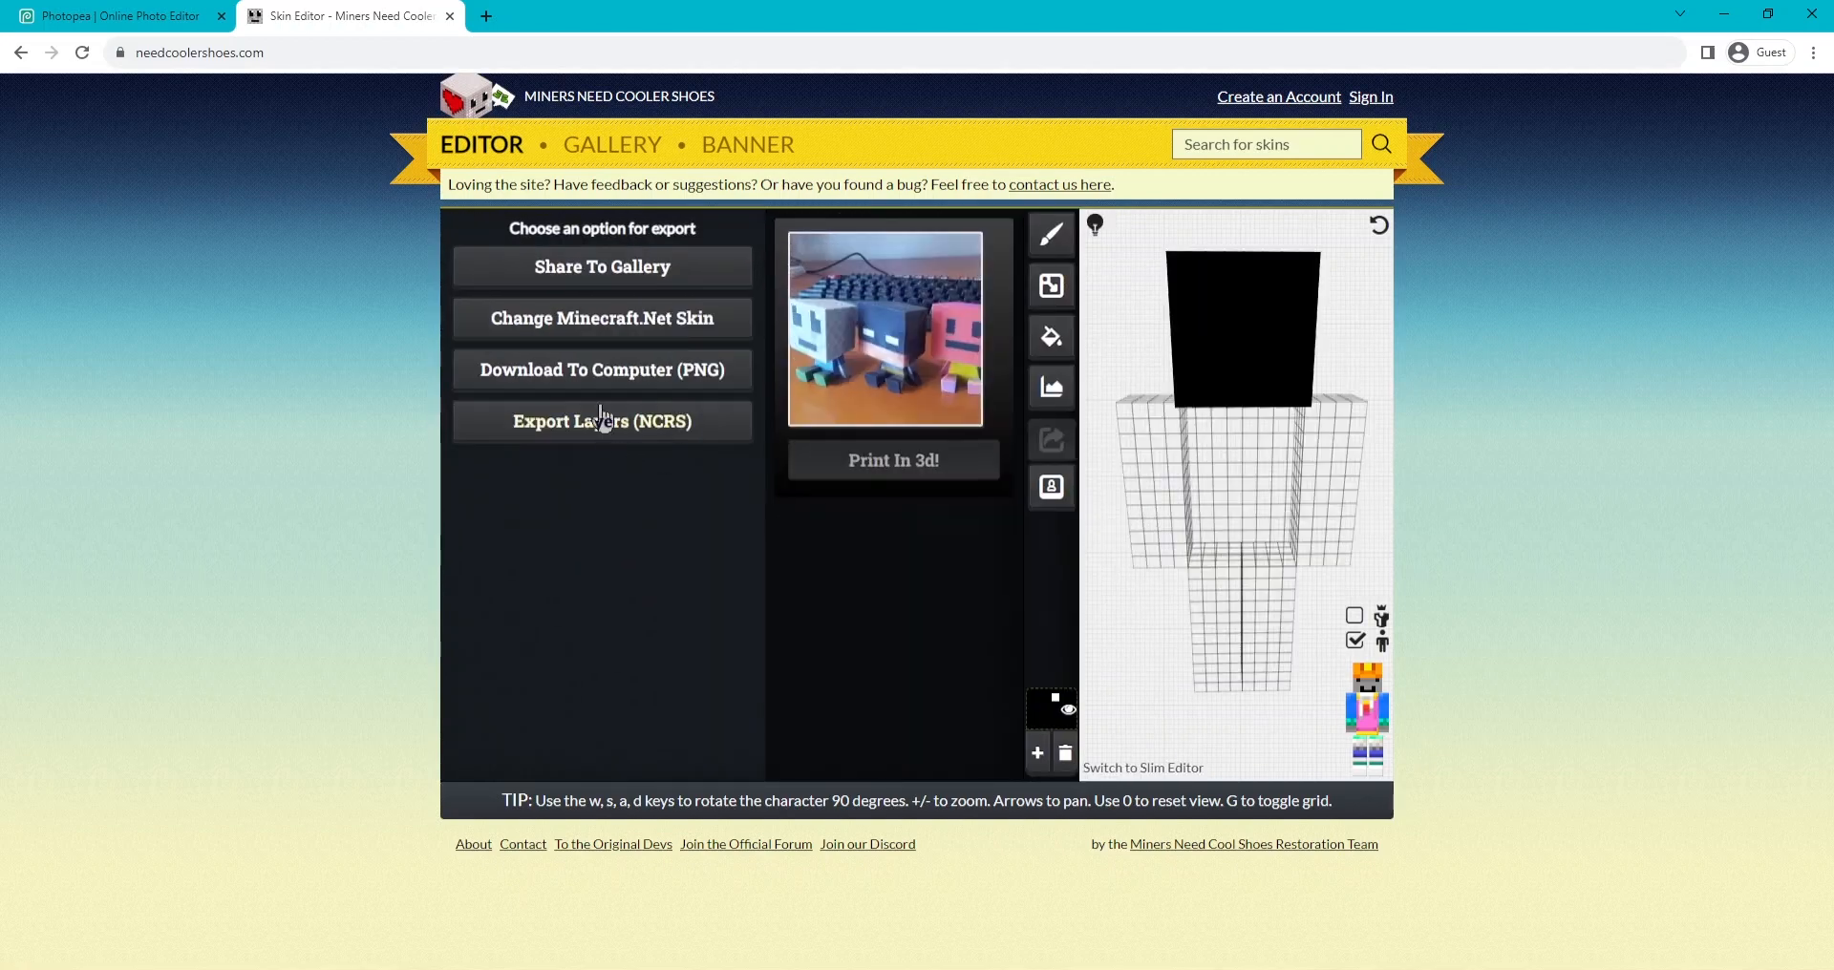
mouse_move(871, 447)
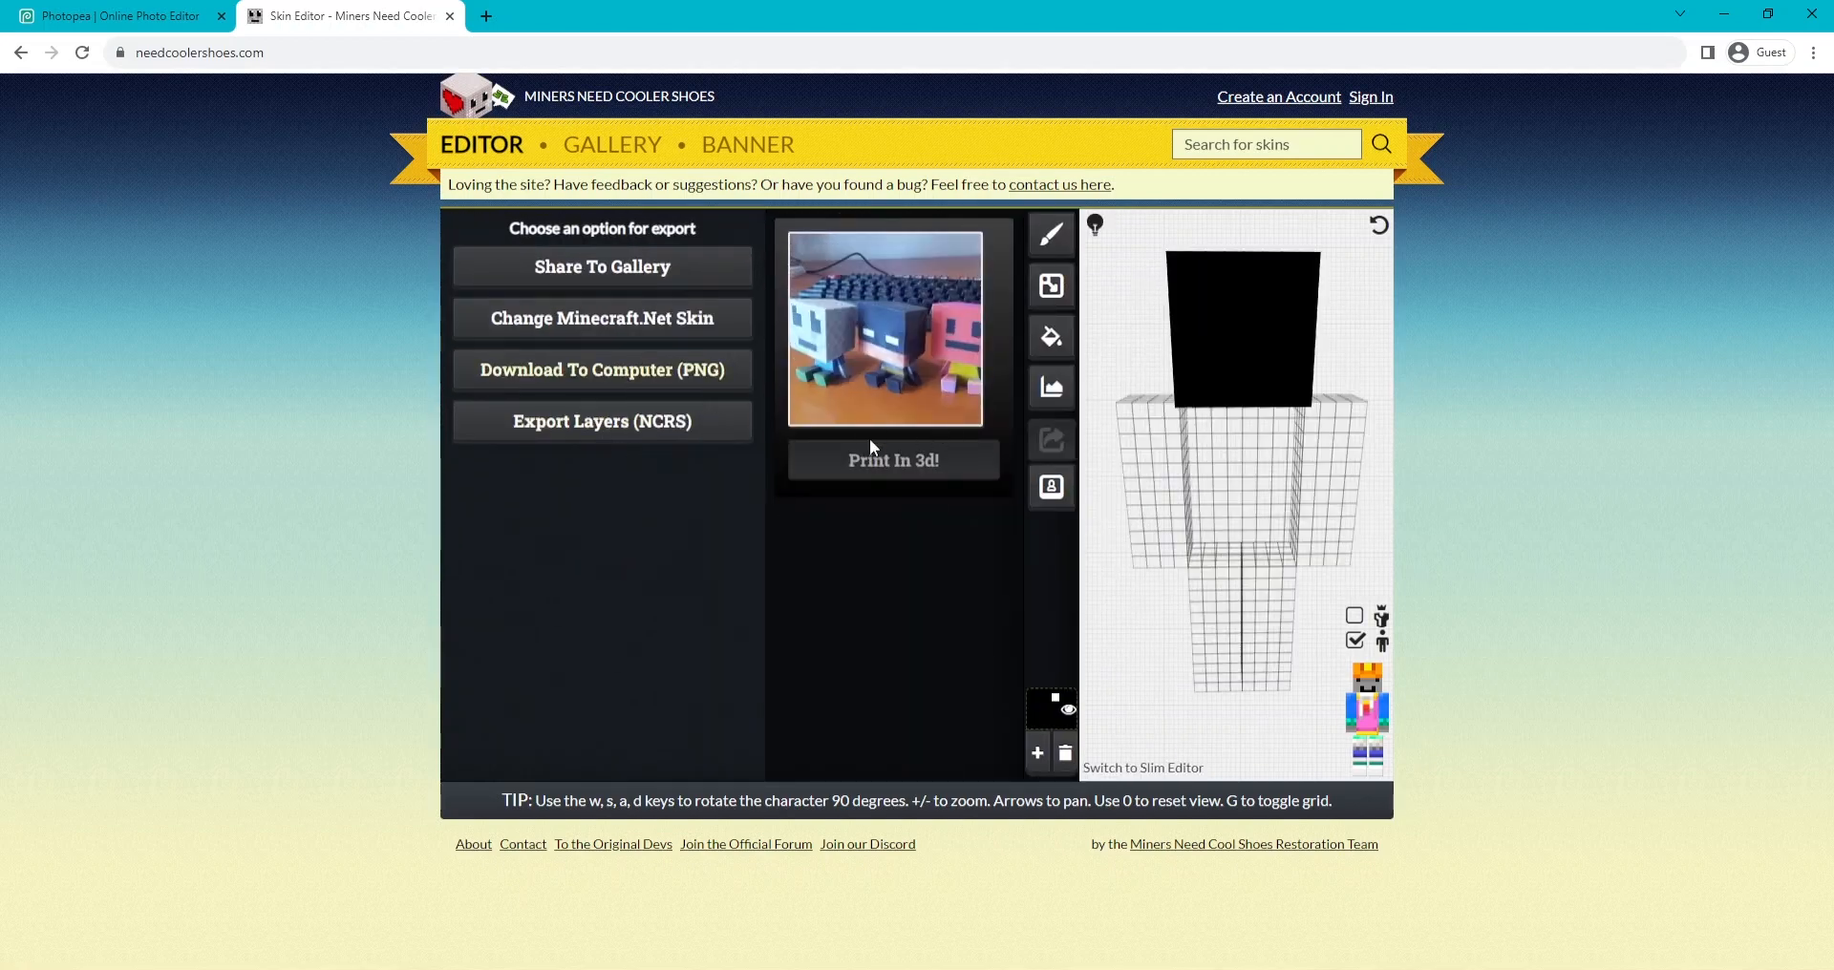
click(600, 370)
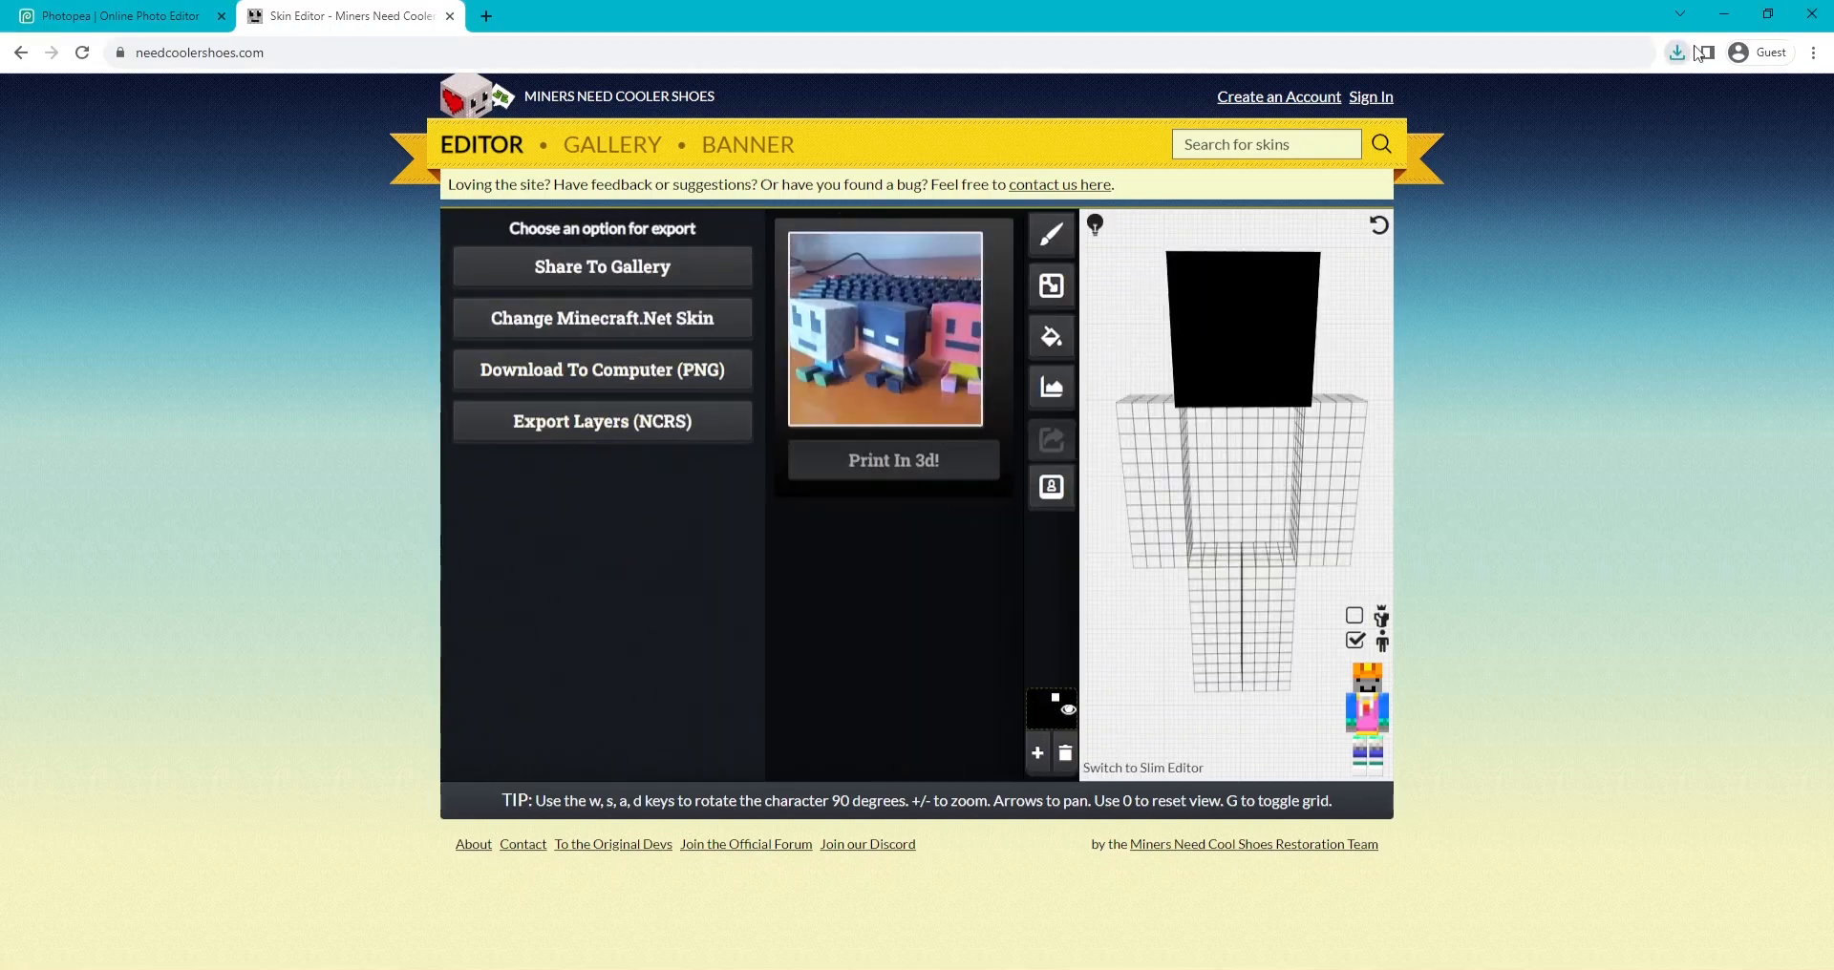
mouse_move(1475, 150)
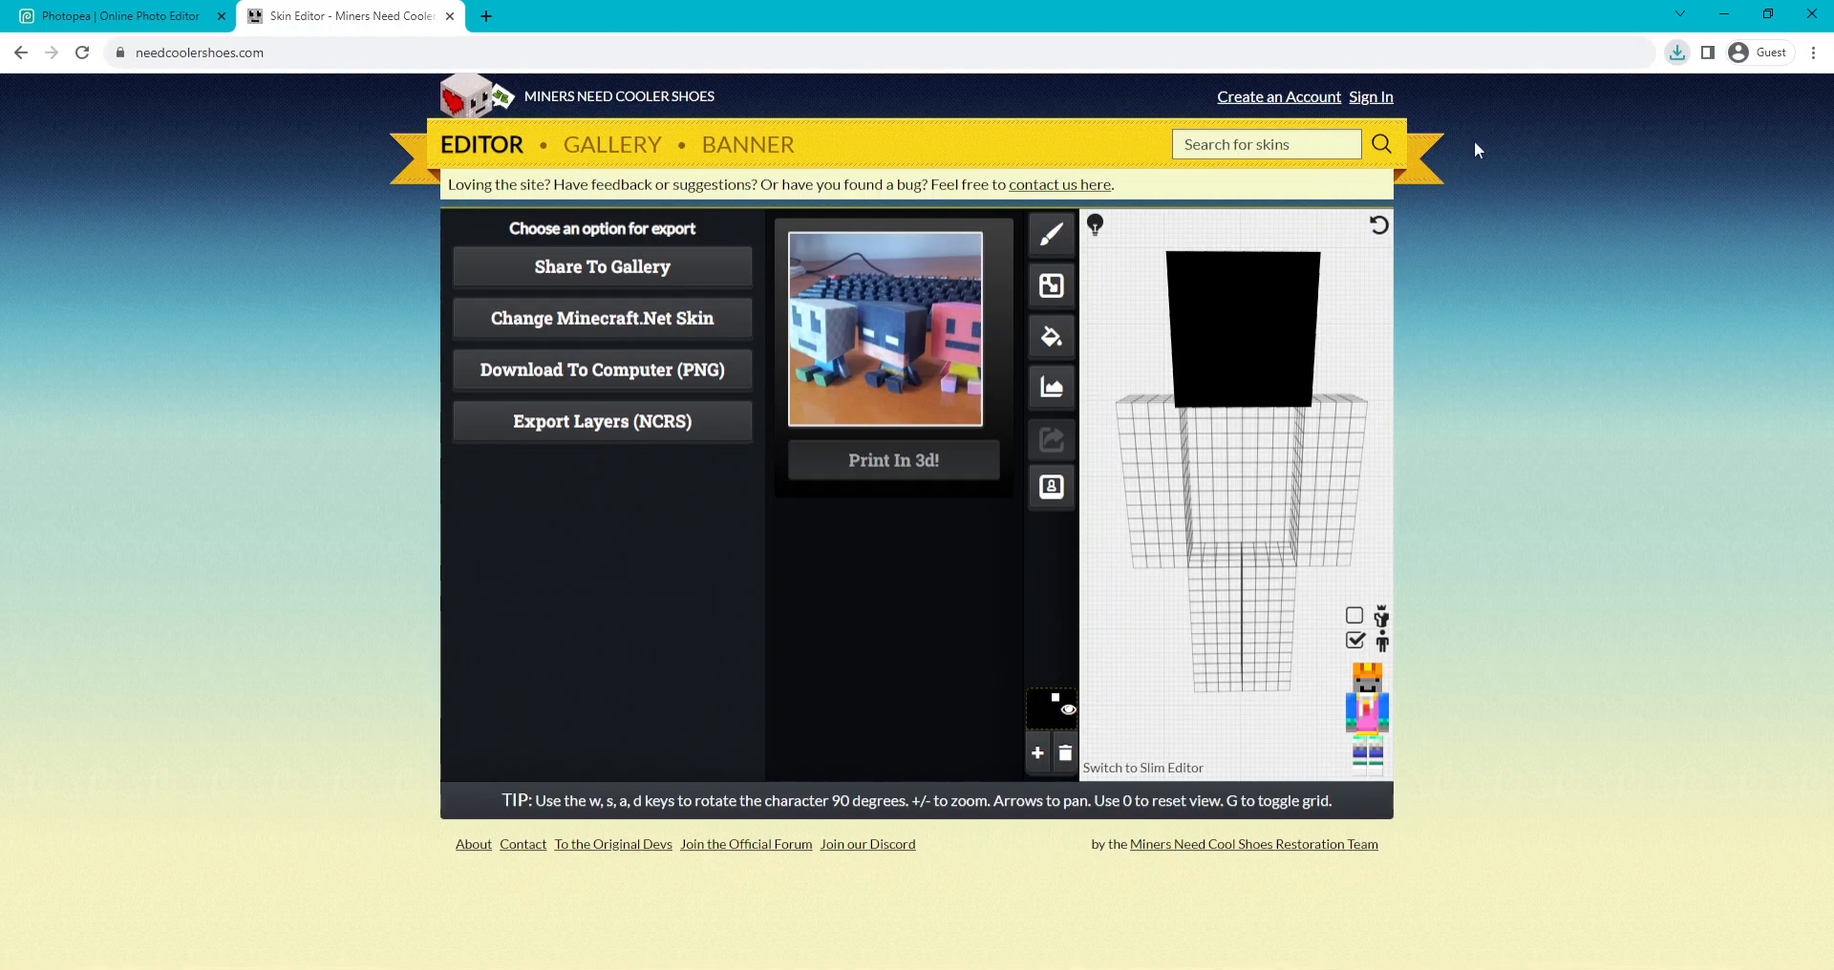
Return to the pixelated poster document, then switch to the download.psd skin document.
click(116, 15)
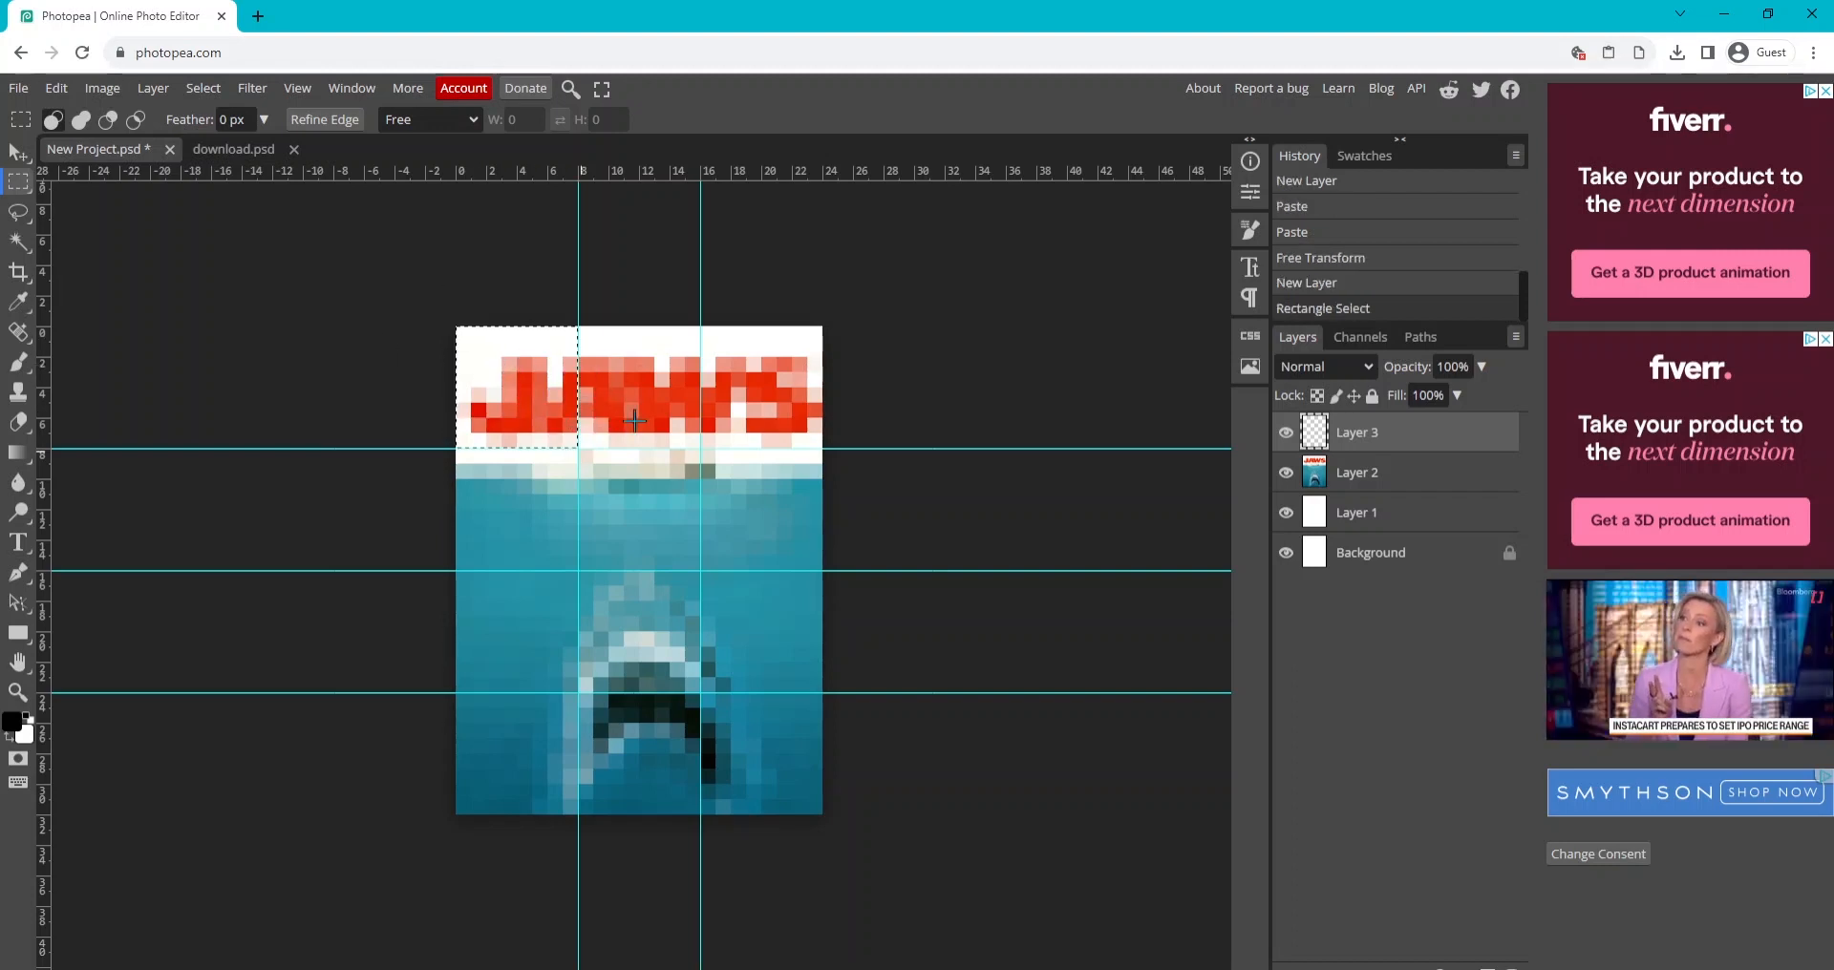
click(55, 88)
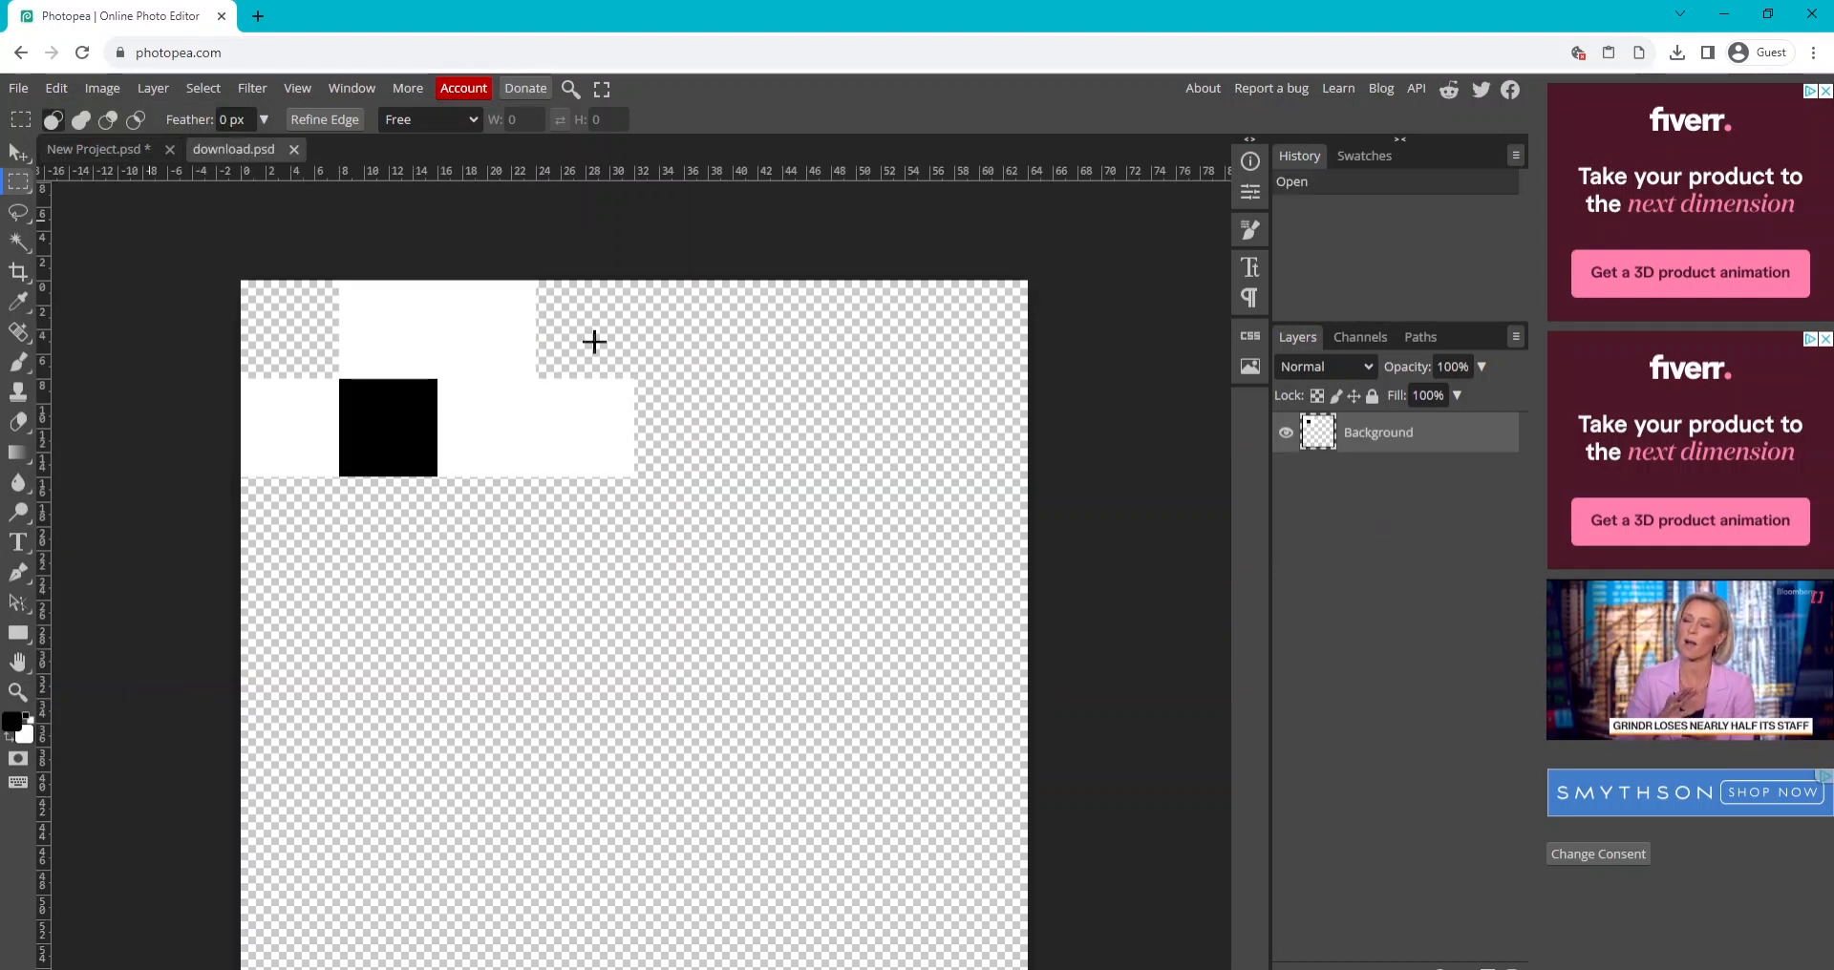
Paste the red JAWS title tile over the head's black face and select a shark-head square.
key(ctrl+v)
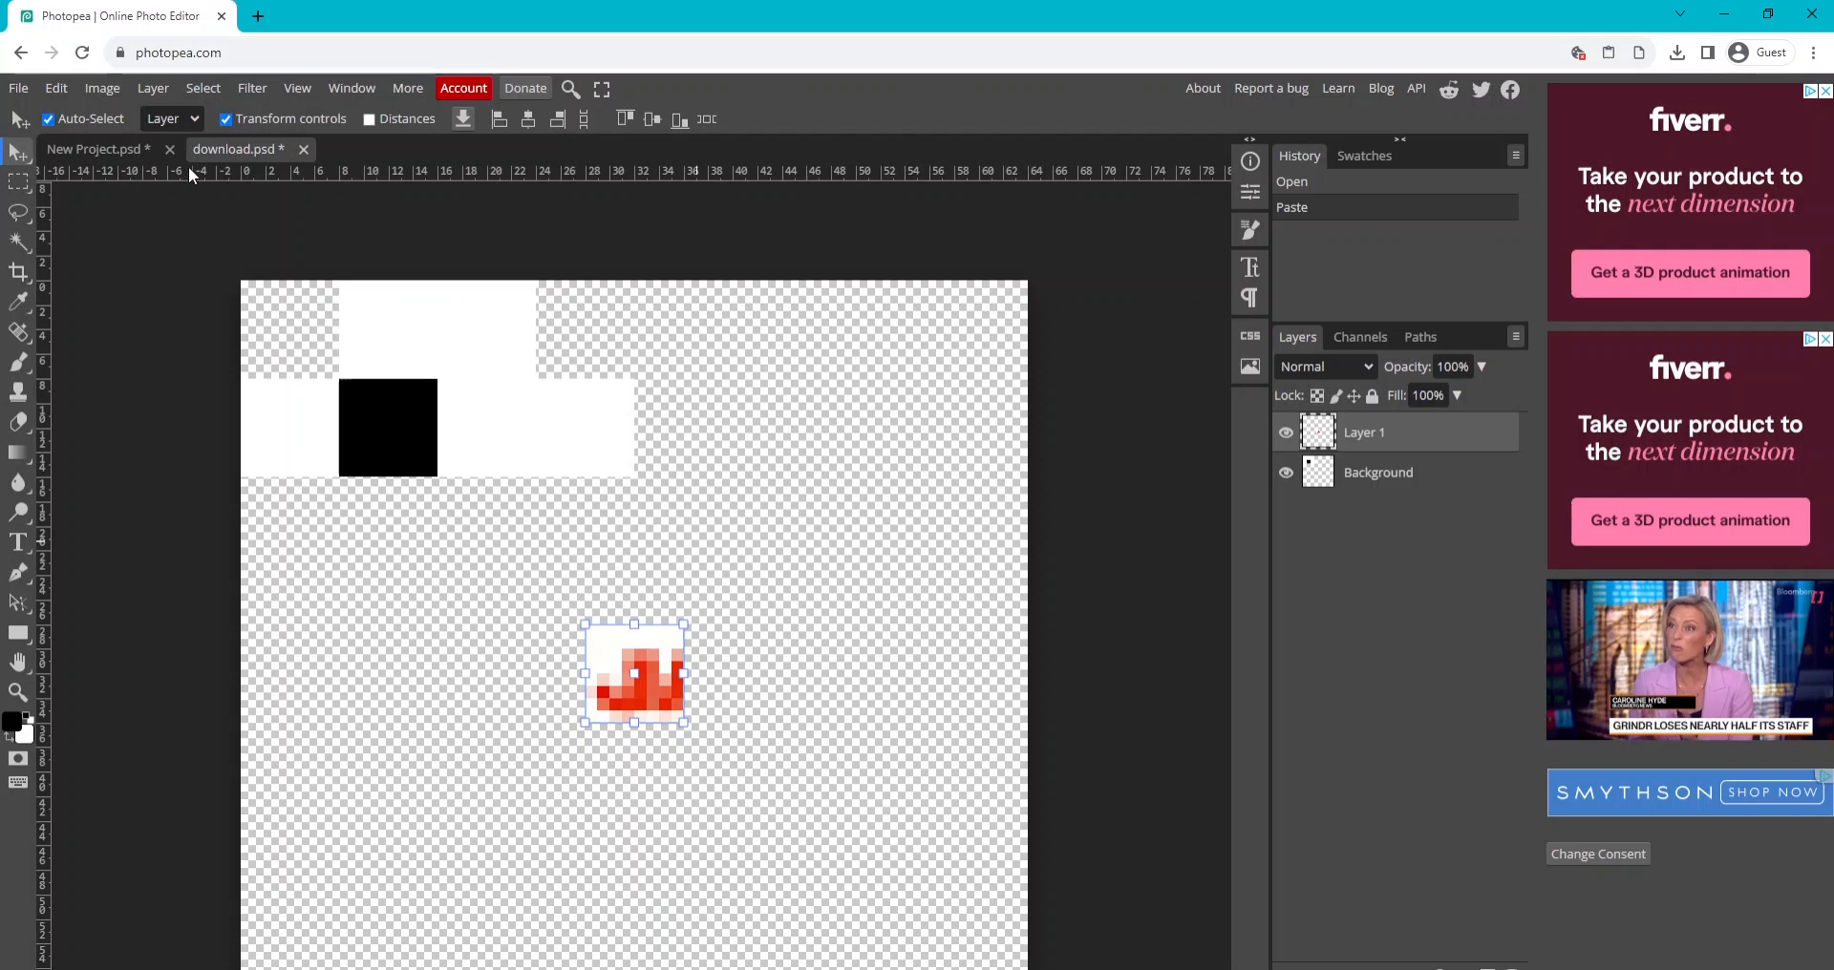
drag(634, 674, 462, 455)
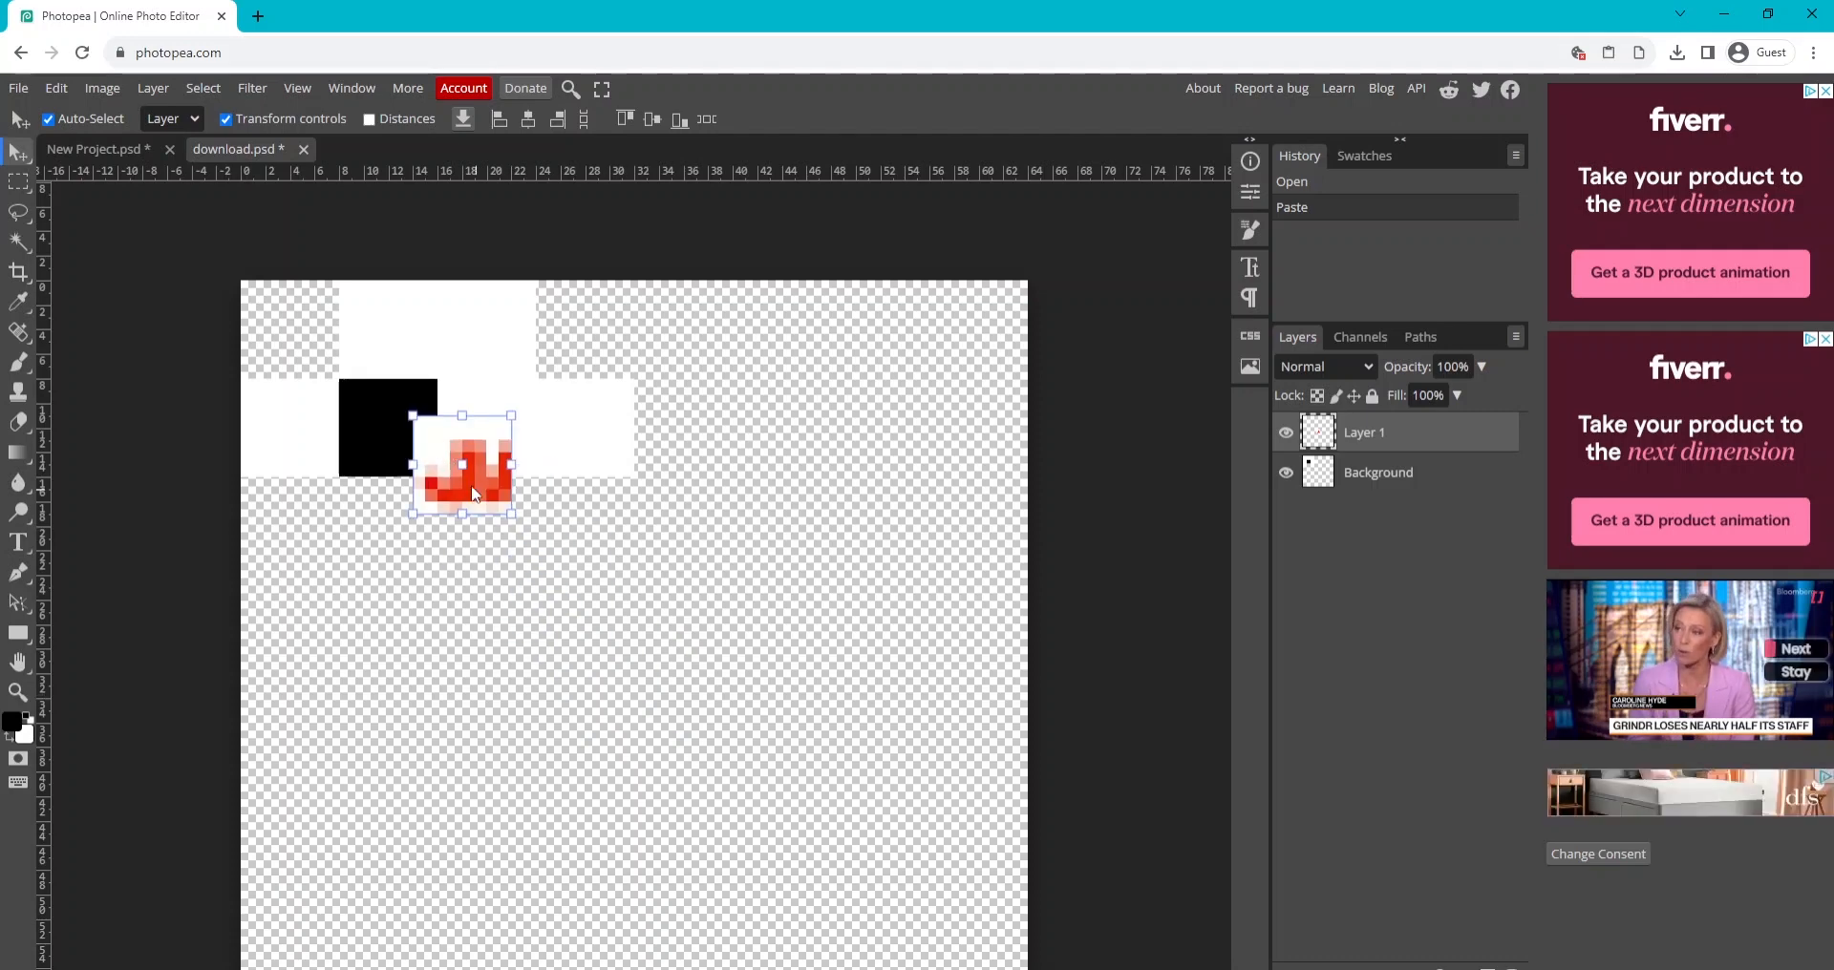
drag(473, 494, 418, 456)
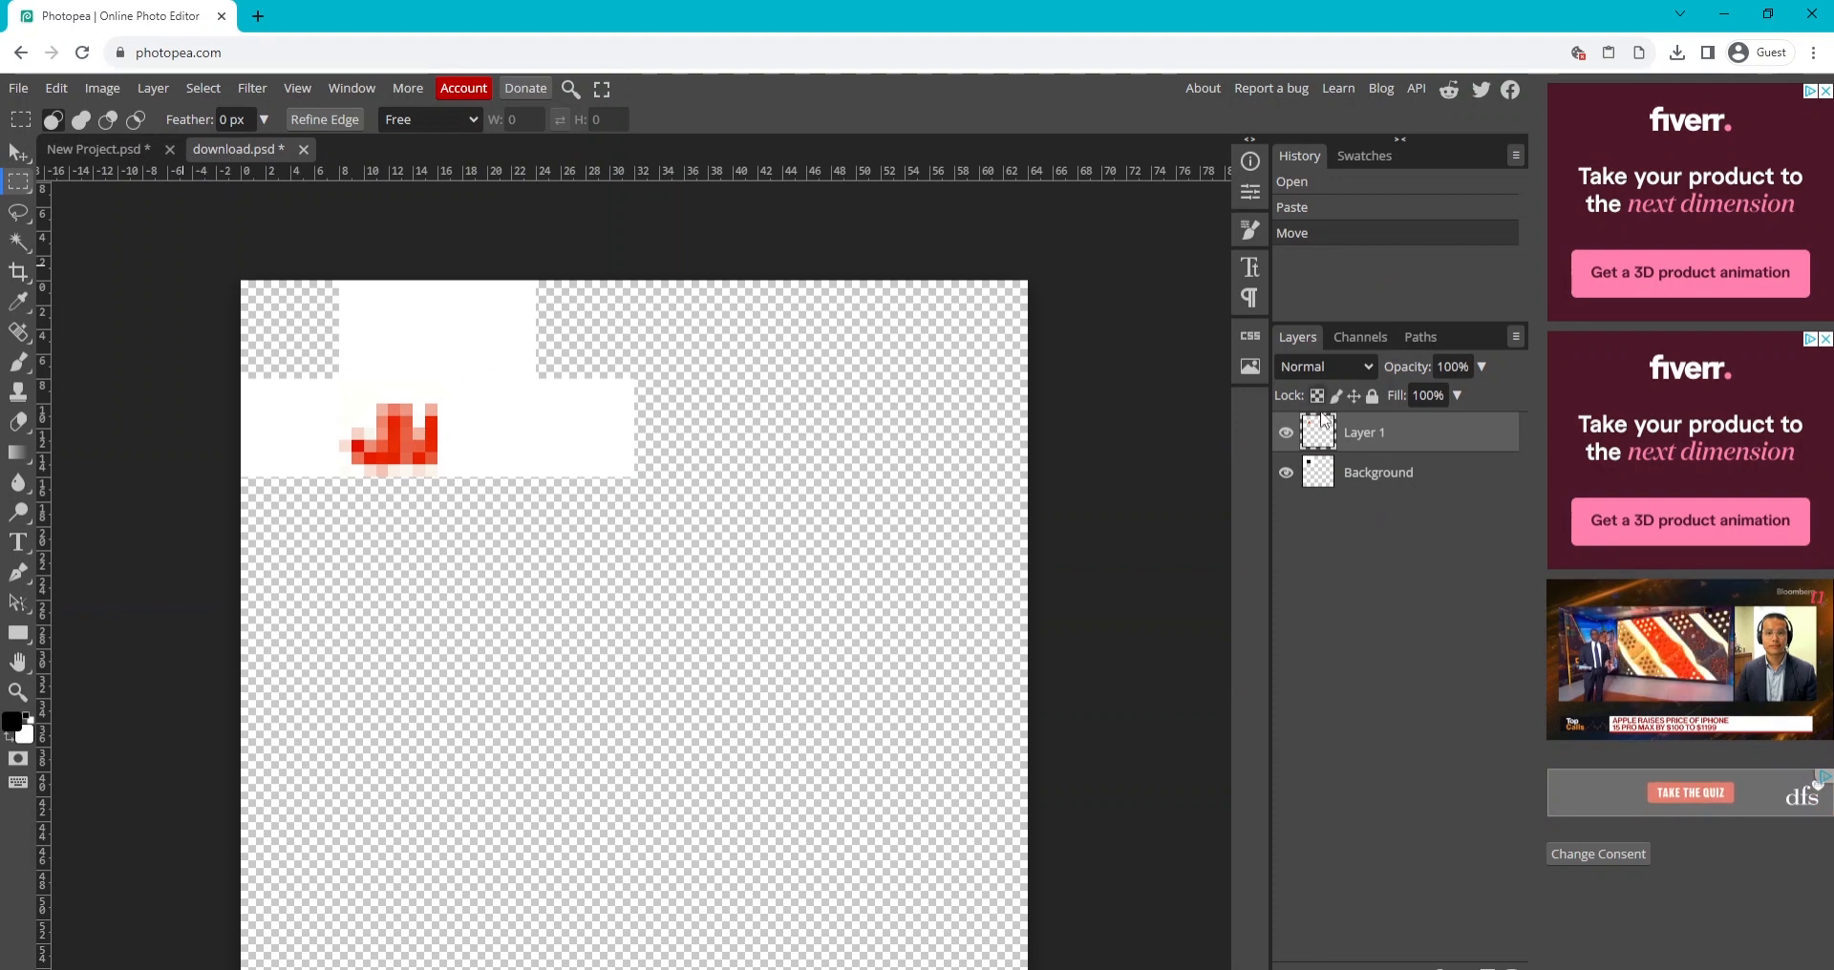
mouse_move(855, 320)
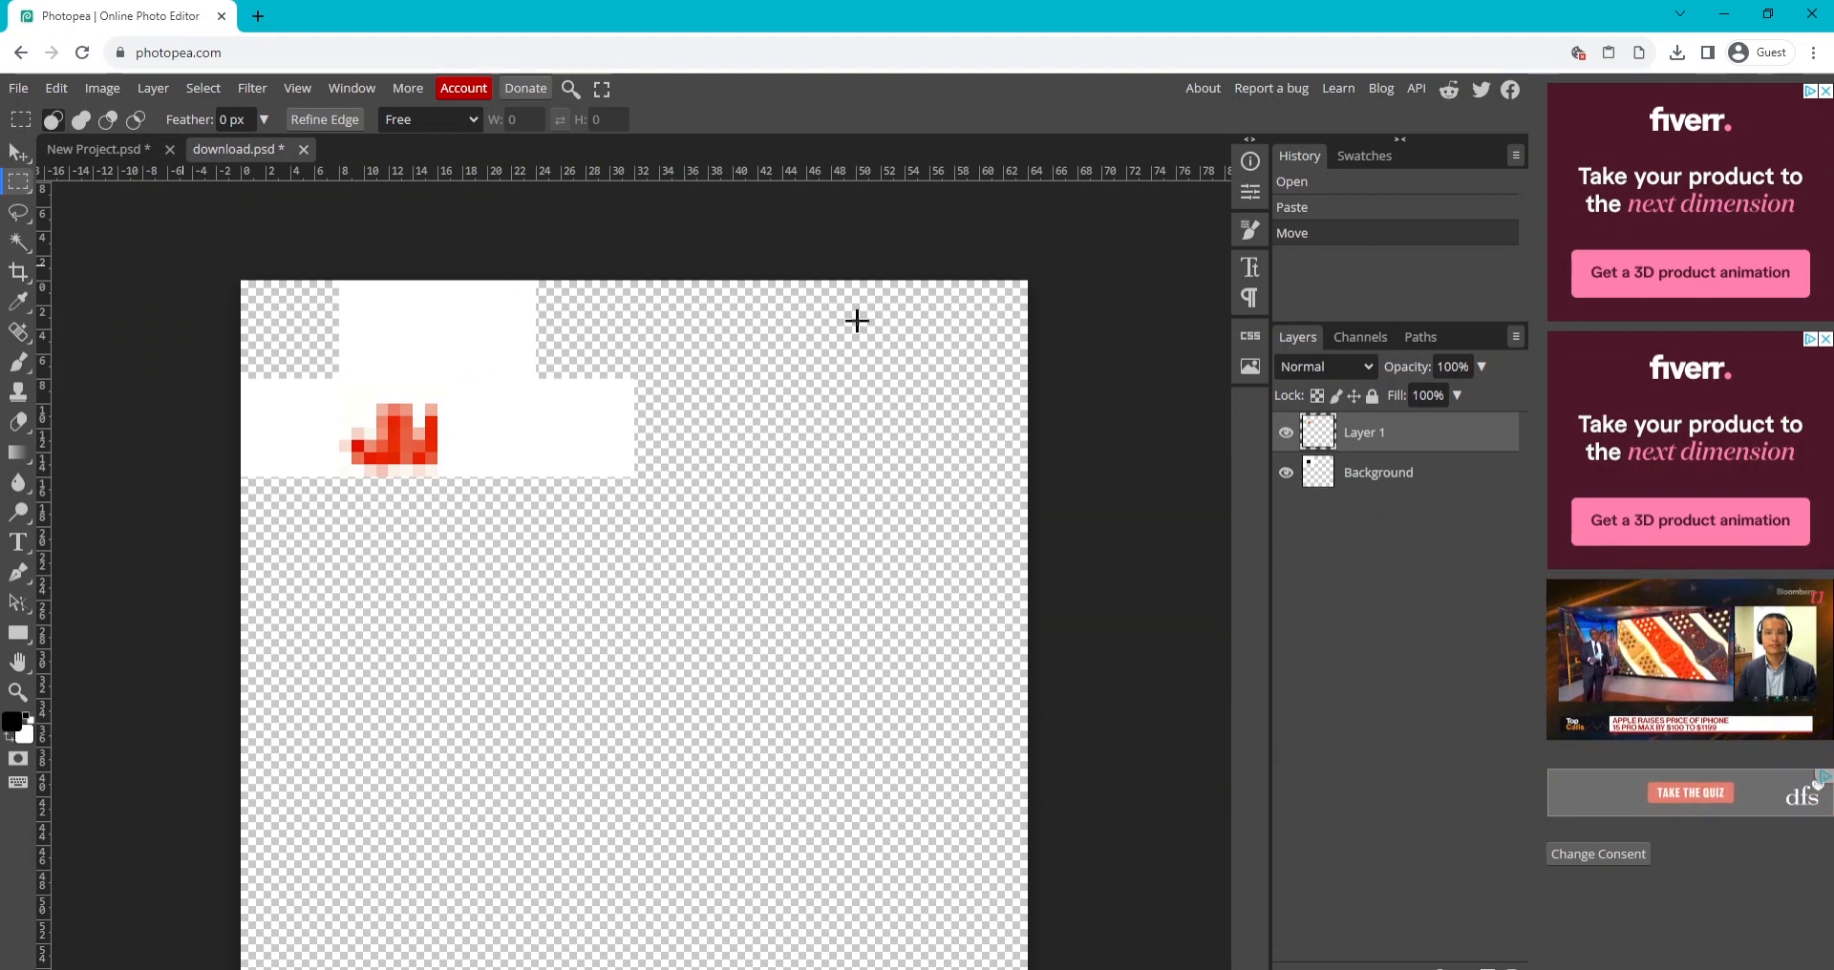
mouse_move(1025, 386)
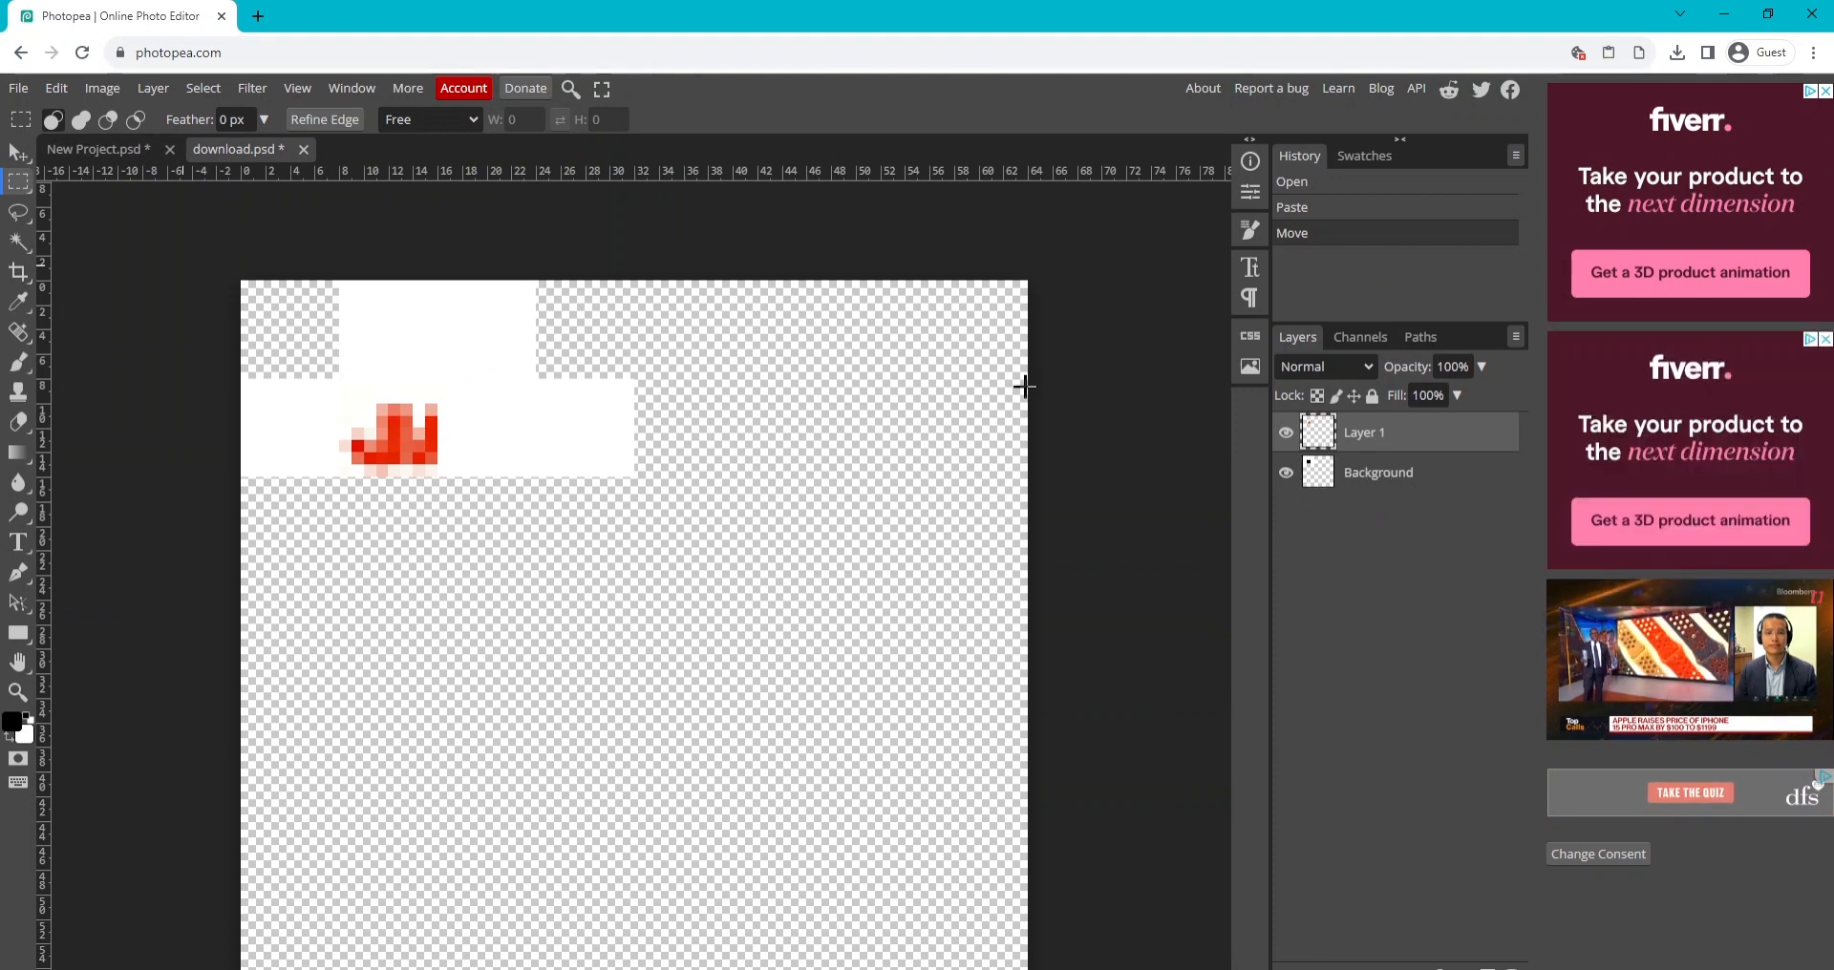
mouse_move(343, 464)
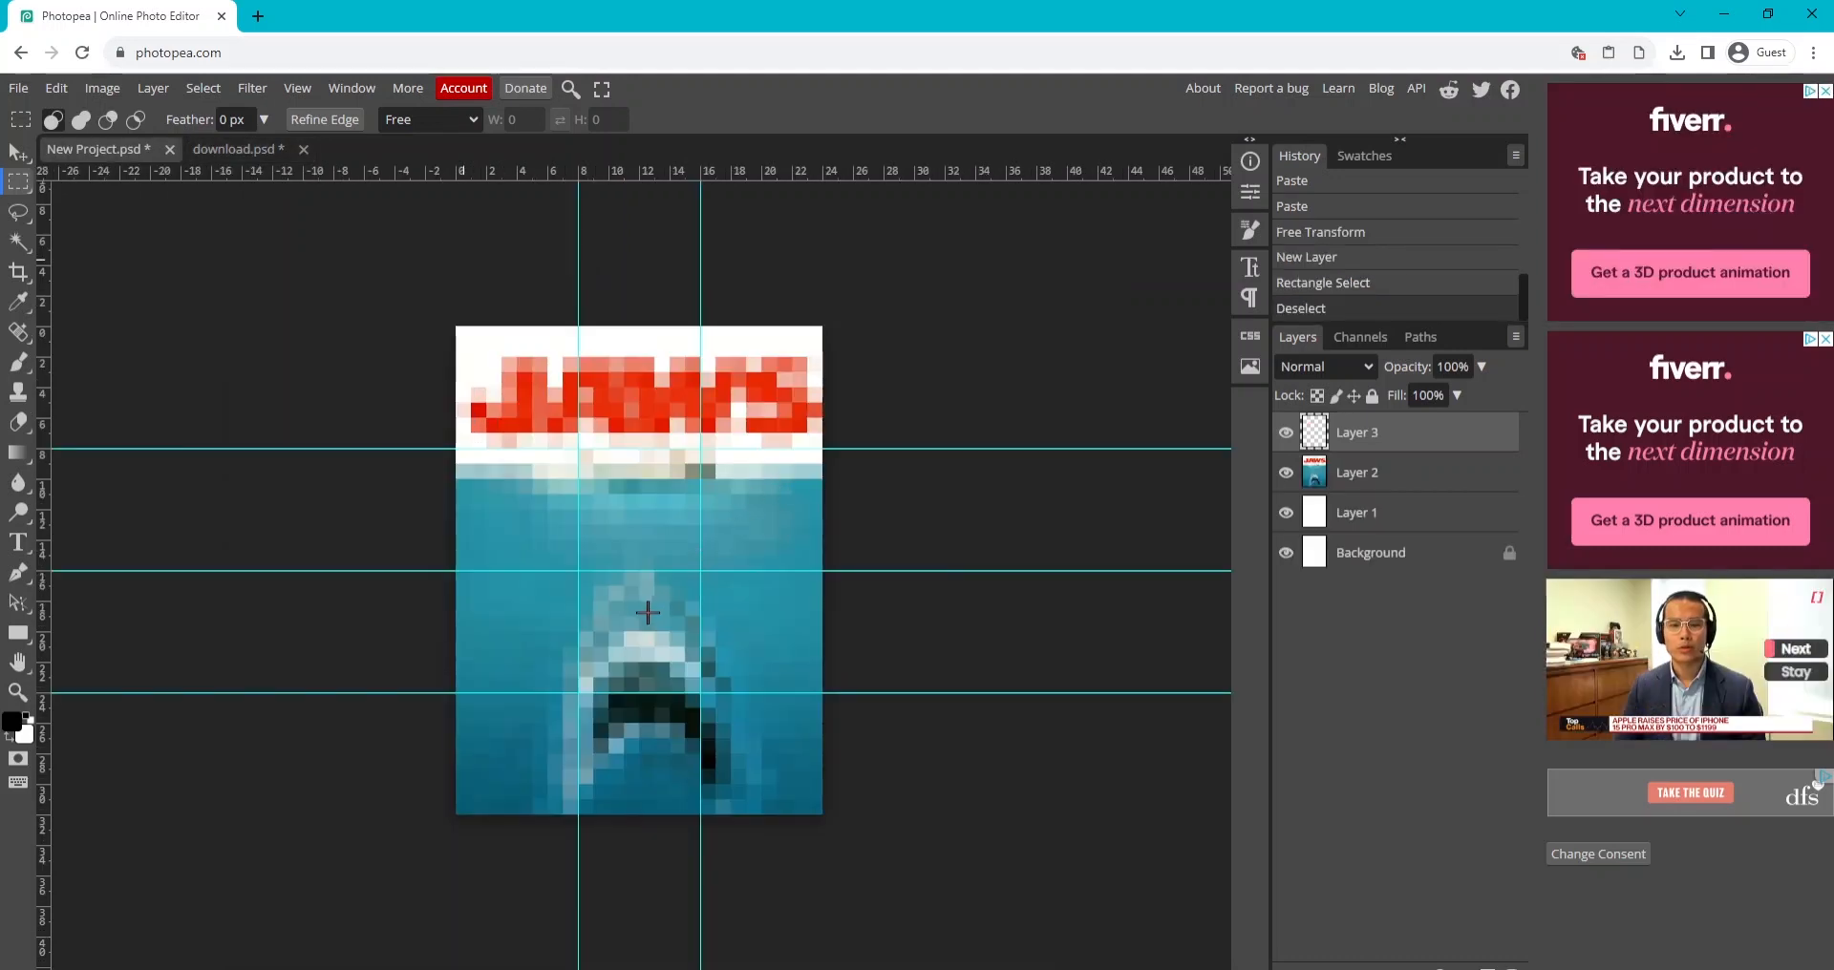
mouse_move(583, 581)
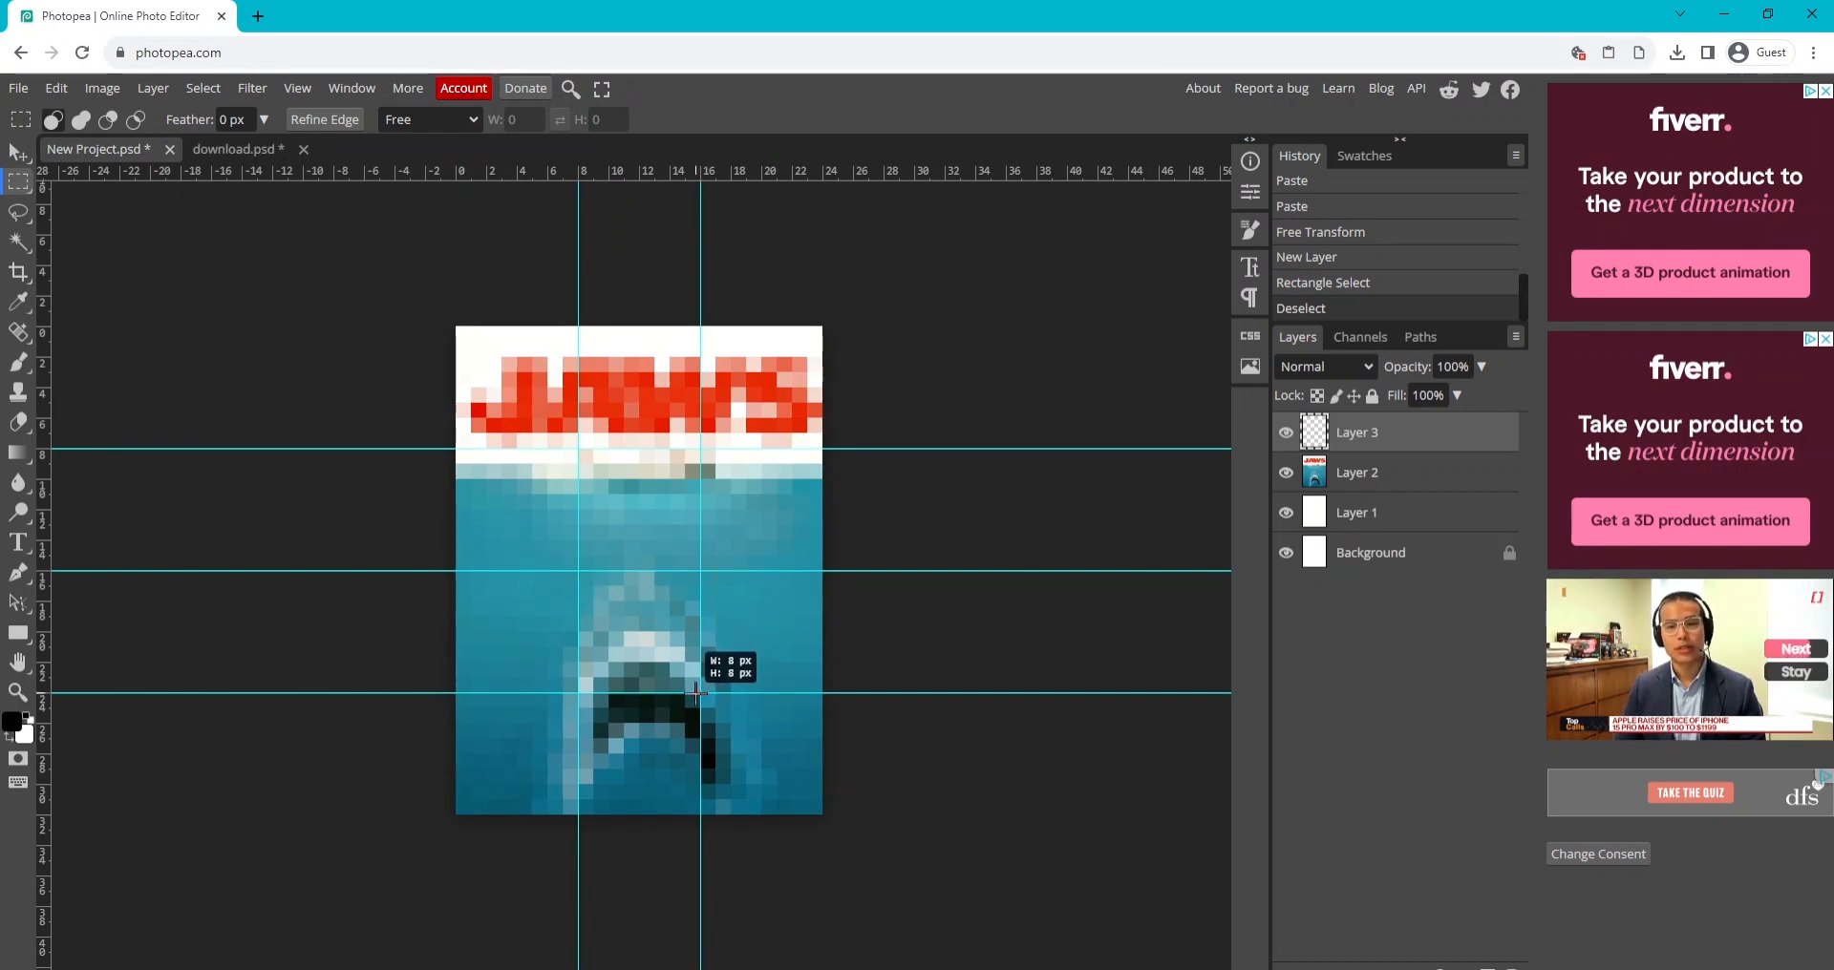
click(56, 88)
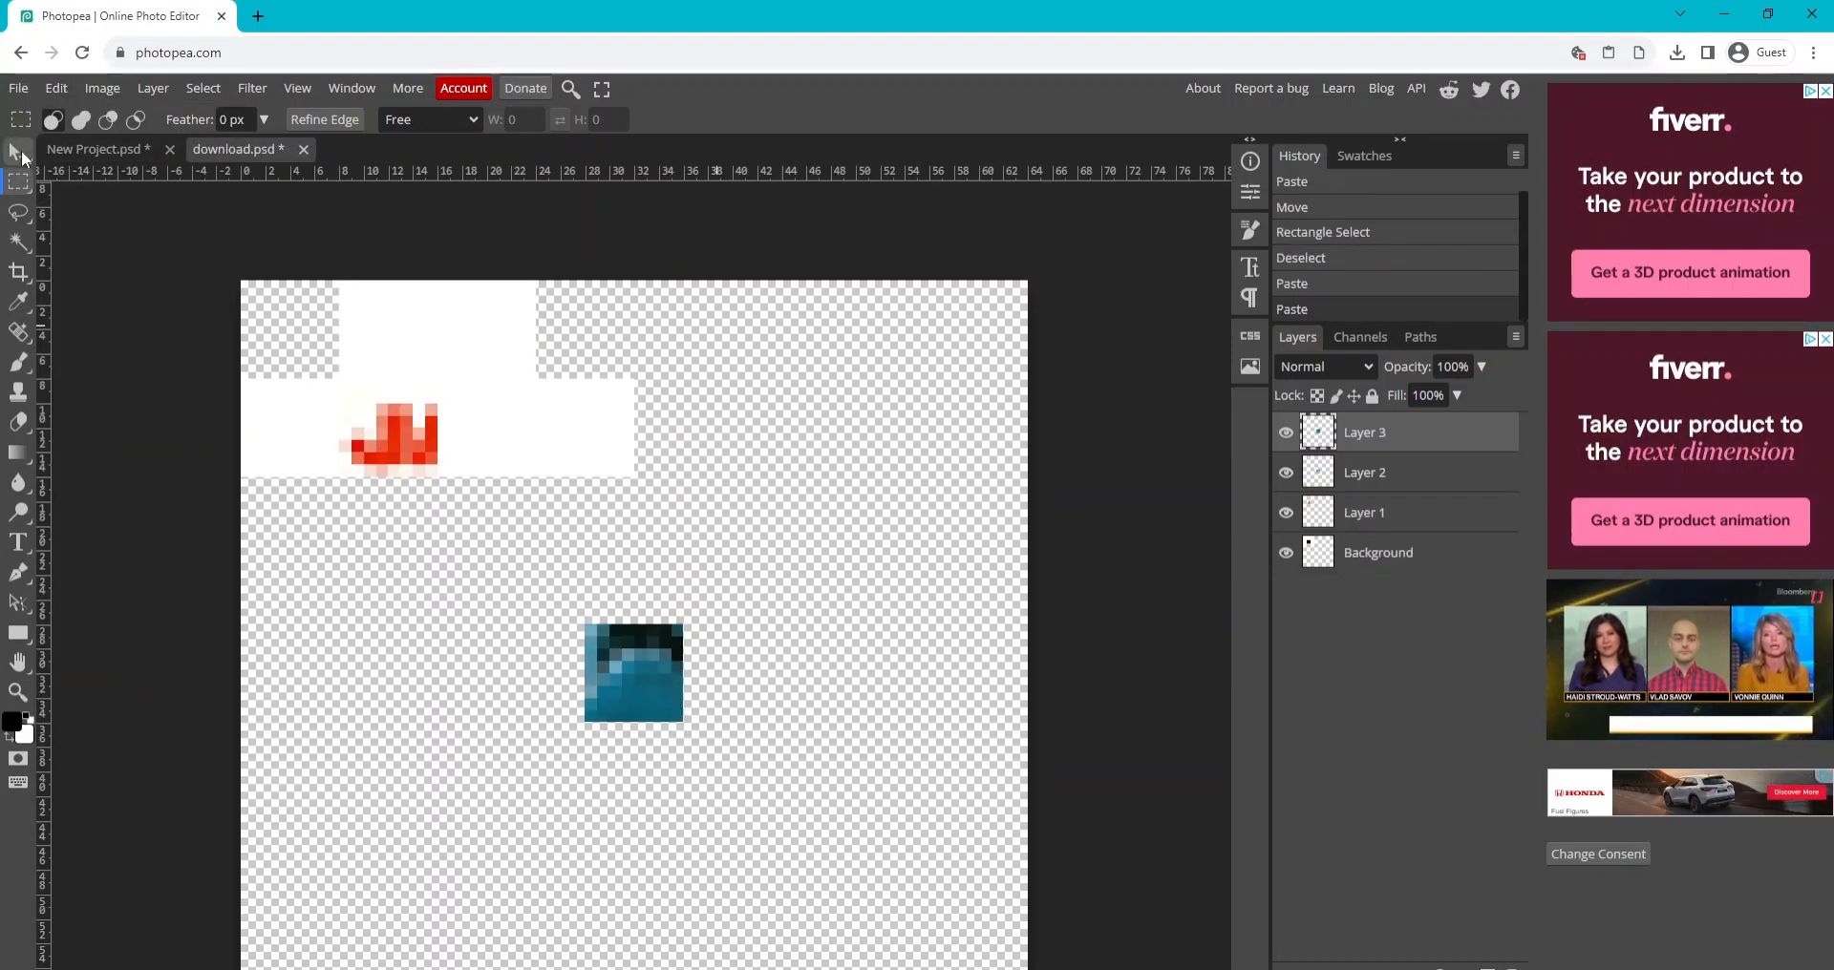
Select a pasted shark tile layer and drag it onto the skin's head face.
click(20, 120)
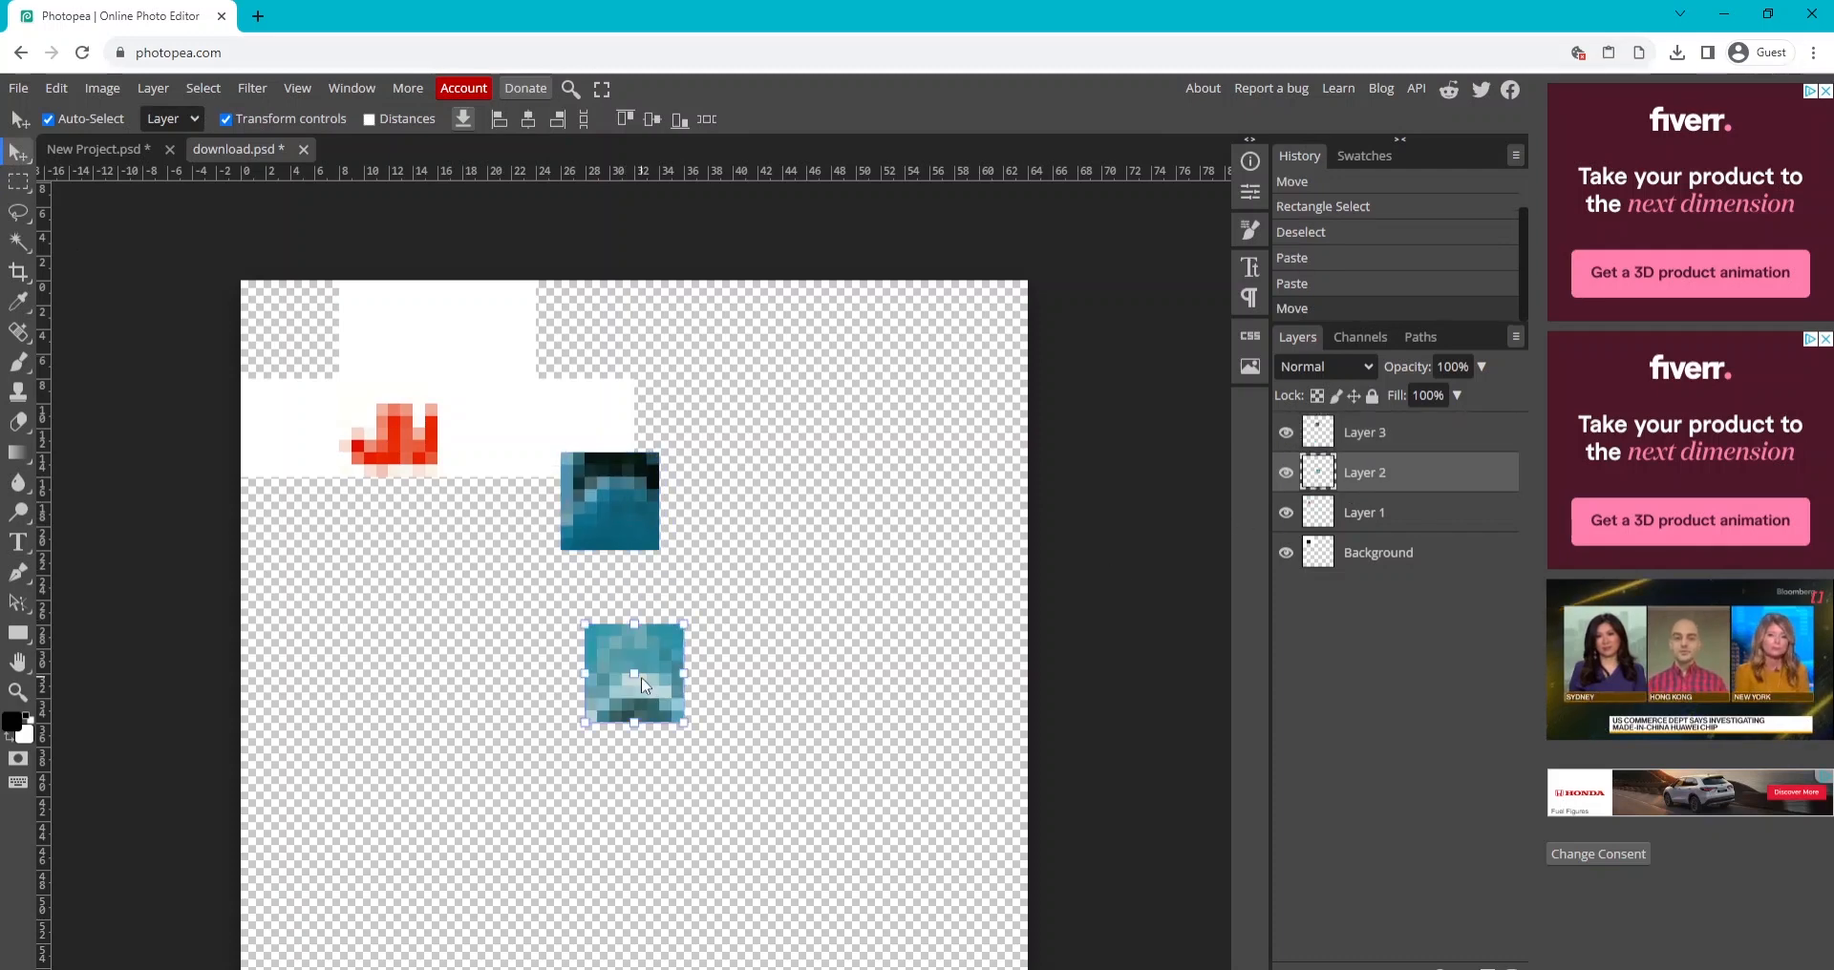
drag(634, 673, 390, 427)
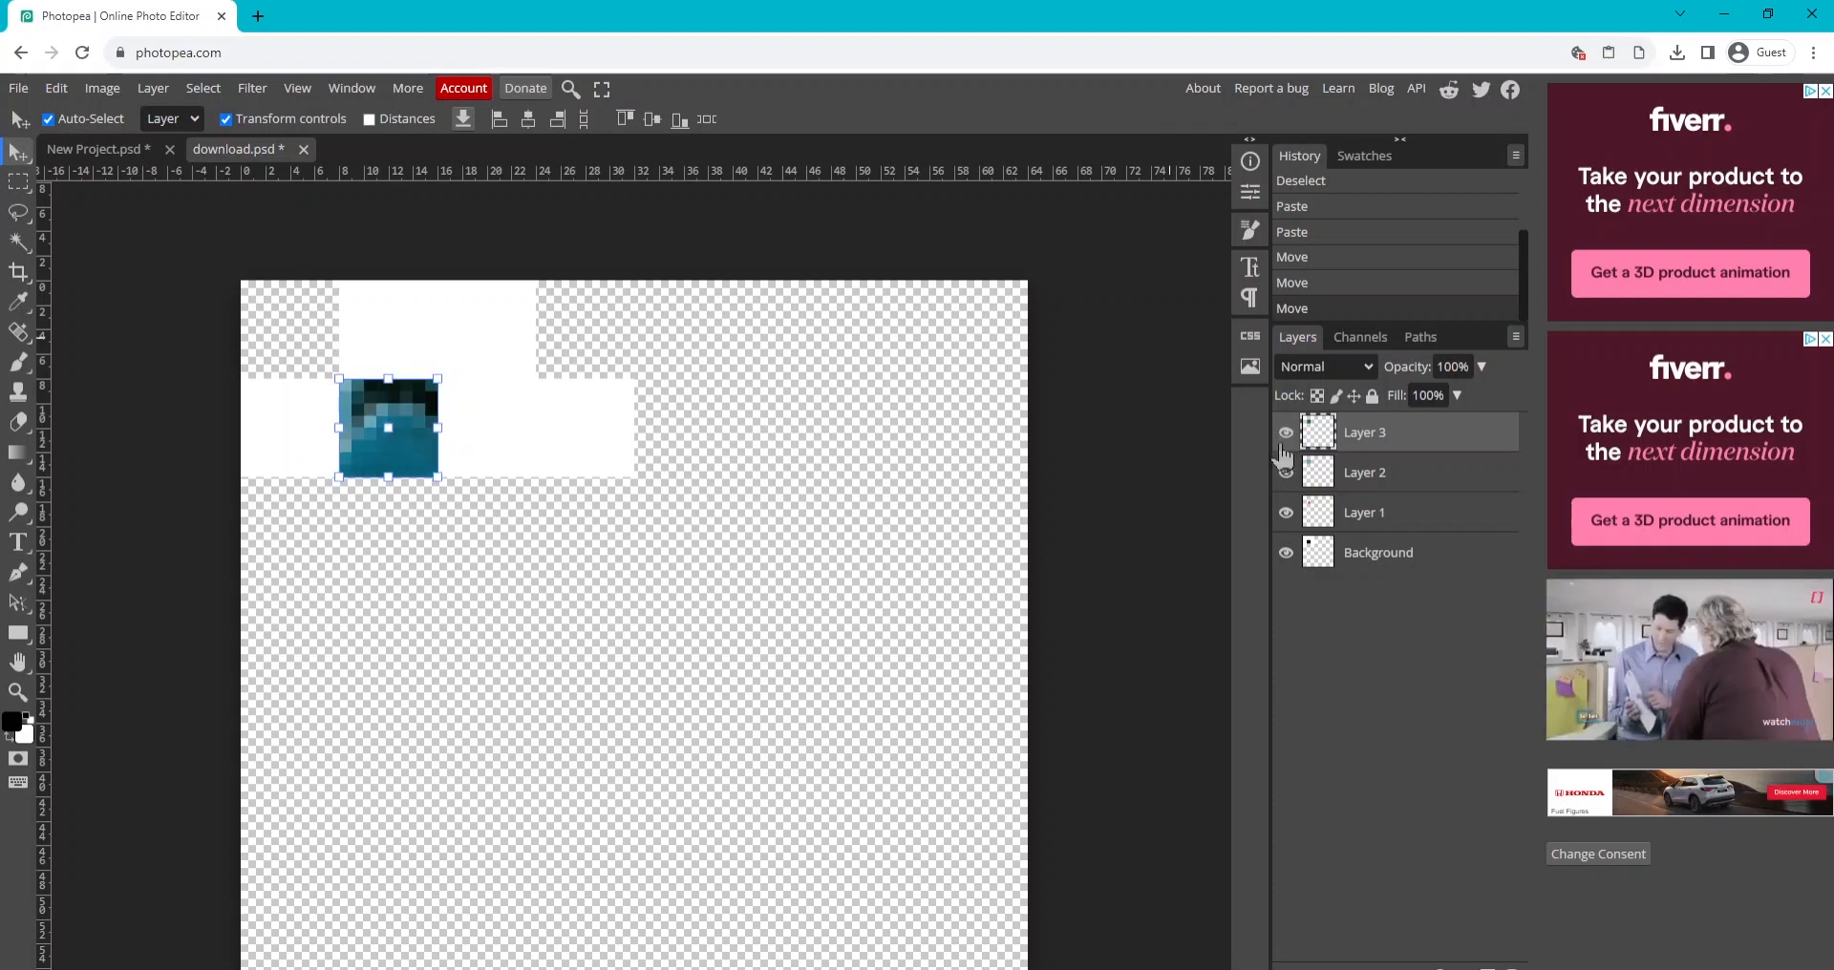
Show only the lighter shark tile, export the skin as PNG, then re-show the darker tile.
click(1284, 473)
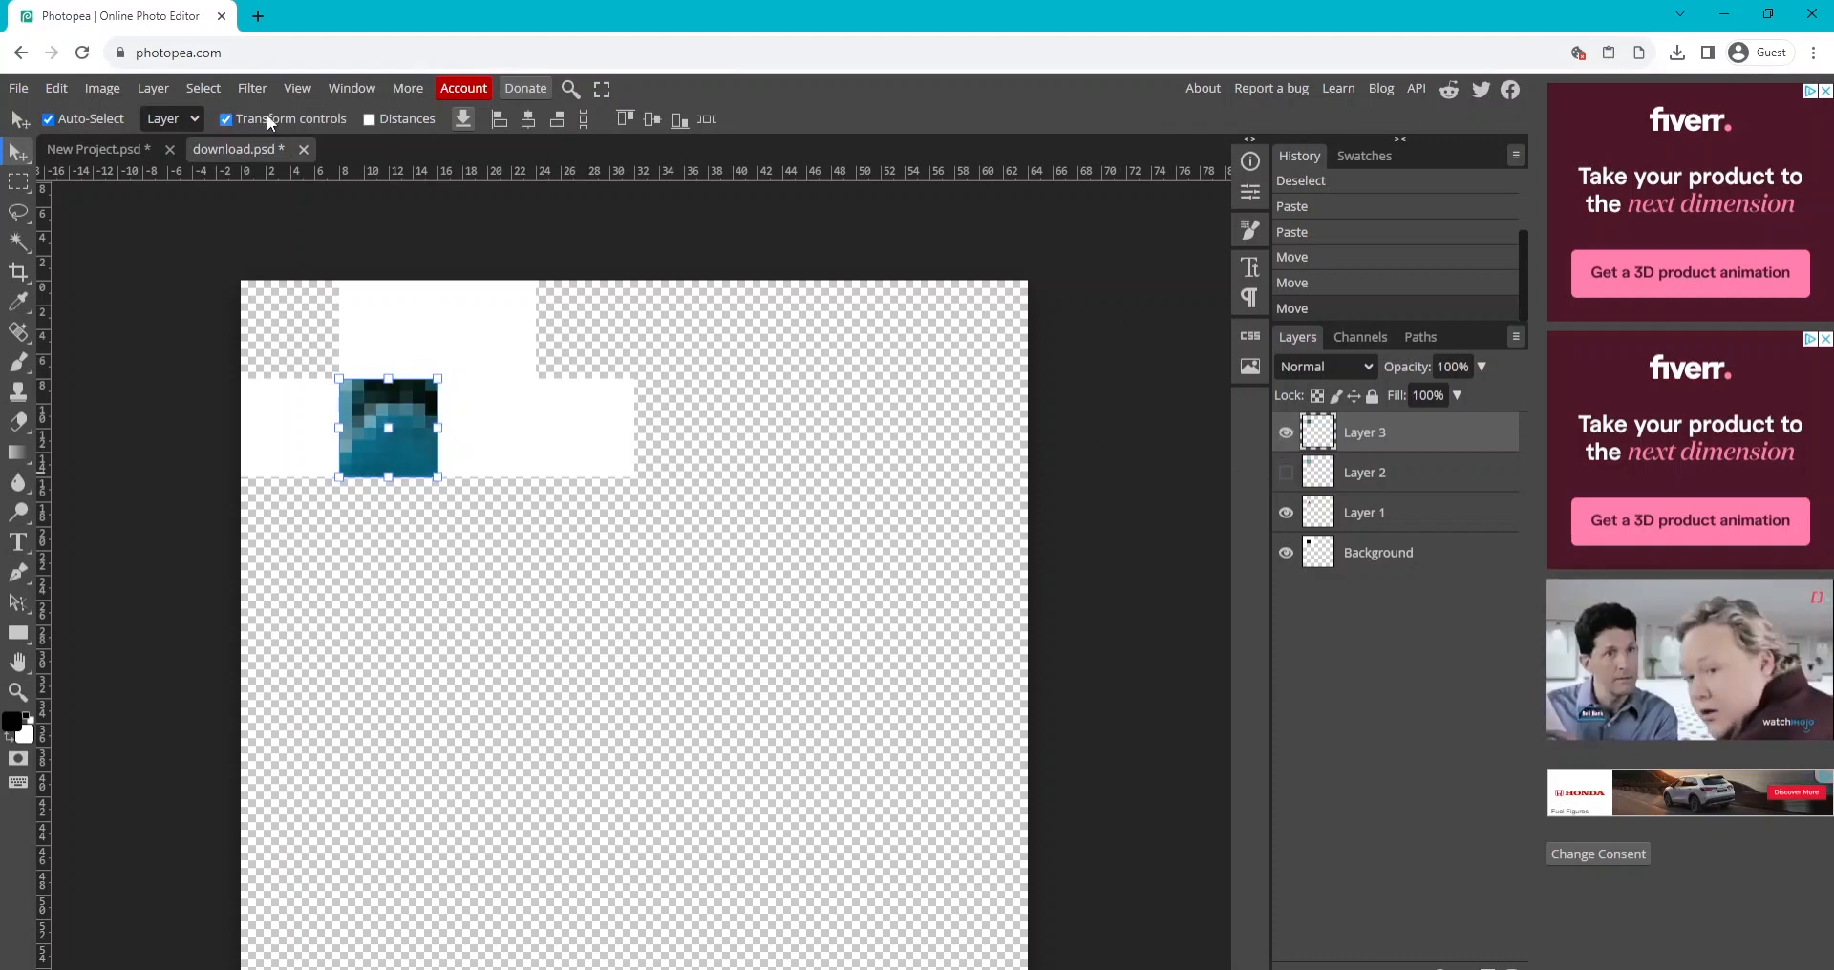
click(226, 119)
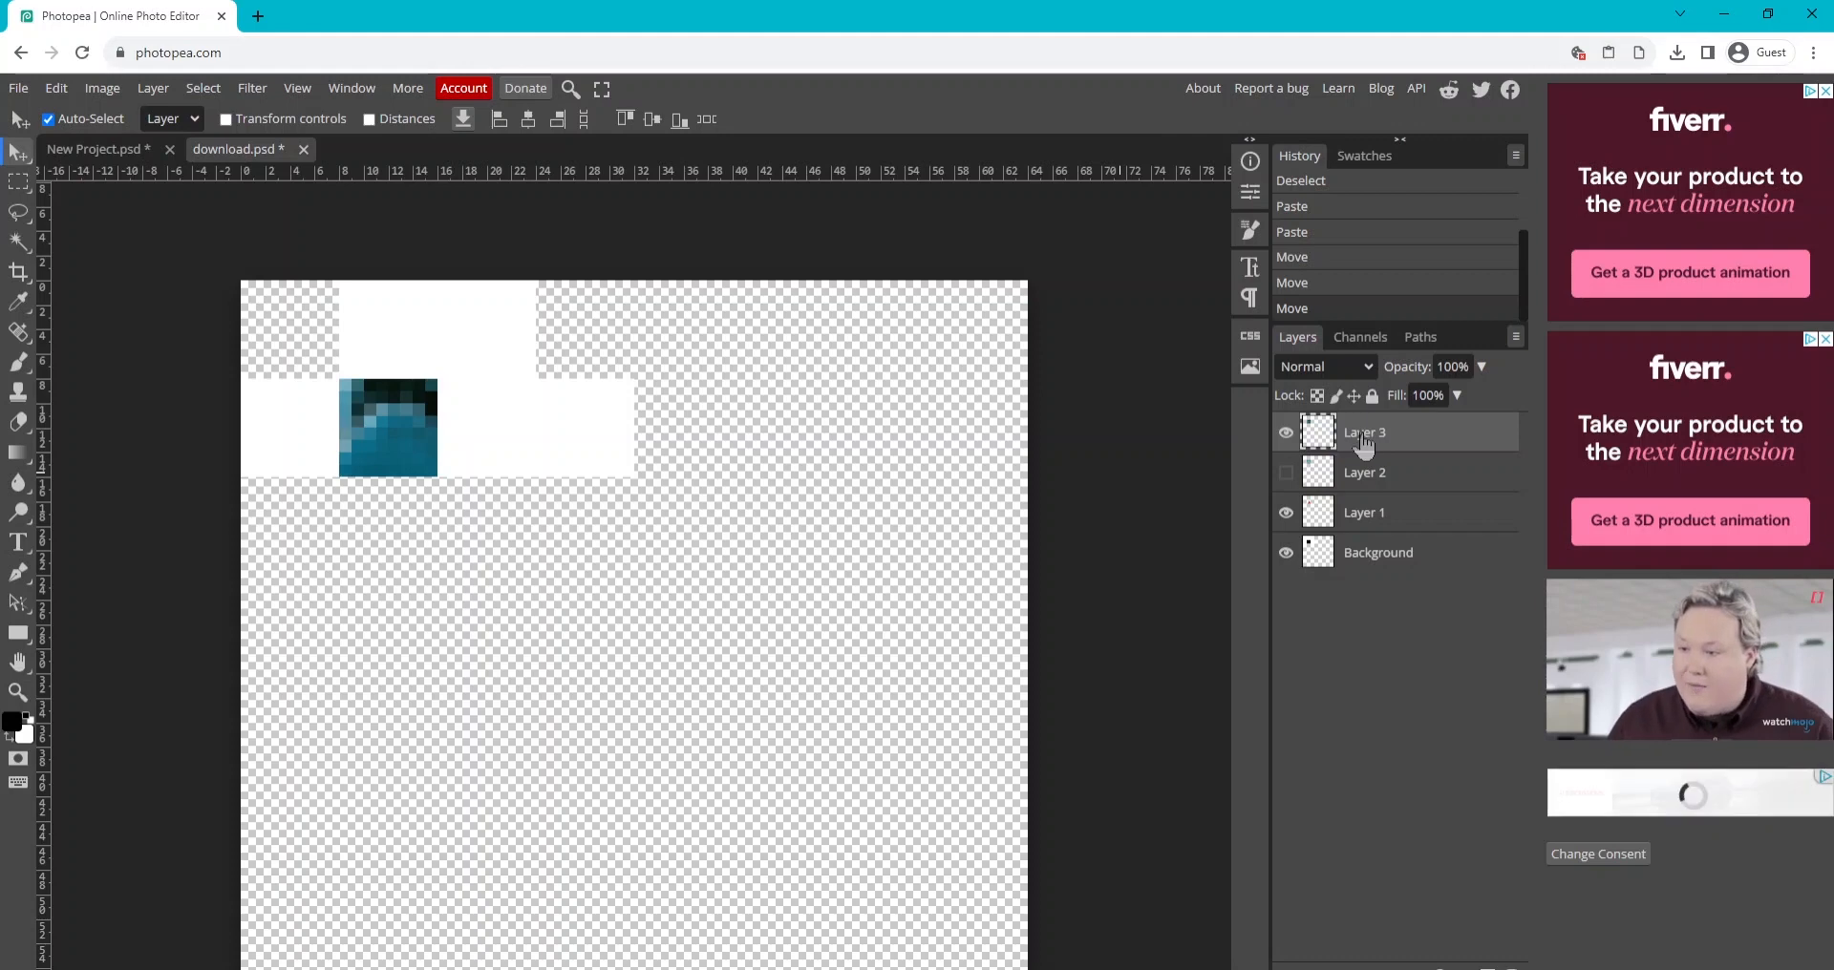
click(1284, 512)
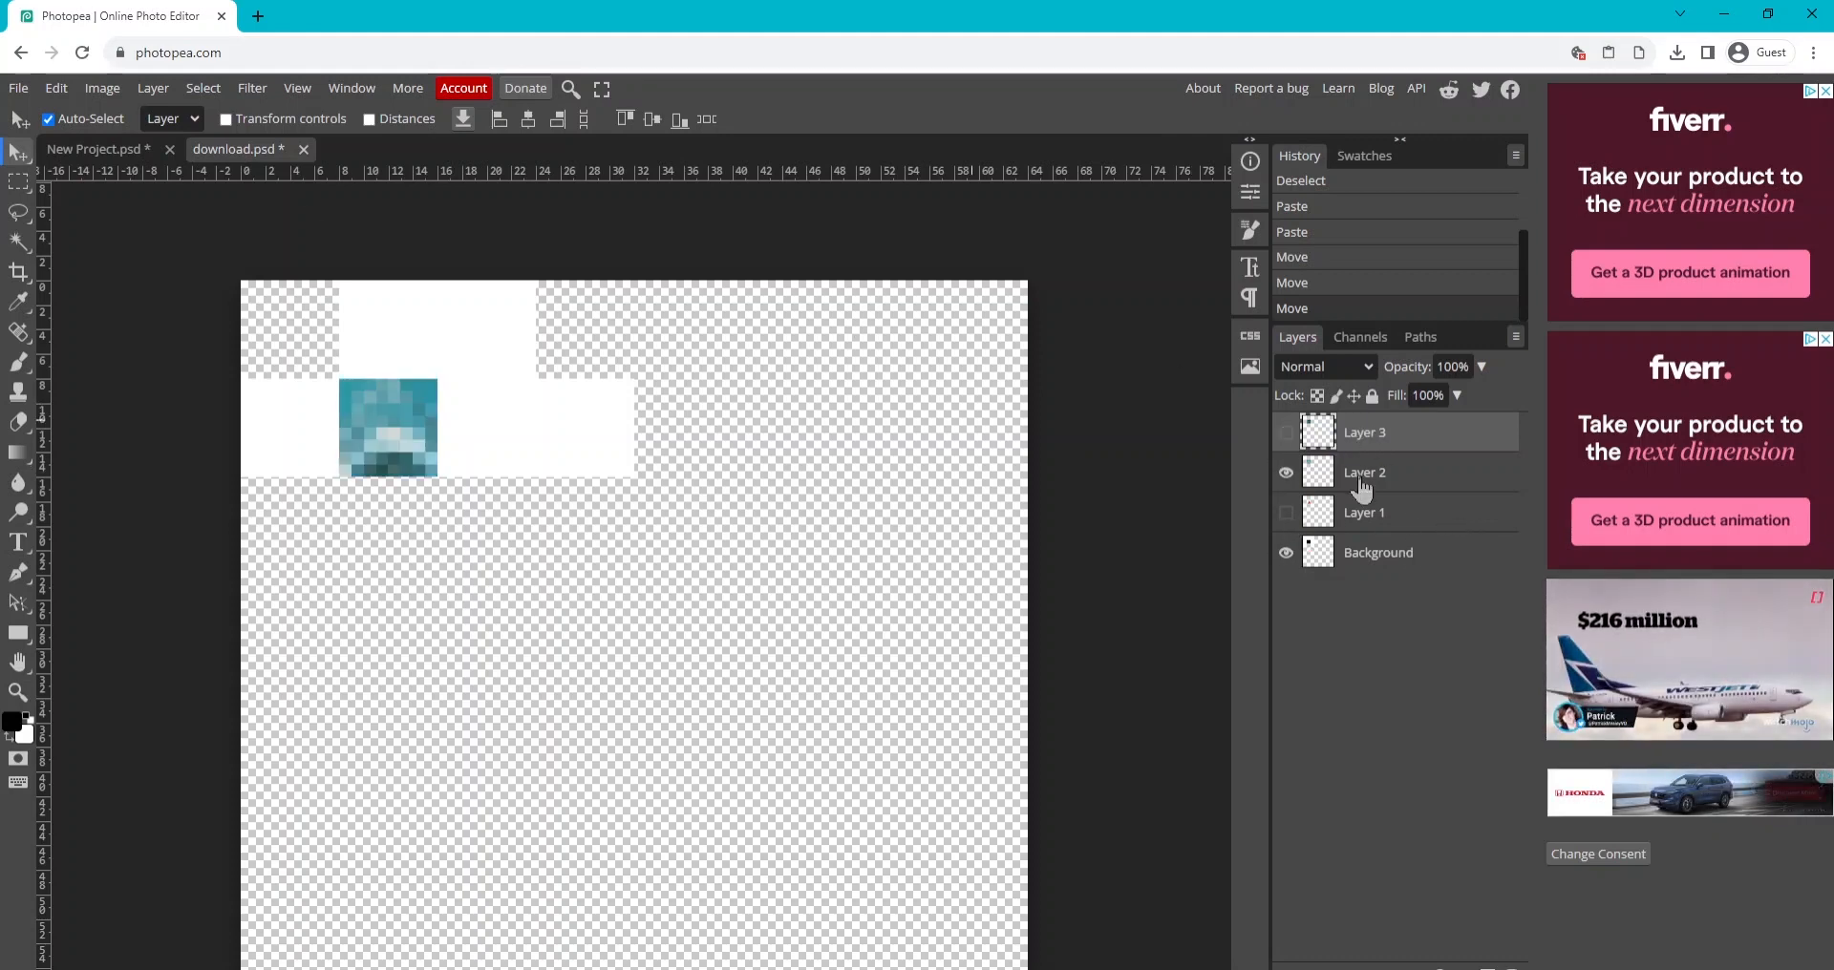
click(17, 88)
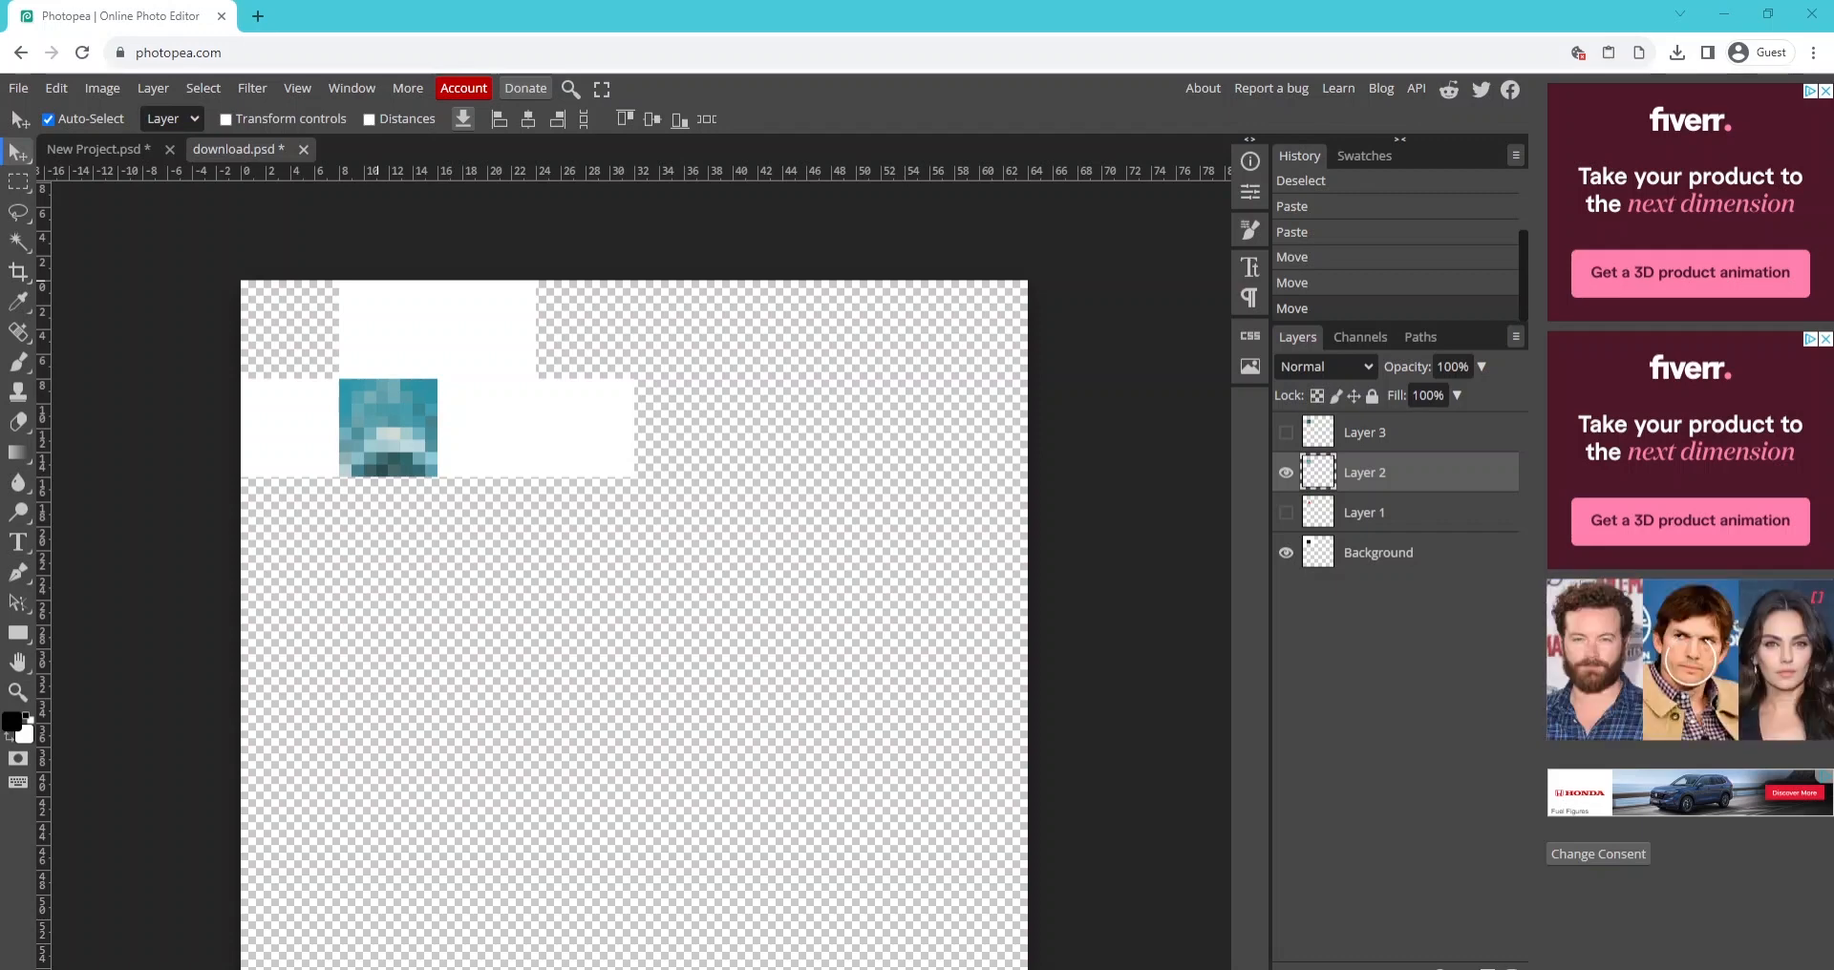
click(1286, 432)
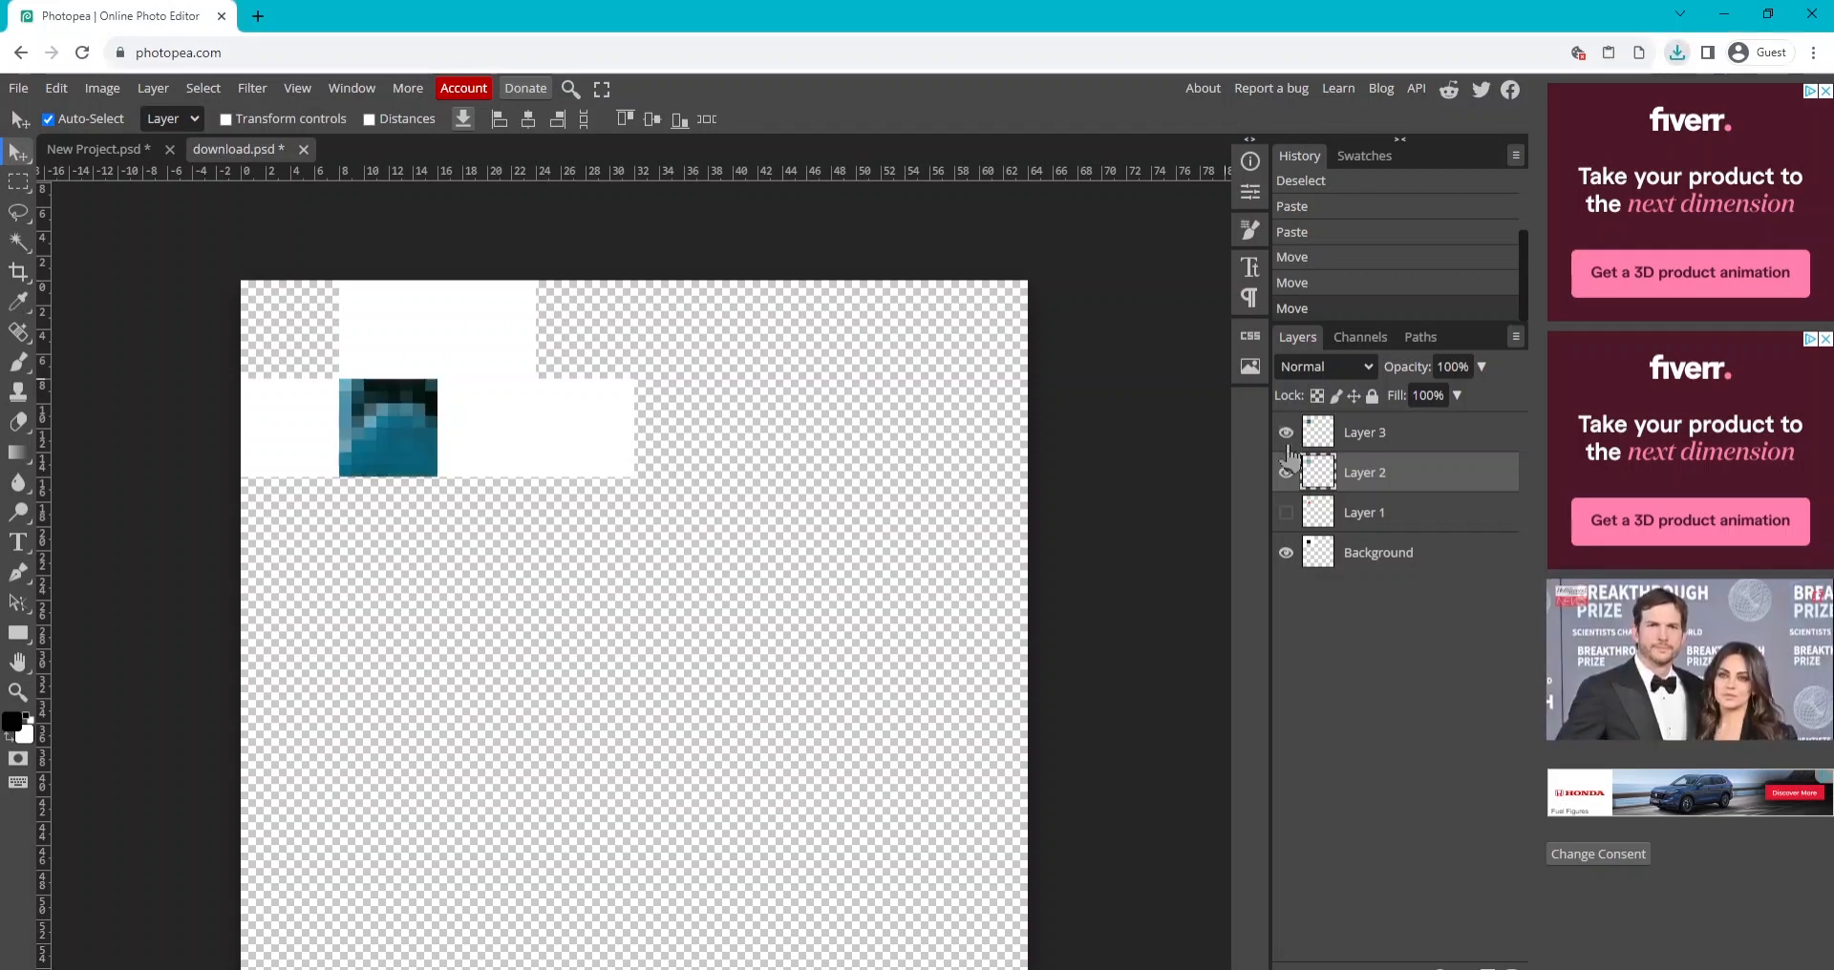
click(18, 88)
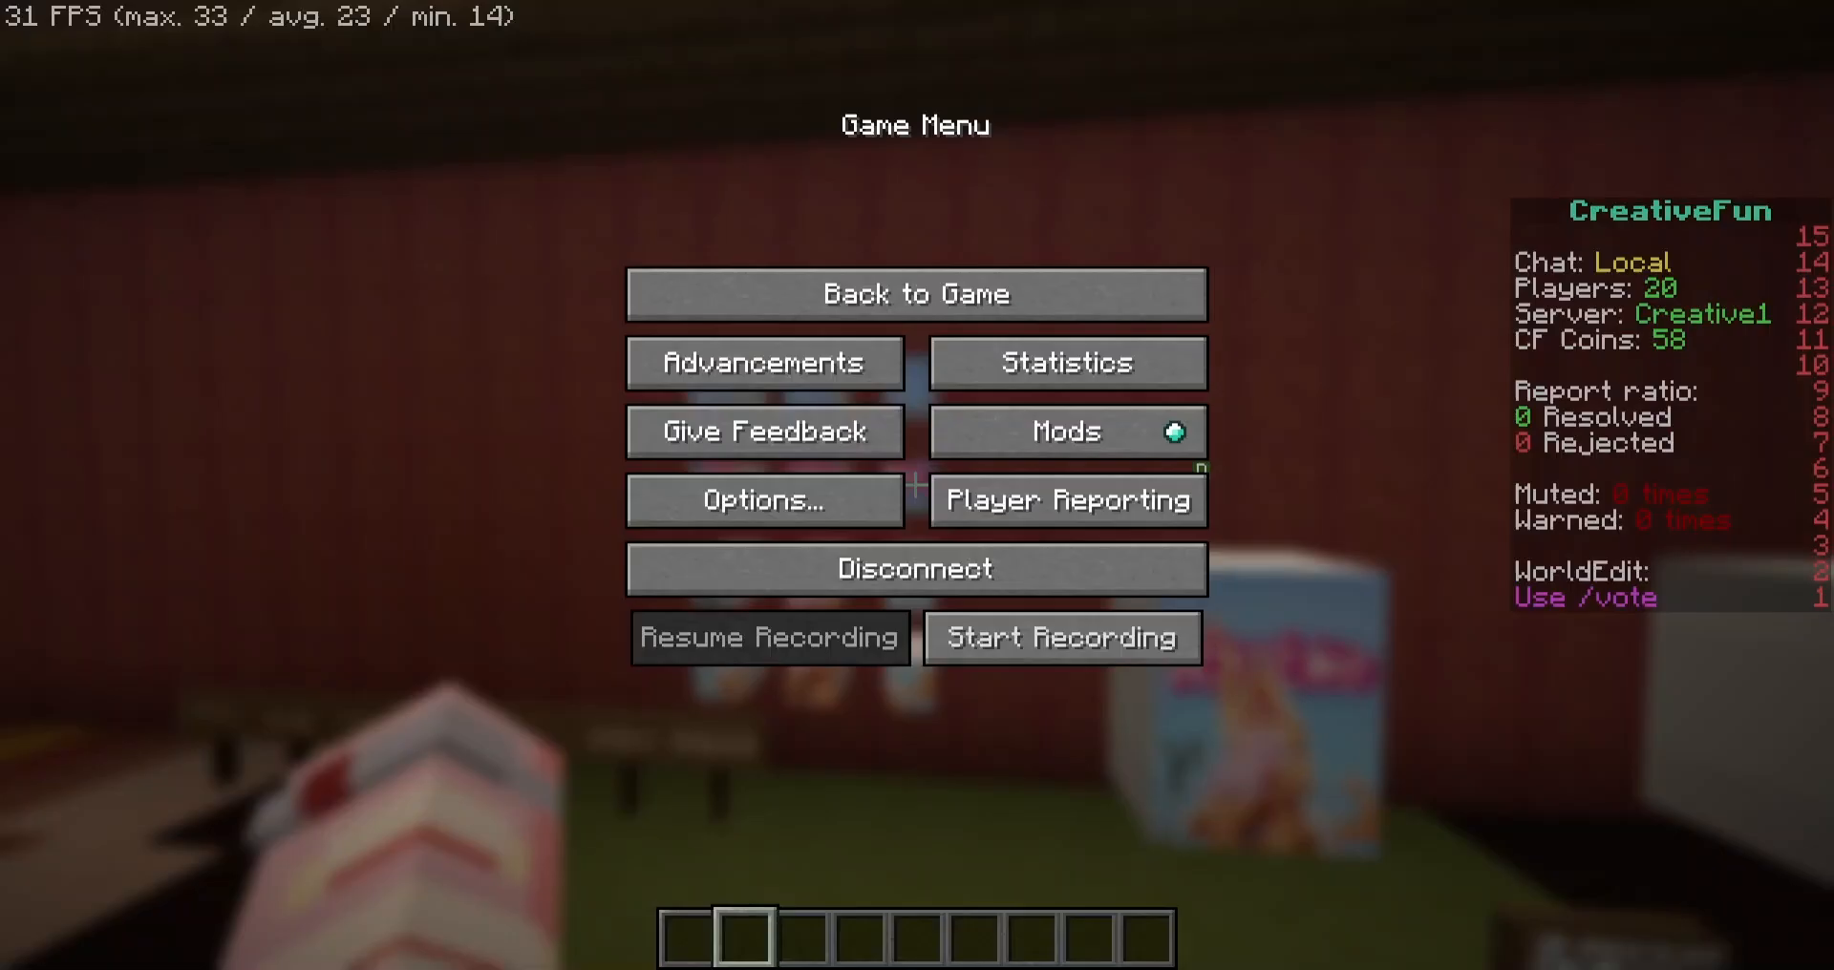
Return to the Minecraft world and open FZMM's Head generator.
click(916, 294)
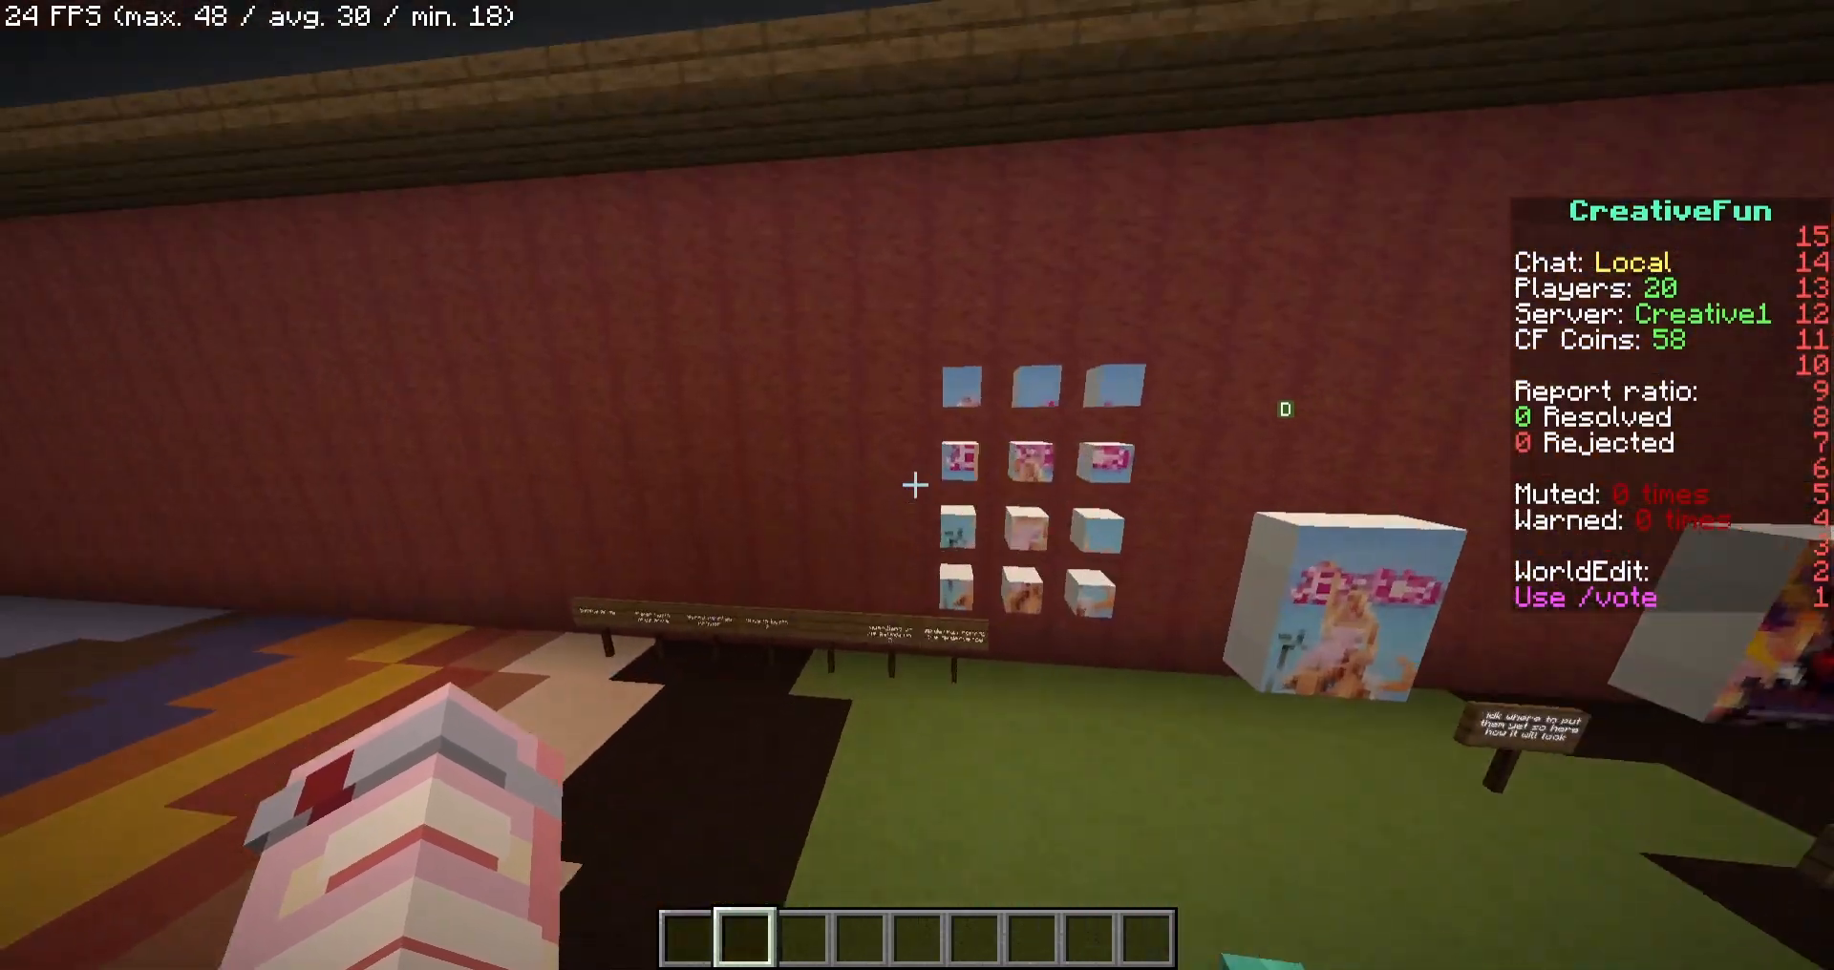
mouse_move(917, 476)
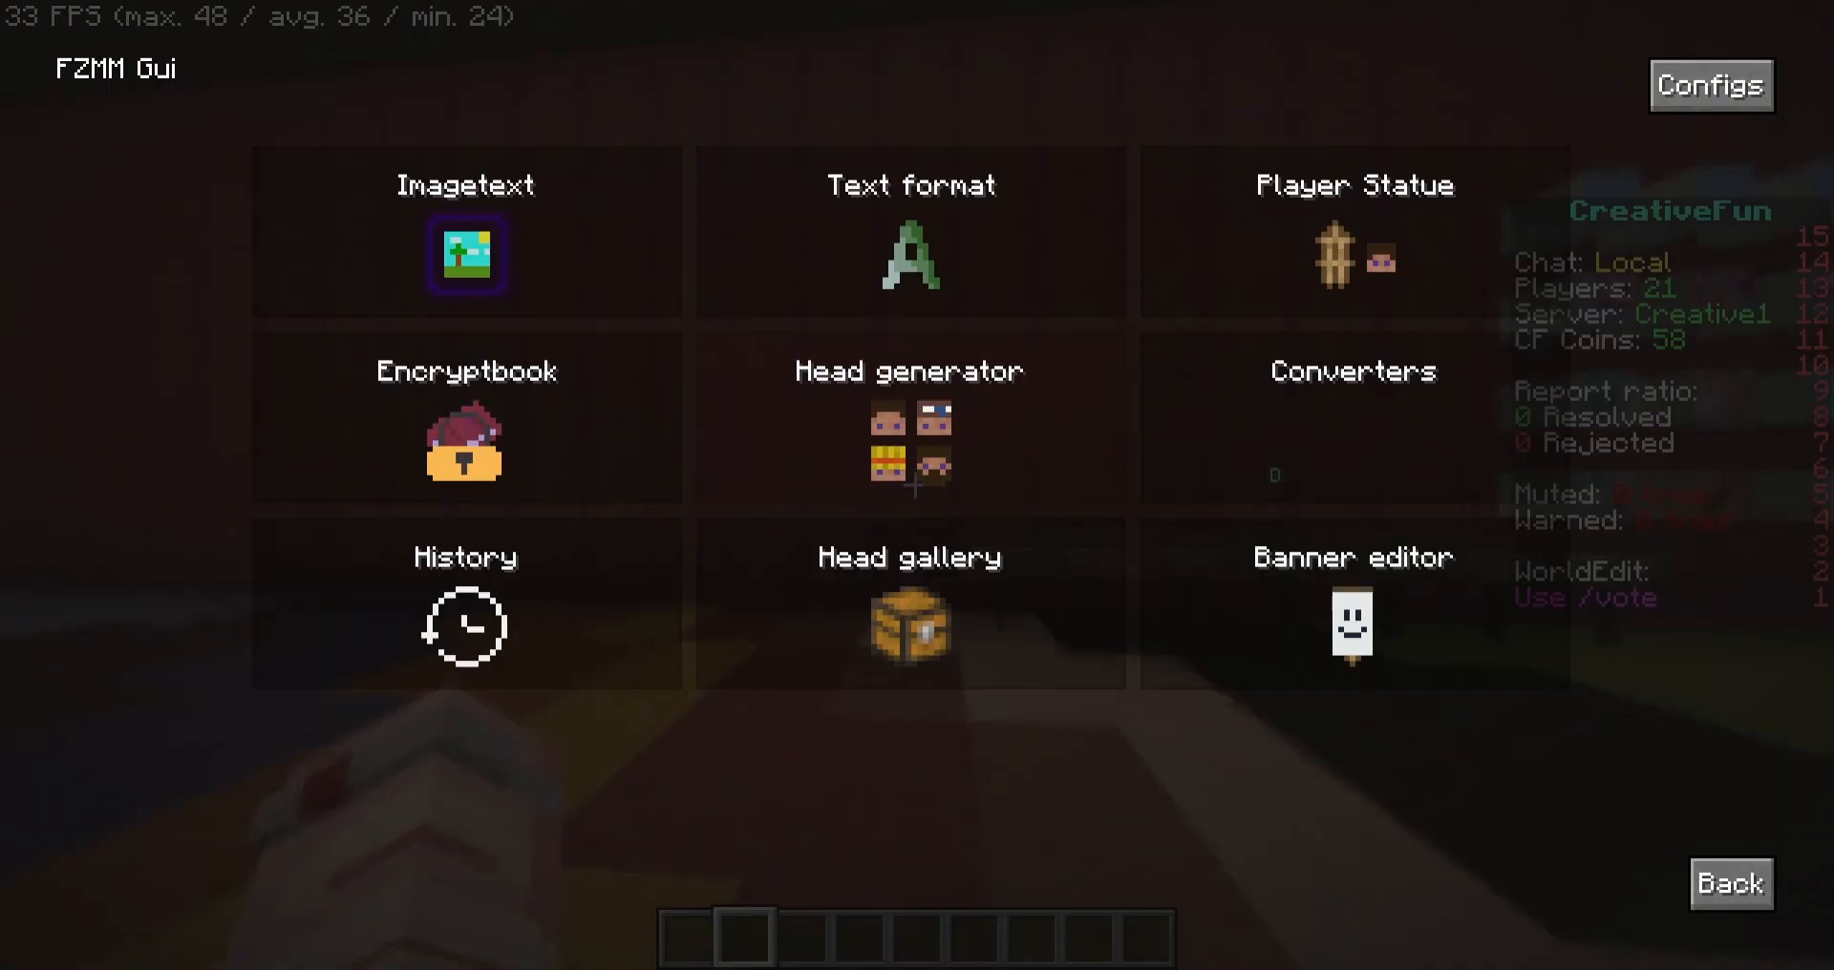
click(907, 417)
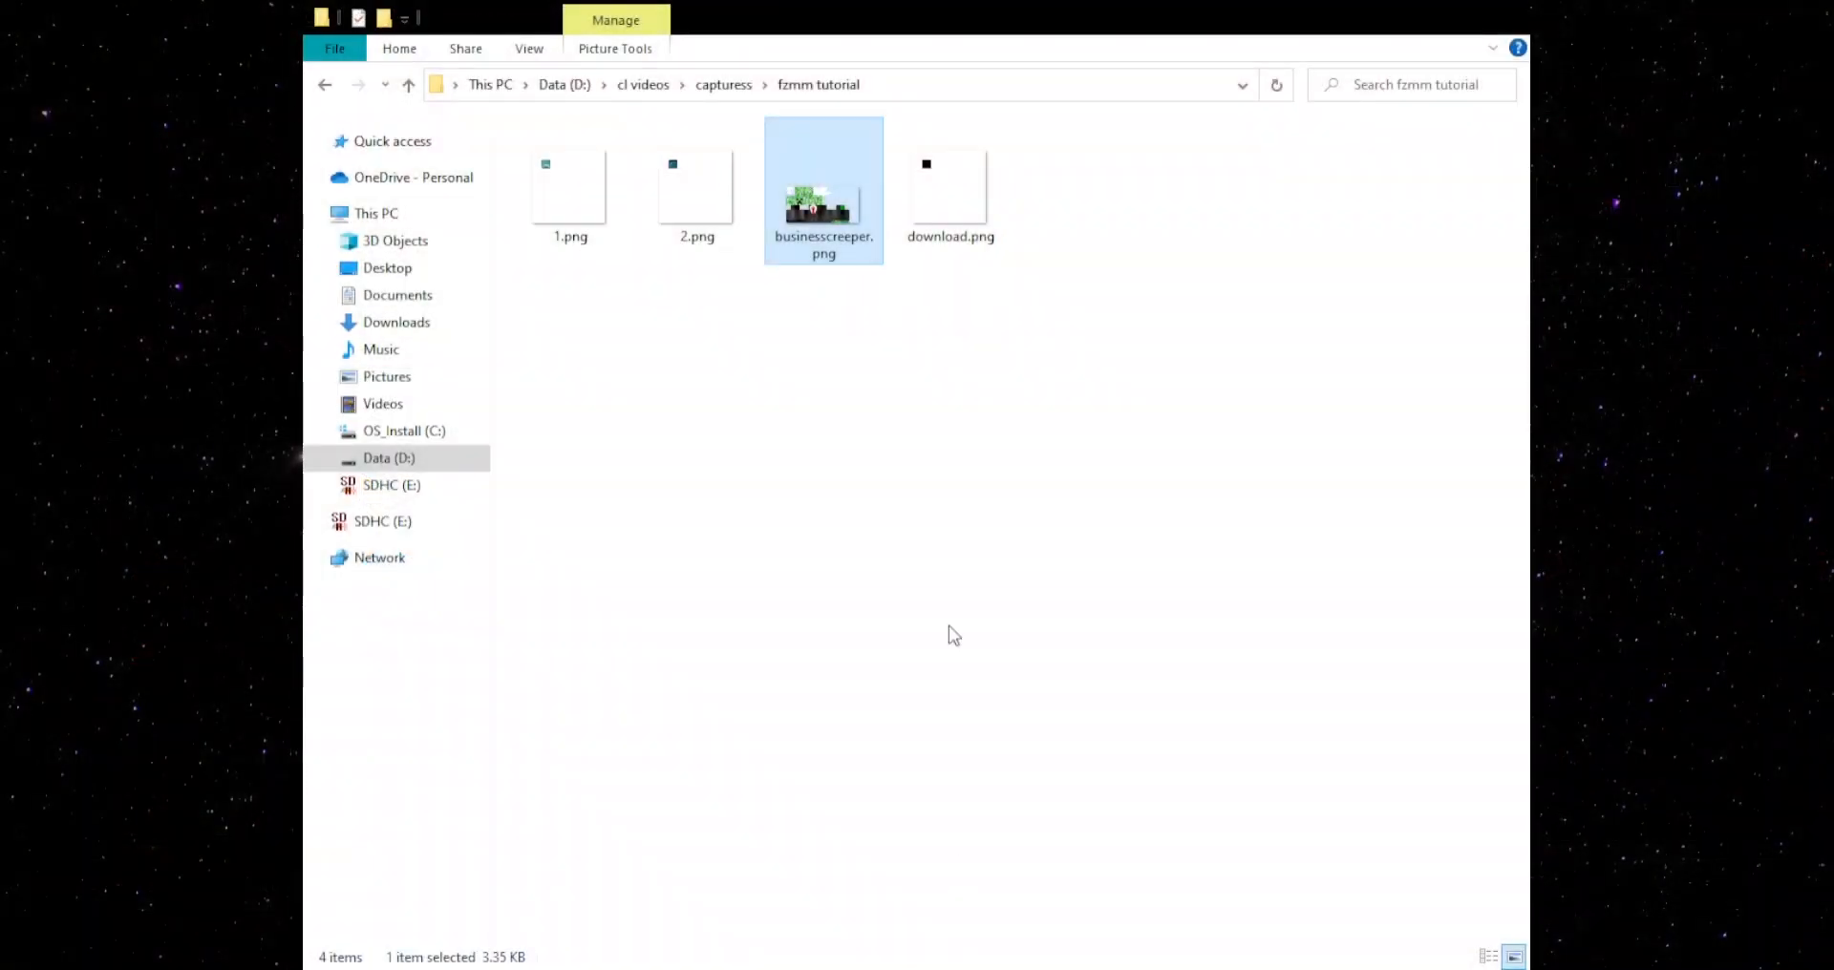
Copy 1.png's full file path from the fzmm tutorial folder with Copy as path.
click(696, 187)
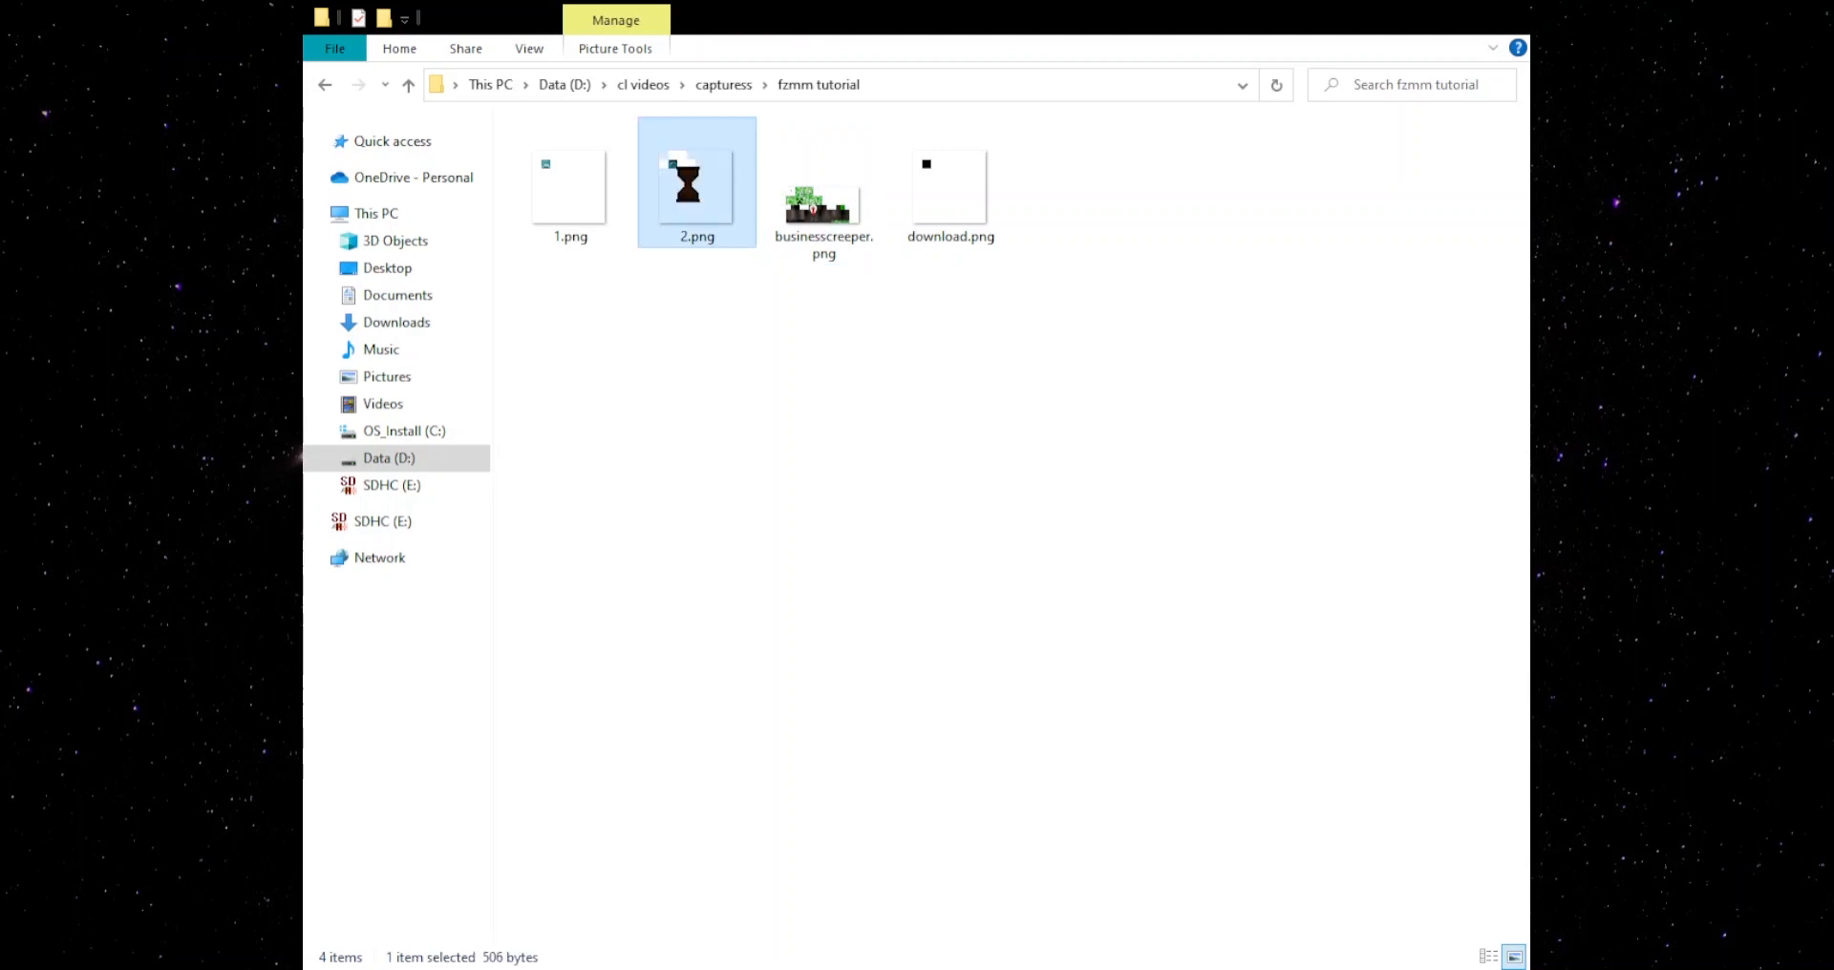
right_click(569, 182)
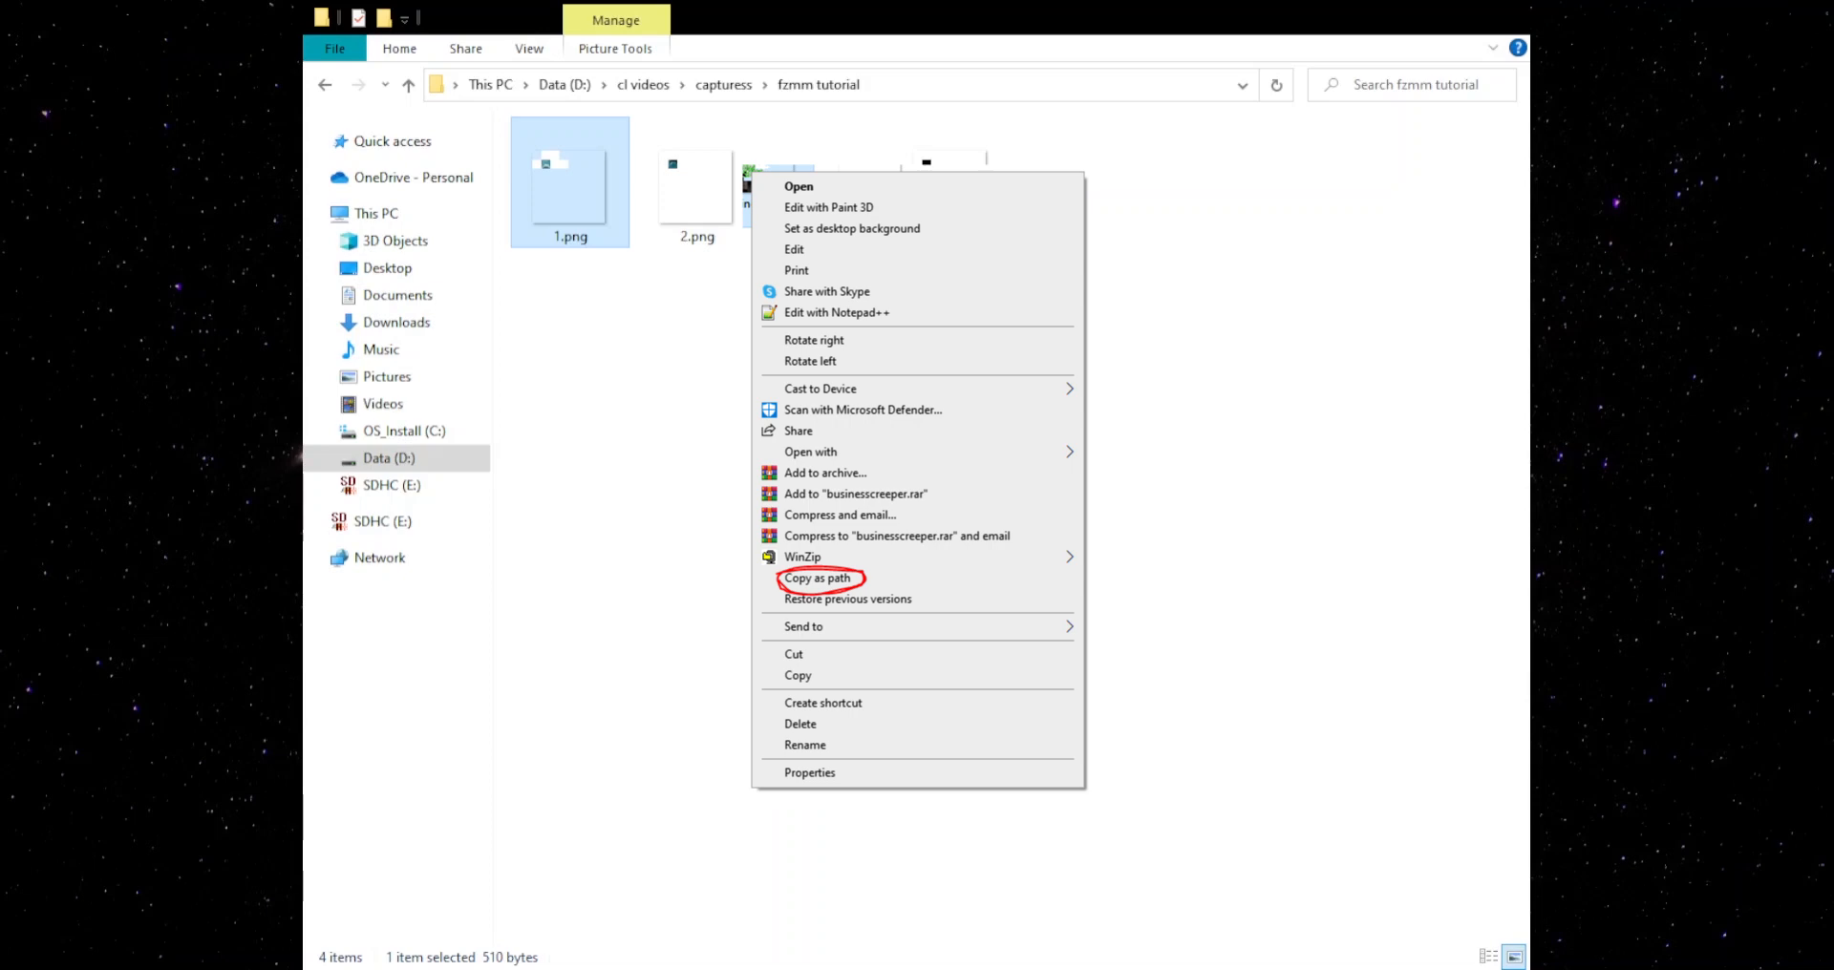
mouse_move(1470, 67)
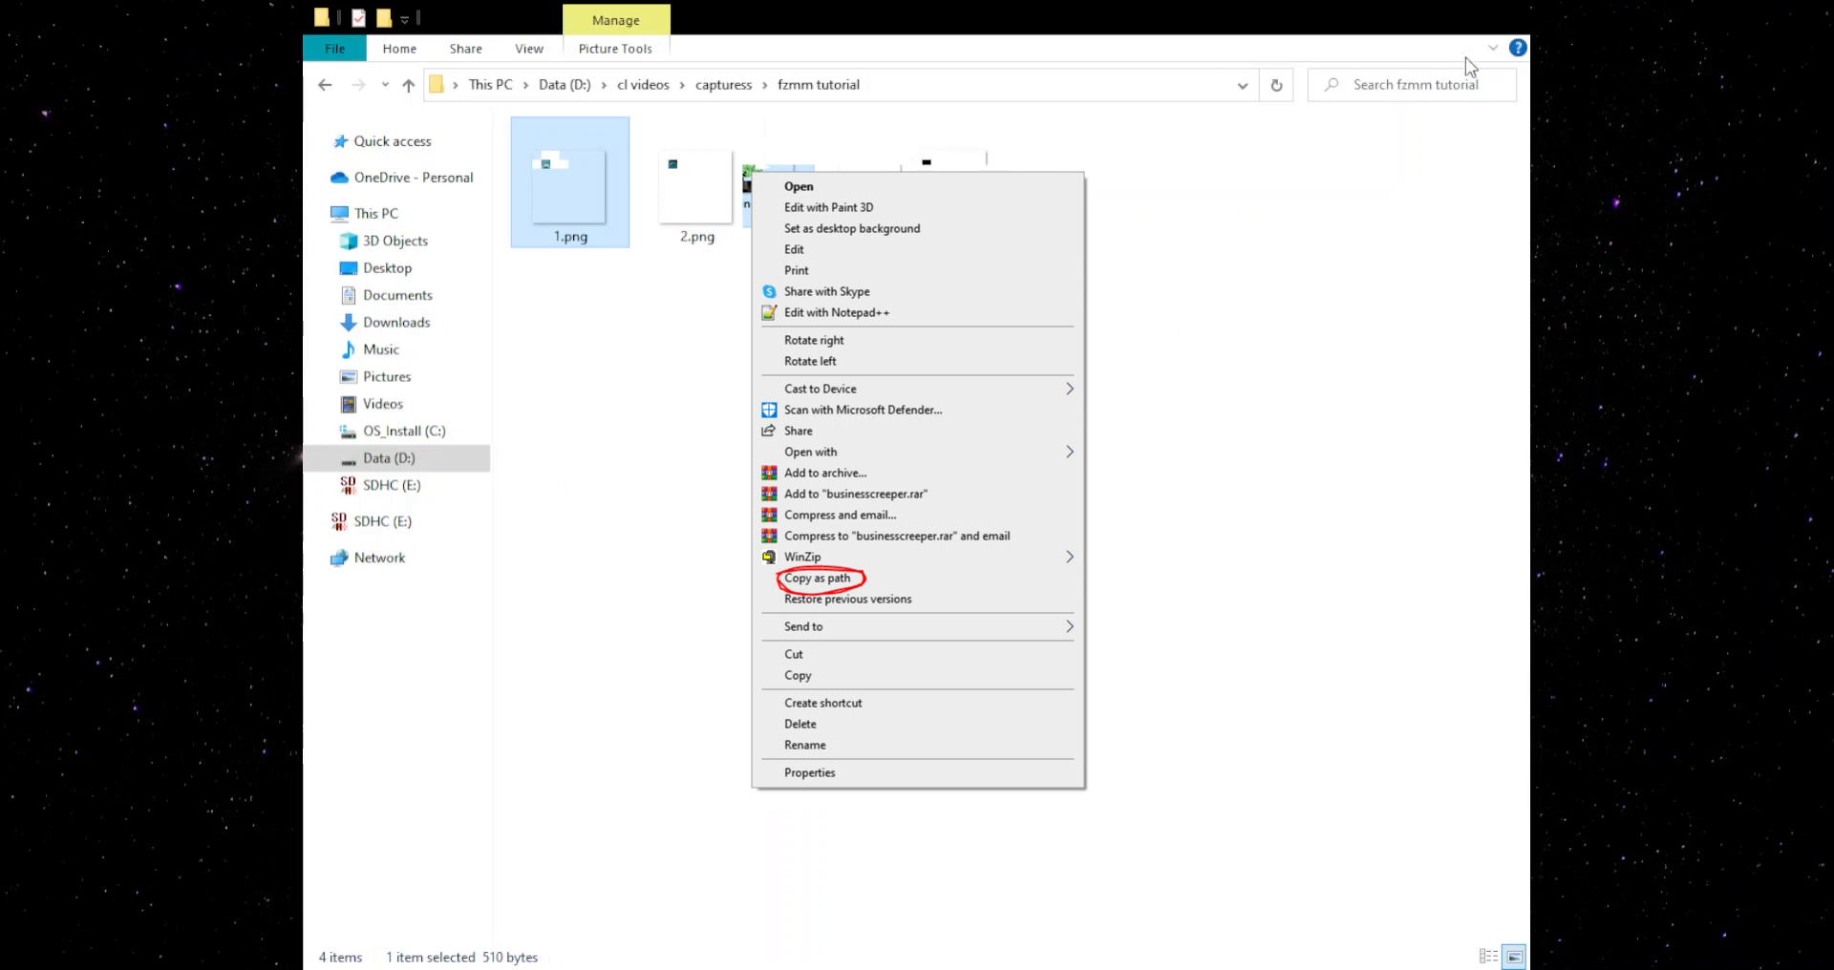
click(816, 578)
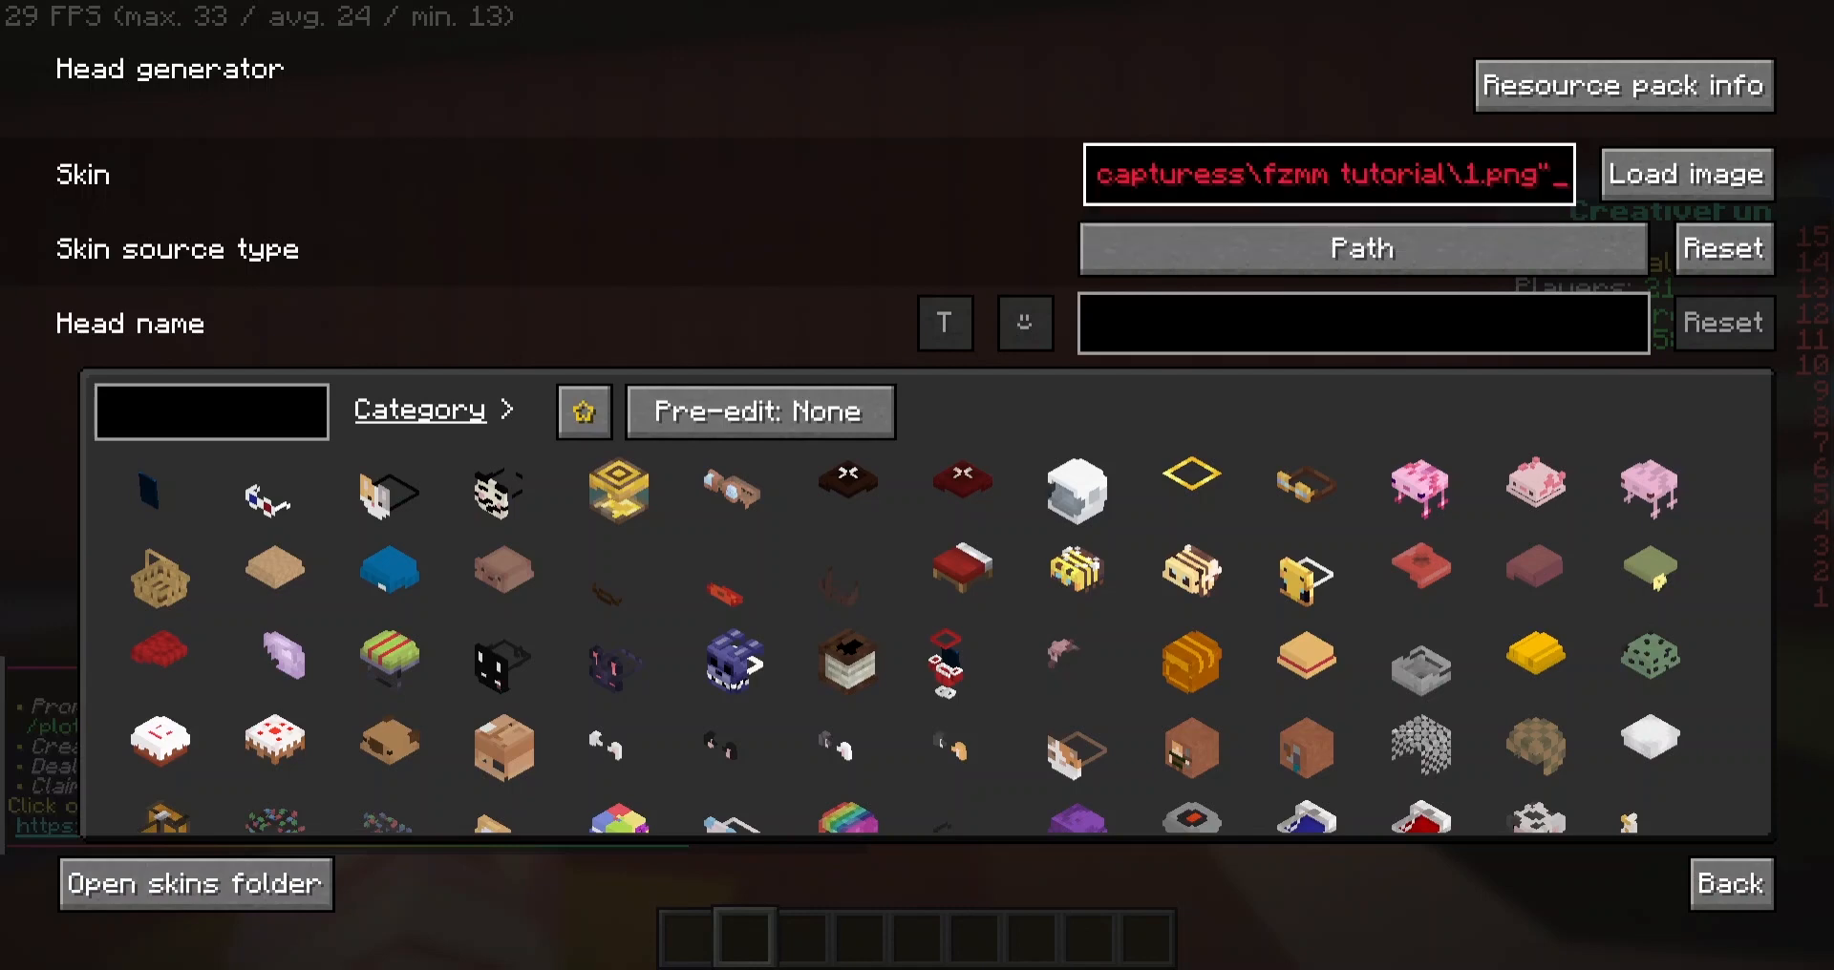
Load the 1.png and 2.png skins and take a base-skin player head from each.
click(1684, 174)
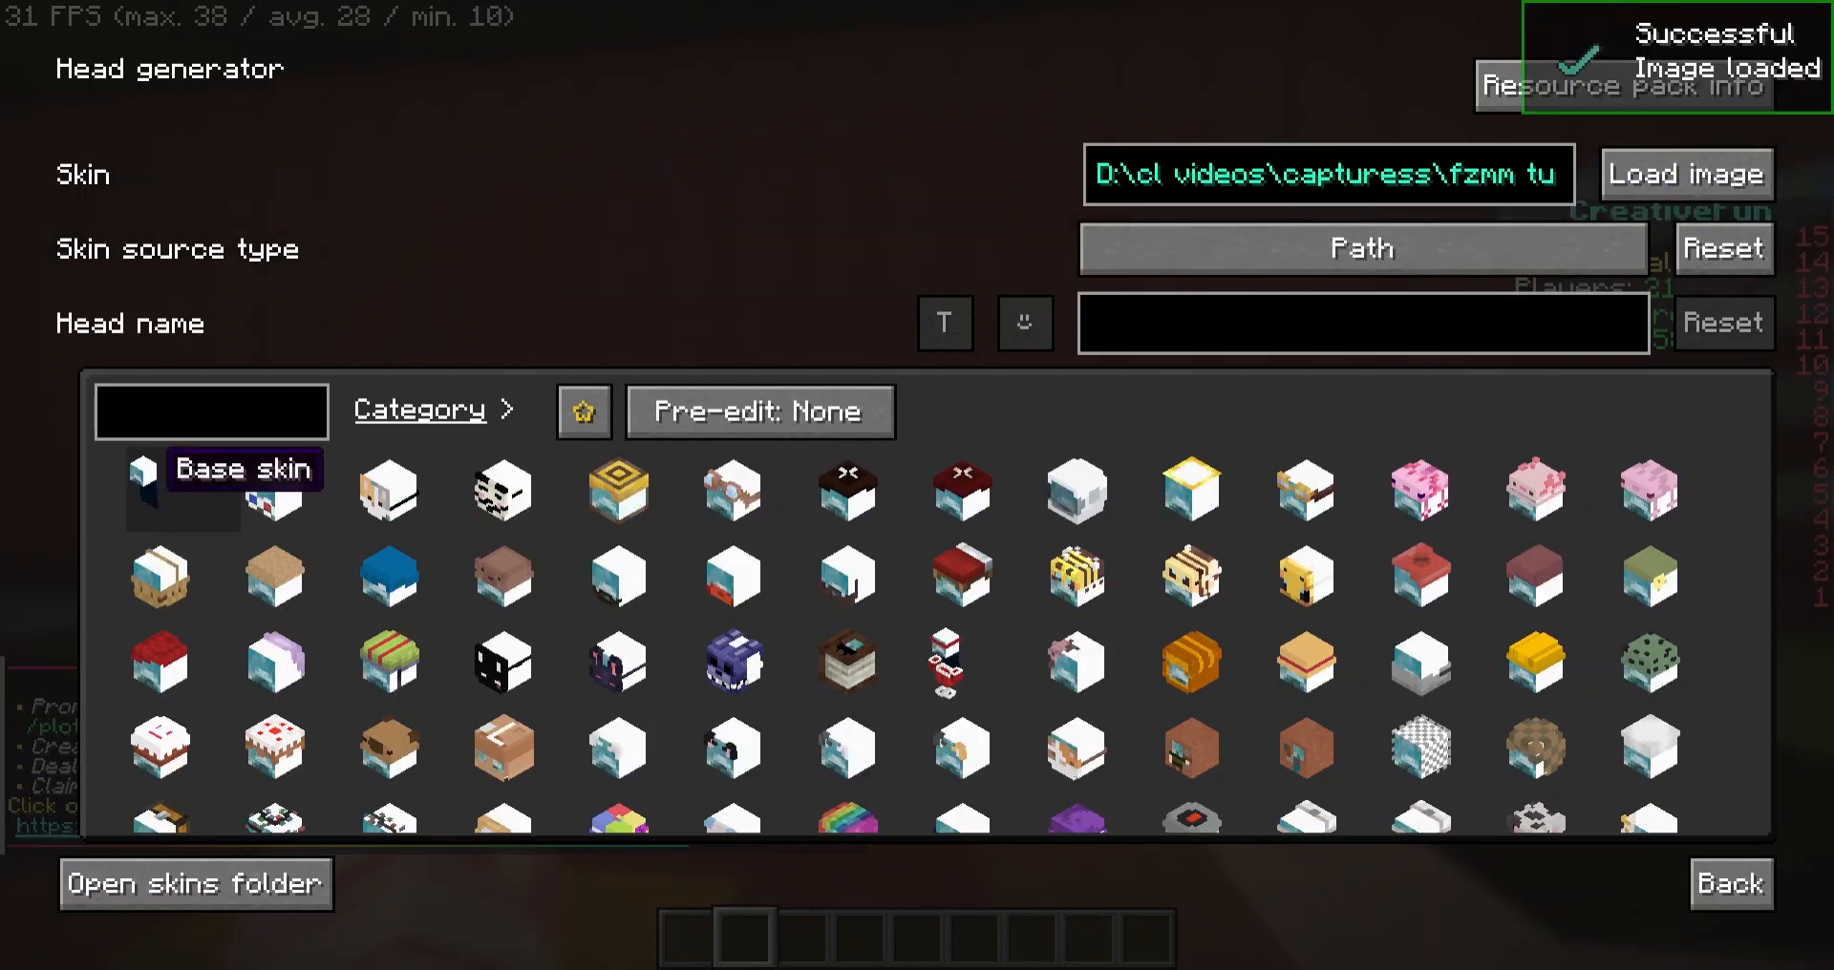
click(182, 490)
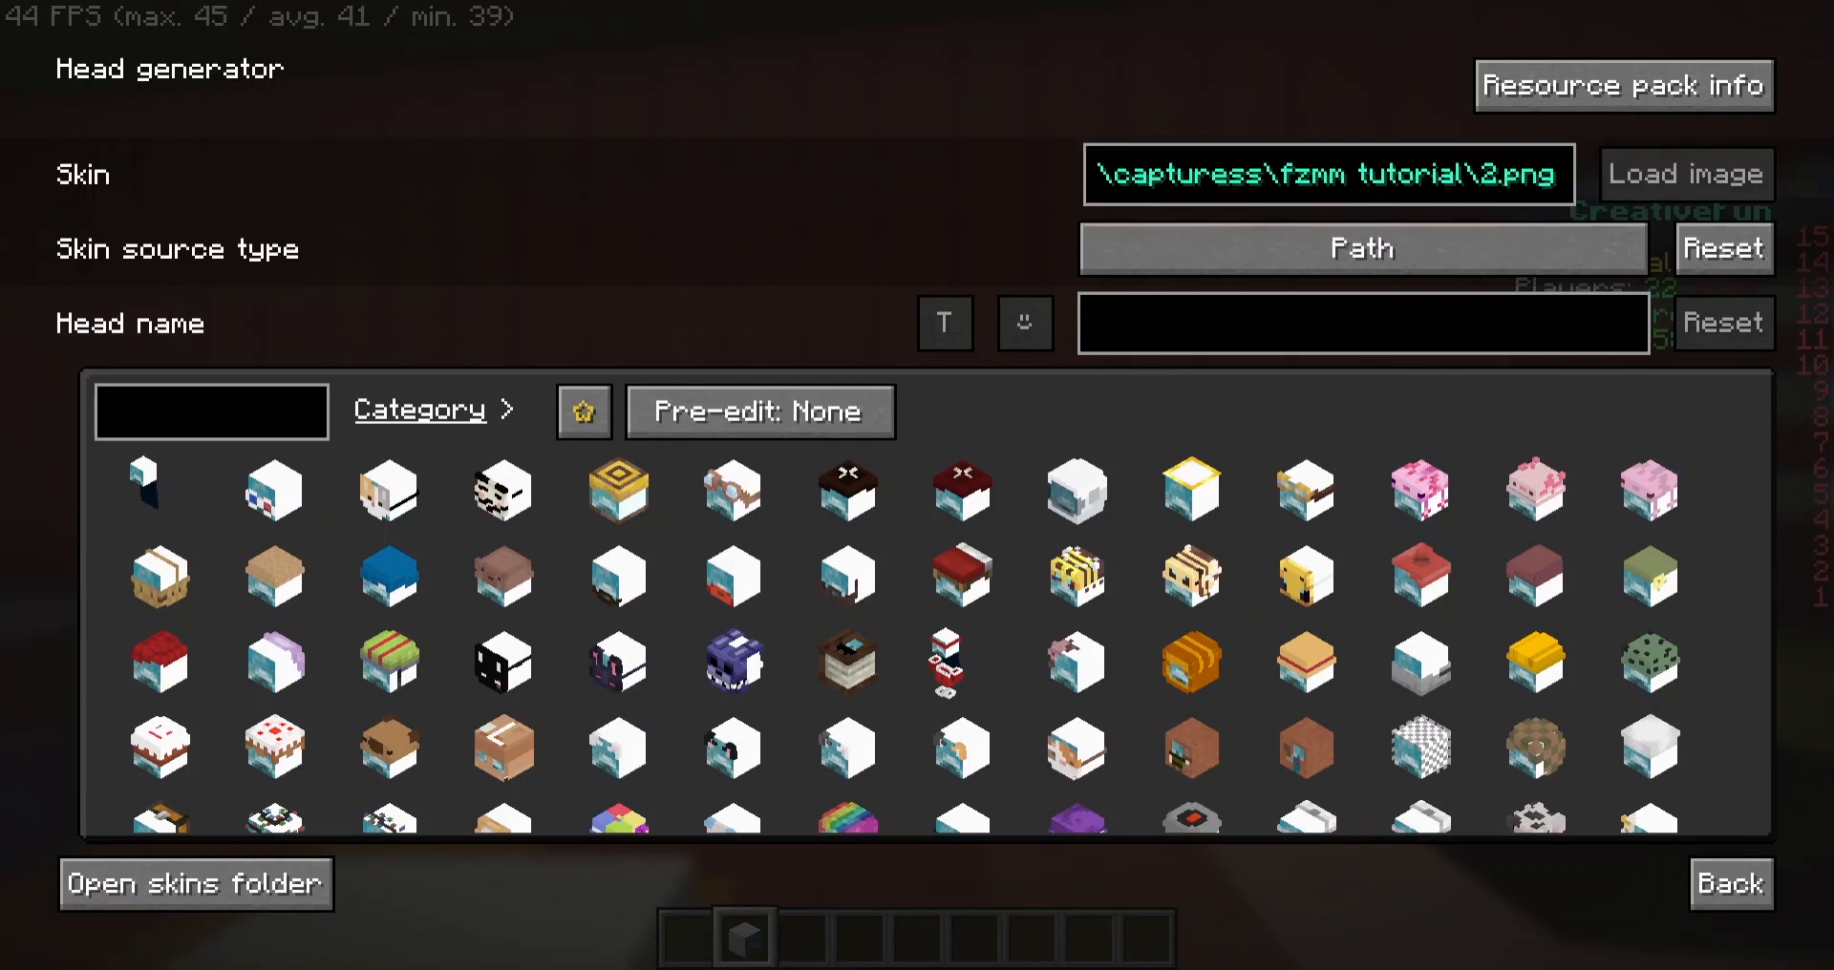
click(1684, 173)
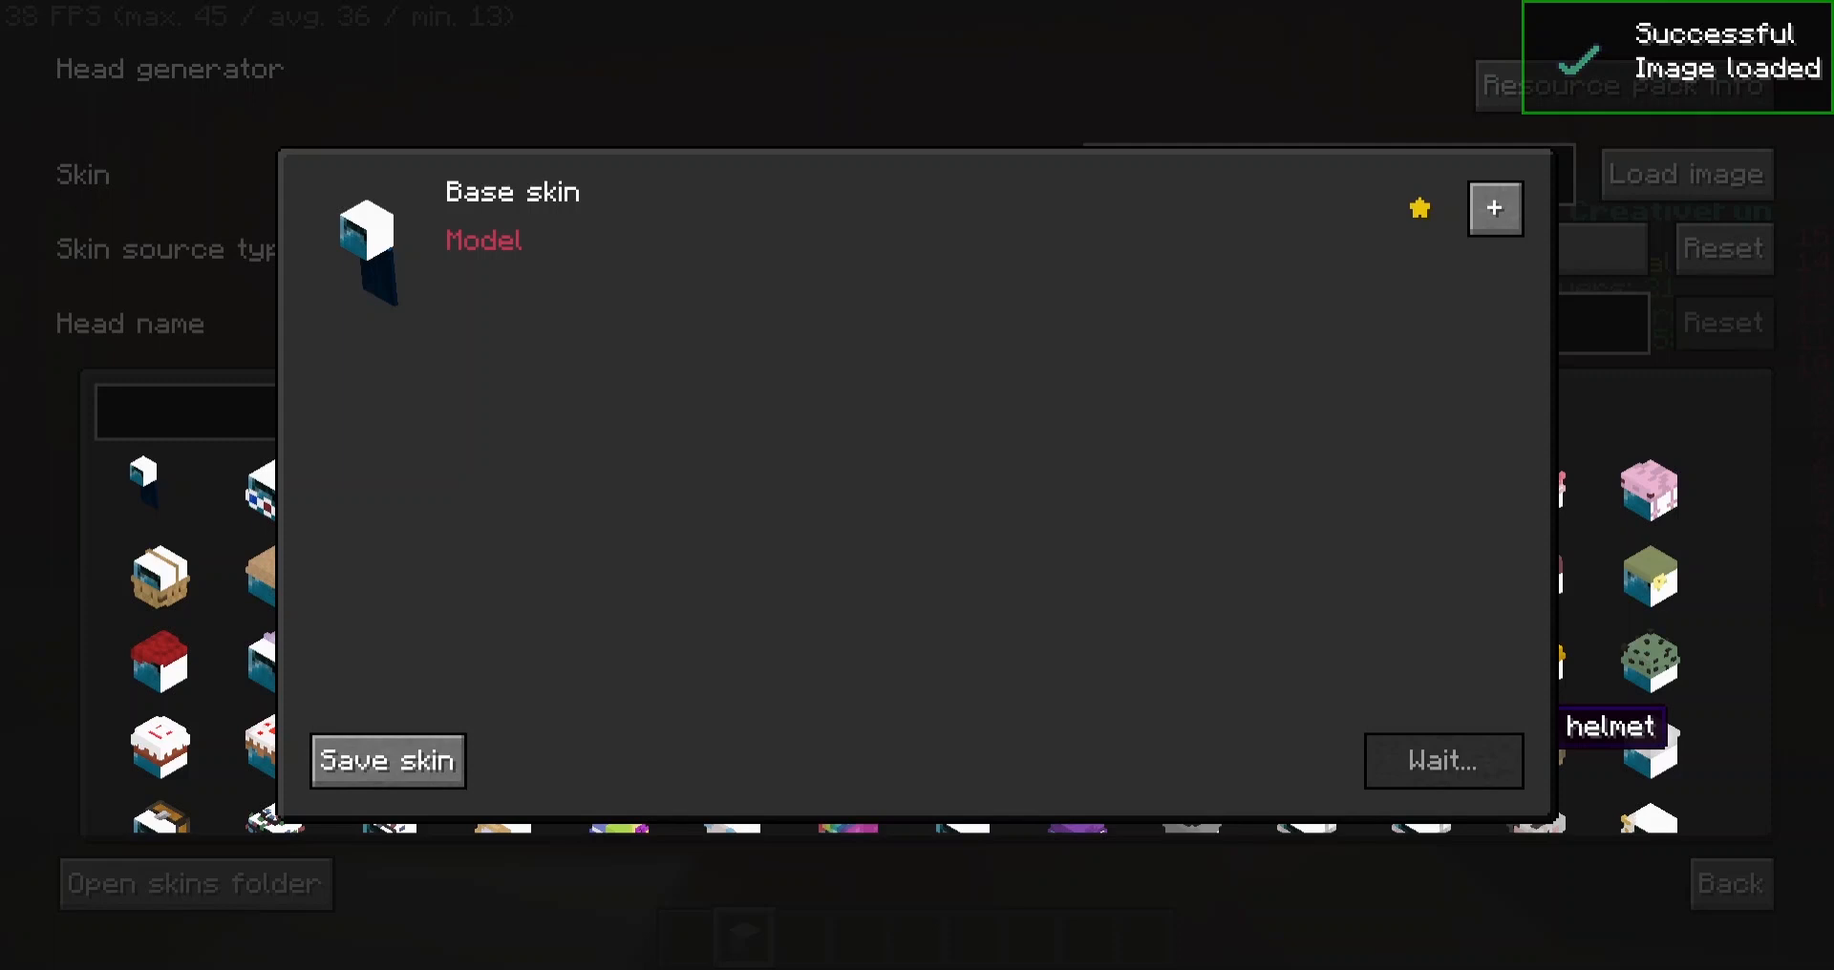
click(1442, 761)
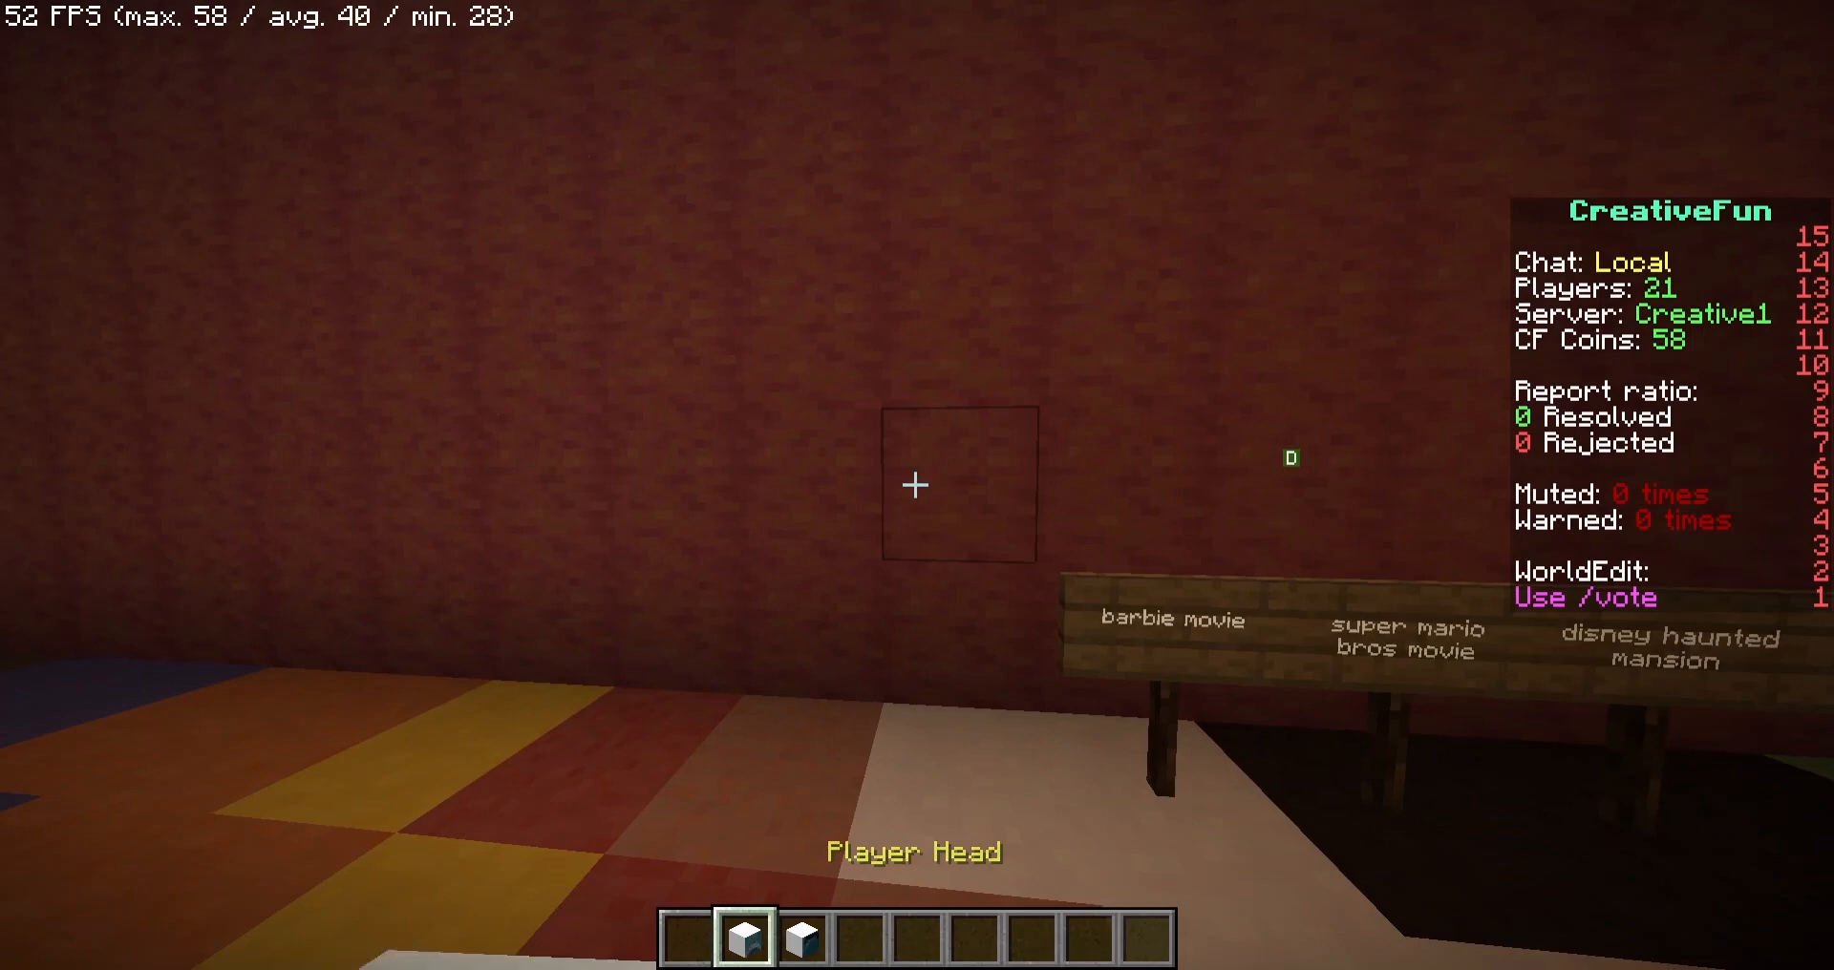
Search the creative inventory for 'arm' and 'fli' to add an armor stand and flint and steel.
key(e)
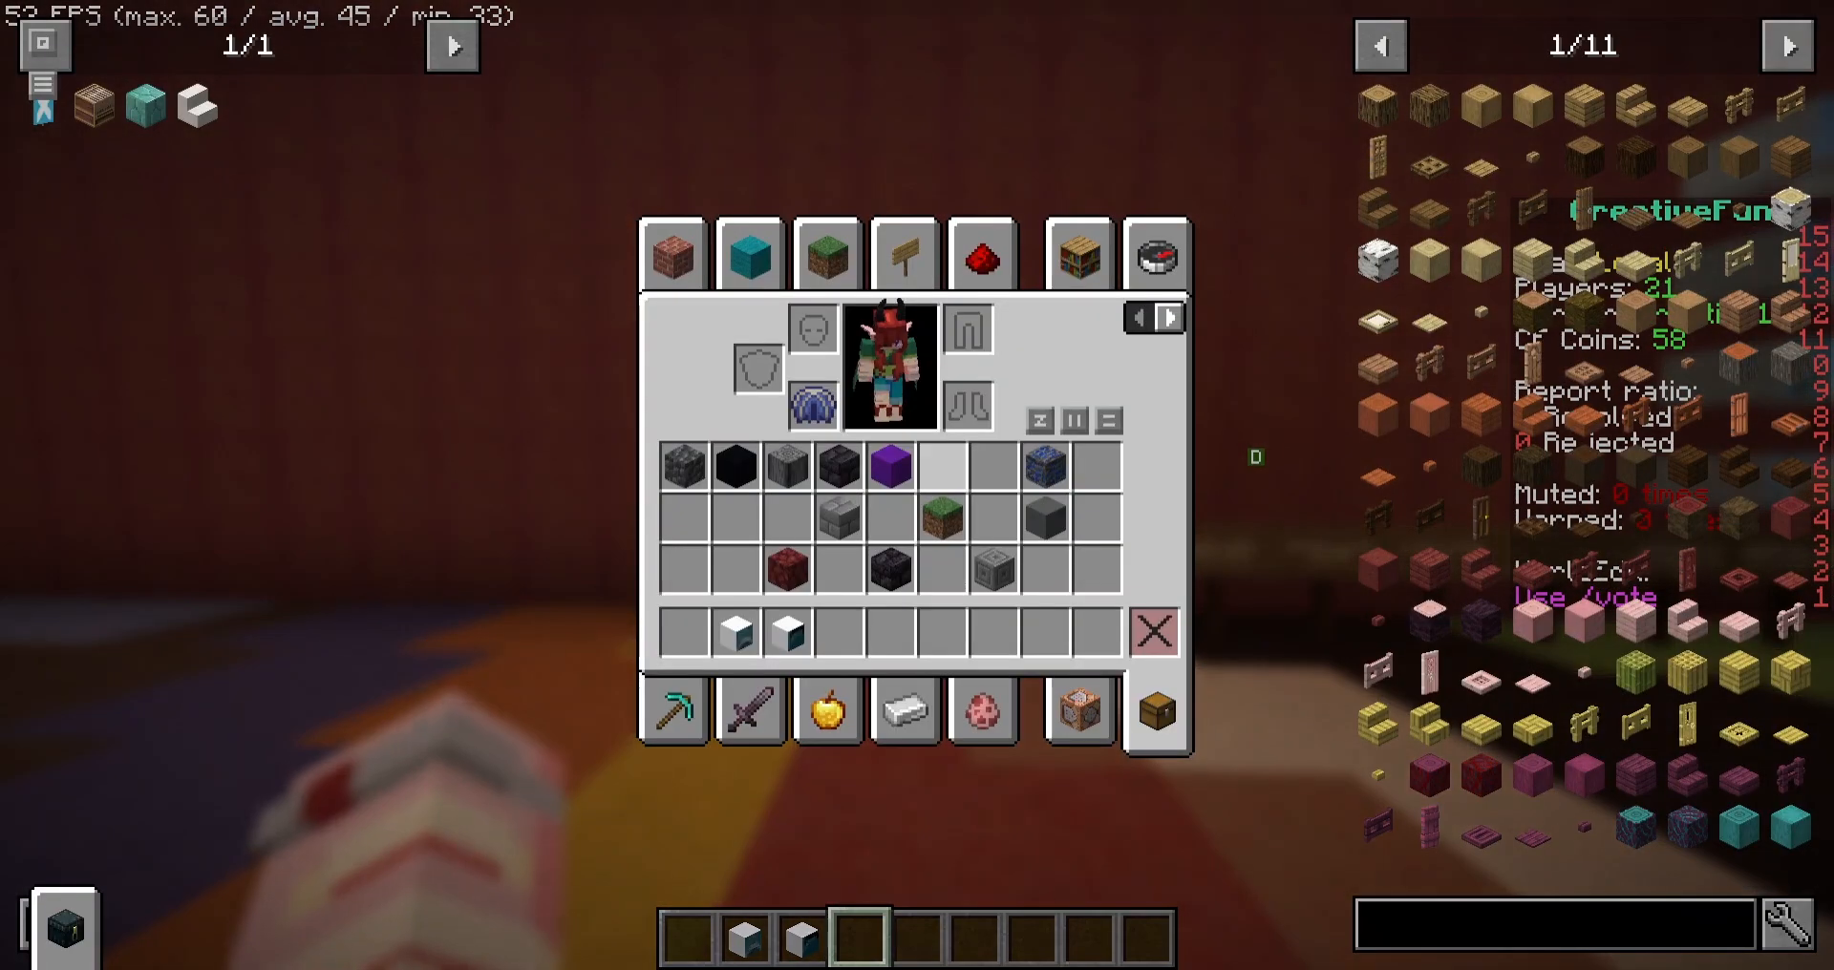
click(1155, 254)
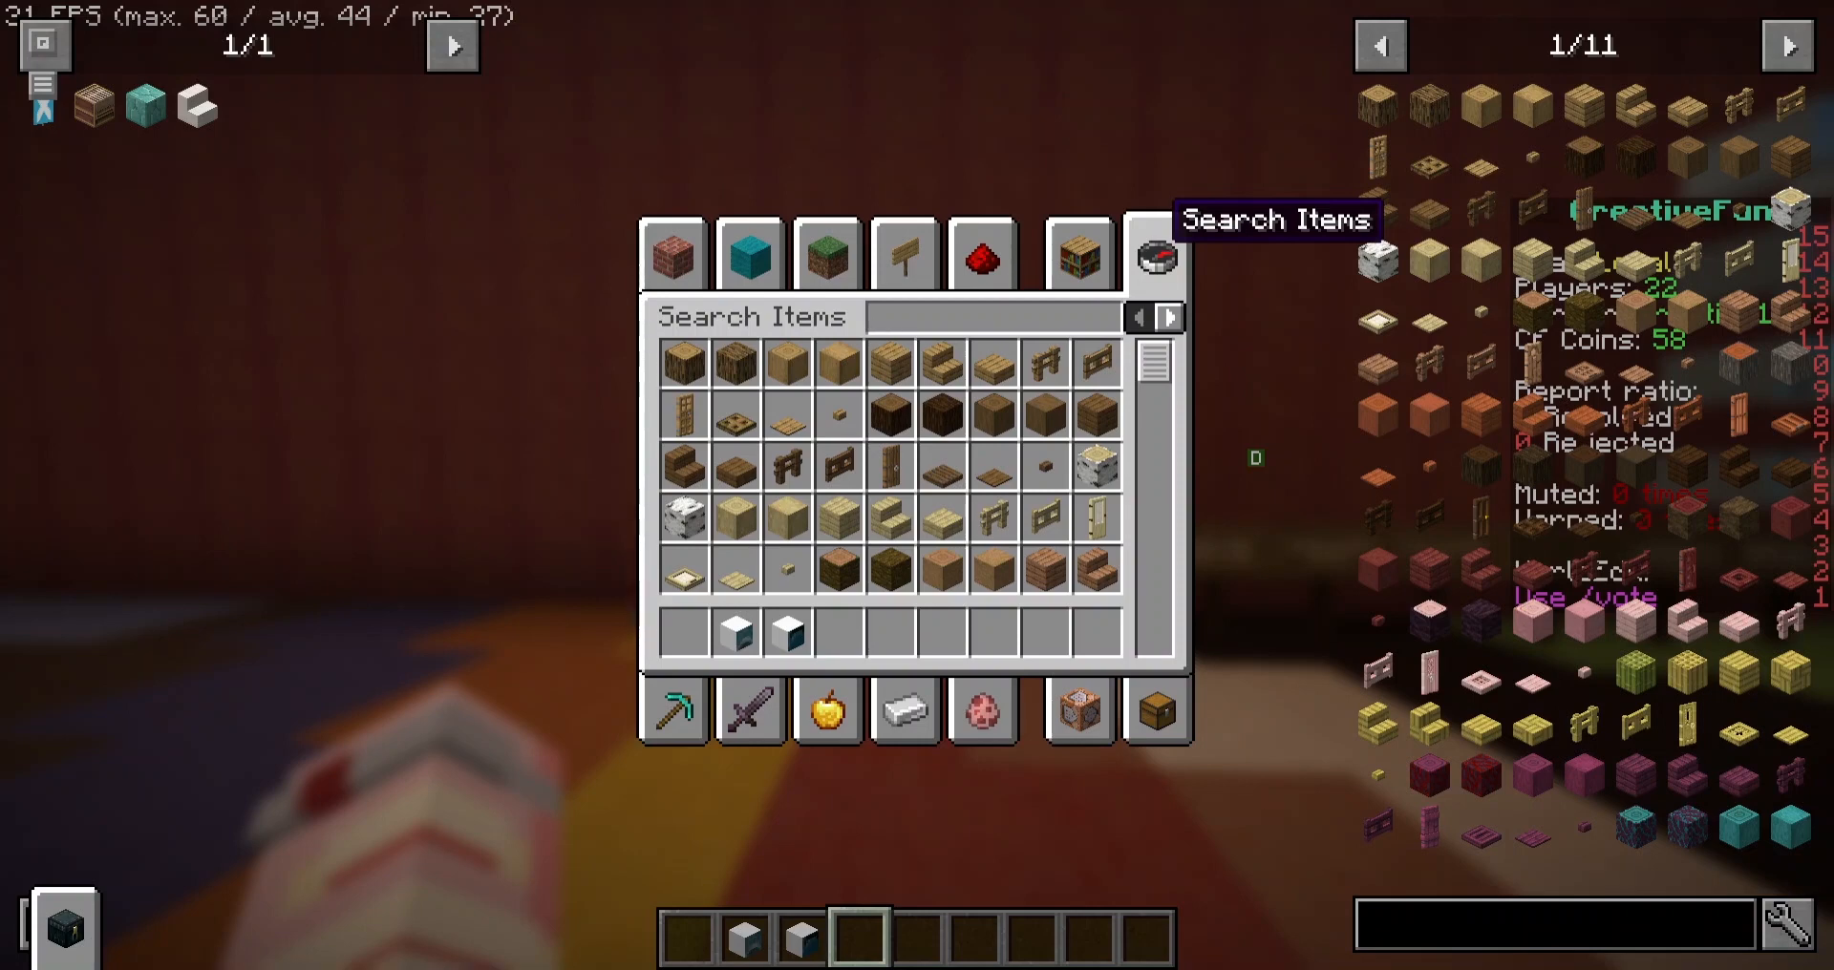
click(990, 317)
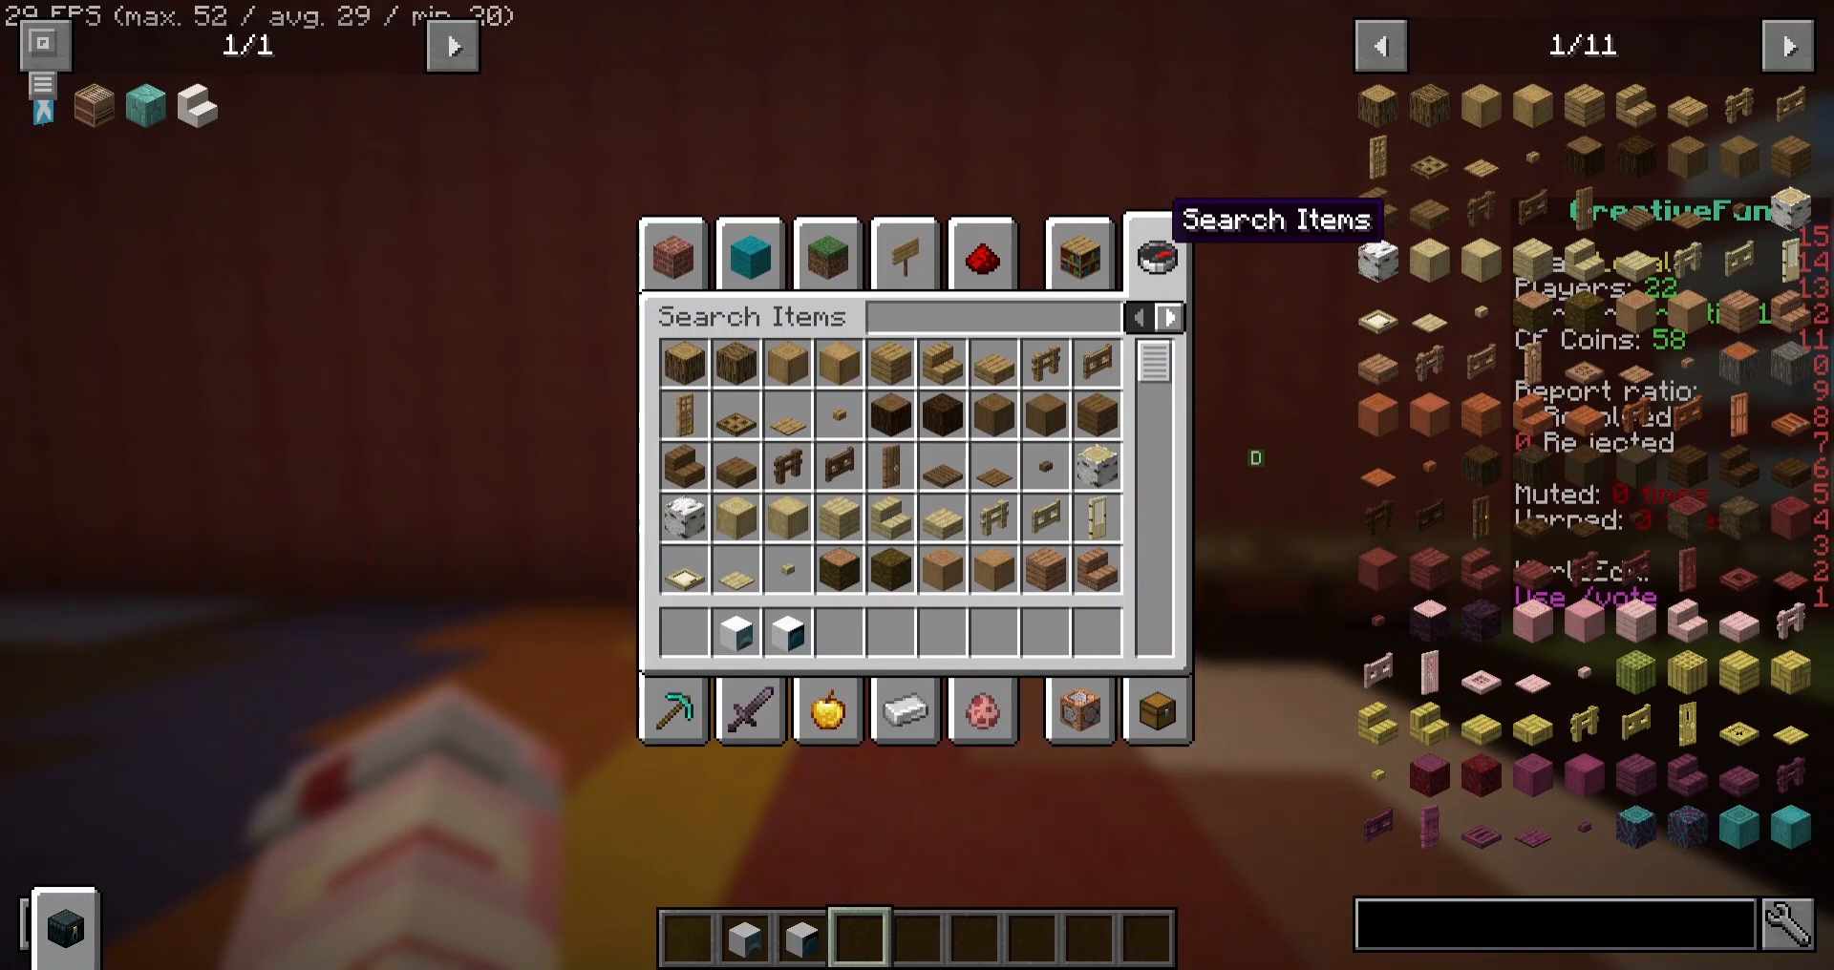
text(arm)
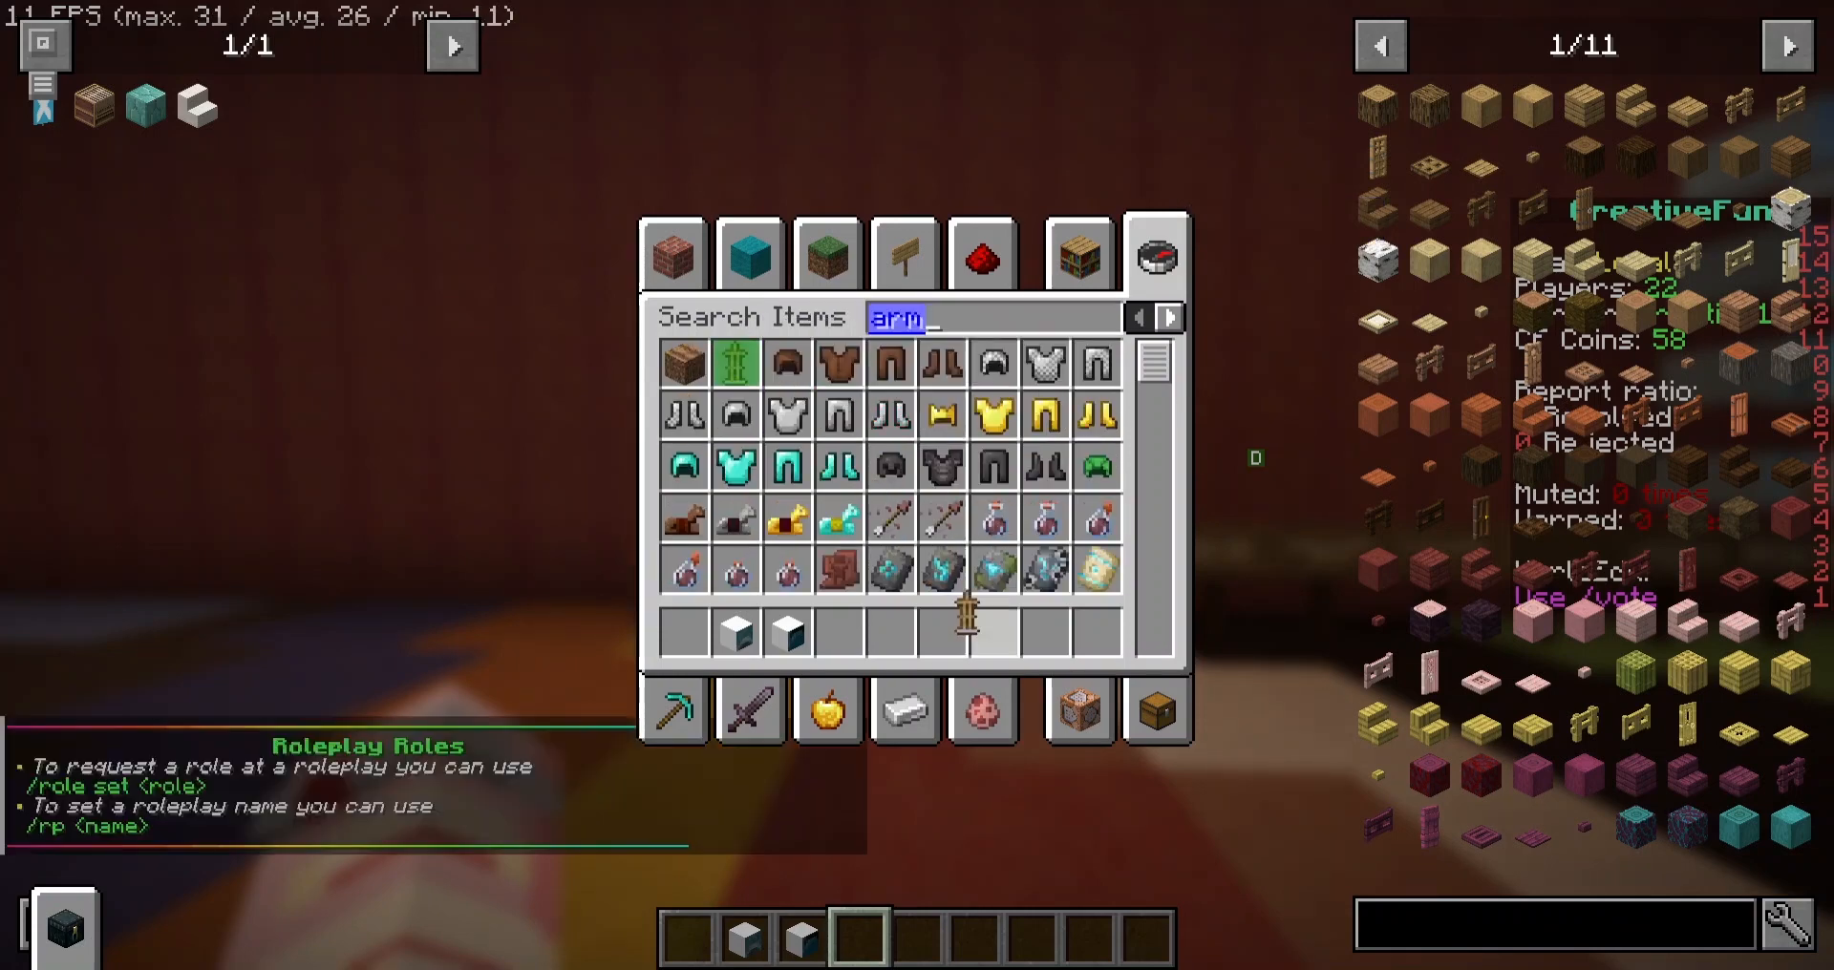
mouse_move(994, 573)
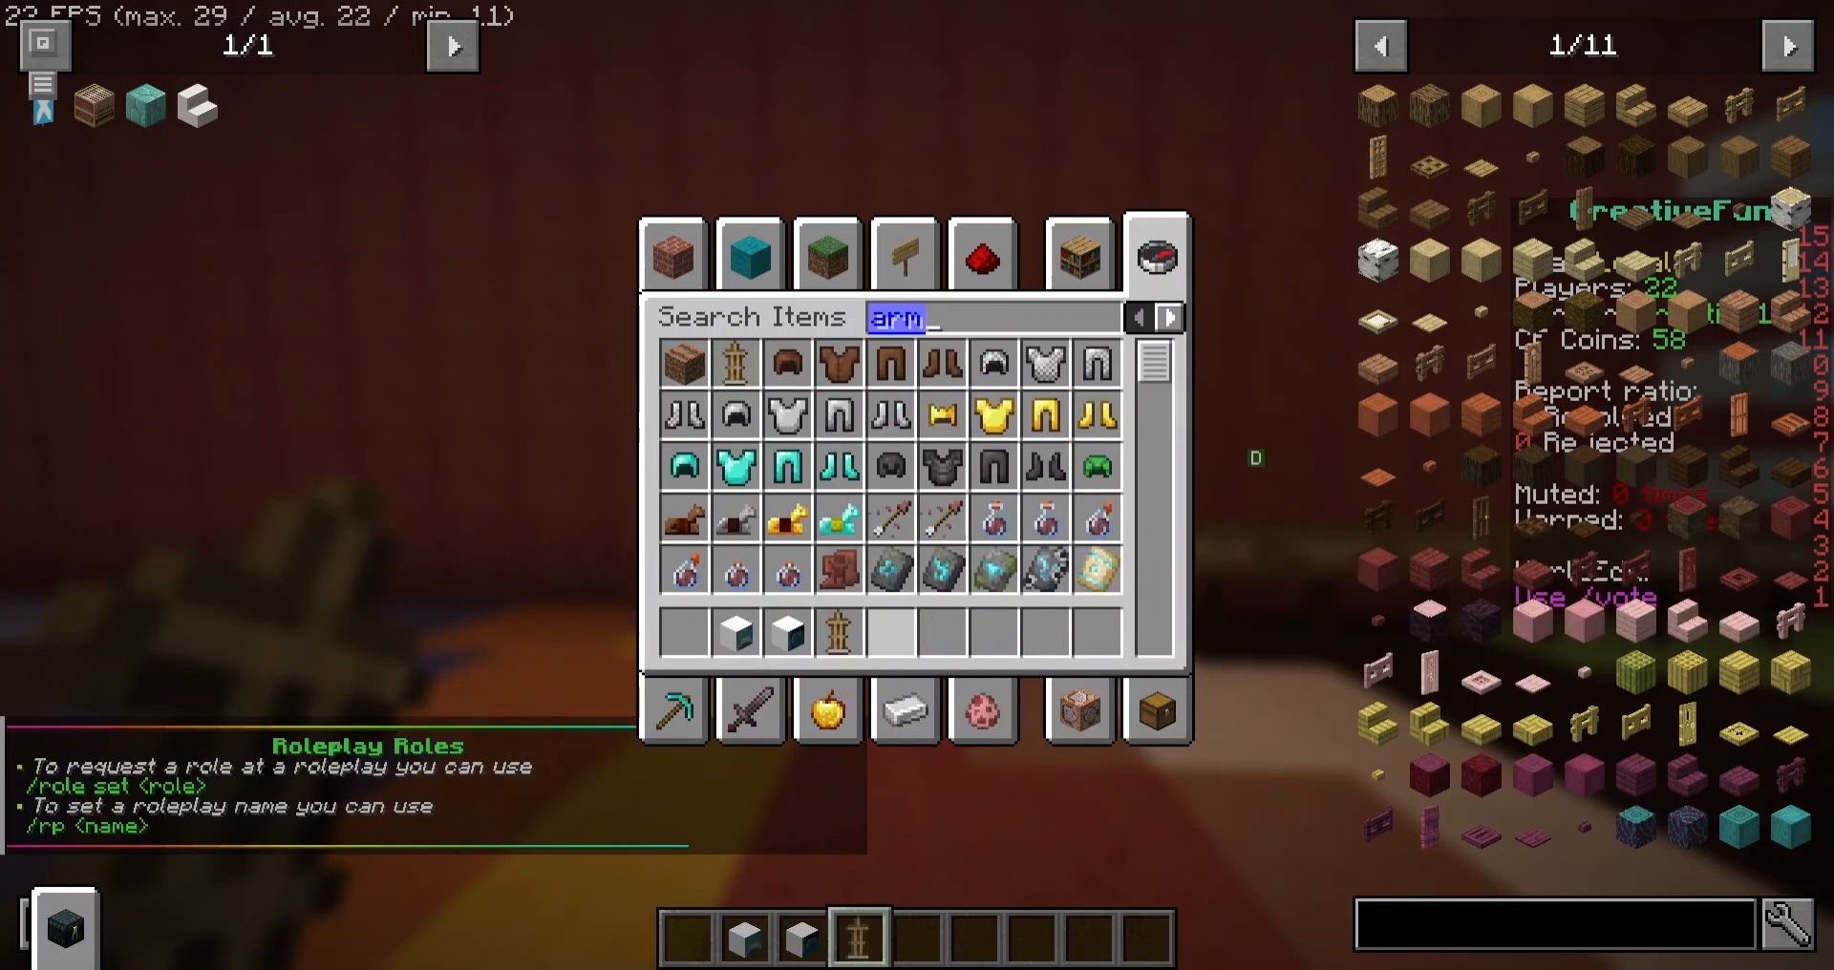
text(fli)
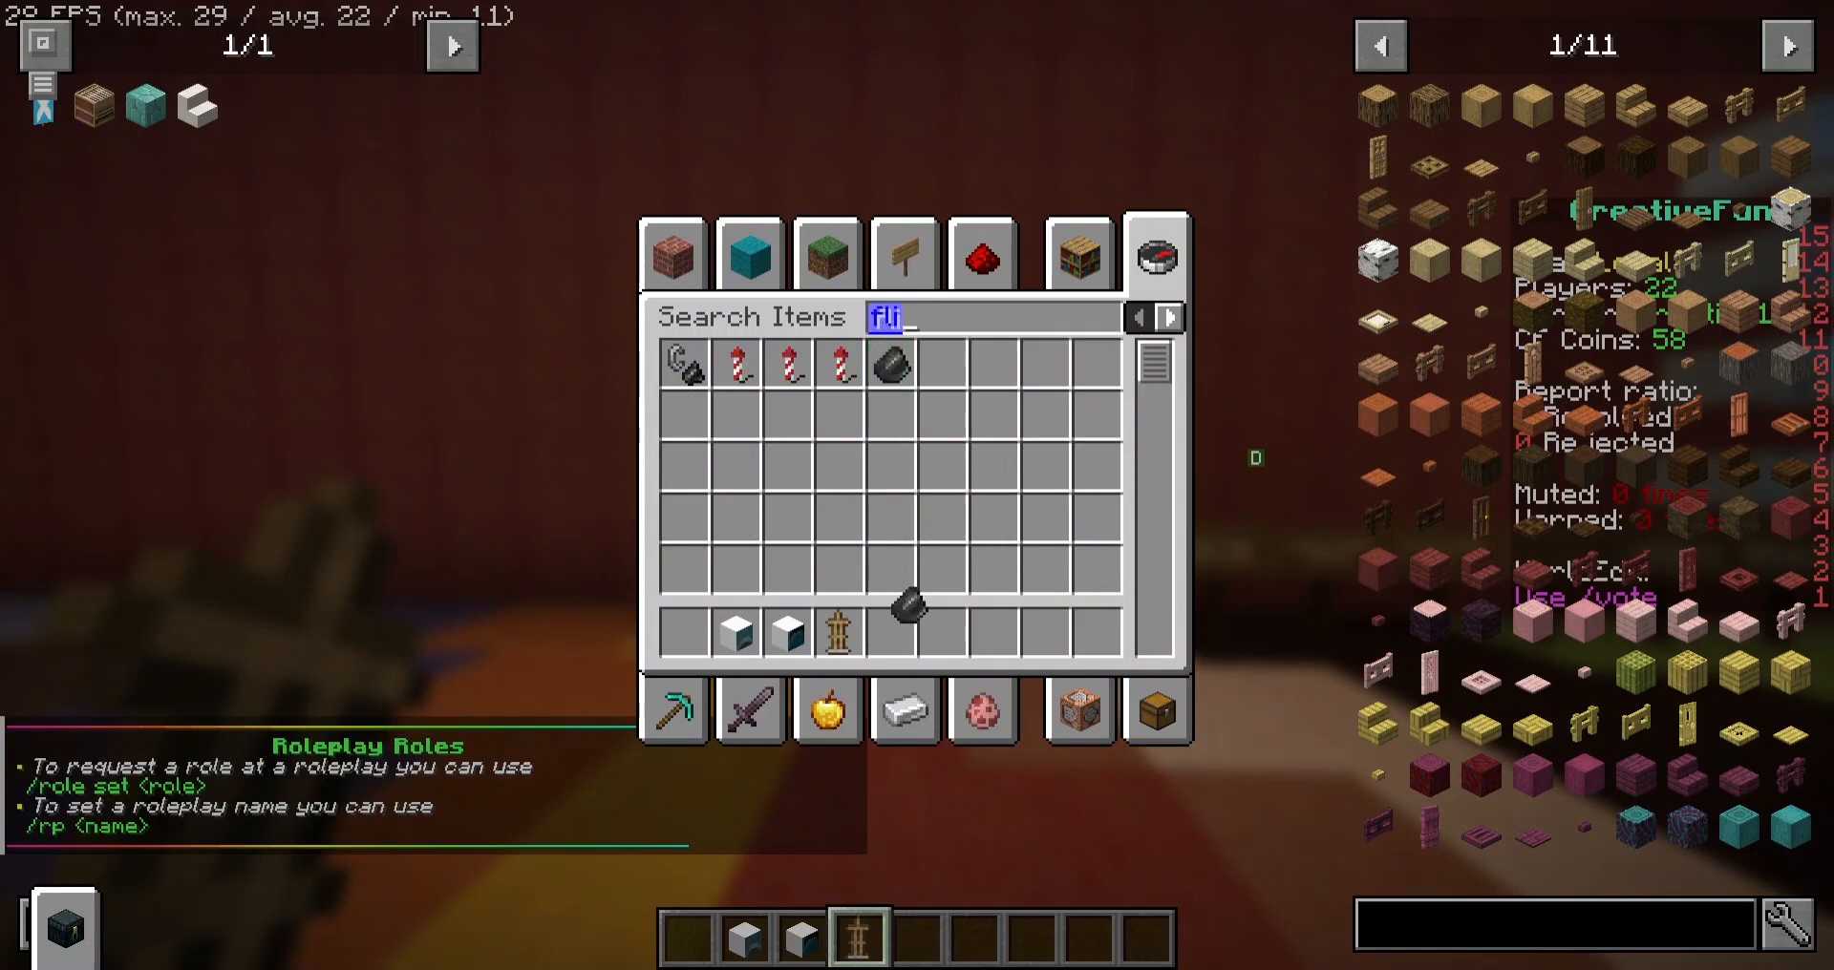
key(Escape)
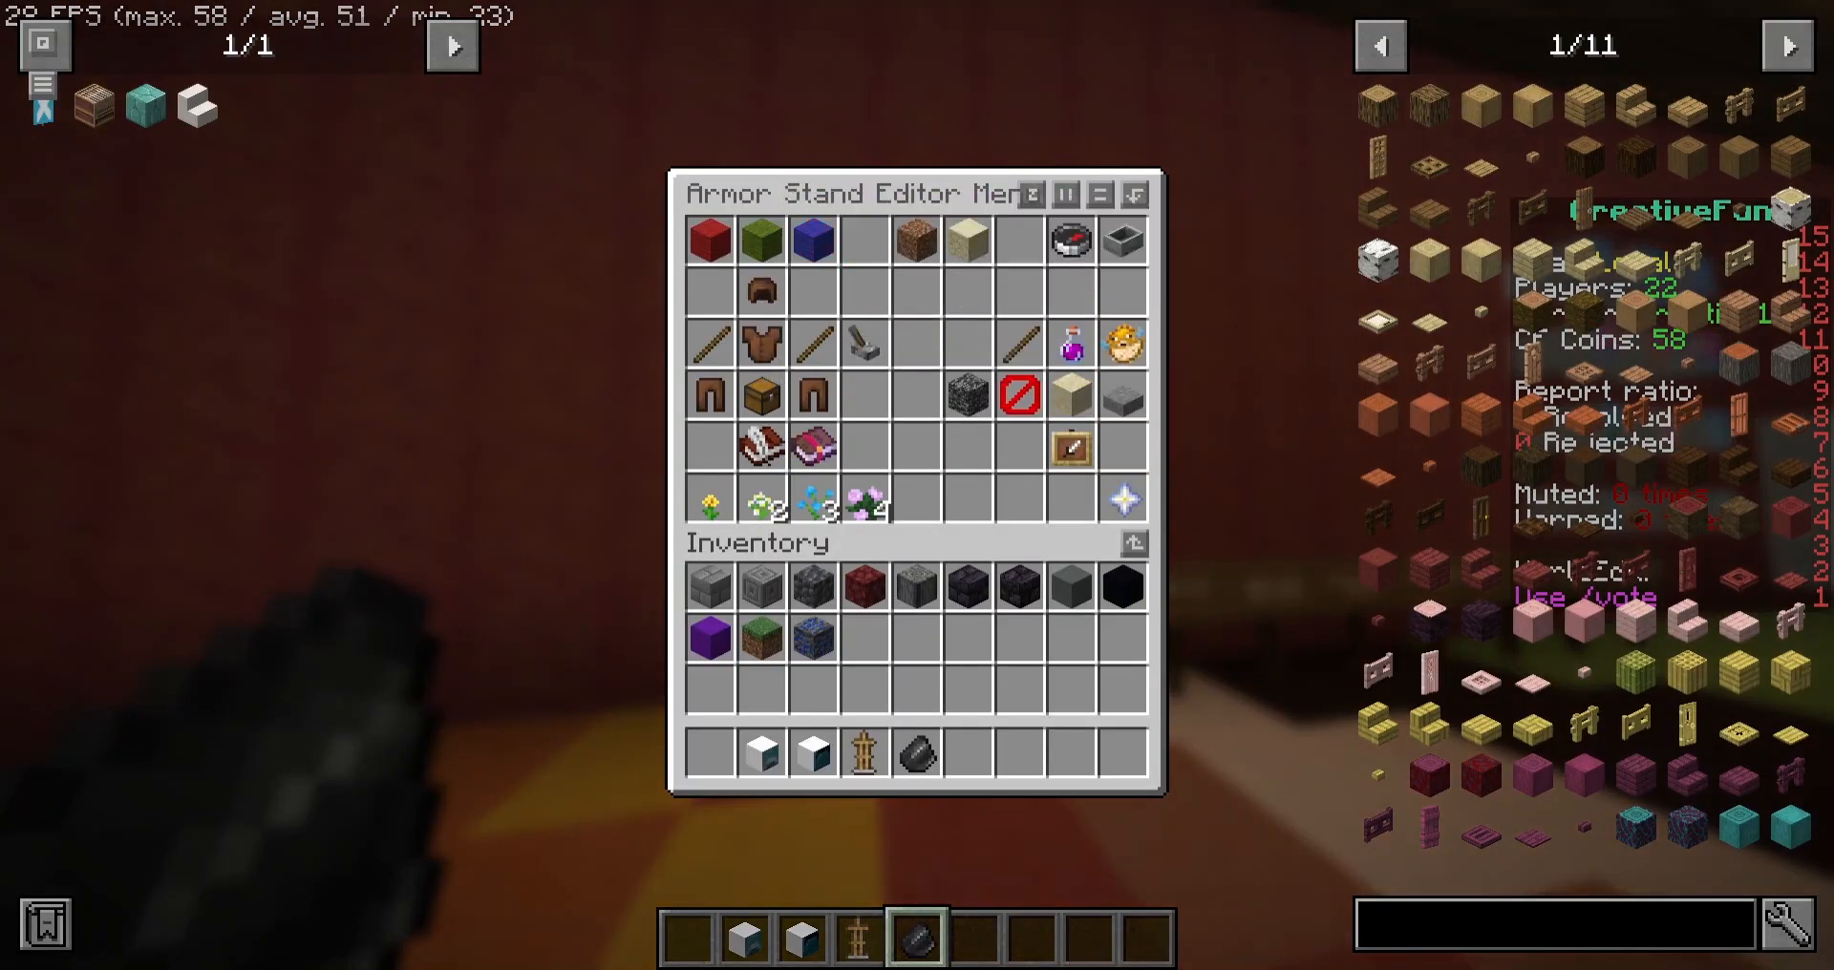
mouse_move(965, 241)
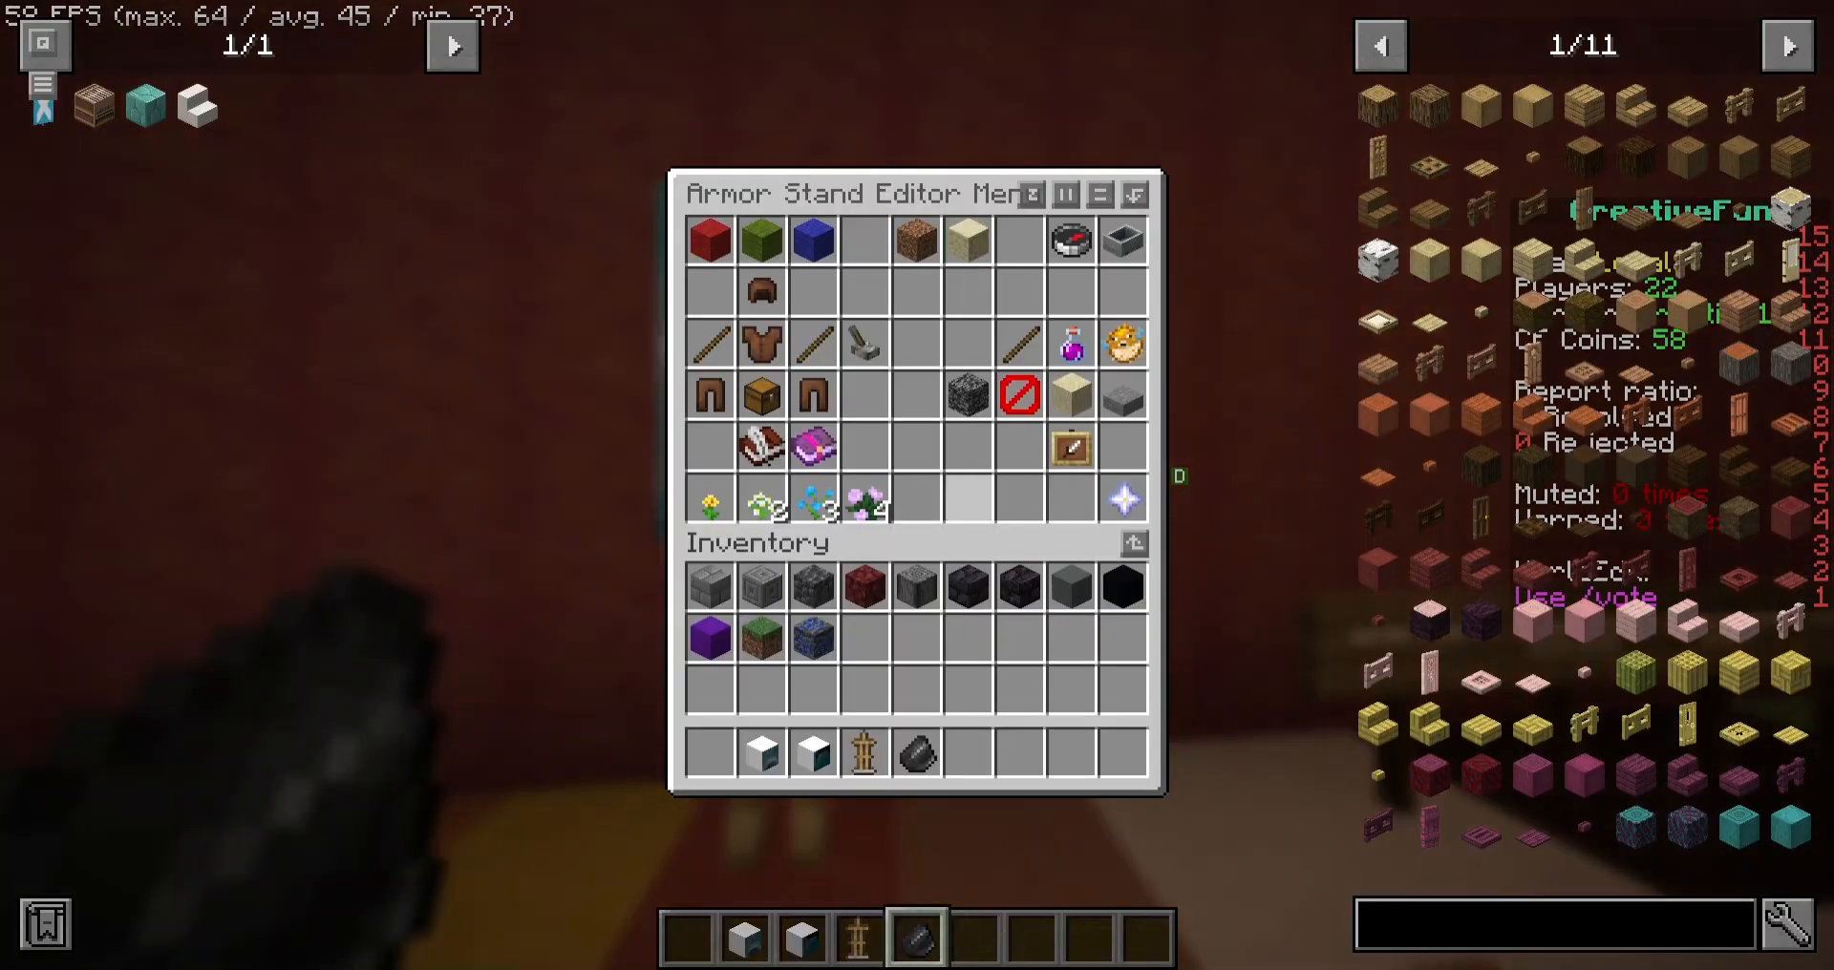
mouse_move(1016, 395)
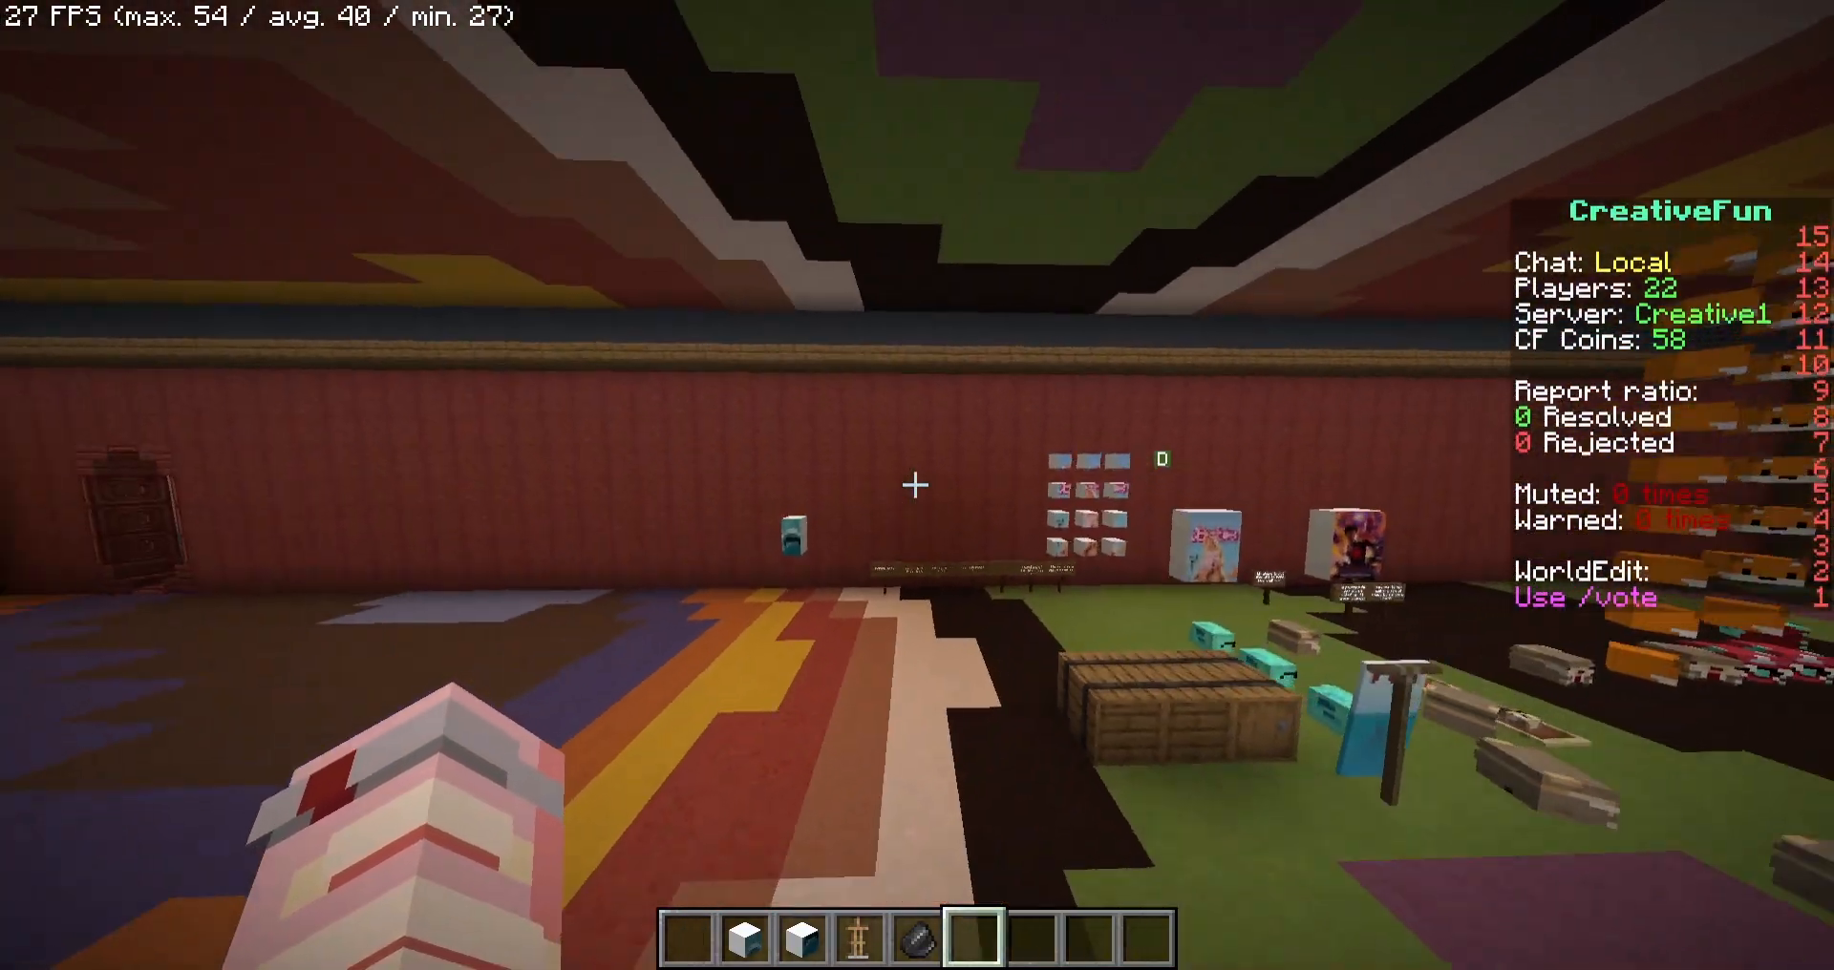
key(Escape)
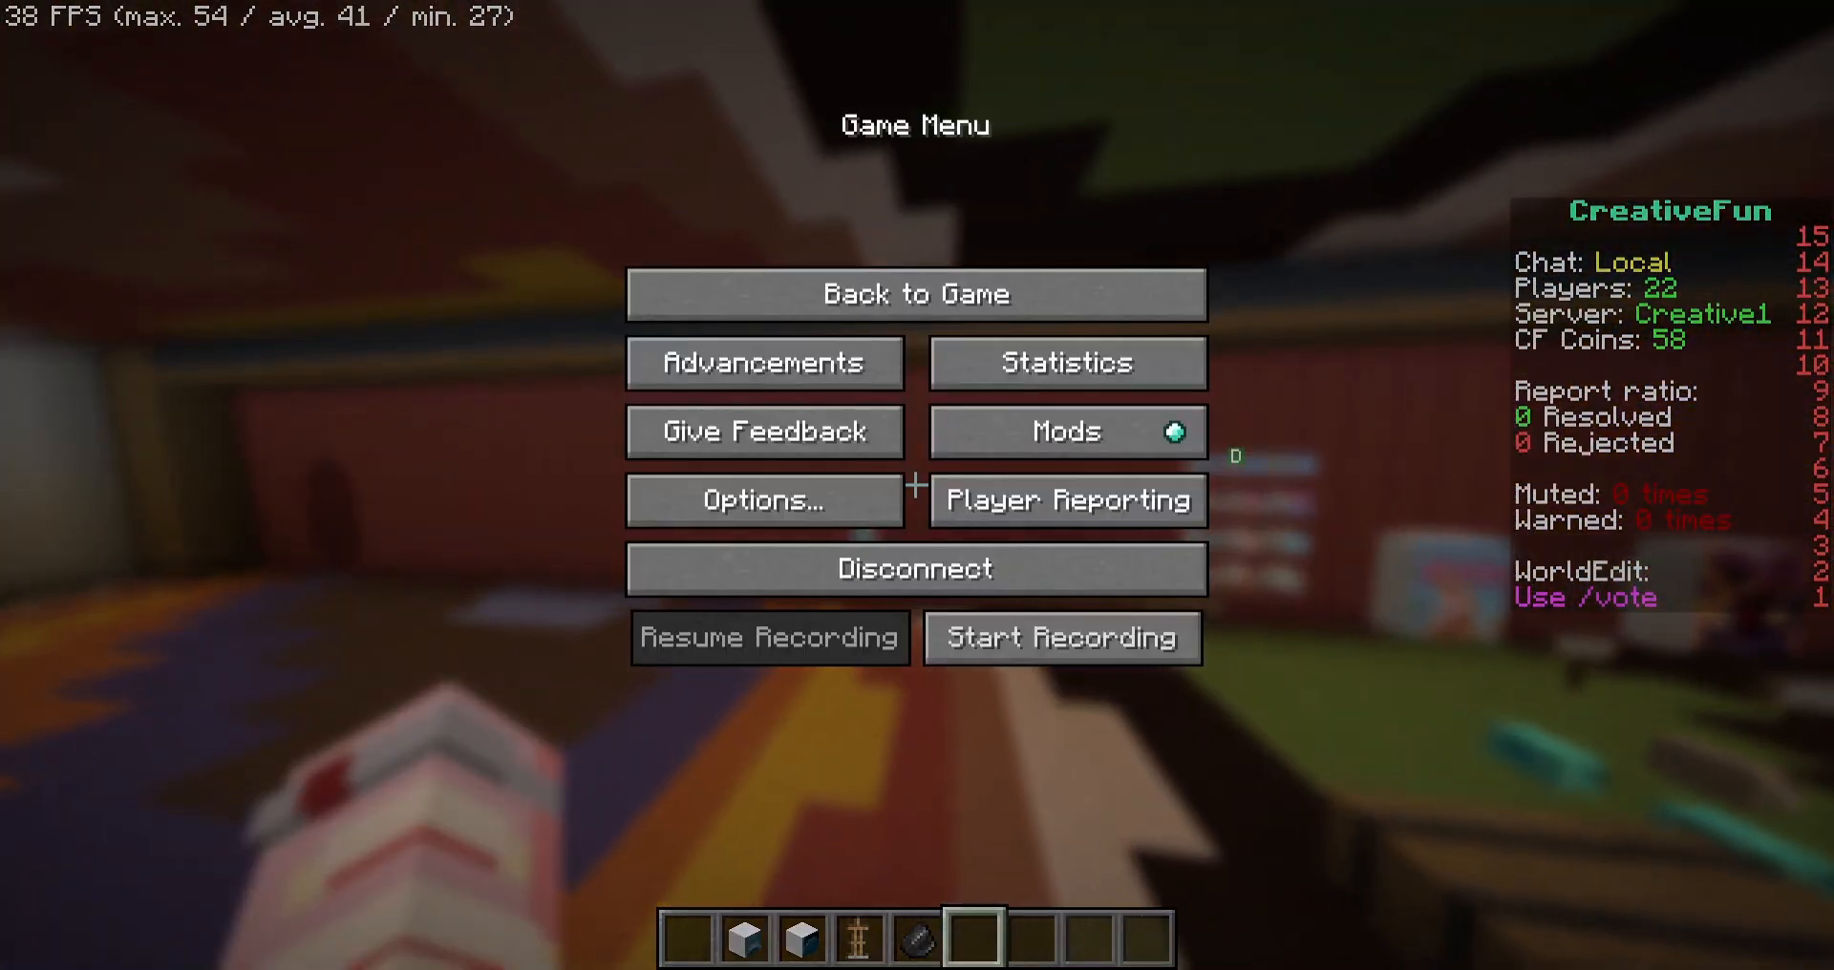
click(915, 293)
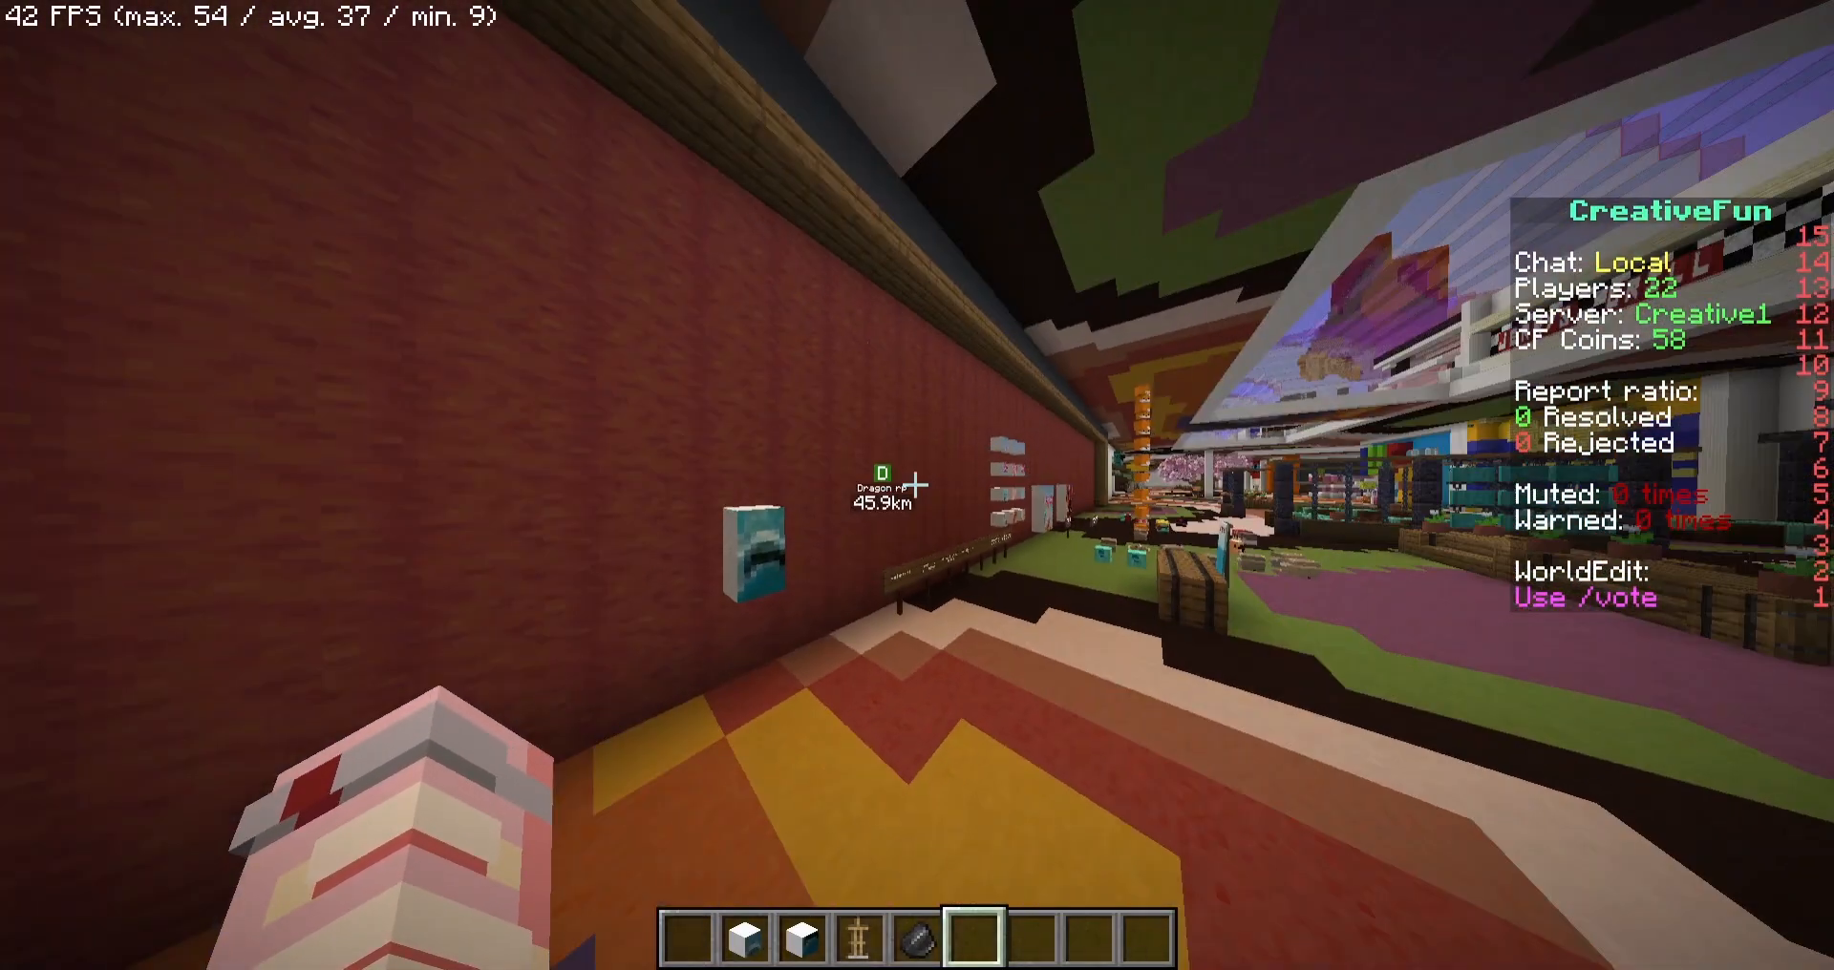
mouse_move(917, 479)
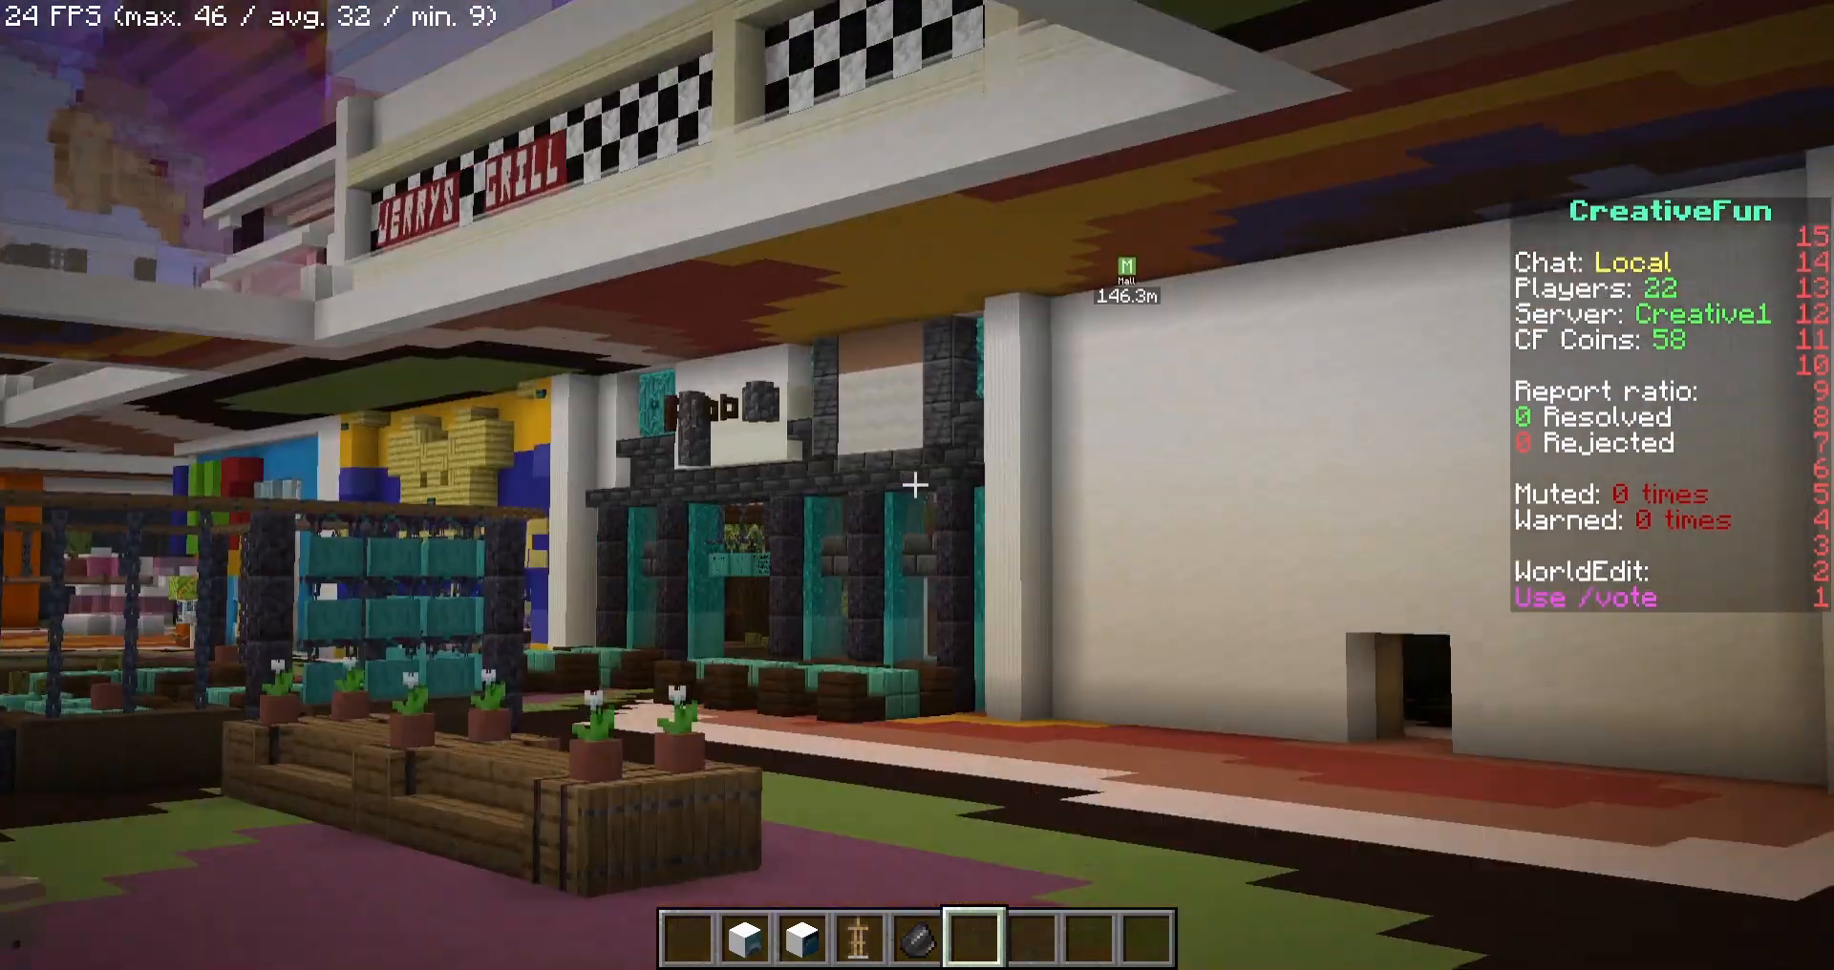
mouse_move(917, 476)
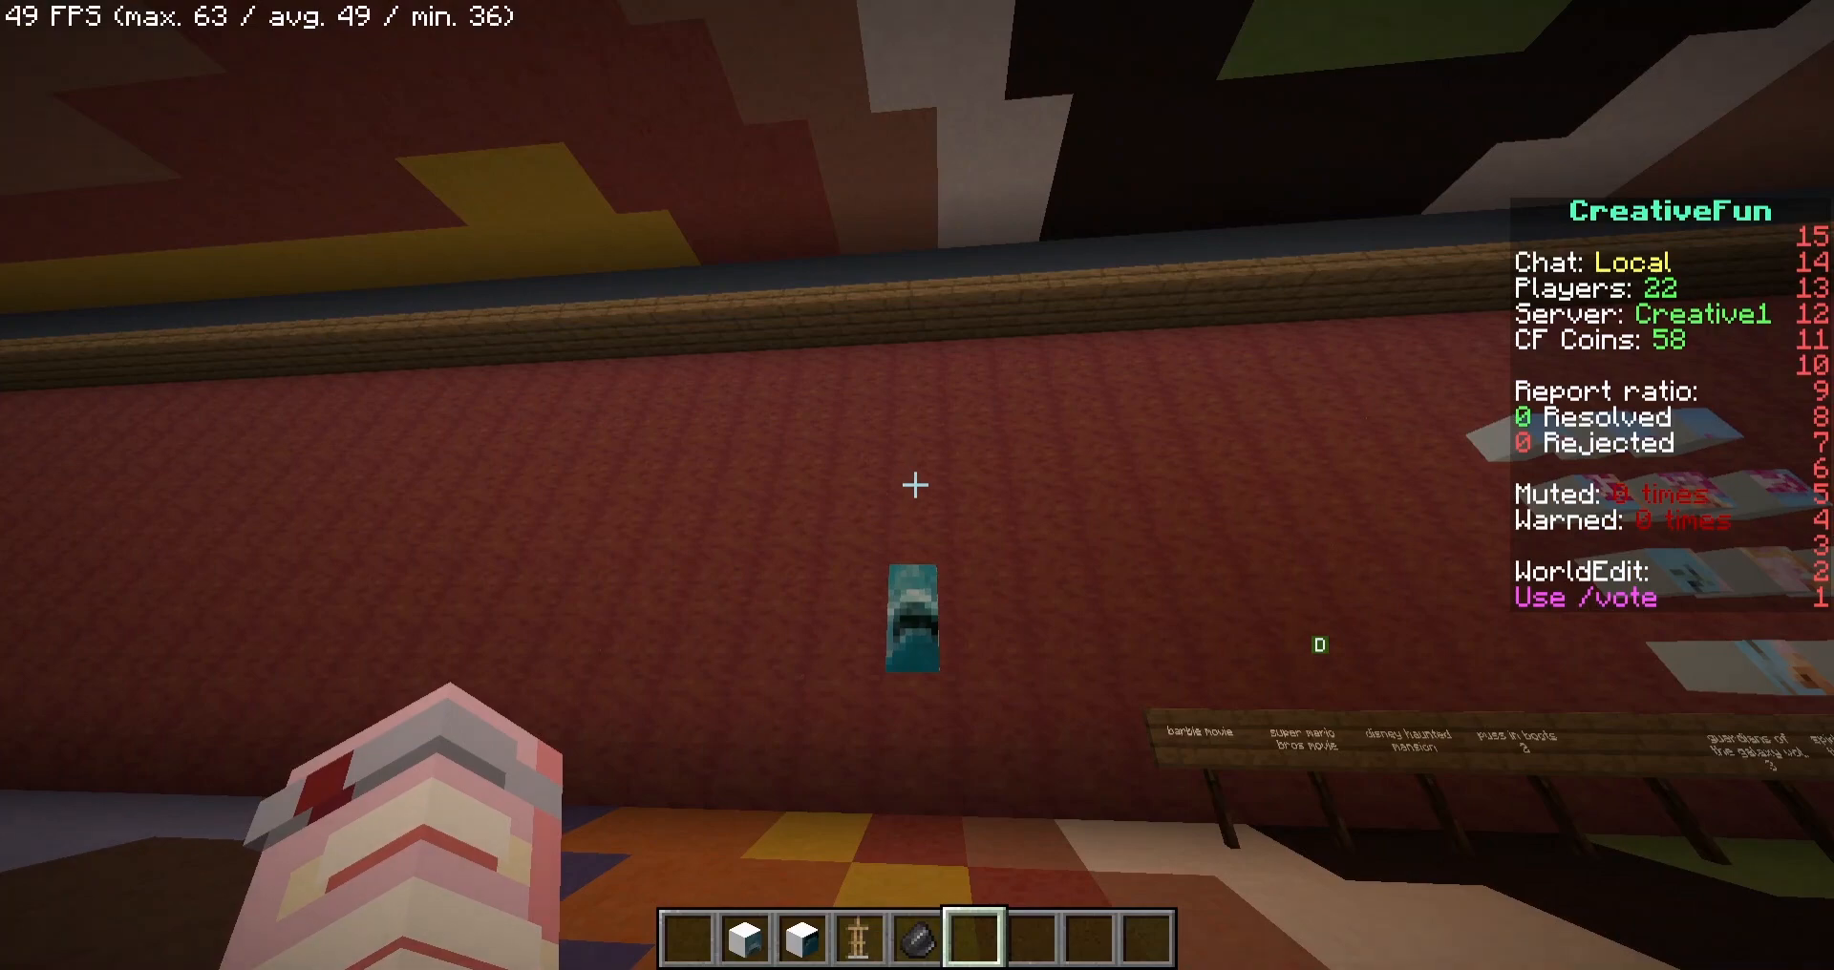
mouse_move(917, 485)
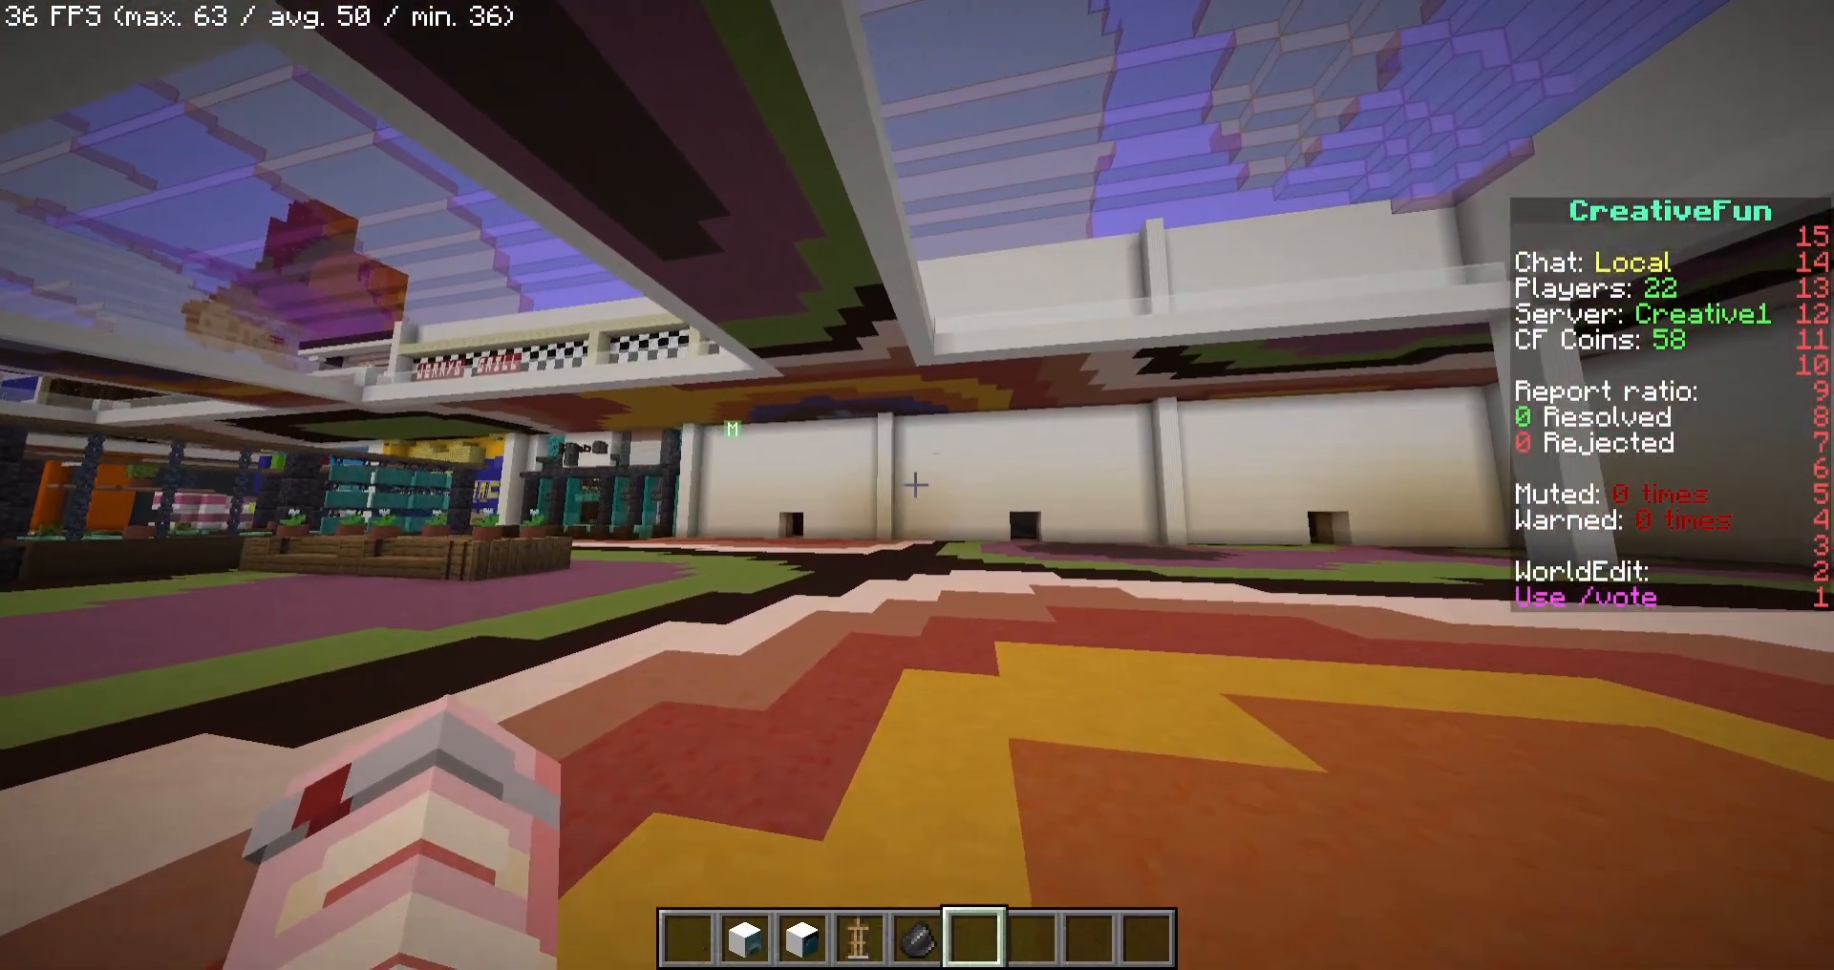
mouse_move(912, 479)
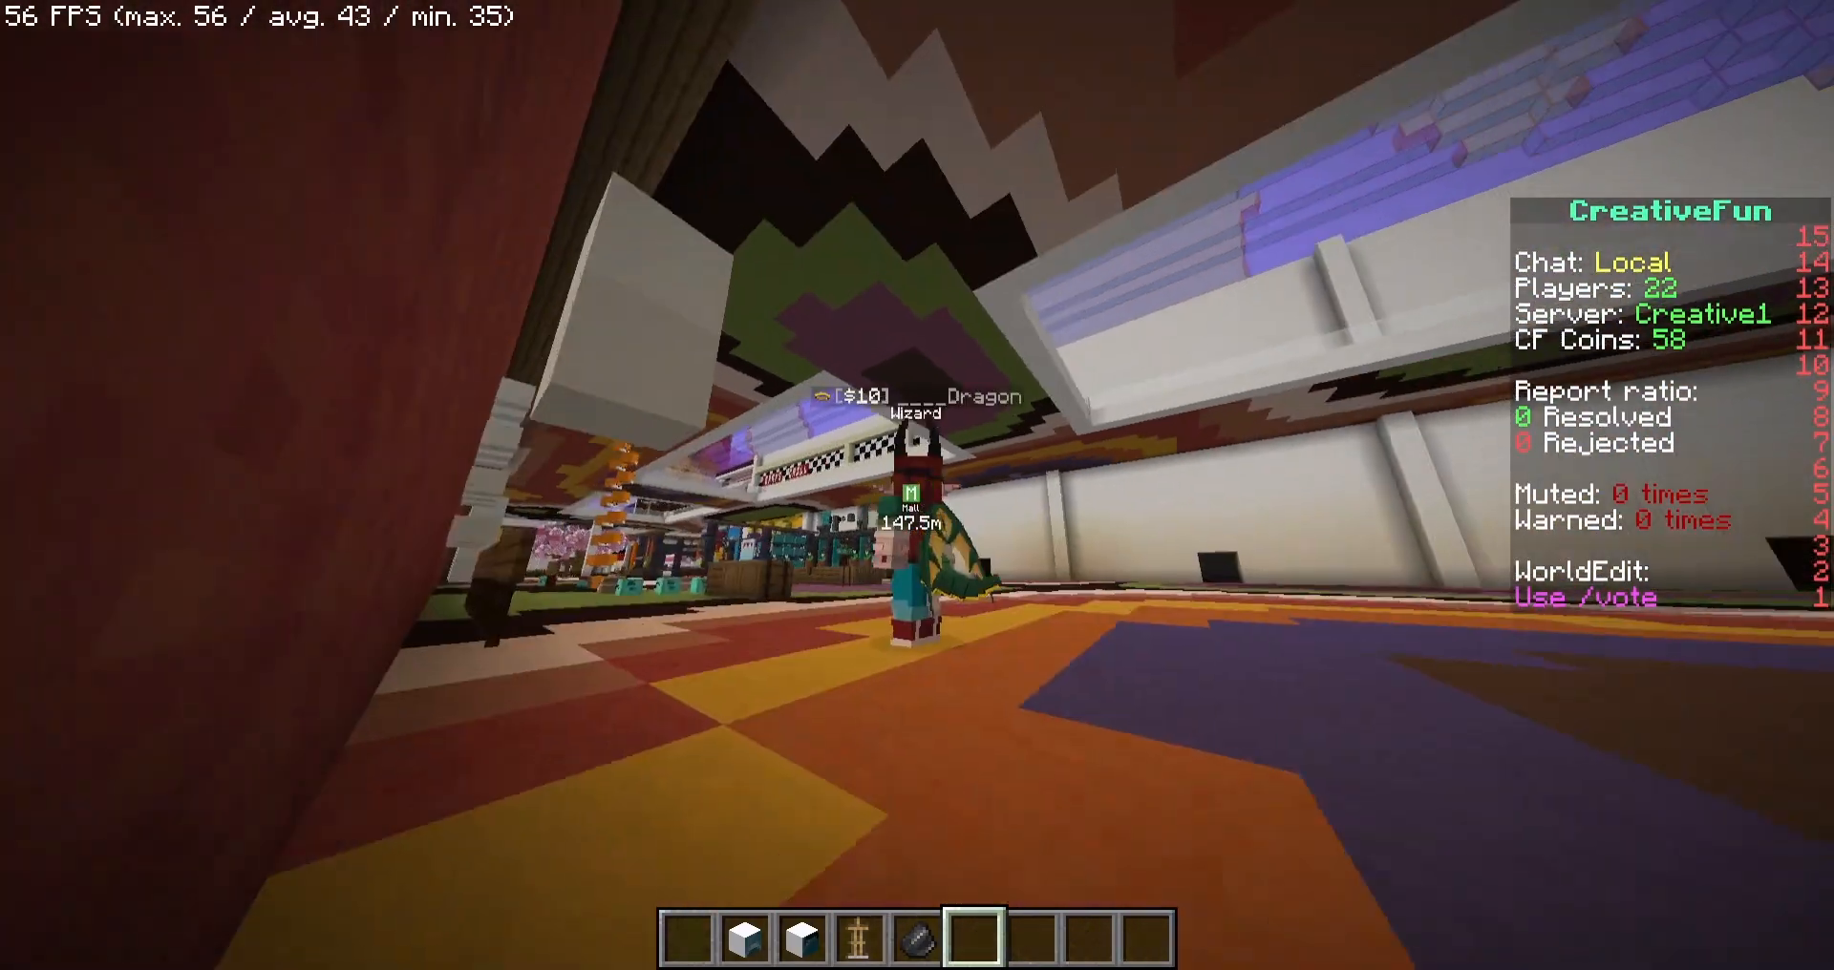
mouse_move(916, 485)
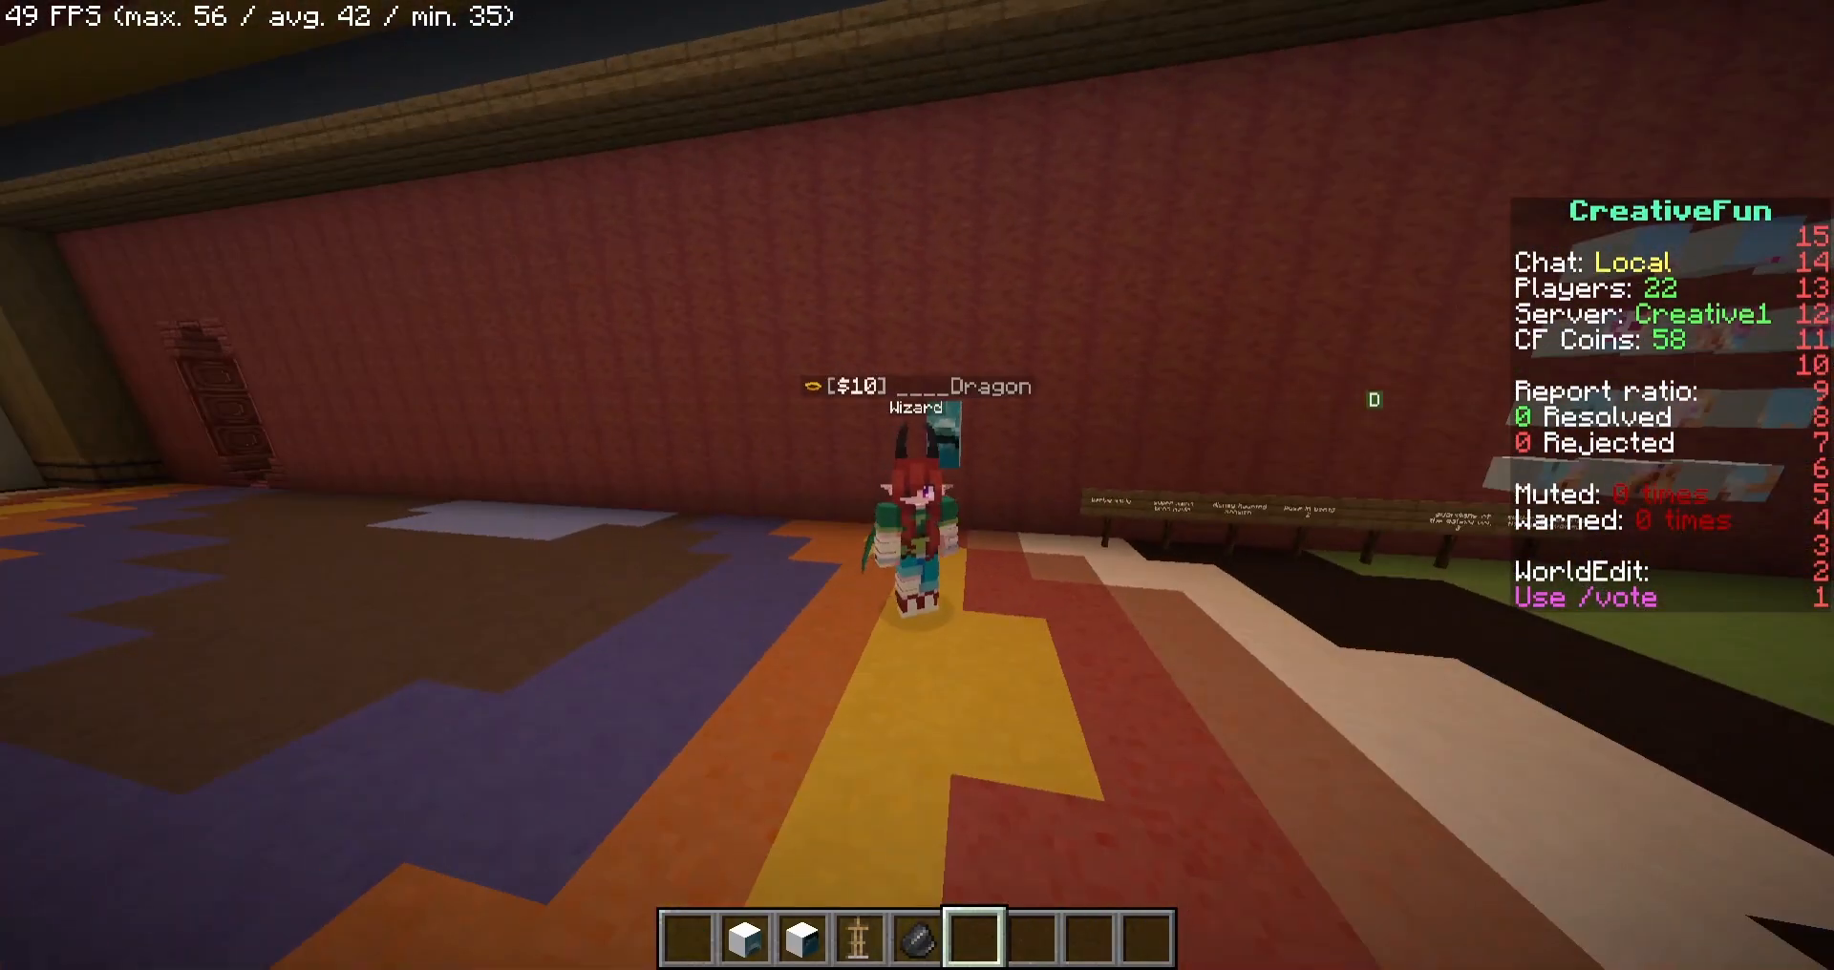